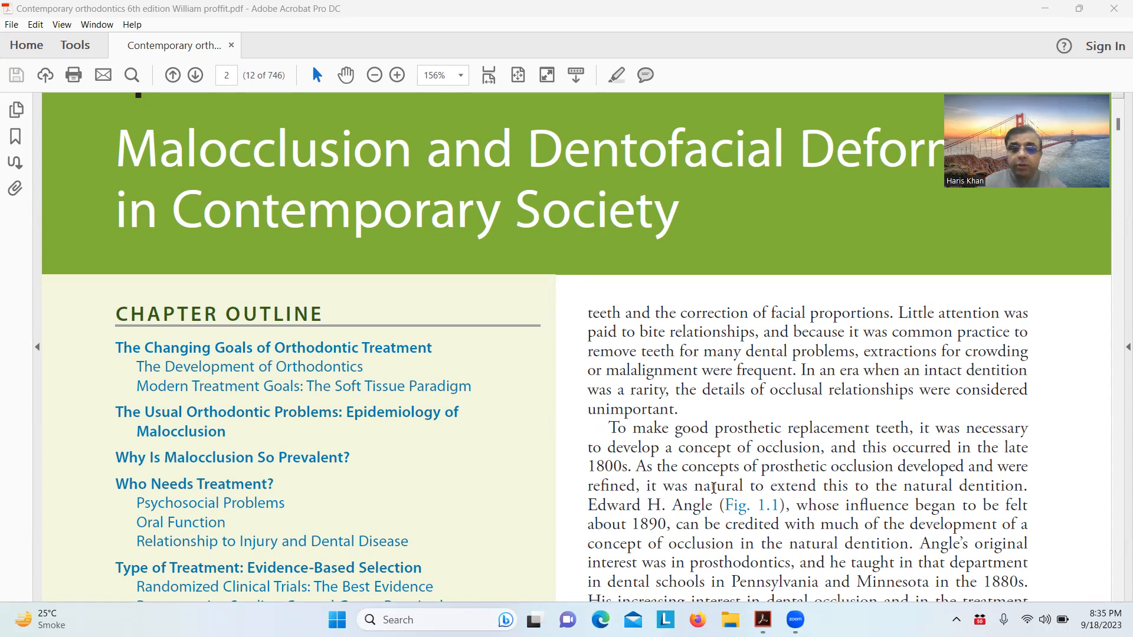
{"action": "mouse_move", "coordinate": [608, 437]}
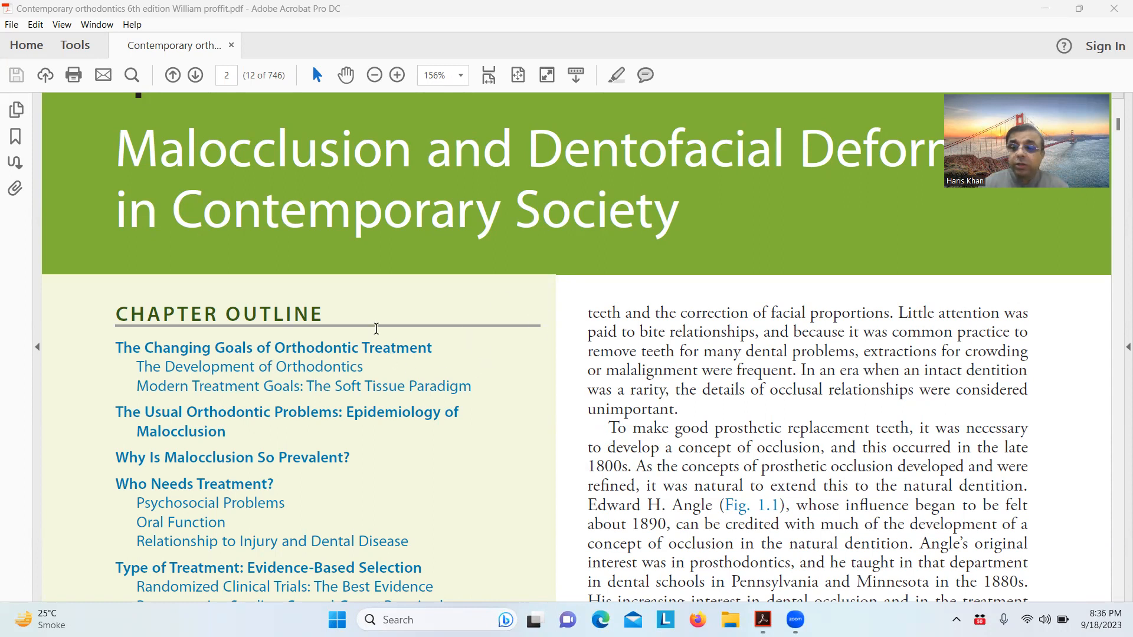
Scroll to the pioneers passage and select the 19th-century American dentistry phrase, then clear it
{"action": "scroll", "scroll_direction": "down", "scroll_amount": 3}
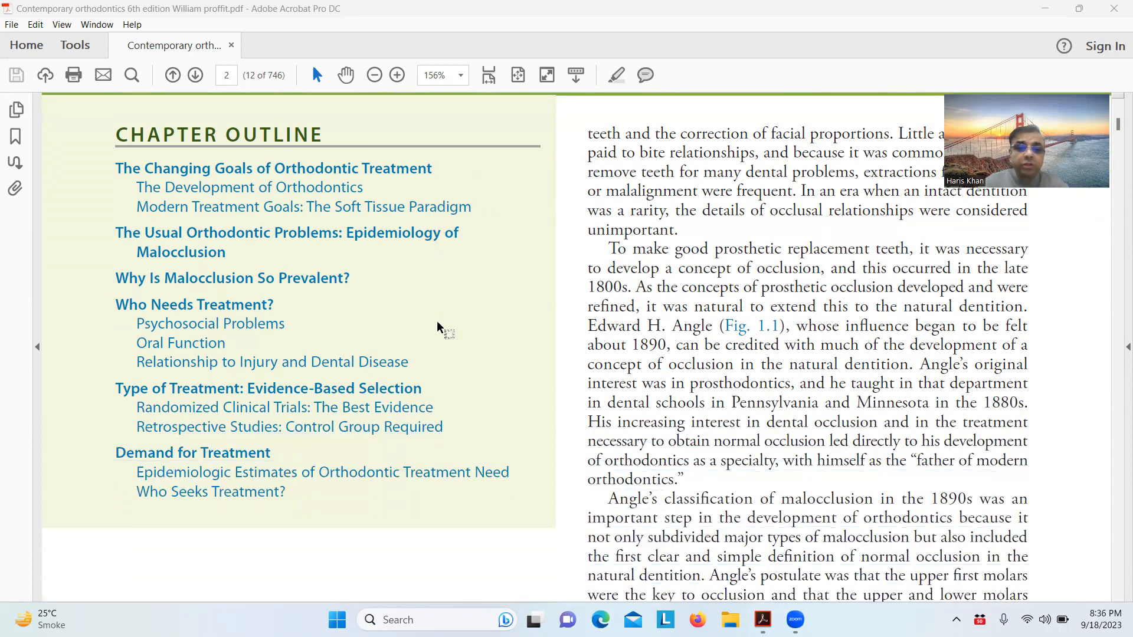
{"action": "scroll", "scroll_direction": "down", "scroll_amount": 3}
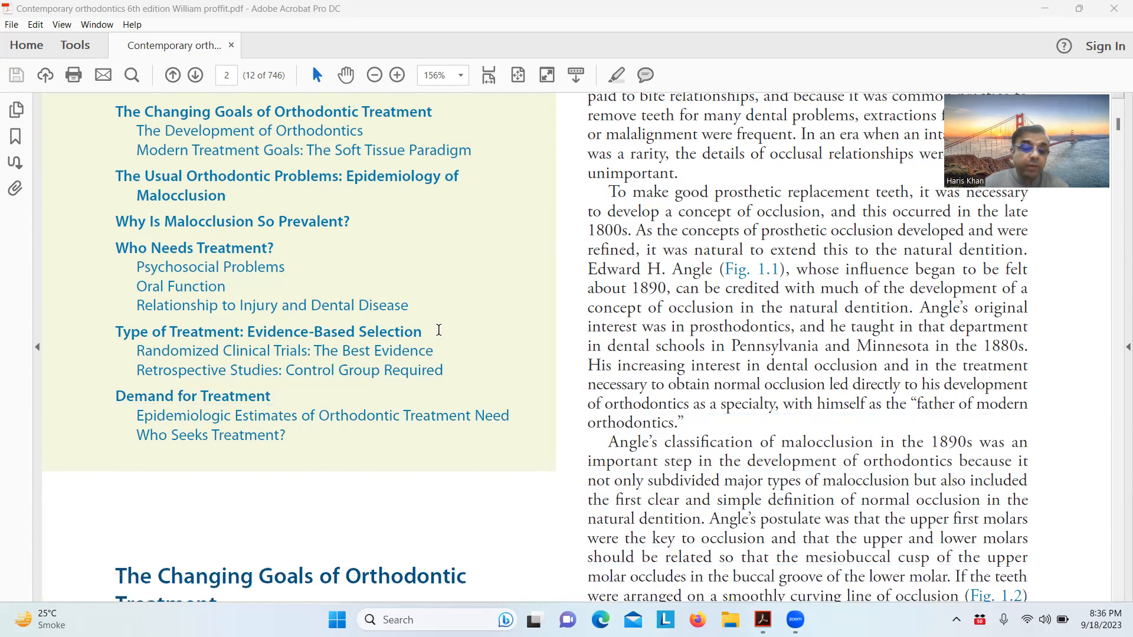
{"action": "scroll", "scroll_direction": "down", "scroll_amount": 3}
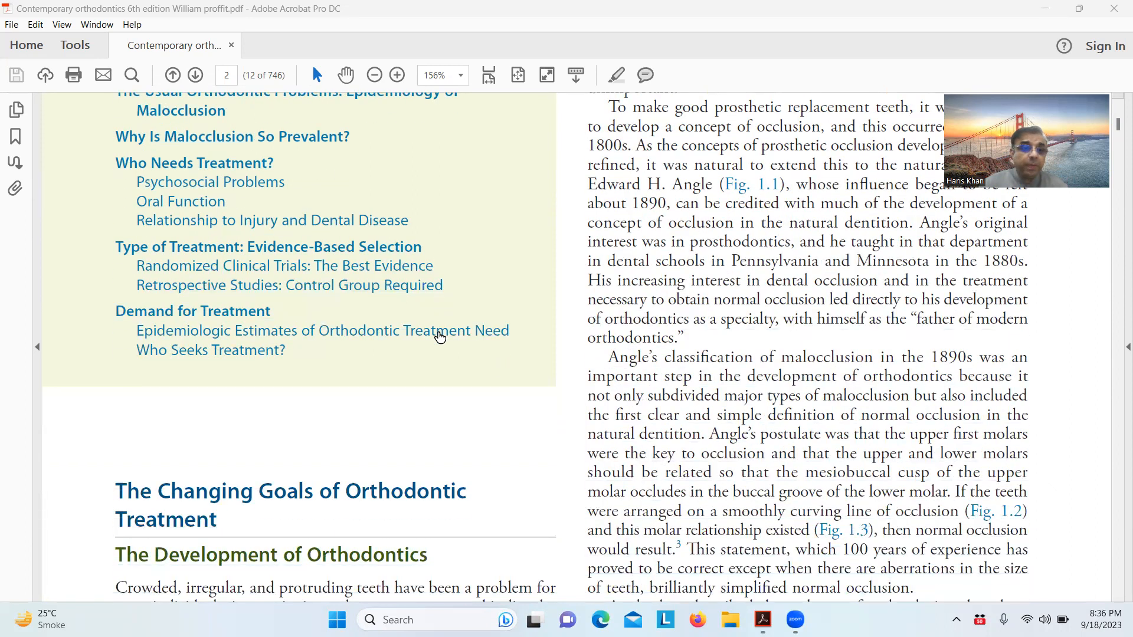
{"action": "scroll", "scroll_direction": "down", "scroll_amount": 3}
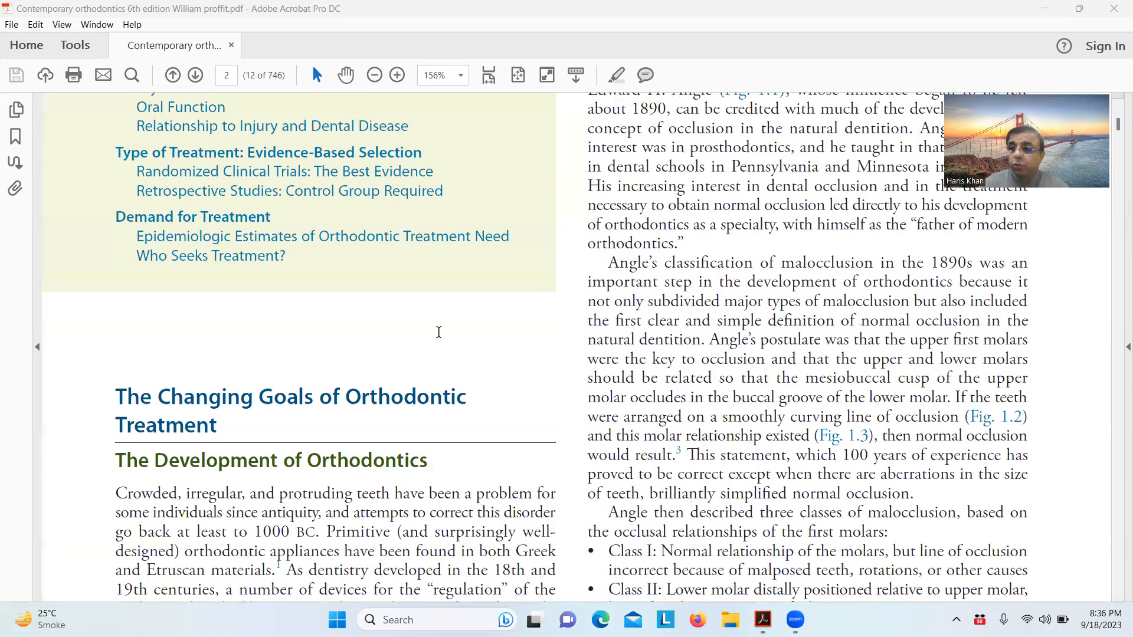
{"action": "scroll", "scroll_direction": "down", "scroll_amount": 3}
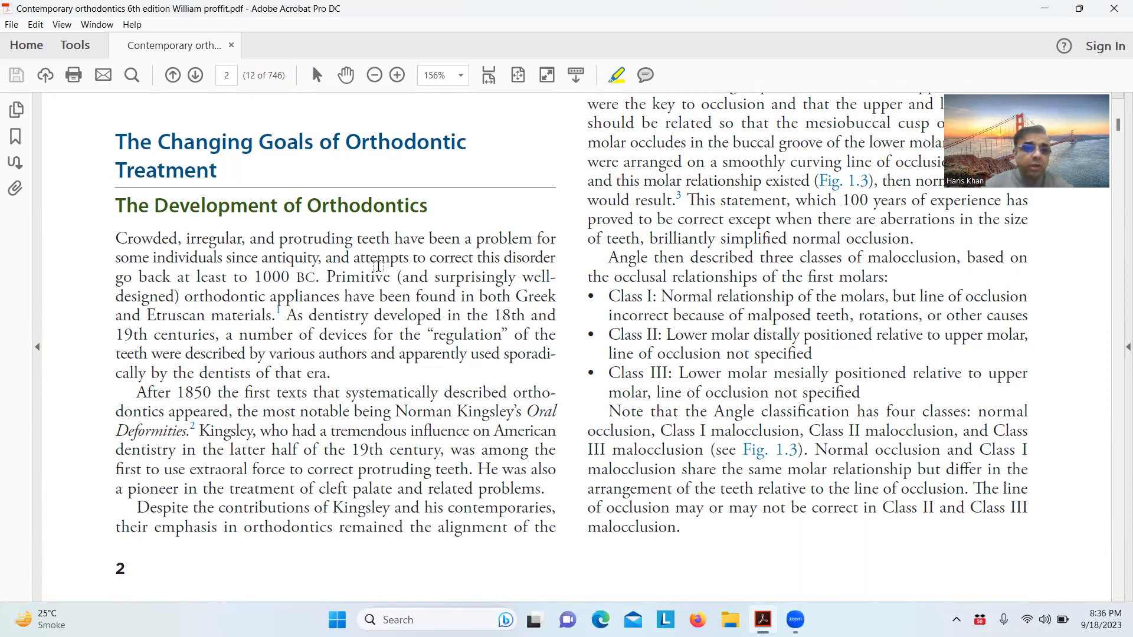
{"action": "mouse_move", "coordinate": [484, 271]}
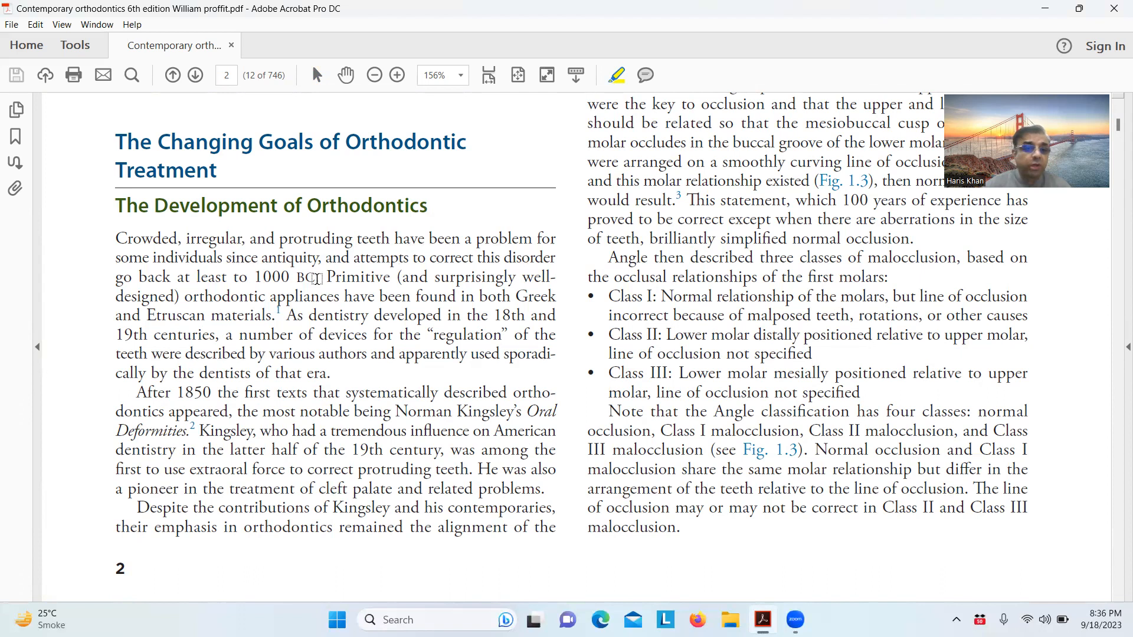
{"action": "mouse_move", "coordinate": [558, 291]}
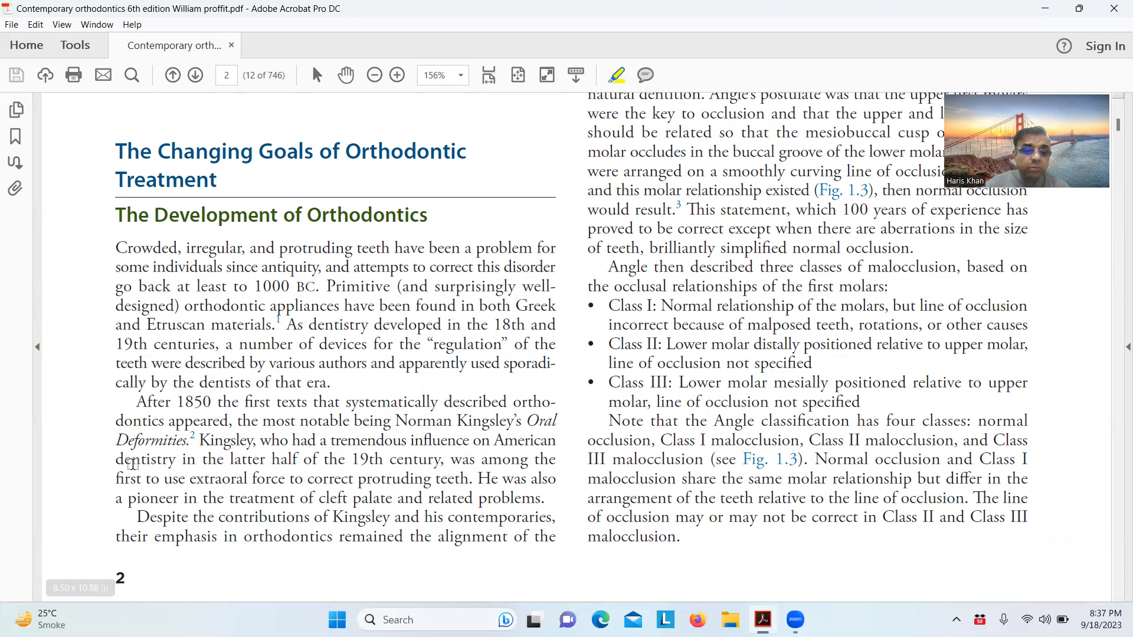
{"action": "left_click_drag", "start_coordinate": [116, 460], "coordinate": [440, 459]}
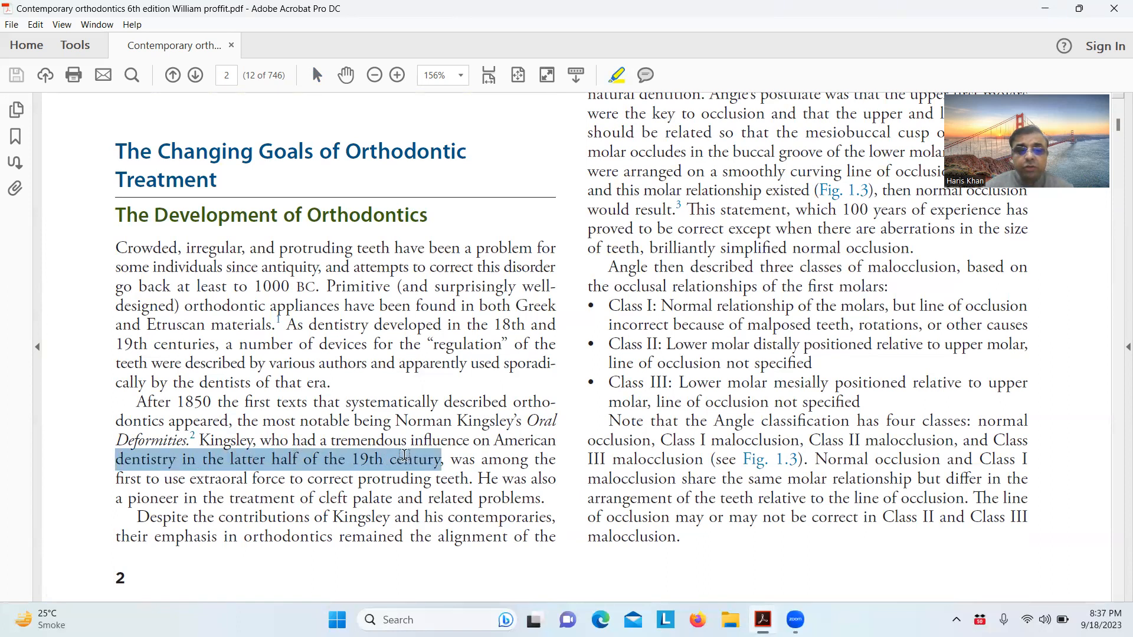
{"action": "left_click", "coordinate": [616, 75]}
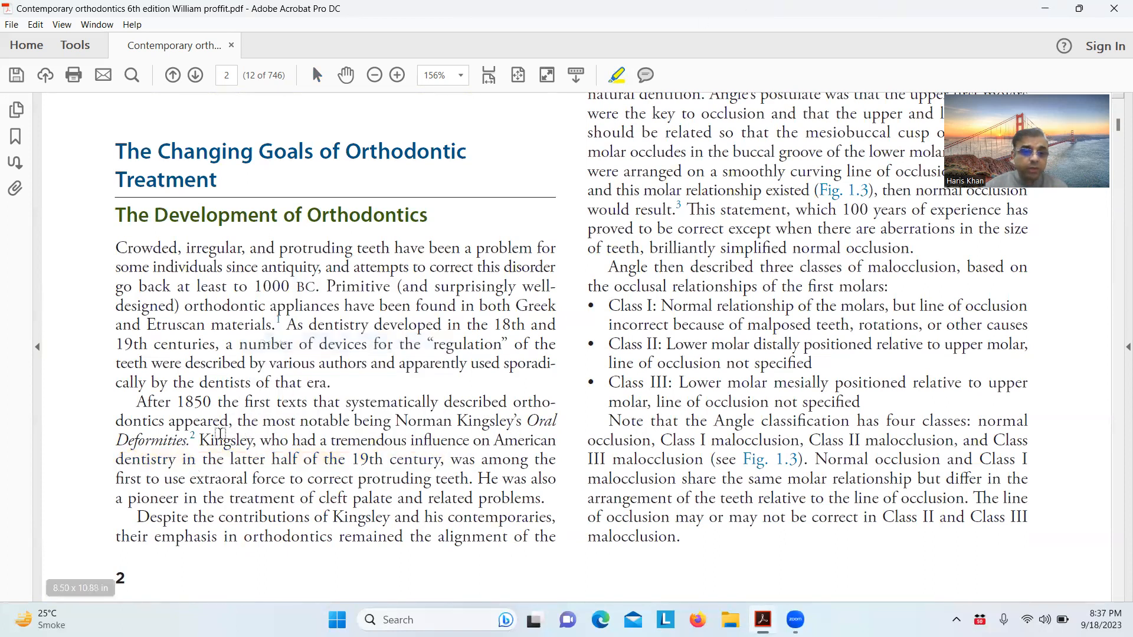
Highlight Kingsley, the extraoral force passage and the cleft palate pioneer phrase in yellow
{"action": "double_click", "coordinate": [226, 440]}
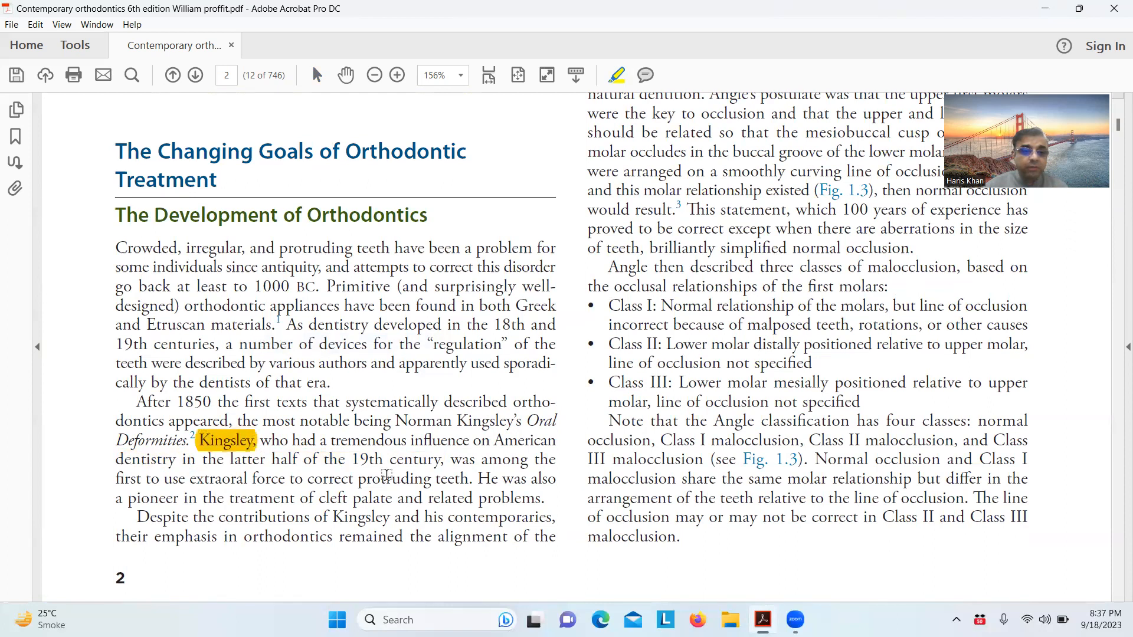
{"action": "left_click_drag", "start_coordinate": [350, 459], "coordinate": [441, 459]}
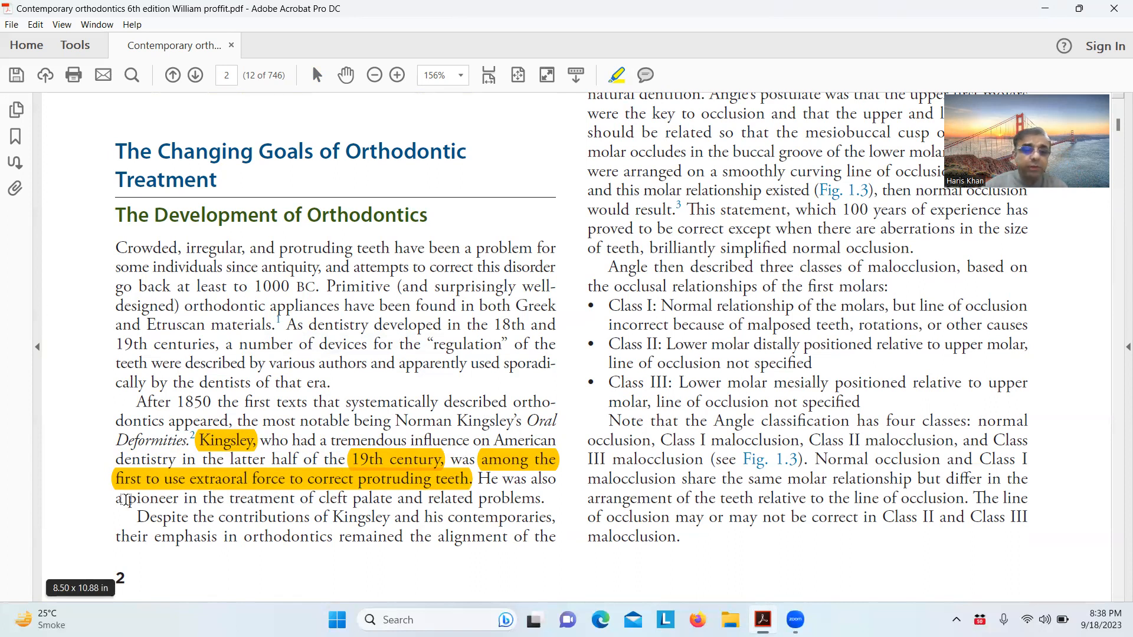
{"action": "left_click_drag", "start_coordinate": [127, 498], "coordinate": [541, 498]}
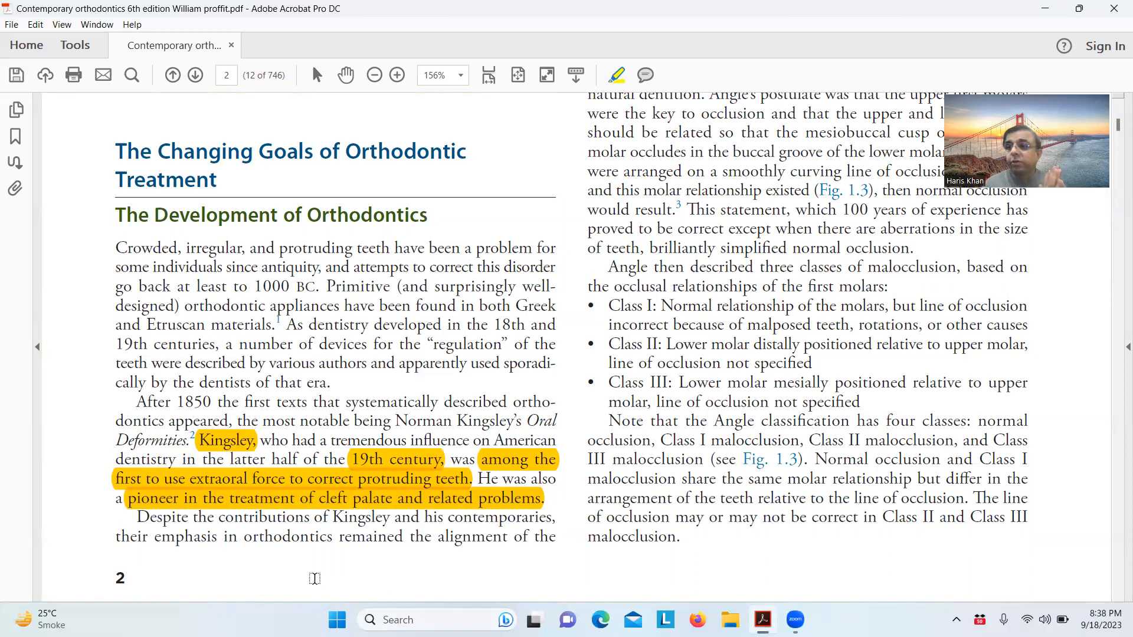
{"action": "mouse_move", "coordinate": [328, 571]}
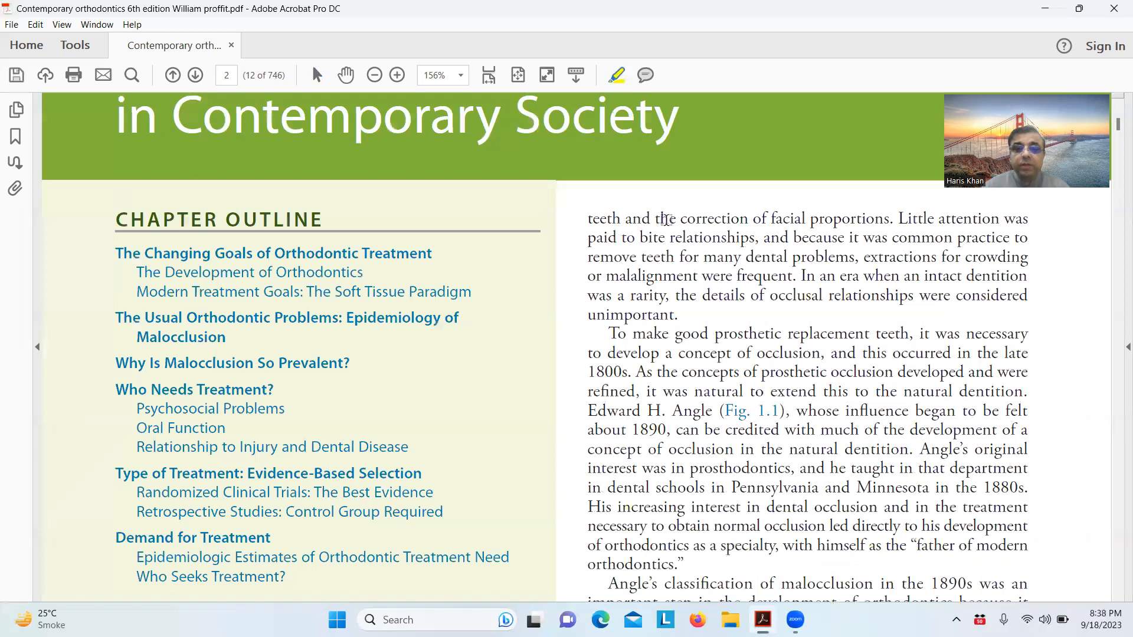
{"action": "mouse_move", "coordinate": [671, 256]}
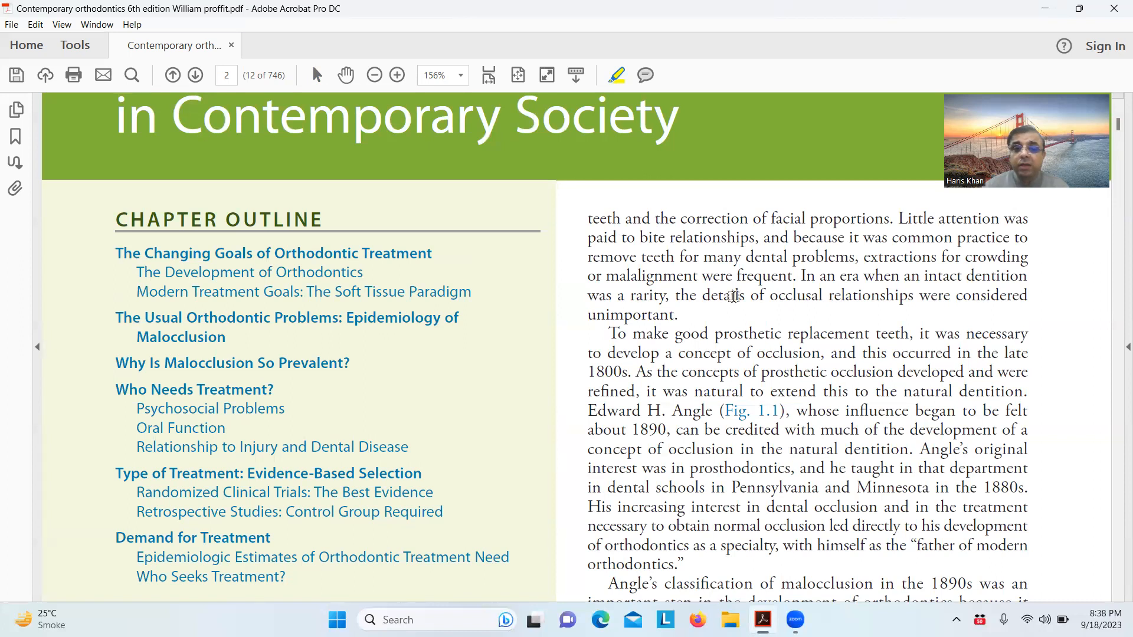
{"action": "mouse_move", "coordinate": [772, 310]}
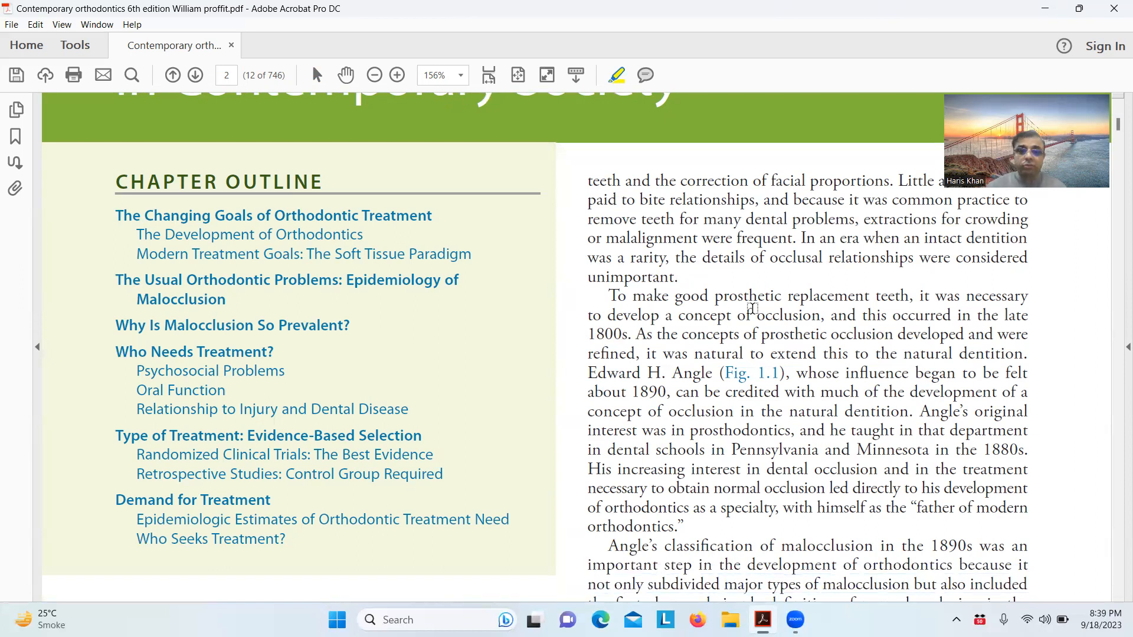
{"action": "scroll", "scroll_direction": "down", "scroll_amount": 3}
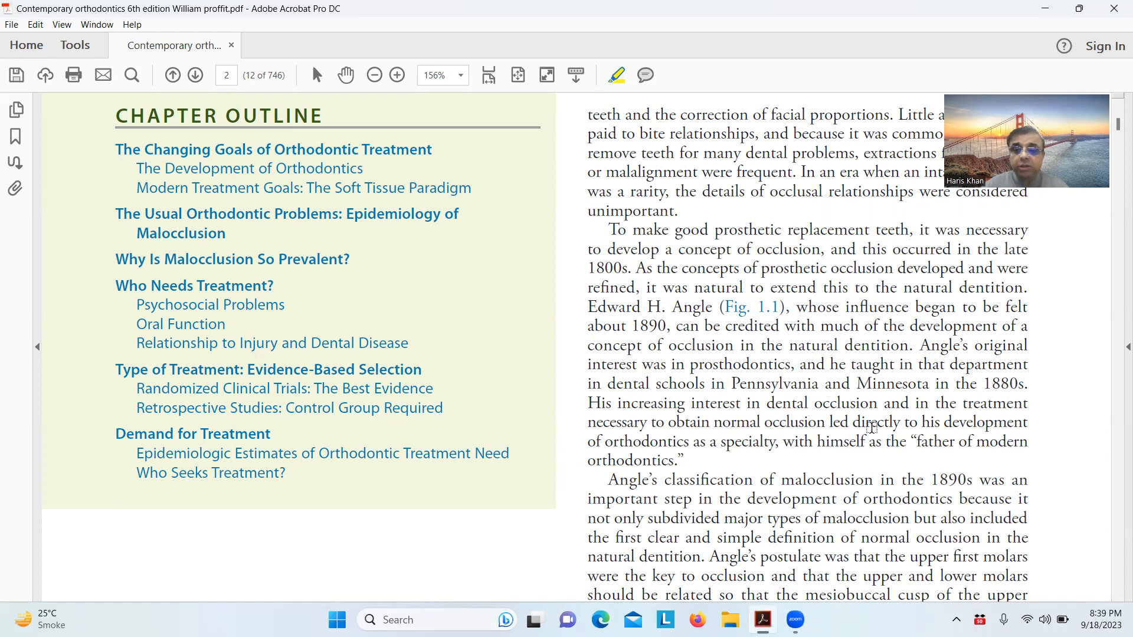
{"action": "scroll", "scroll_direction": "down", "scroll_amount": 3}
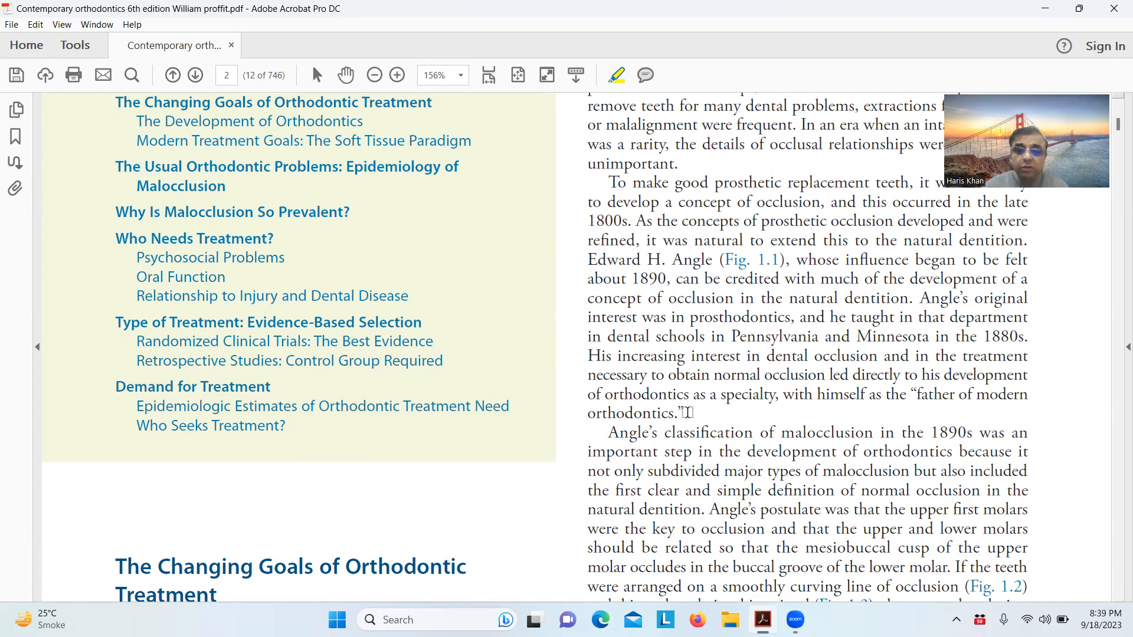
Highlight 'father of modern orthodontics' and the name Edward H. Angle in yellow
{"action": "left_click_drag", "start_coordinate": [907, 395], "coordinate": [687, 413]}
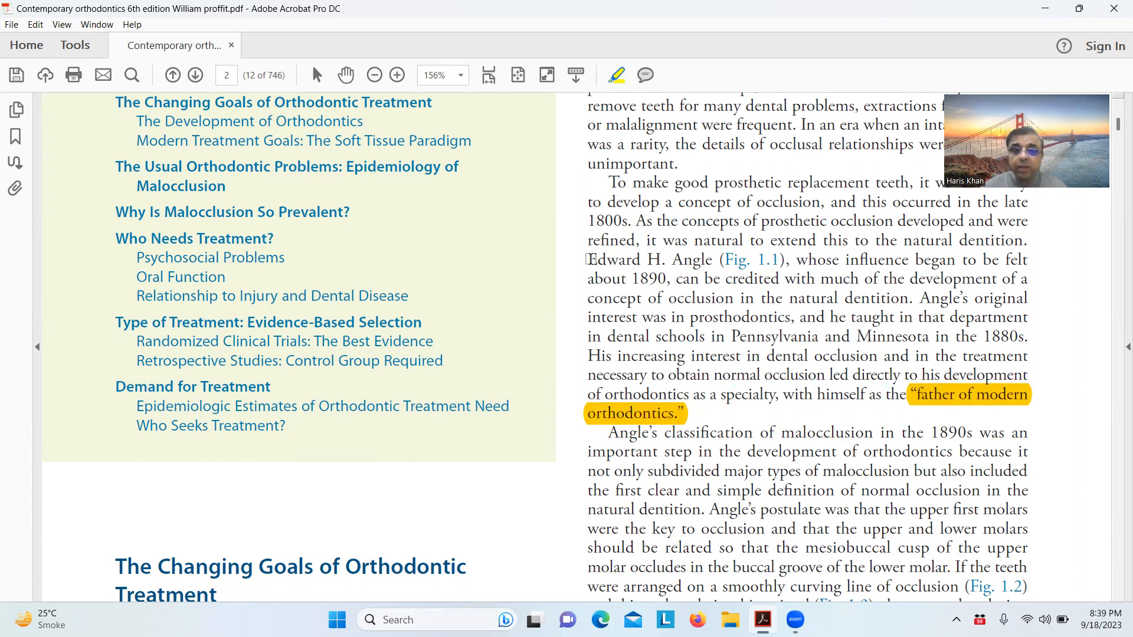
{"action": "double_click", "coordinate": [648, 260]}
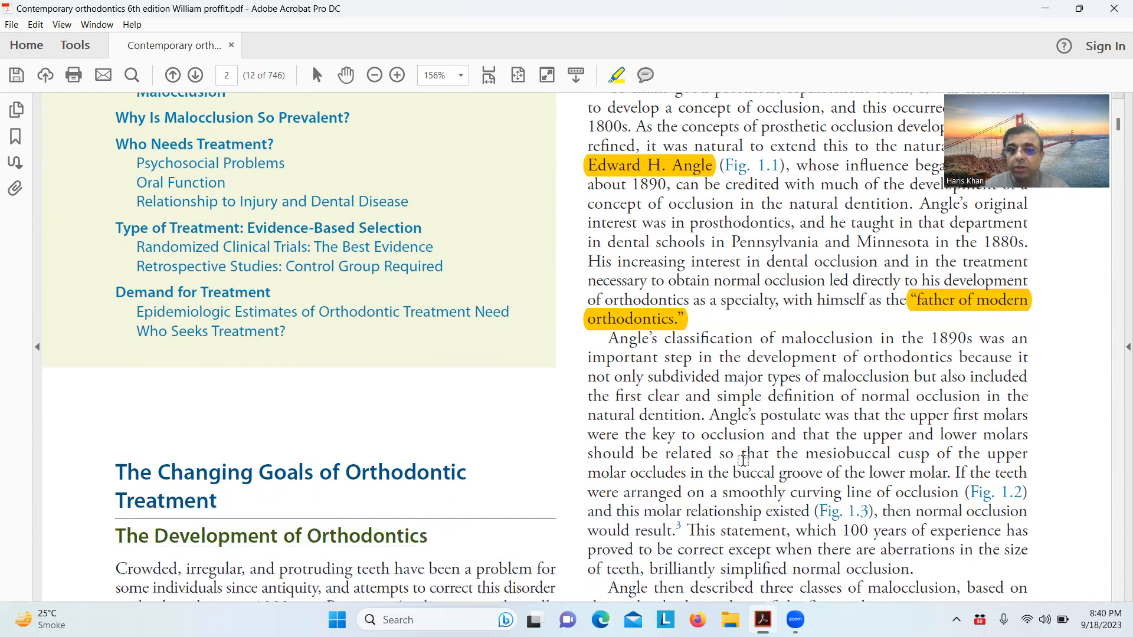
{"action": "scroll", "scroll_direction": "down", "scroll_amount": 3}
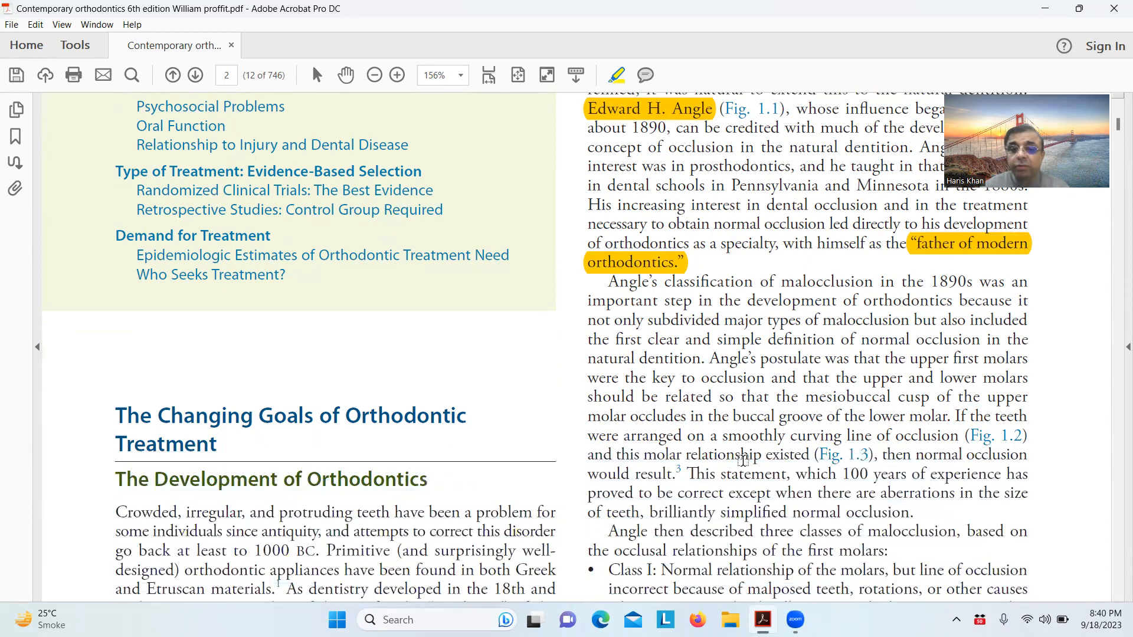
{"action": "scroll", "scroll_direction": "down", "scroll_amount": 3}
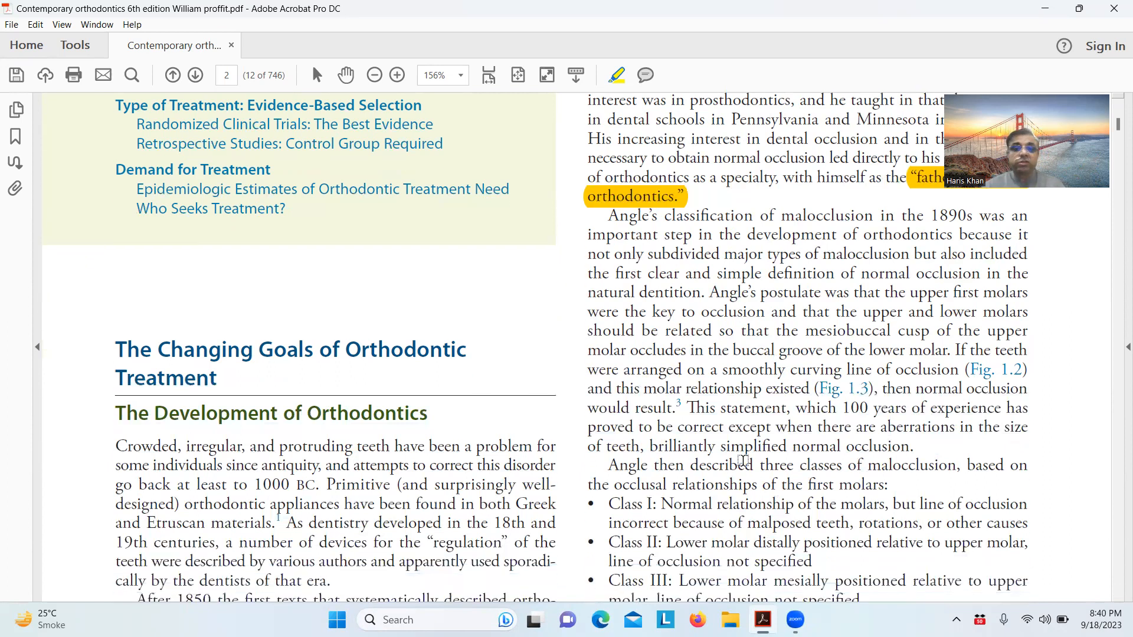
{"action": "scroll", "scroll_direction": "down", "scroll_amount": 3}
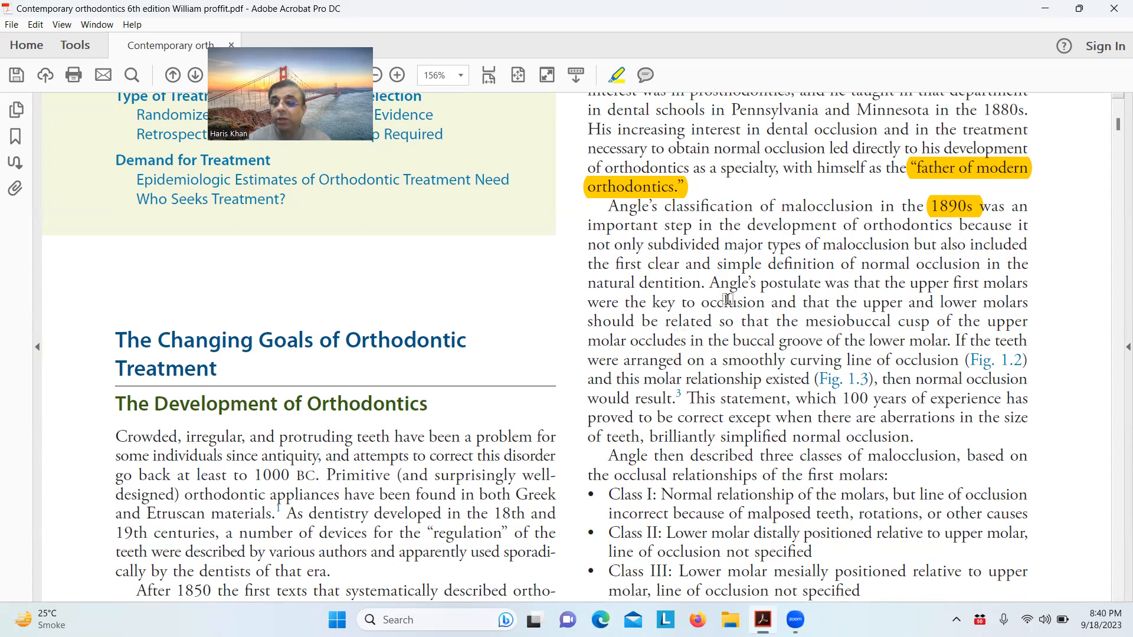
Highlight 'Angle's classification of malocclusion' and the Class I–III descriptions with their note
{"action": "scroll", "scroll_direction": "down", "scroll_amount": 3}
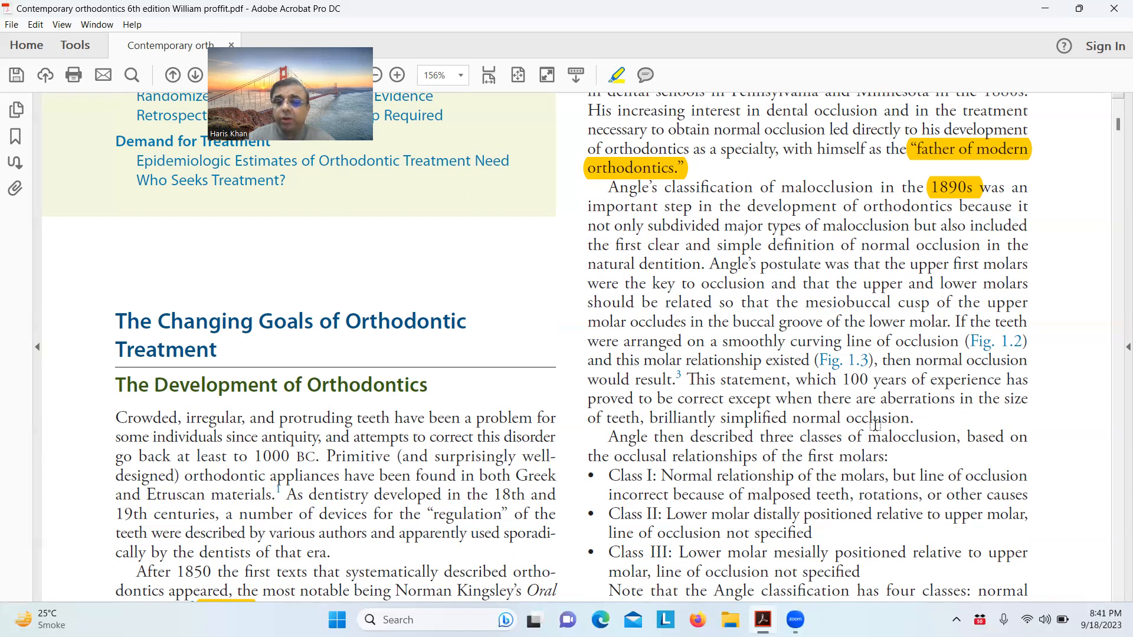
{"action": "scroll", "scroll_direction": "down", "scroll_amount": 3}
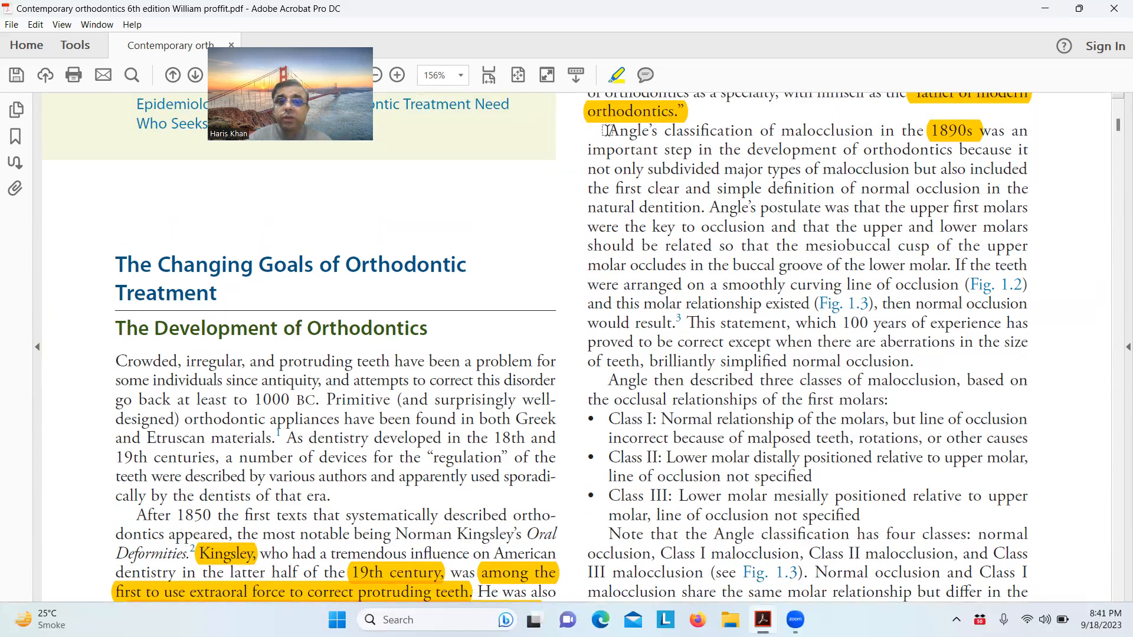
{"action": "left_click_drag", "start_coordinate": [609, 131], "coordinate": [874, 131]}
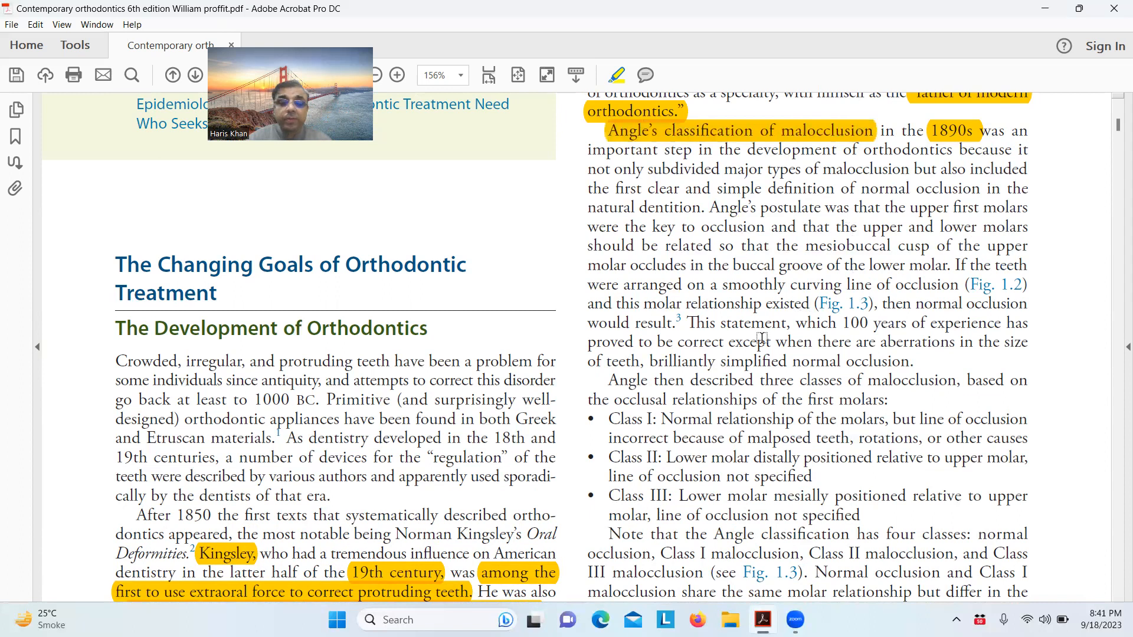
{"action": "scroll", "scroll_direction": "down", "scroll_amount": 3}
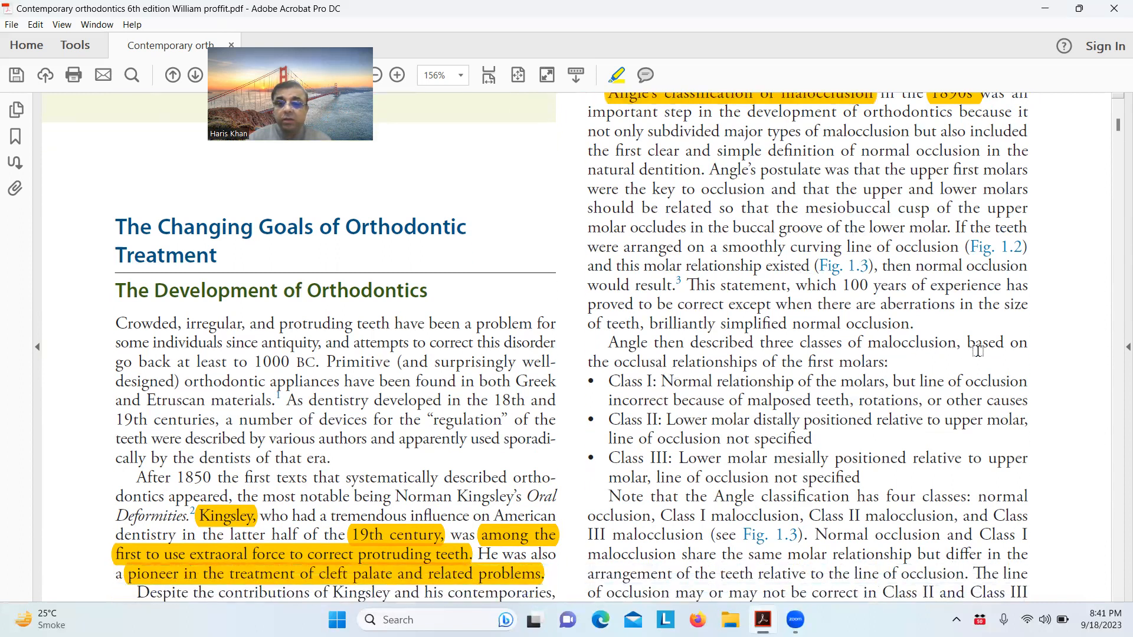
{"action": "scroll", "scroll_direction": "down", "scroll_amount": 3}
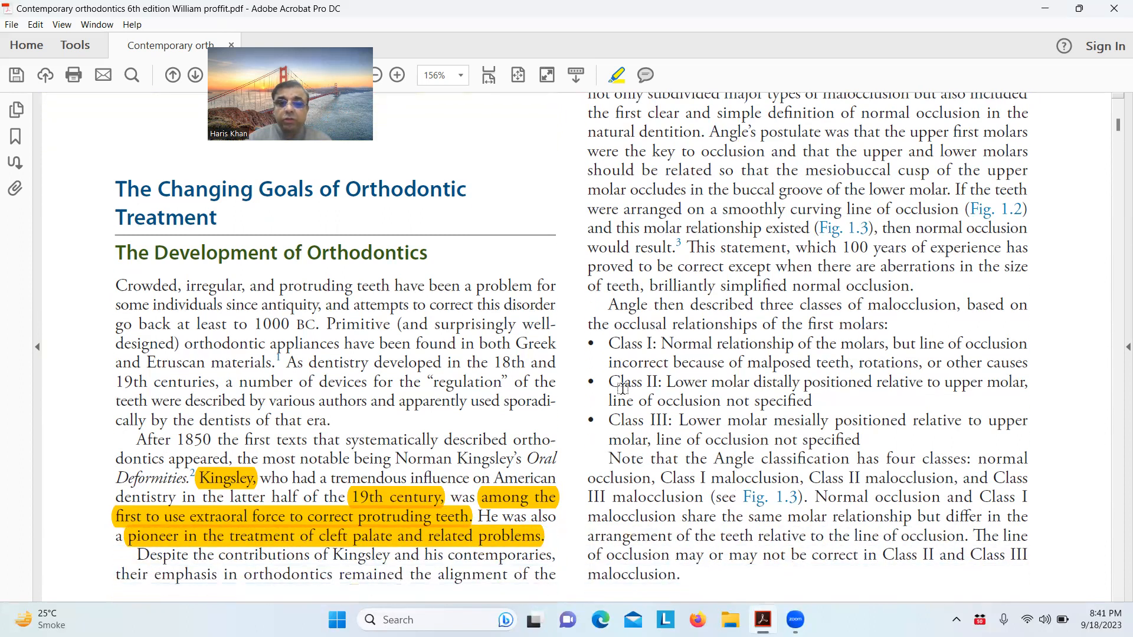
{"action": "left_click_drag", "start_coordinate": [794, 304], "coordinate": [1026, 305]}
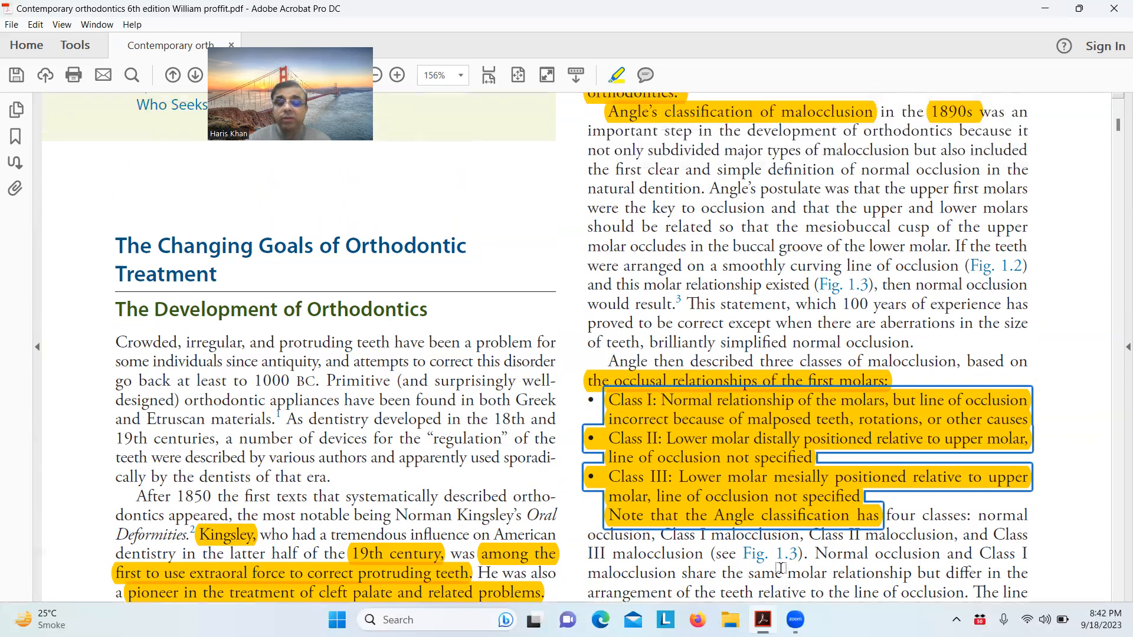
Highlight the Fig. 1.2 line-of-occlusion caption in yellow
{"action": "scroll", "scroll_direction": "down", "scroll_amount": 3}
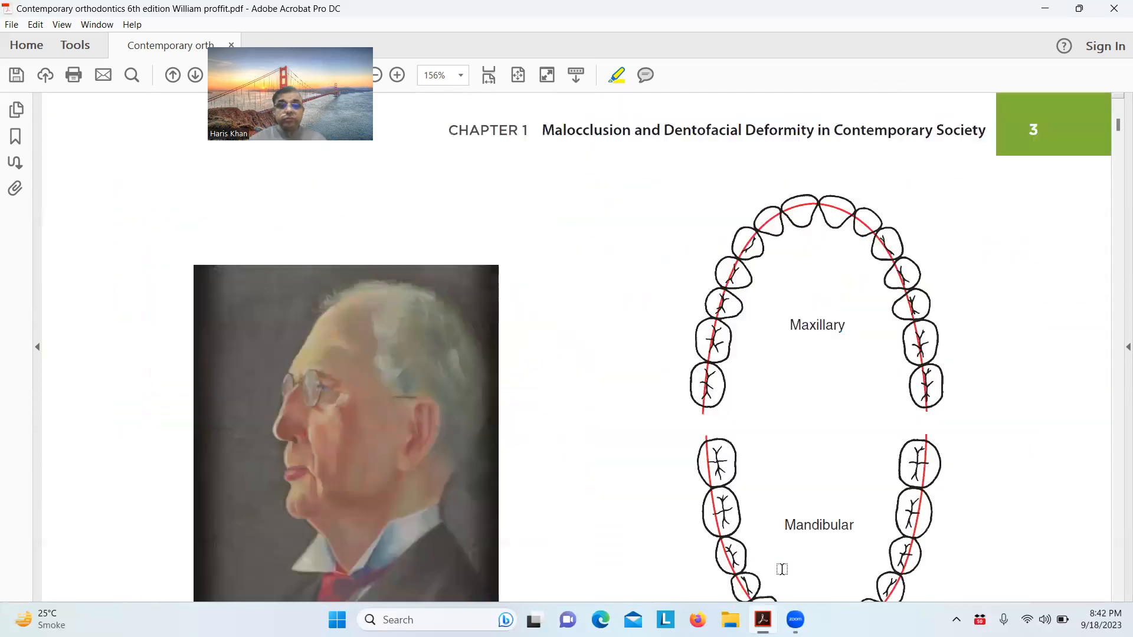
{"action": "scroll", "scroll_direction": "down", "scroll_amount": 3}
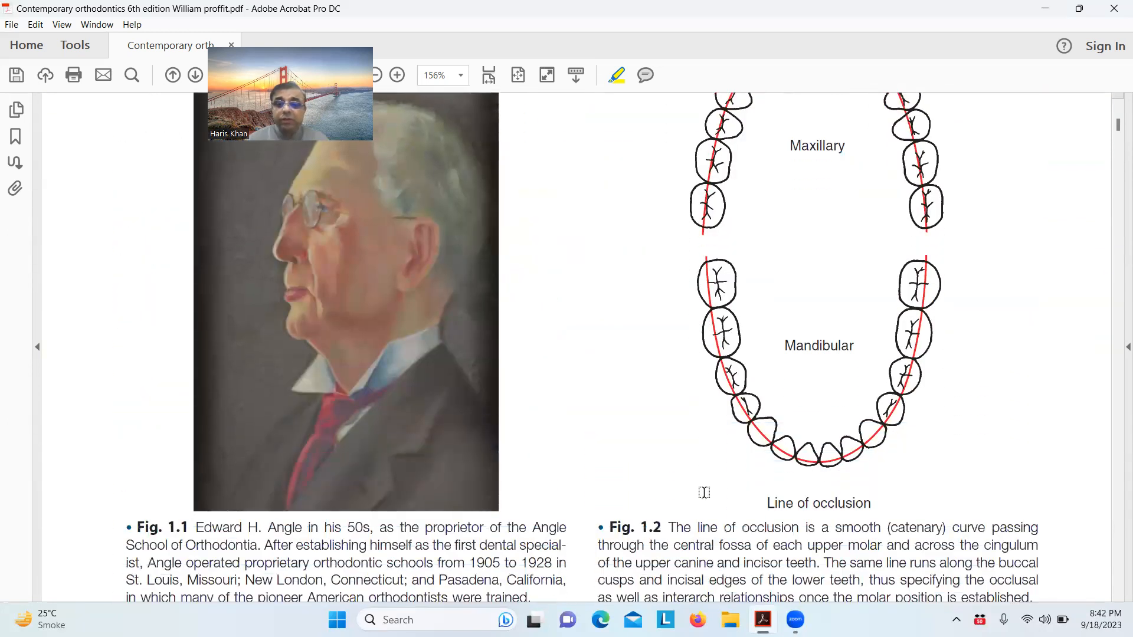
{"action": "scroll", "scroll_direction": "down", "scroll_amount": 3}
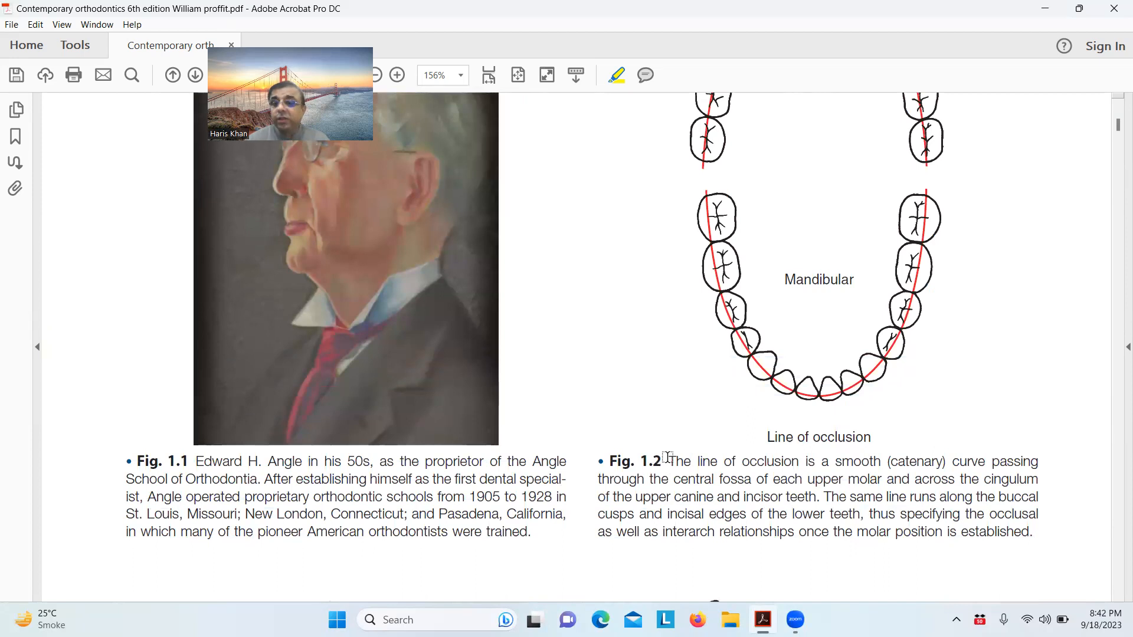
{"action": "left_click_drag", "start_coordinate": [668, 461], "coordinate": [912, 497]}
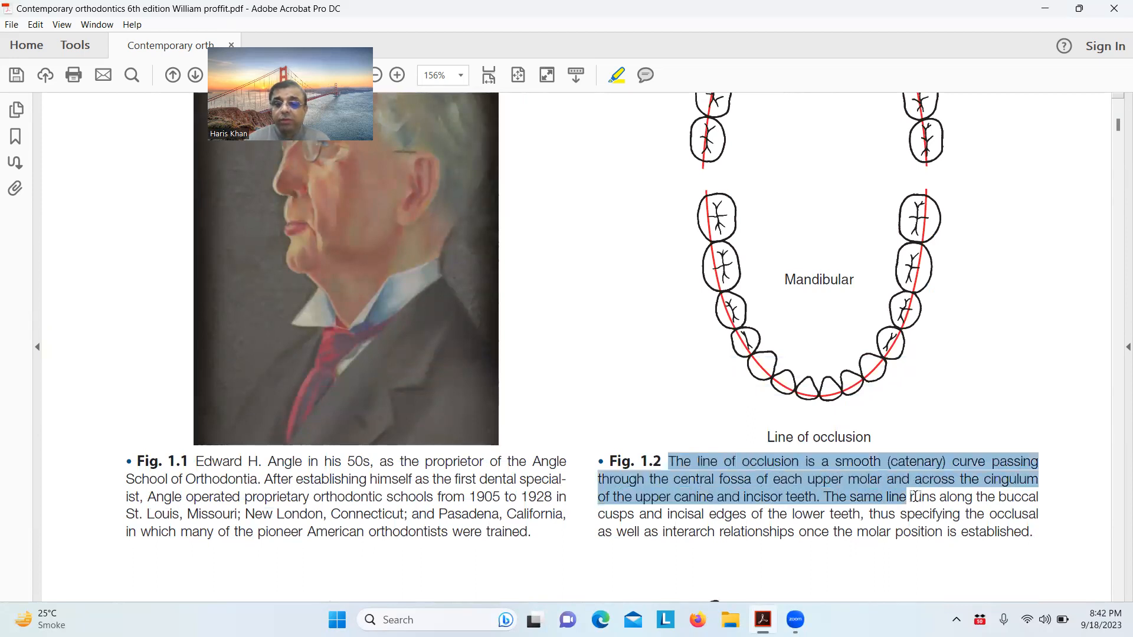
{"action": "left_click", "coordinate": [616, 75]}
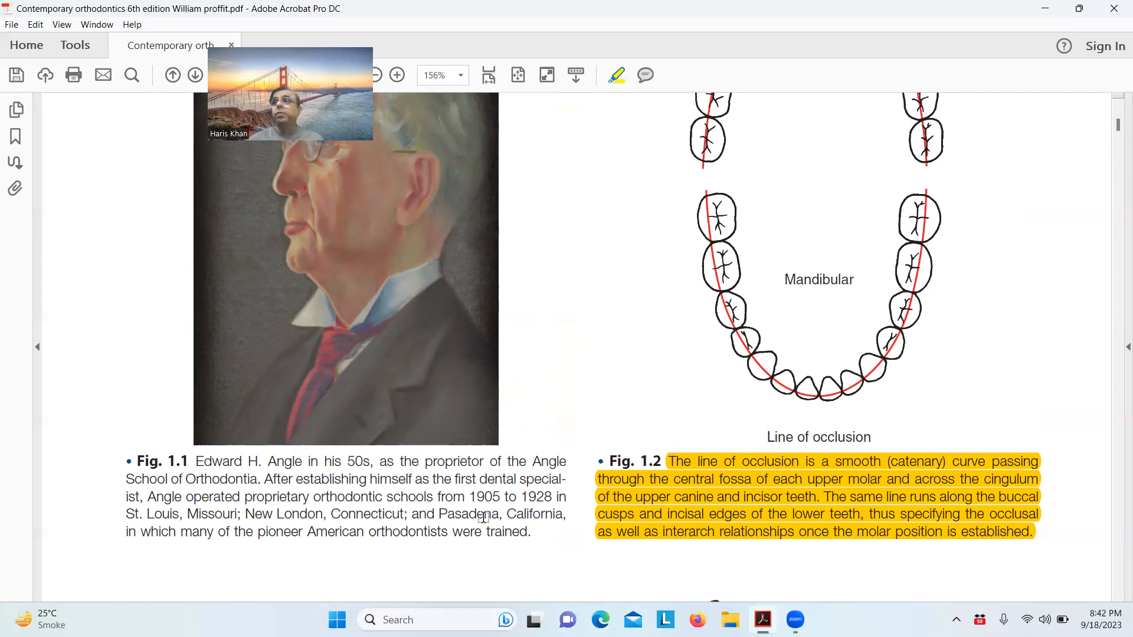
Scroll through pages 2–3 down to the Fig. 1.3 malocclusion illustrations
{"action": "scroll", "scroll_direction": "down", "scroll_amount": 3}
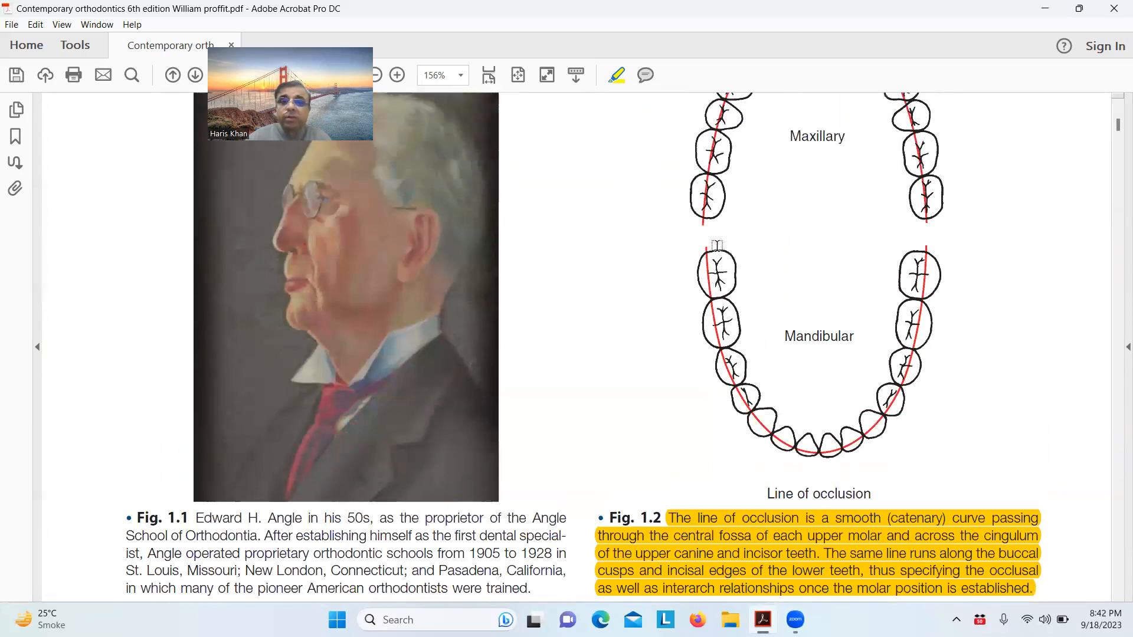
{"action": "scroll", "scroll_direction": "down", "scroll_amount": 3}
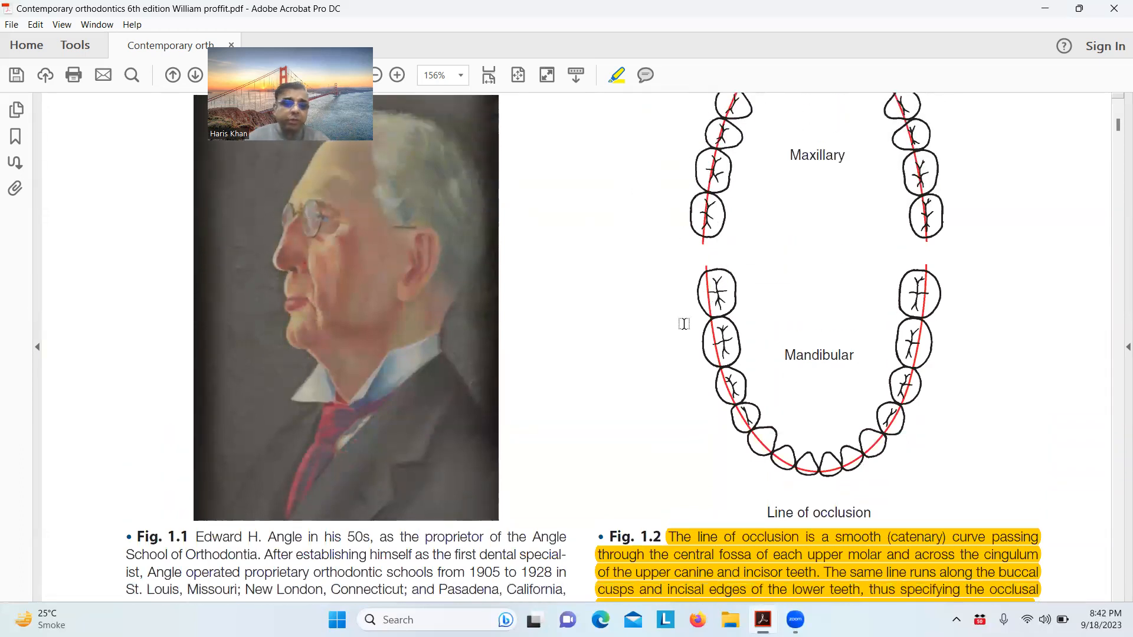
{"action": "scroll", "scroll_direction": "down", "scroll_amount": 3}
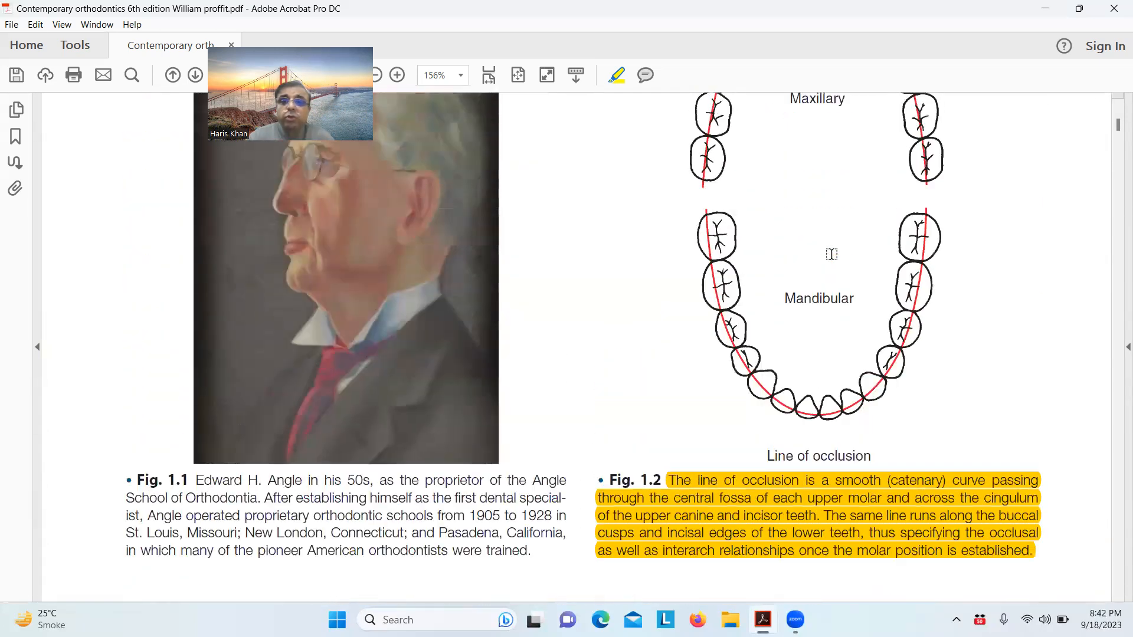
{"action": "scroll", "scroll_direction": "down", "scroll_amount": 3}
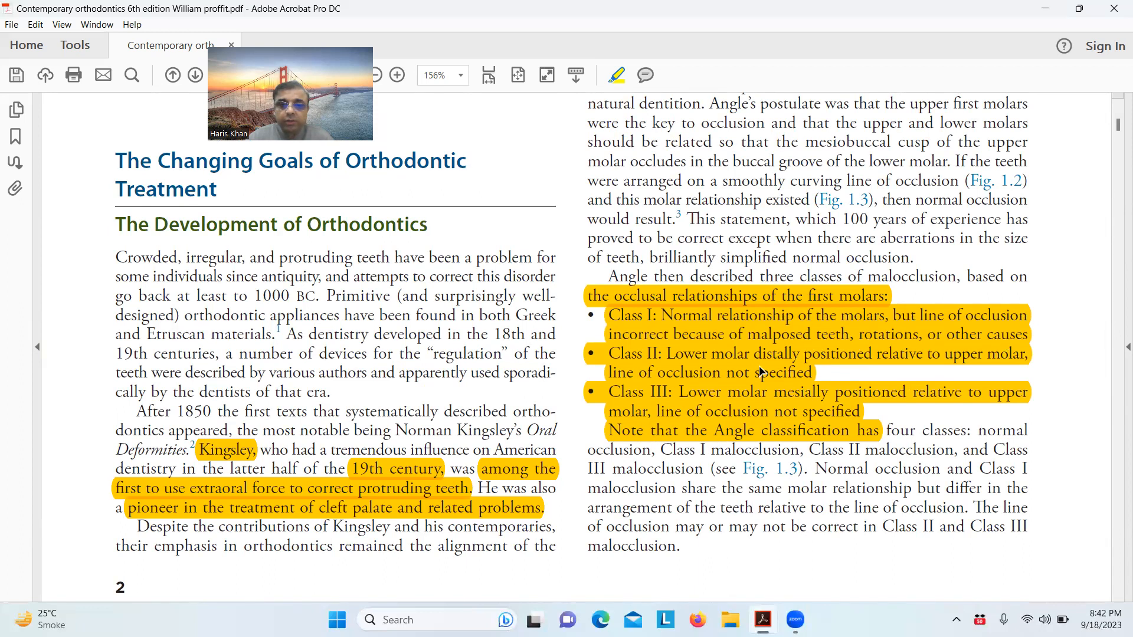
{"action": "scroll", "scroll_direction": "down", "scroll_amount": 3}
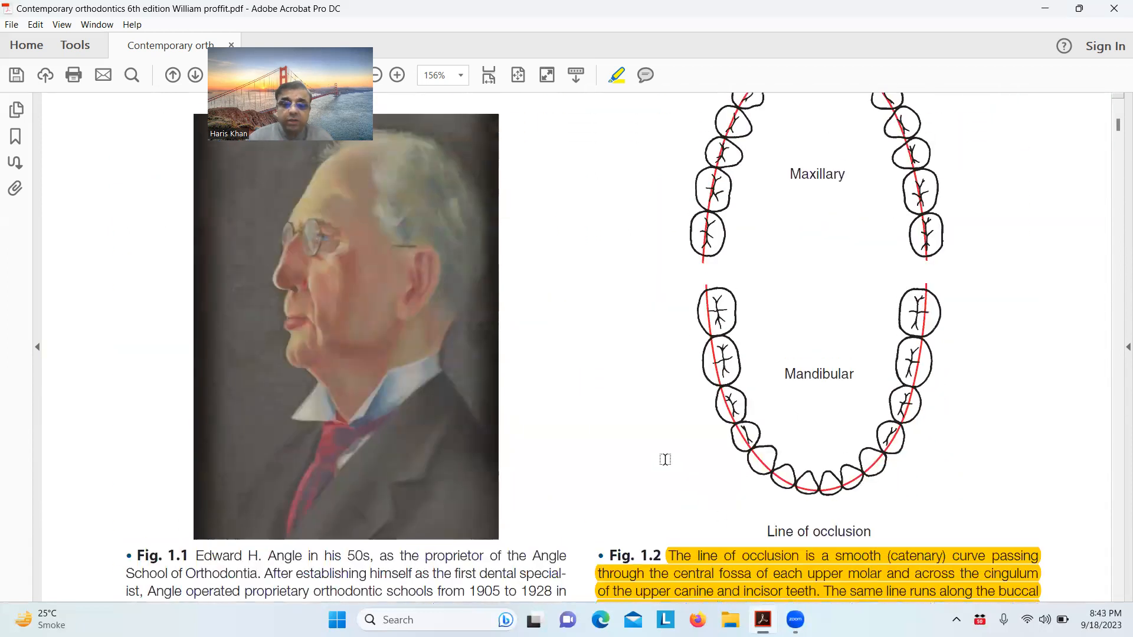
{"action": "scroll", "scroll_direction": "down", "scroll_amount": 3}
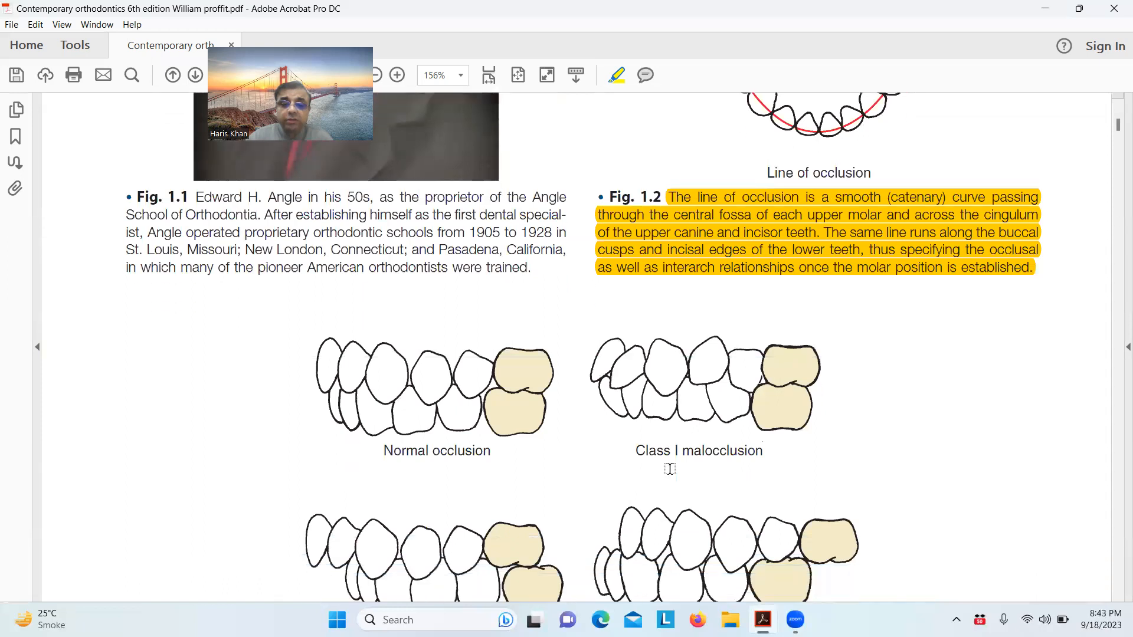
{"action": "scroll", "scroll_direction": "down", "scroll_amount": 3}
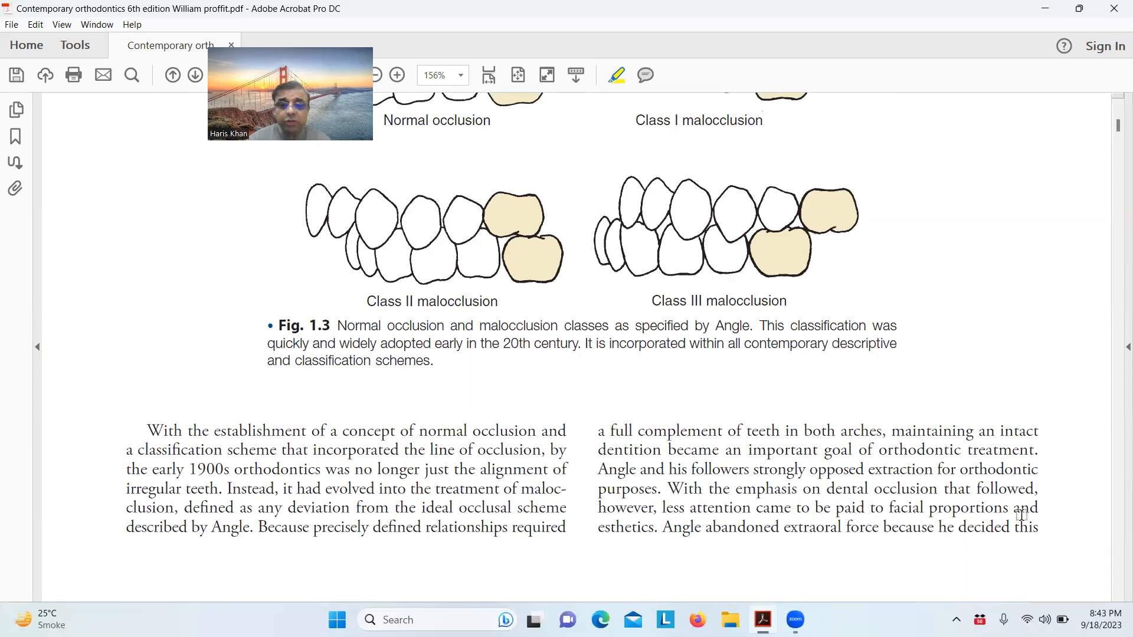
Highlight the sentence on best esthetics and ideal occlusion in yellow
{"action": "scroll", "scroll_direction": "down", "scroll_amount": 3}
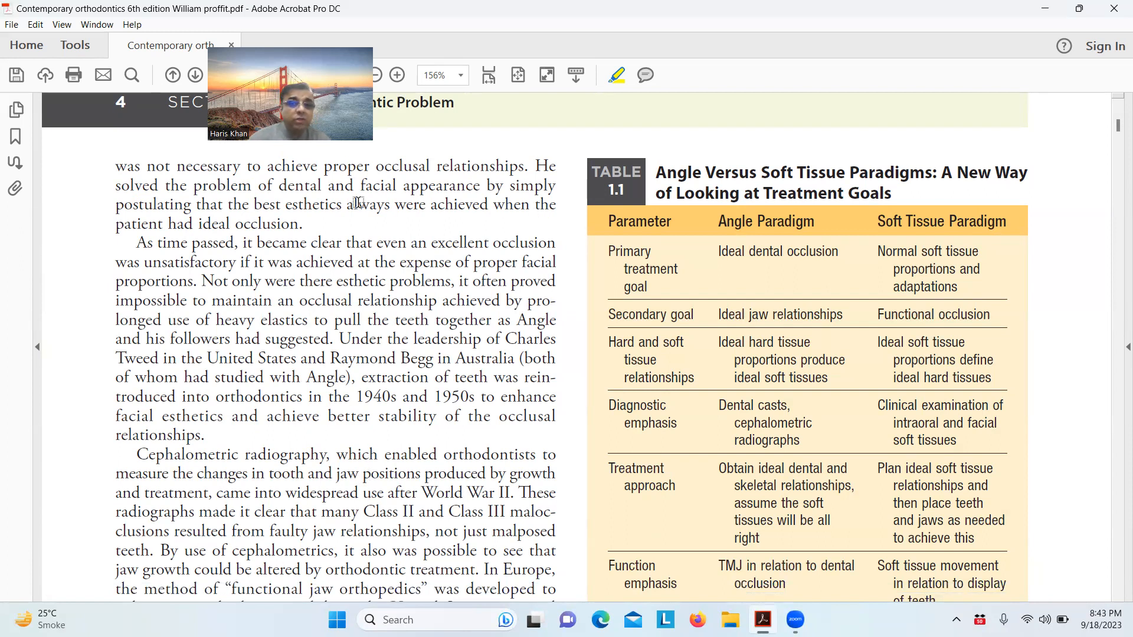
{"action": "left_click_drag", "start_coordinate": [116, 204], "coordinate": [299, 224]}
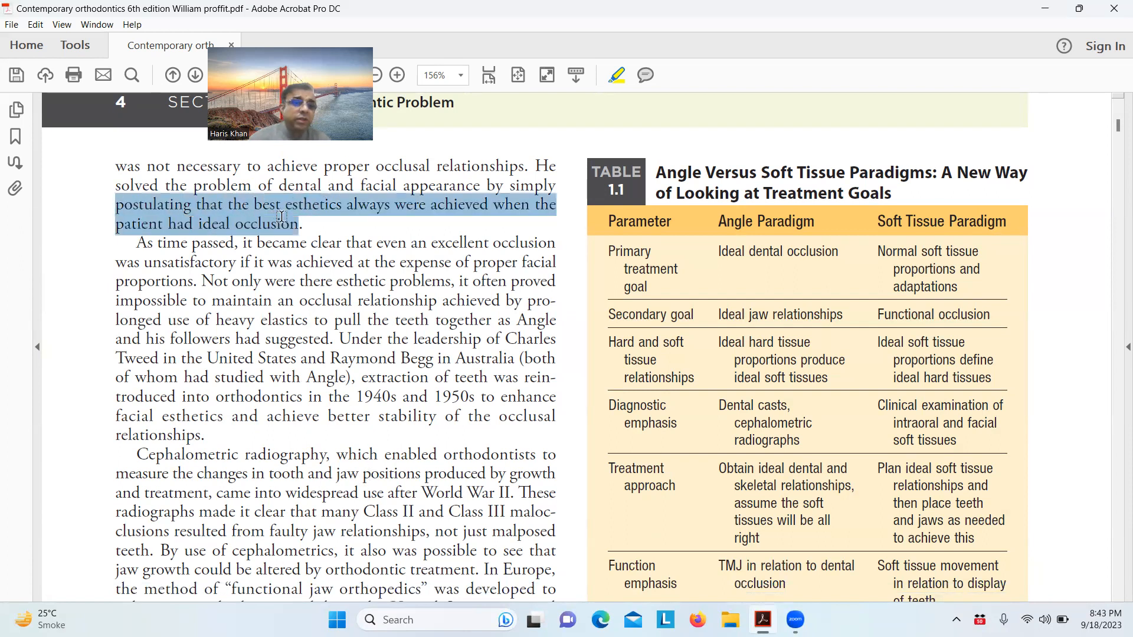
{"action": "left_click", "coordinate": [616, 75]}
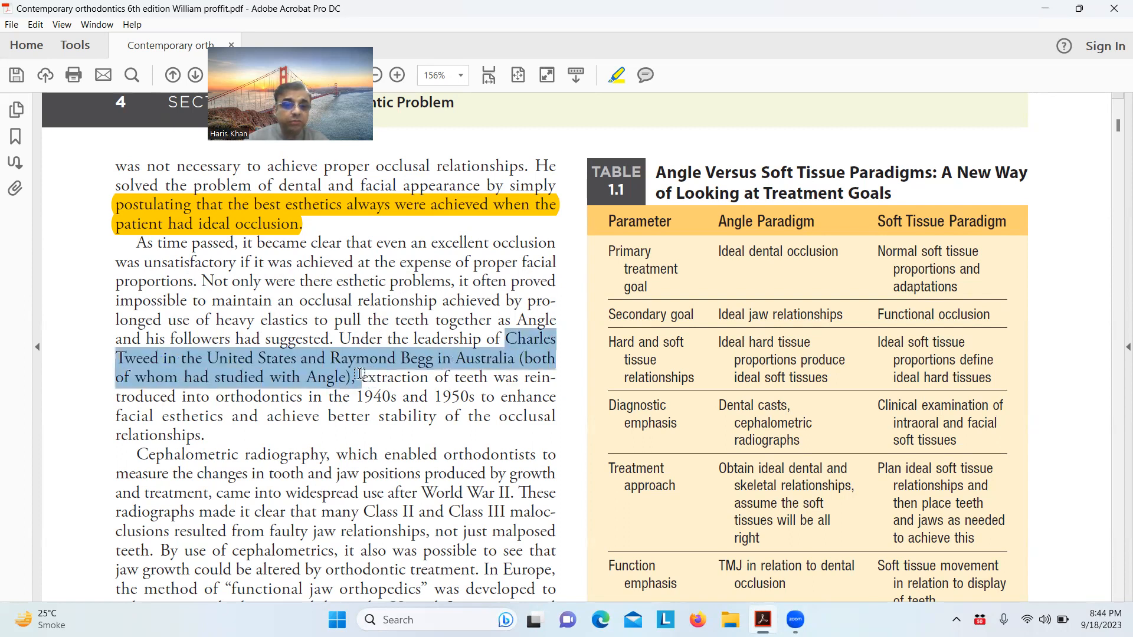
Highlight the Charles Tweed and Raymond Begg extraction passage through 'relationships' in yellow
{"action": "left_click_drag", "start_coordinate": [362, 377], "coordinate": [404, 397]}
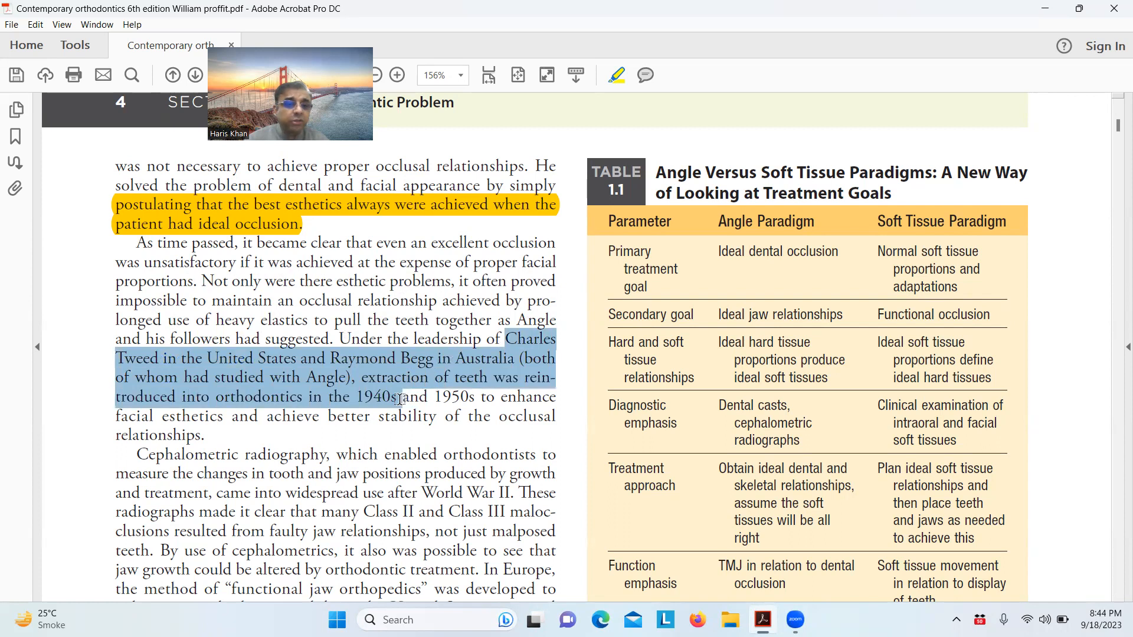
{"action": "left_click_drag", "start_coordinate": [394, 397], "coordinate": [204, 435]}
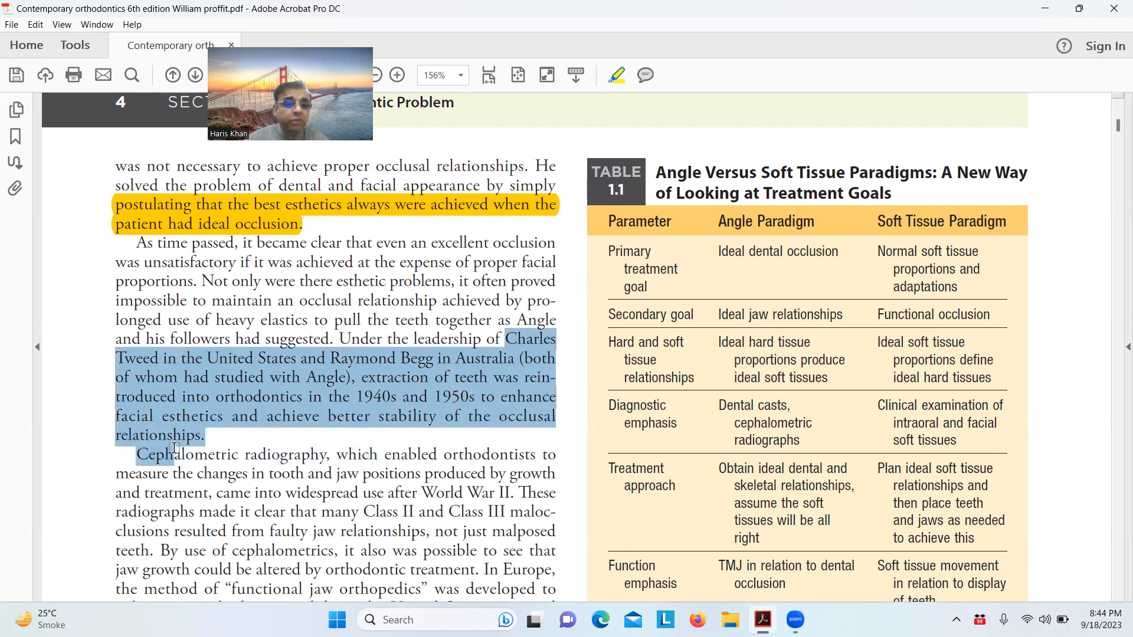
{"action": "left_click", "coordinate": [616, 76]}
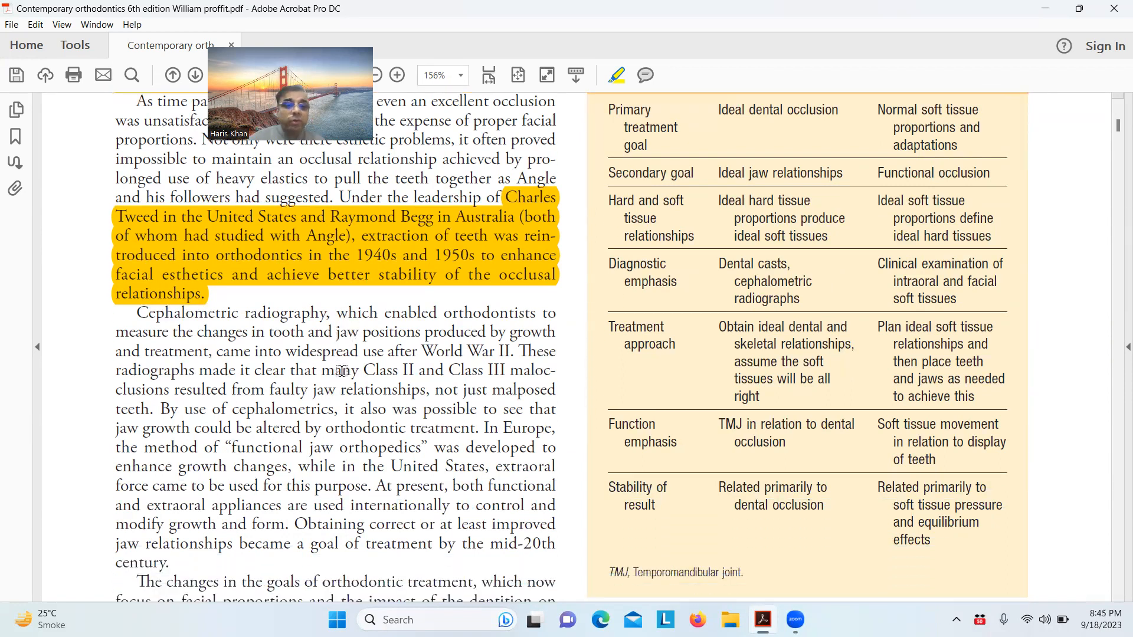
Highlight the European functional jaw orthopedics phrase and 'United States, extraoral force' in yellow
{"action": "scroll", "scroll_direction": "down", "scroll_amount": 3}
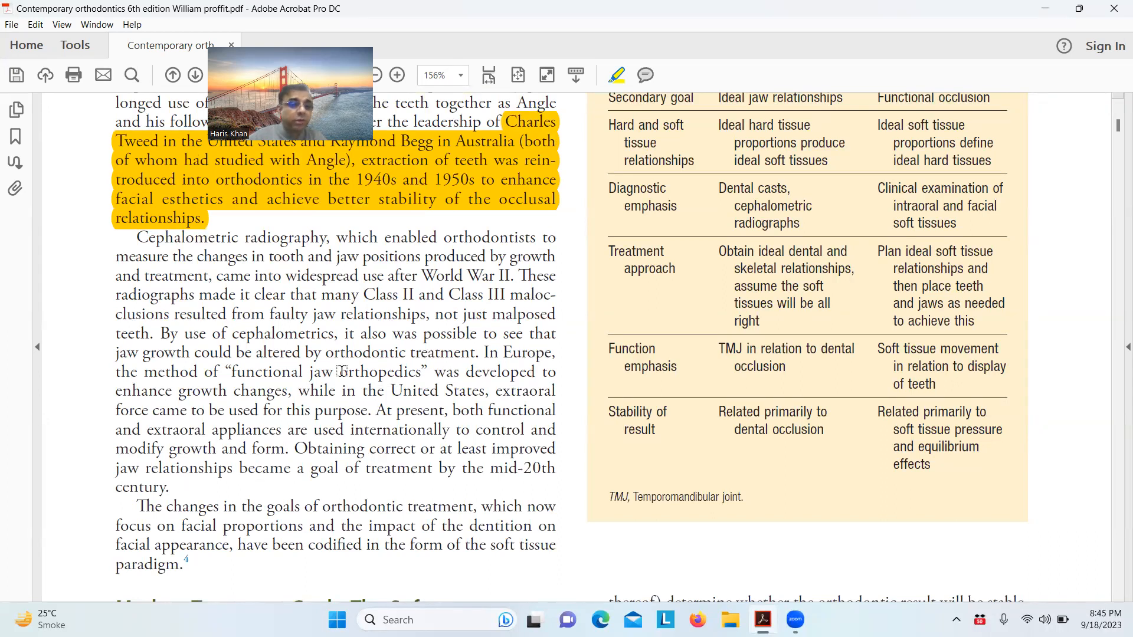
{"action": "mouse_move", "coordinate": [211, 423]}
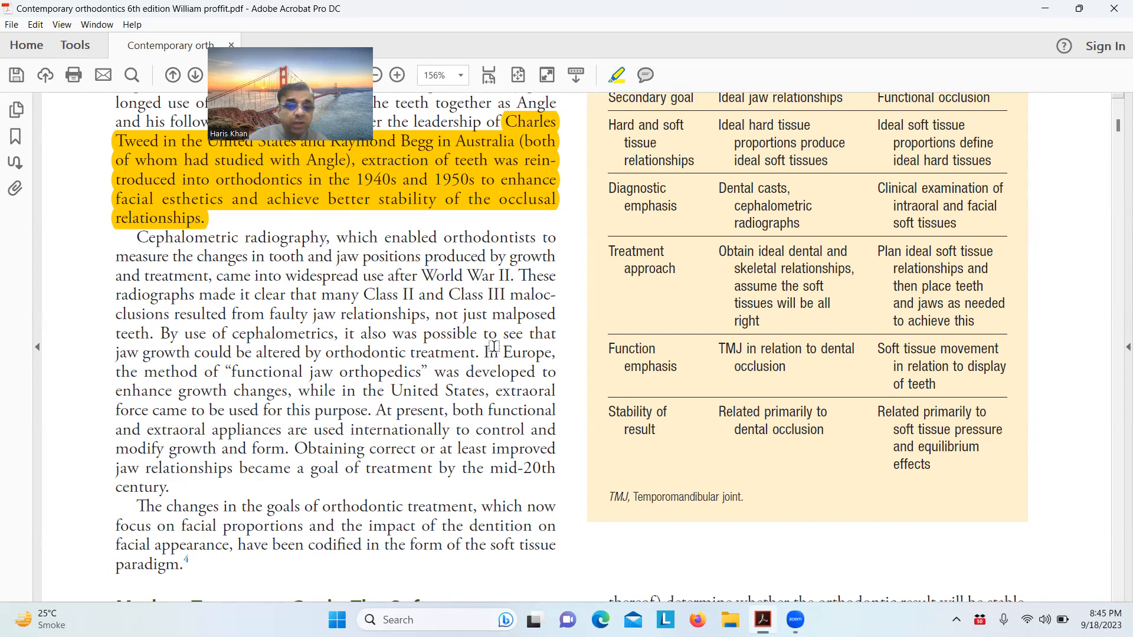
{"action": "left_click_drag", "start_coordinate": [485, 352], "coordinate": [428, 372]}
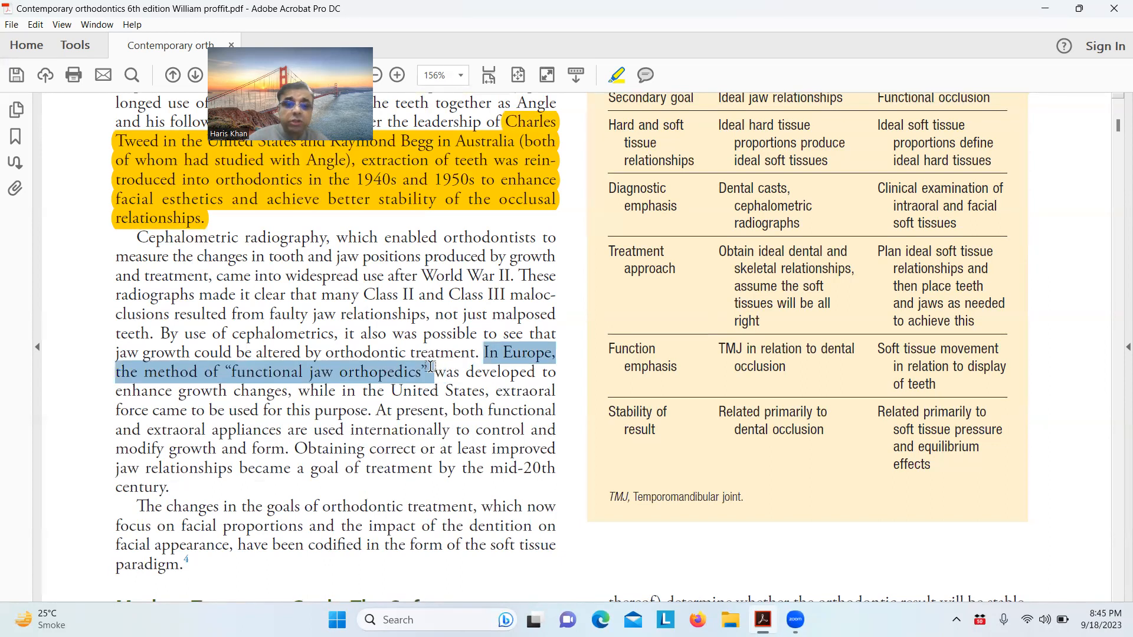
{"action": "left_click", "coordinate": [616, 76]}
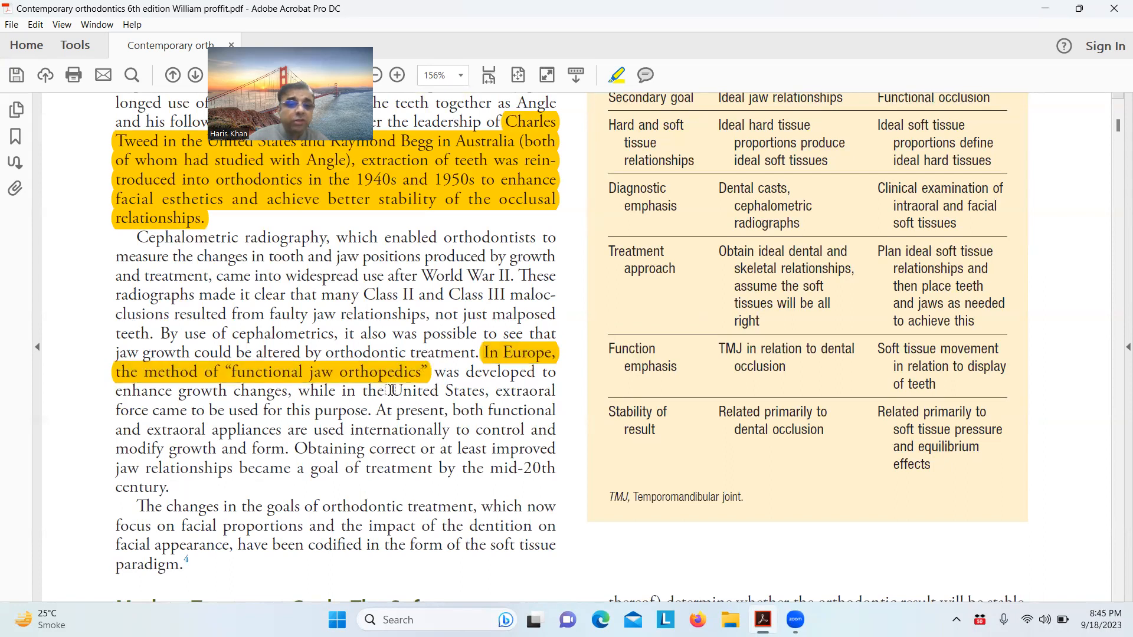
{"action": "left_click_drag", "start_coordinate": [390, 391], "coordinate": [149, 411]}
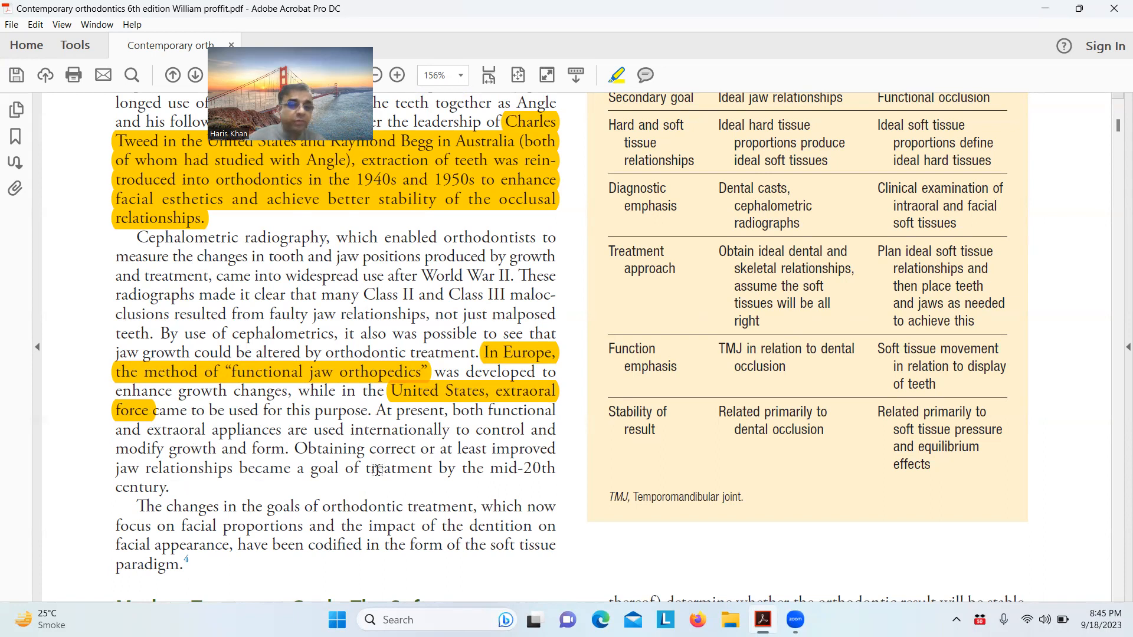
Highlight the word paradigm and its quoted definition under Modern Treatment Goals
{"action": "scroll", "scroll_direction": "down", "scroll_amount": 3}
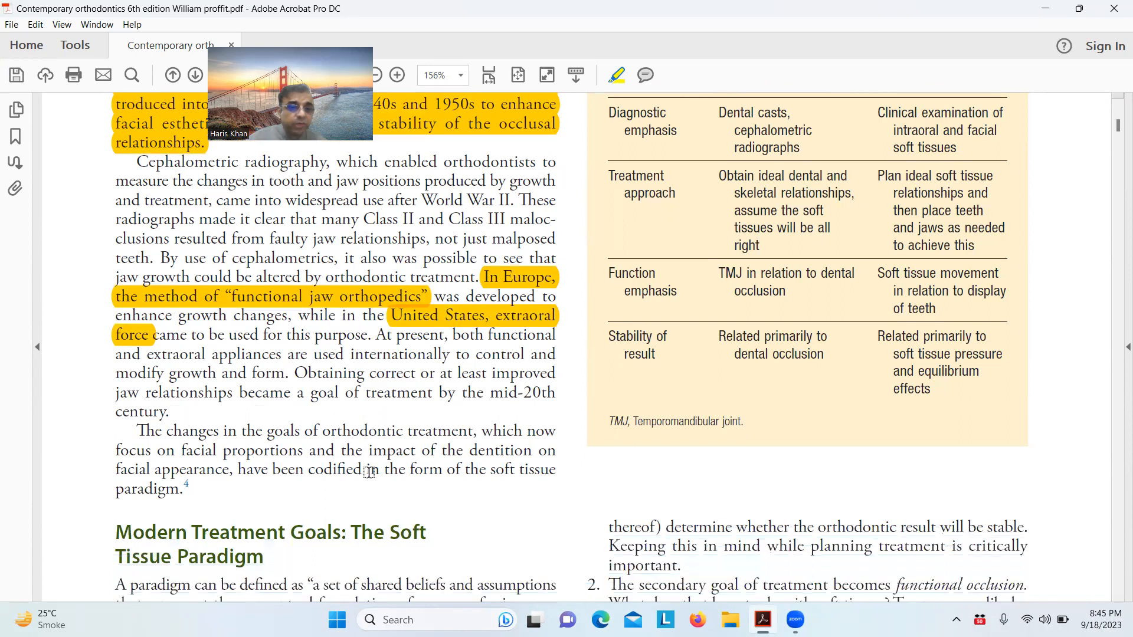
{"action": "scroll", "scroll_direction": "down", "scroll_amount": 3}
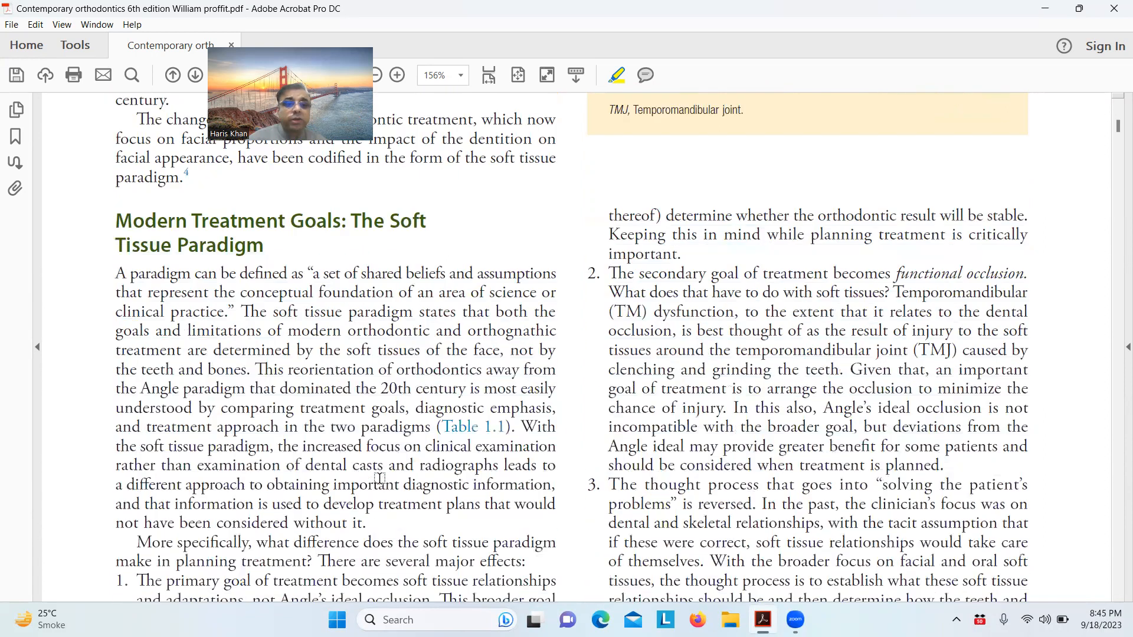
{"action": "scroll", "scroll_direction": "down", "scroll_amount": 3}
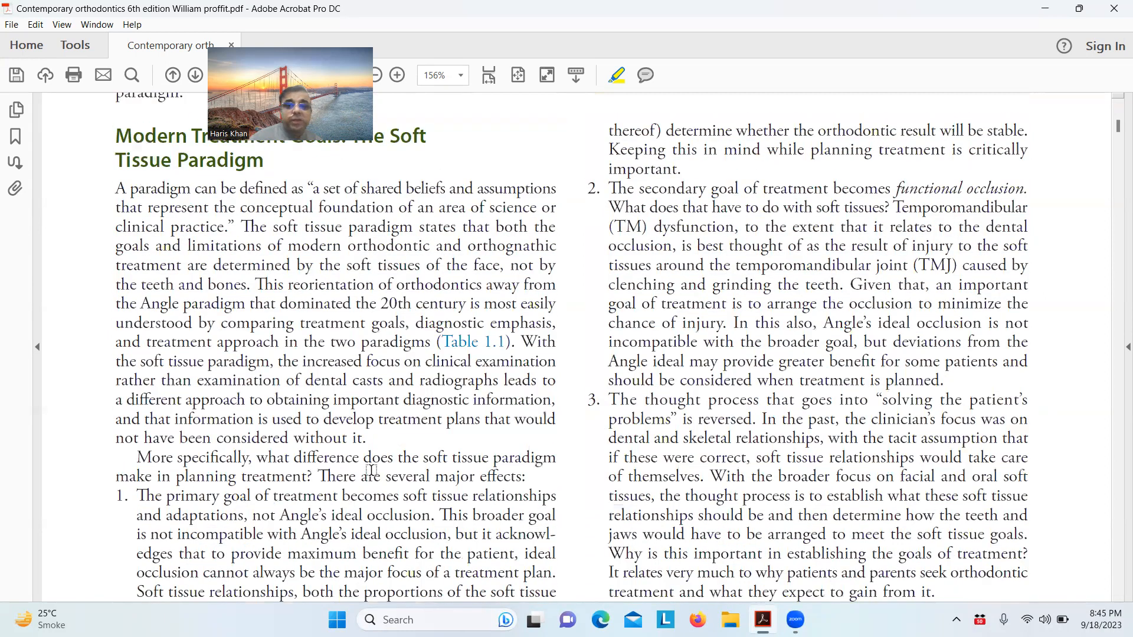
{"action": "scroll", "scroll_direction": "down", "scroll_amount": 3}
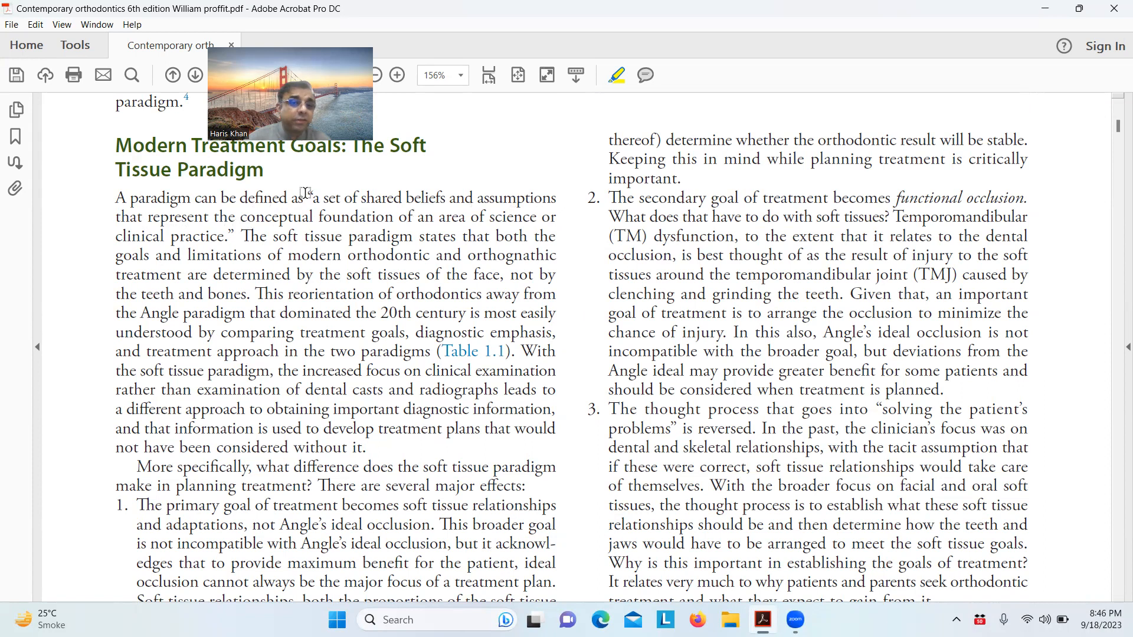
{"action": "left_click_drag", "start_coordinate": [307, 197], "coordinate": [234, 236]}
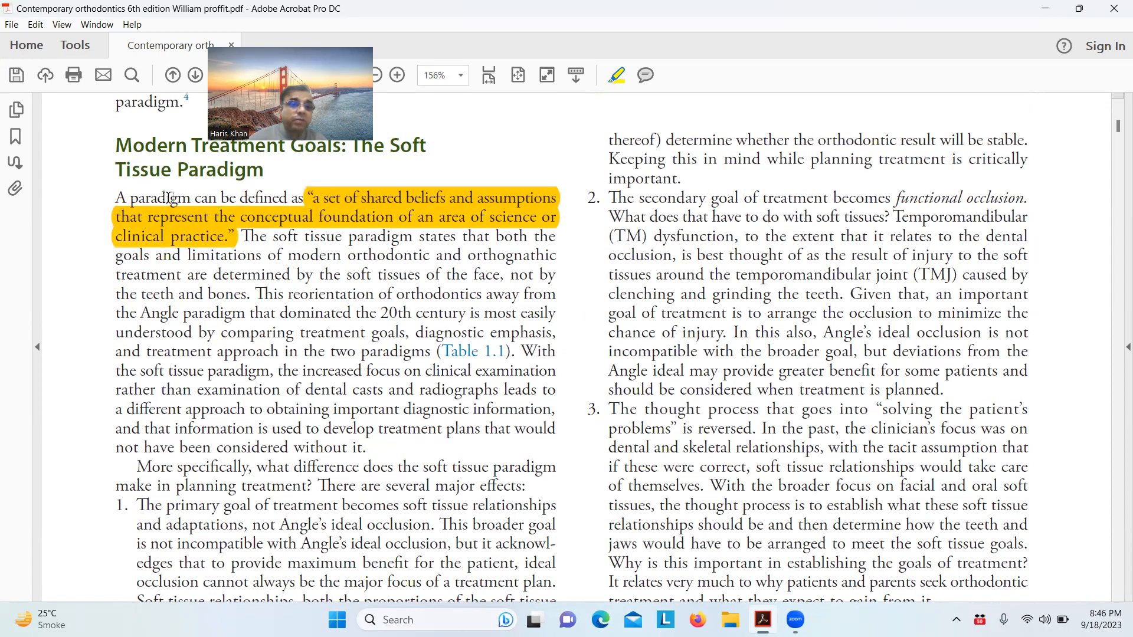
{"action": "double_click", "coordinate": [160, 197]}
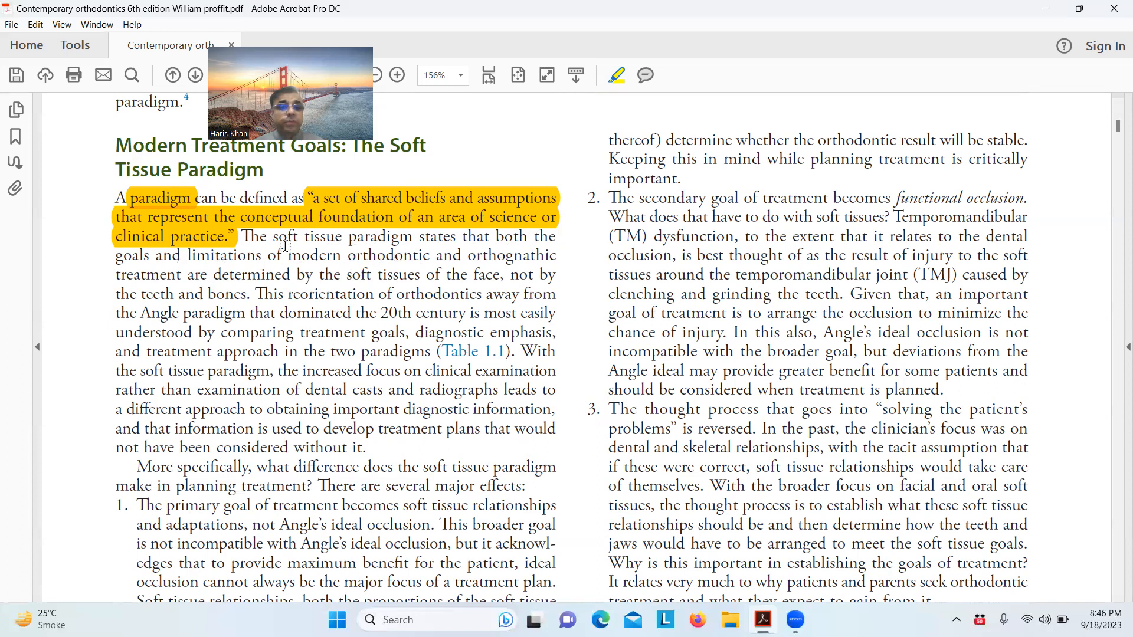
Highlight the soft tissue paradigm statement and the two-paradigm comparison sentence
{"action": "left_click_drag", "start_coordinate": [266, 236], "coordinate": [309, 275]}
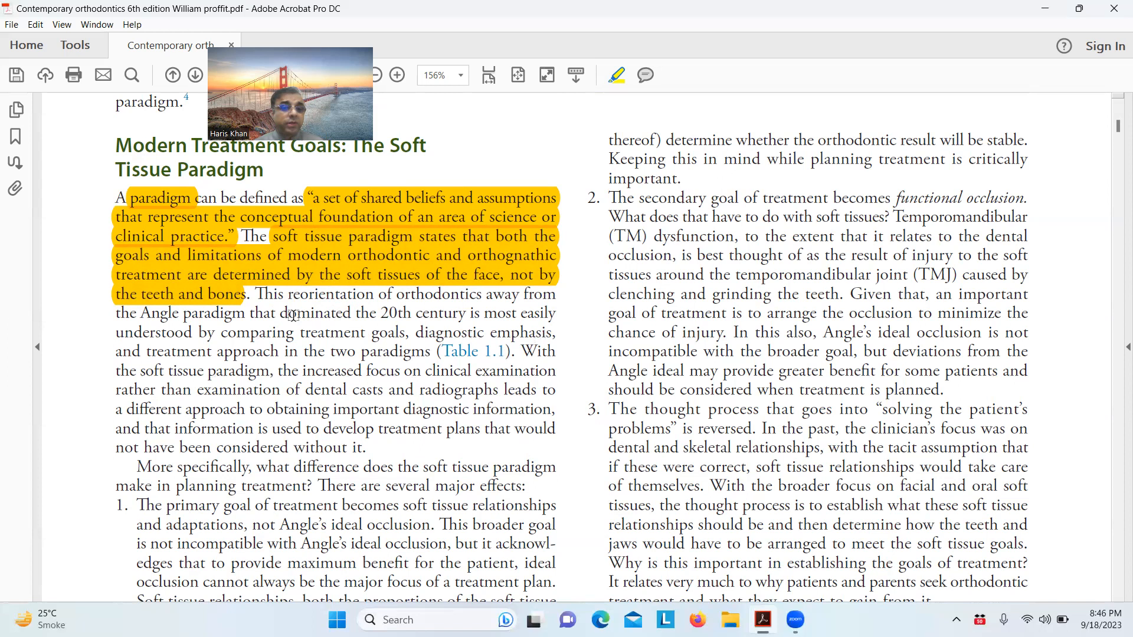
{"action": "left_click_drag", "start_coordinate": [258, 294], "coordinate": [404, 333]}
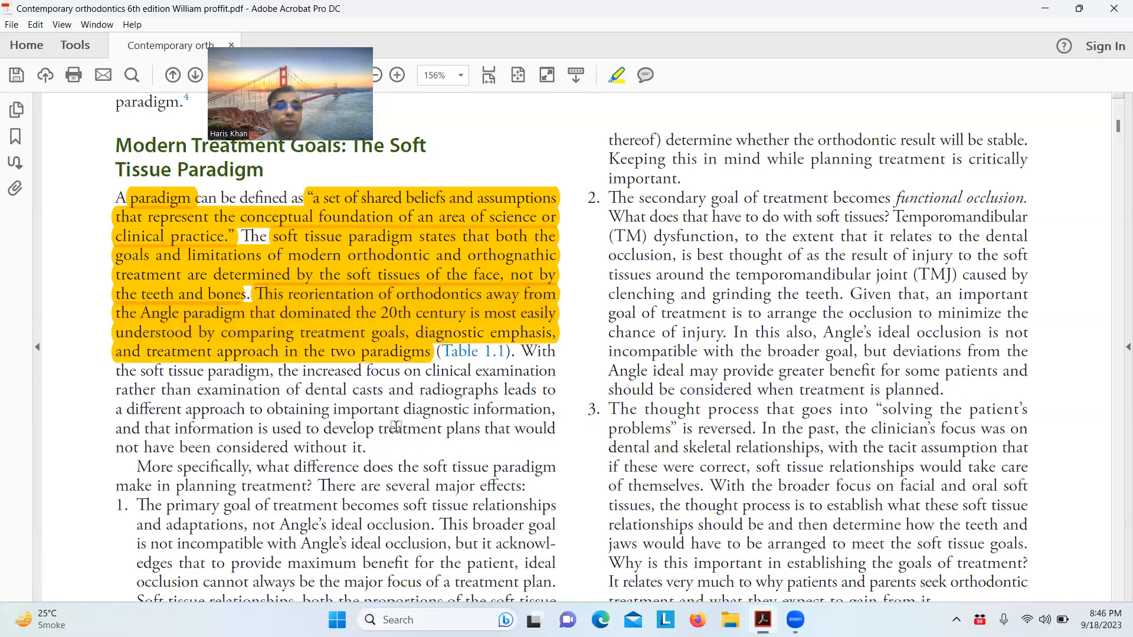
Scroll down to page 5 where The Usual Orthodontic Problems section and Fig. 1.4 begin
{"action": "scroll", "scroll_direction": "down", "scroll_amount": 3}
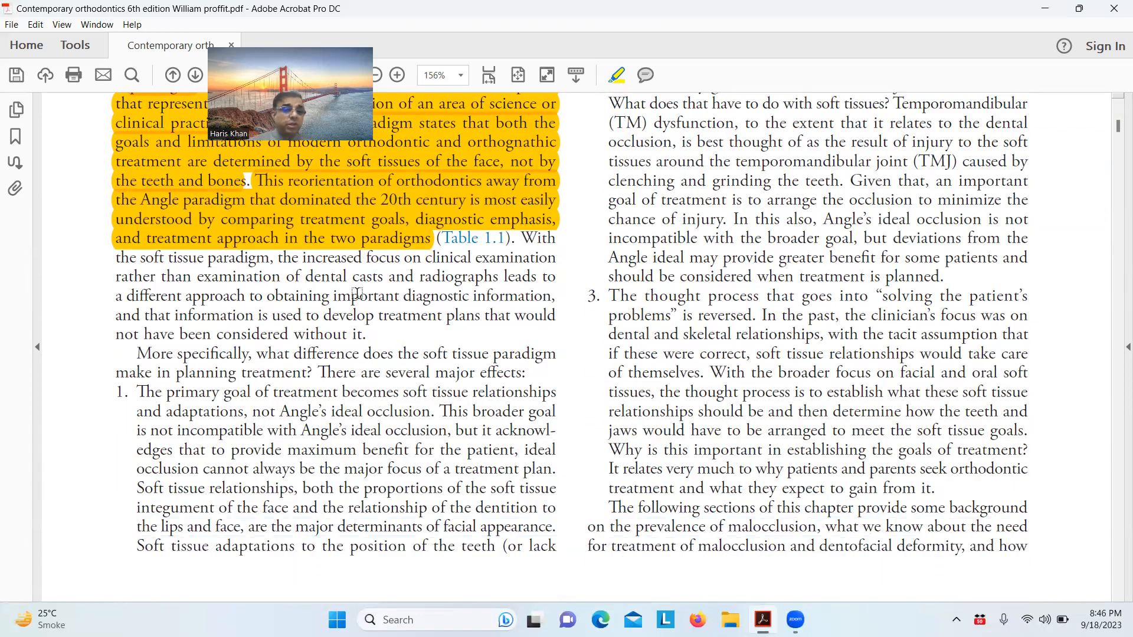
{"action": "scroll", "scroll_direction": "down", "scroll_amount": 3}
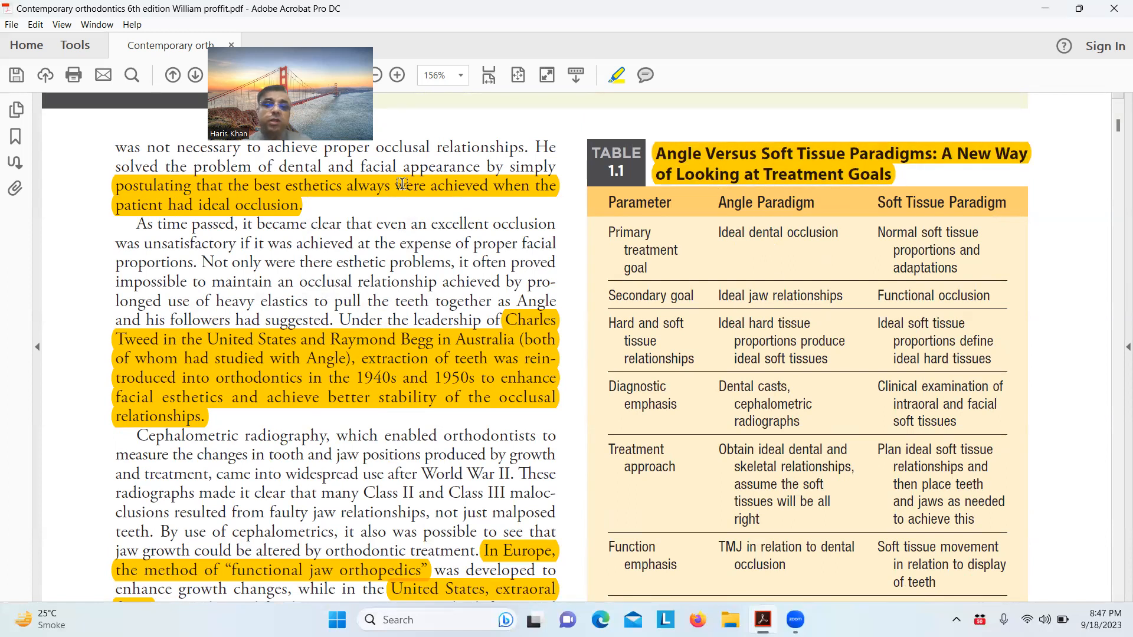
{"action": "scroll", "scroll_direction": "down", "scroll_amount": 3}
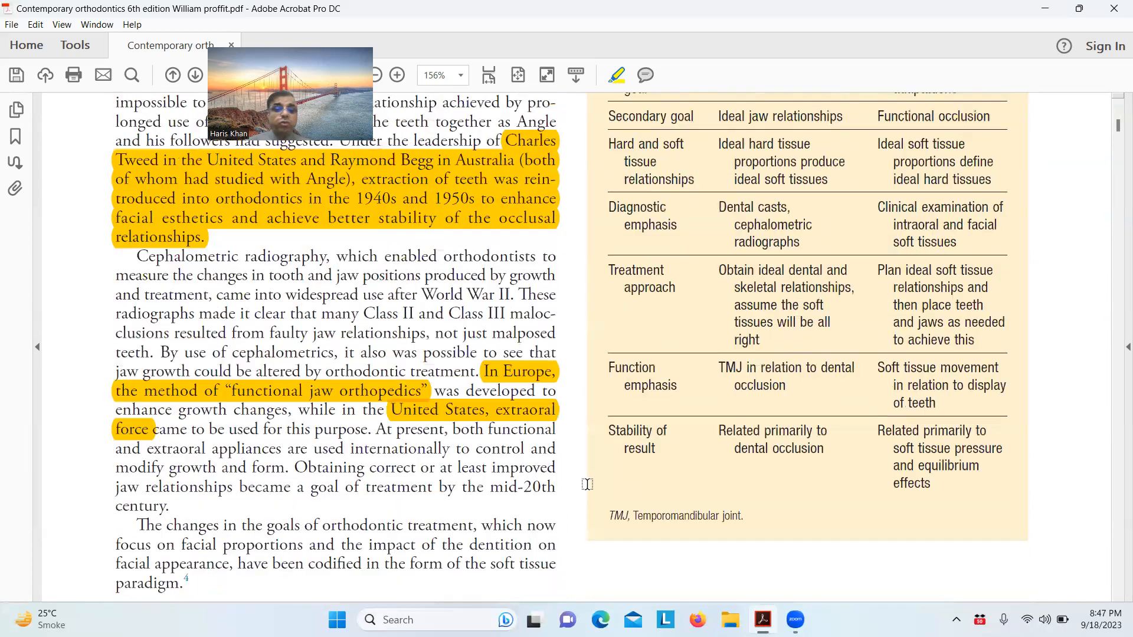
{"action": "scroll", "scroll_direction": "down", "scroll_amount": 3}
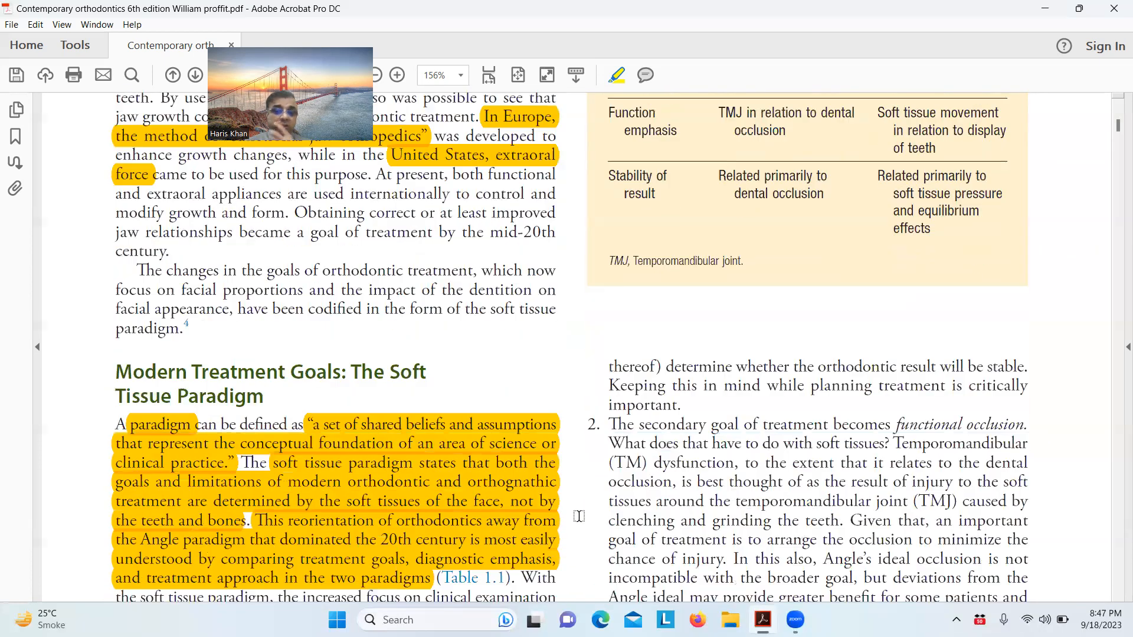
{"action": "scroll", "scroll_direction": "down", "scroll_amount": 3}
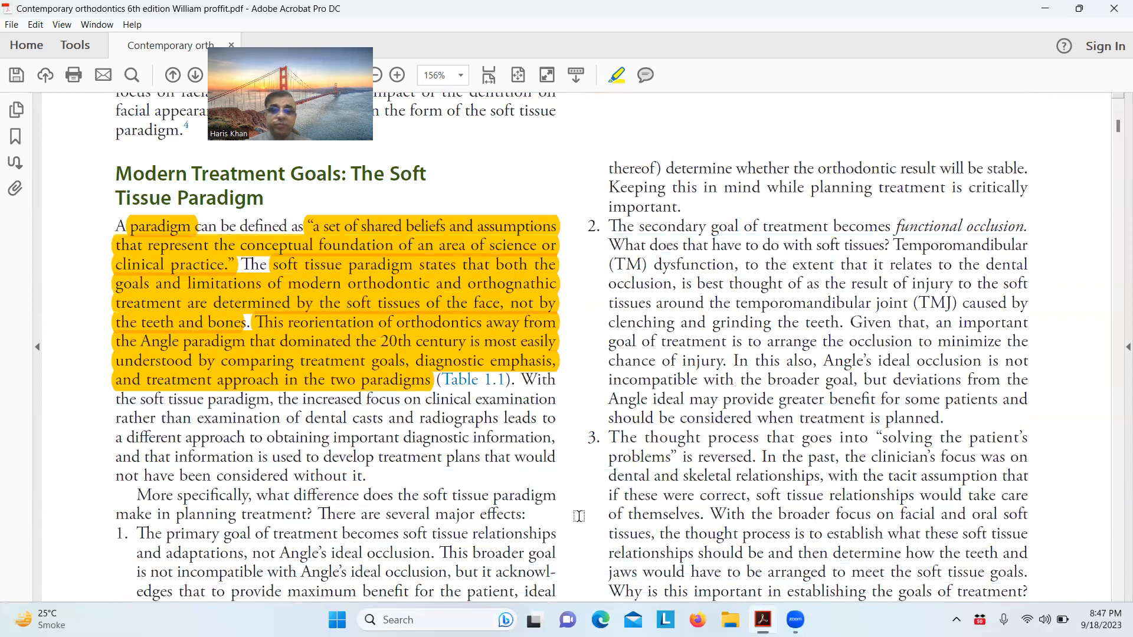
{"action": "scroll", "scroll_direction": "down", "scroll_amount": 3}
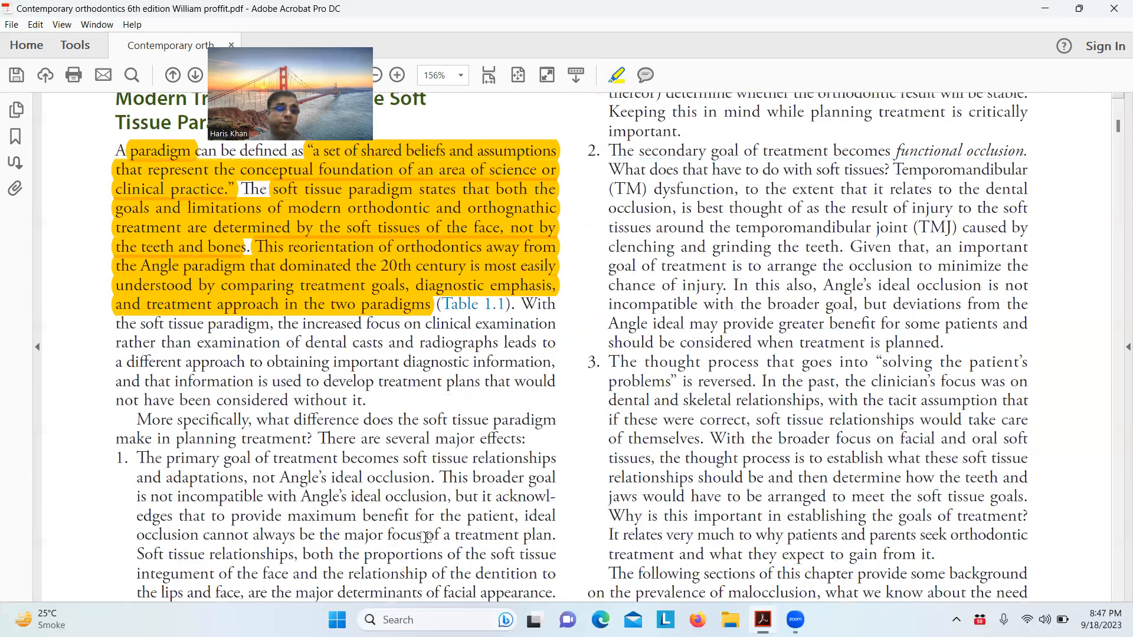
{"action": "scroll", "scroll_direction": "down", "scroll_amount": 3}
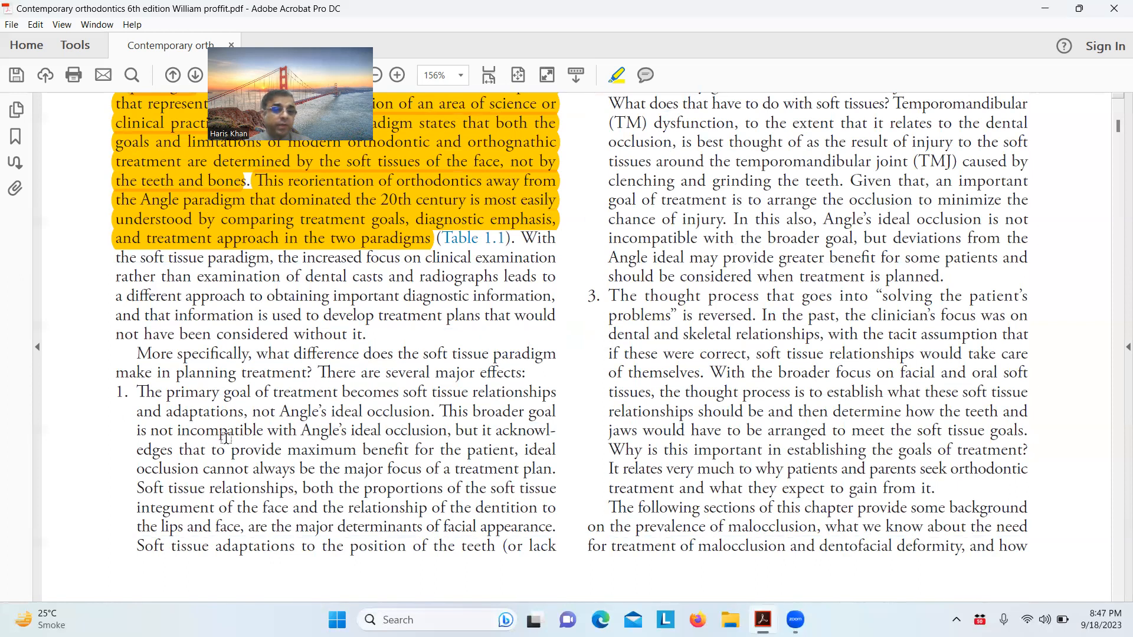
{"action": "mouse_move", "coordinate": [395, 439]}
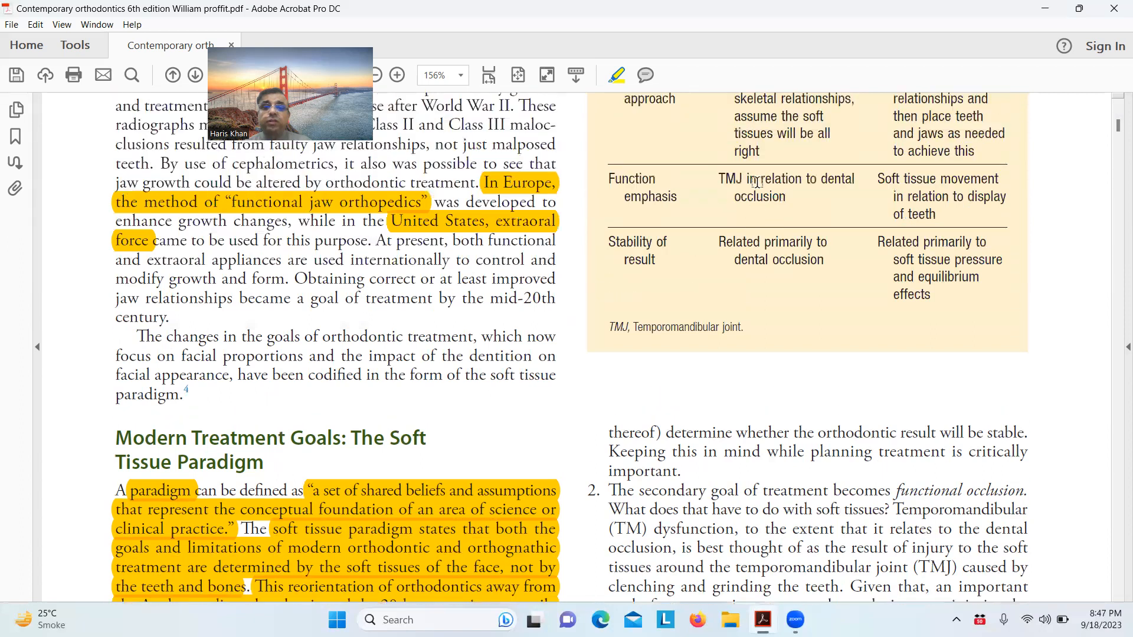
{"action": "scroll", "scroll_direction": "down", "scroll_amount": 3}
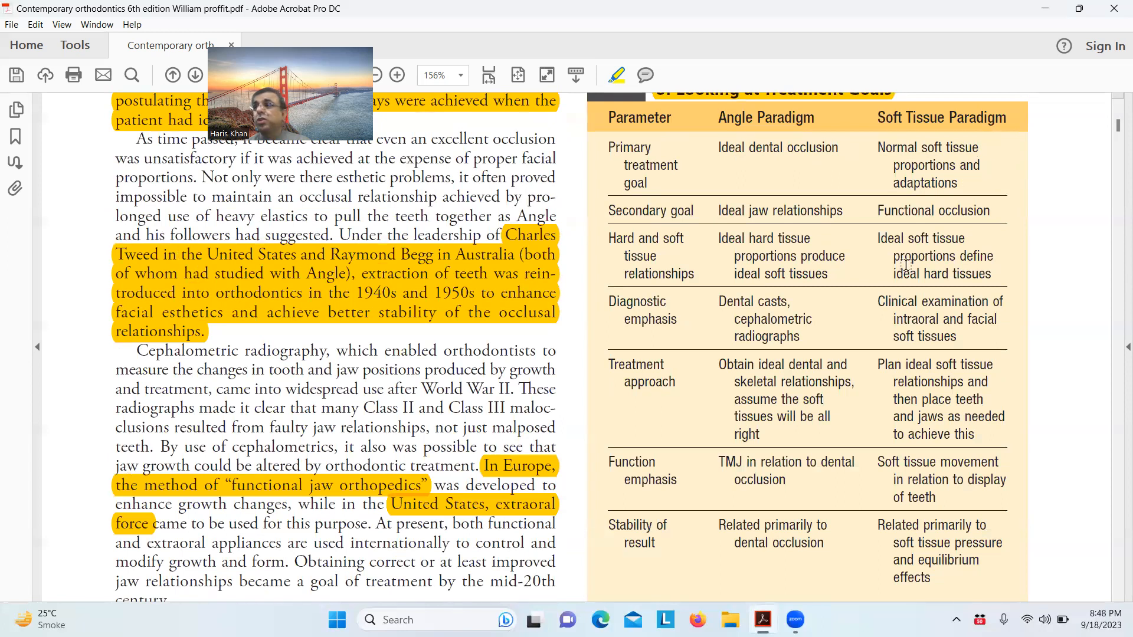
{"action": "scroll", "scroll_direction": "down", "scroll_amount": 3}
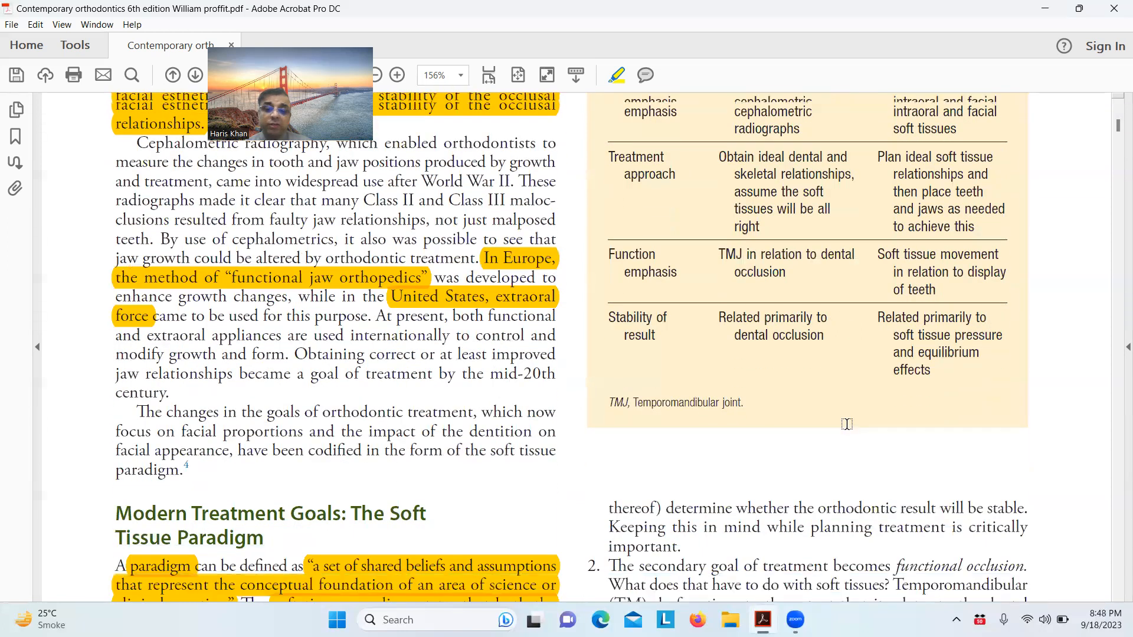
{"action": "scroll", "scroll_direction": "down", "scroll_amount": 3}
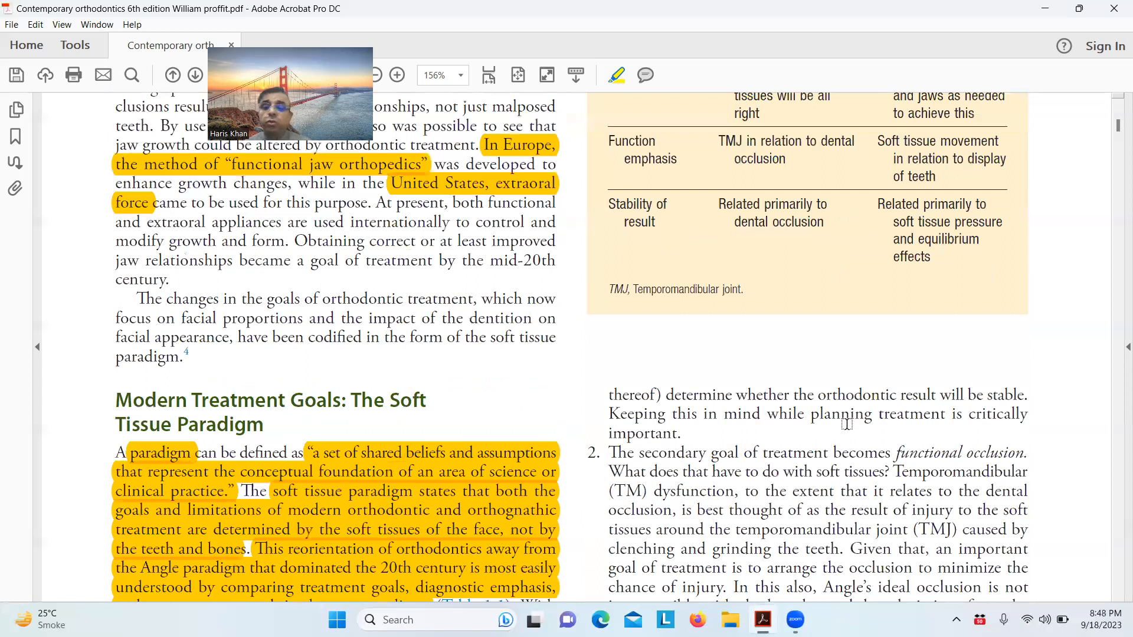
{"action": "scroll", "scroll_direction": "down", "scroll_amount": 3}
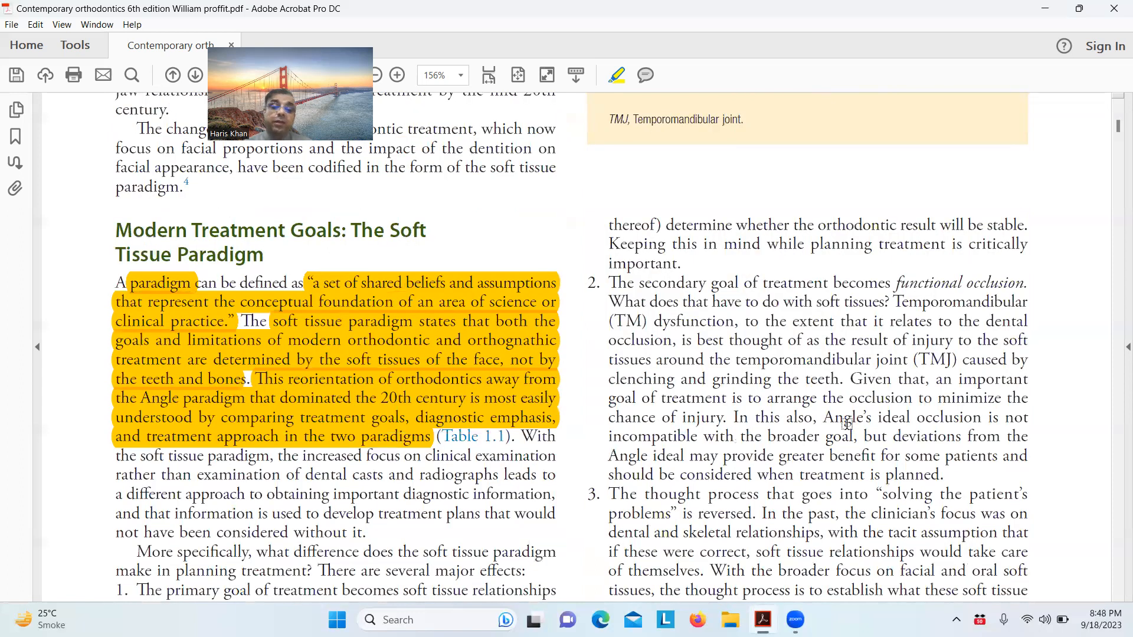
{"action": "scroll", "scroll_direction": "down", "scroll_amount": 3}
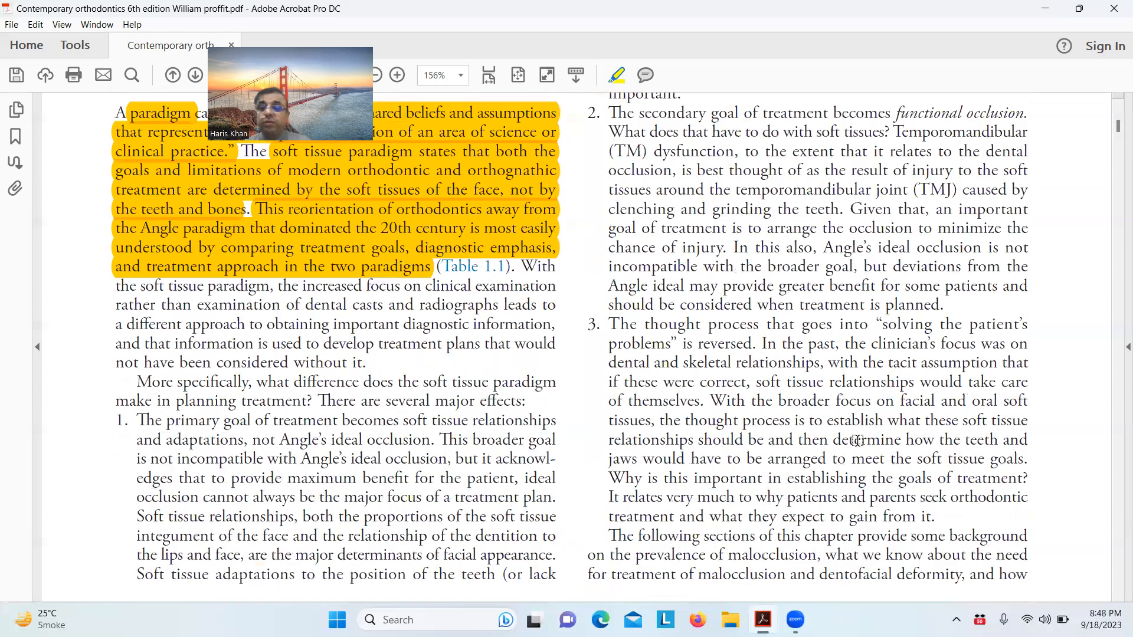
{"action": "scroll", "scroll_direction": "down", "scroll_amount": 3}
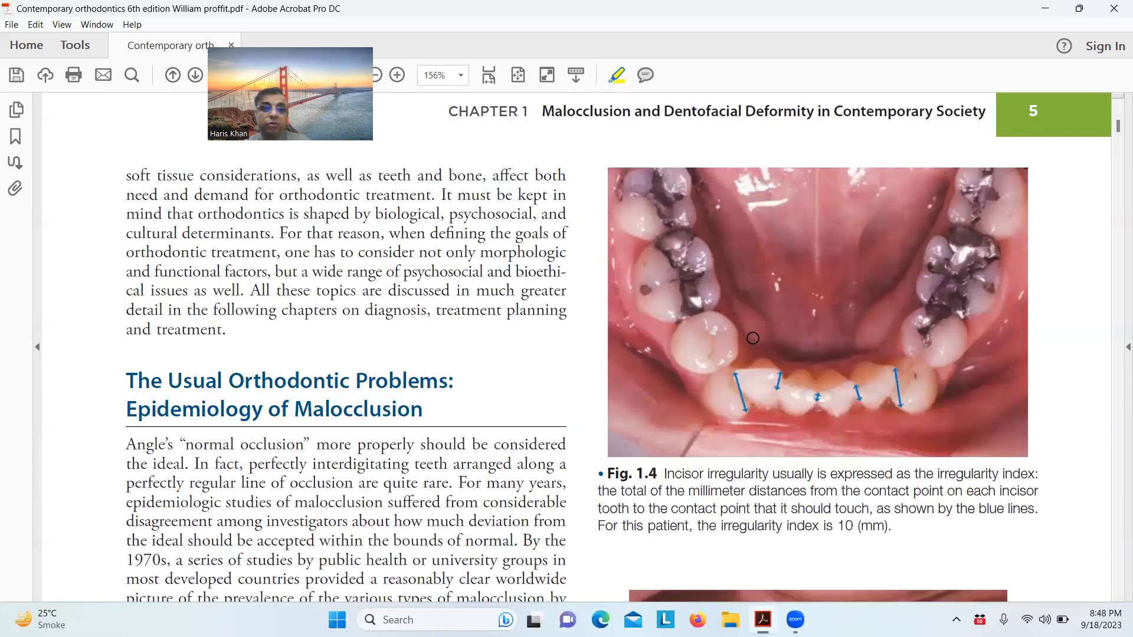
{"action": "scroll", "scroll_direction": "down", "scroll_amount": 3}
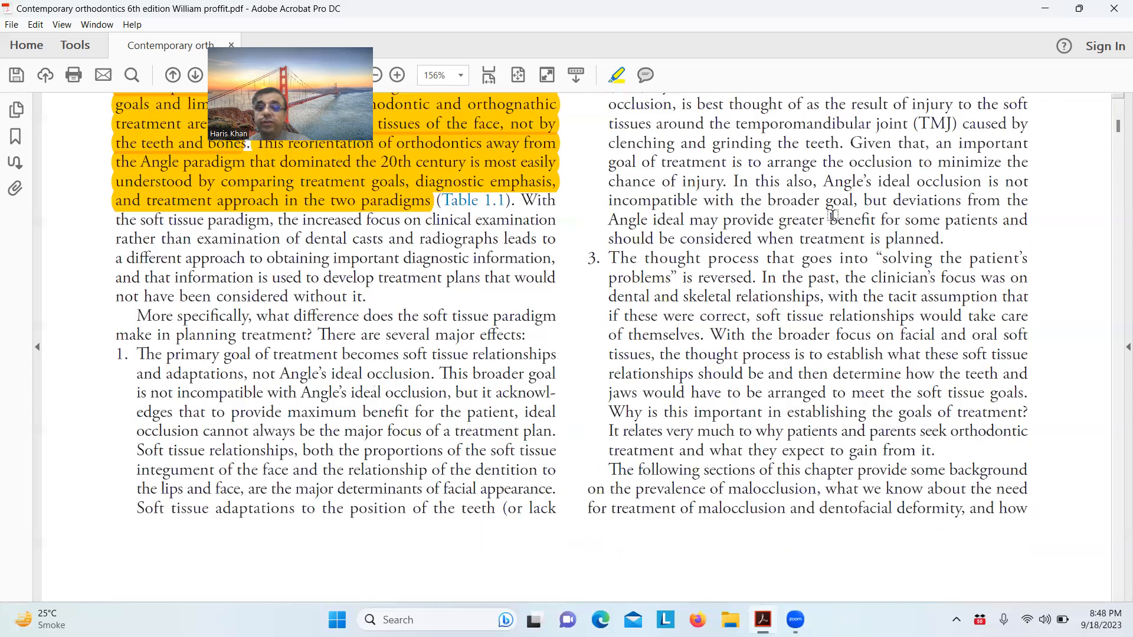
{"action": "scroll", "scroll_direction": "down", "scroll_amount": 3}
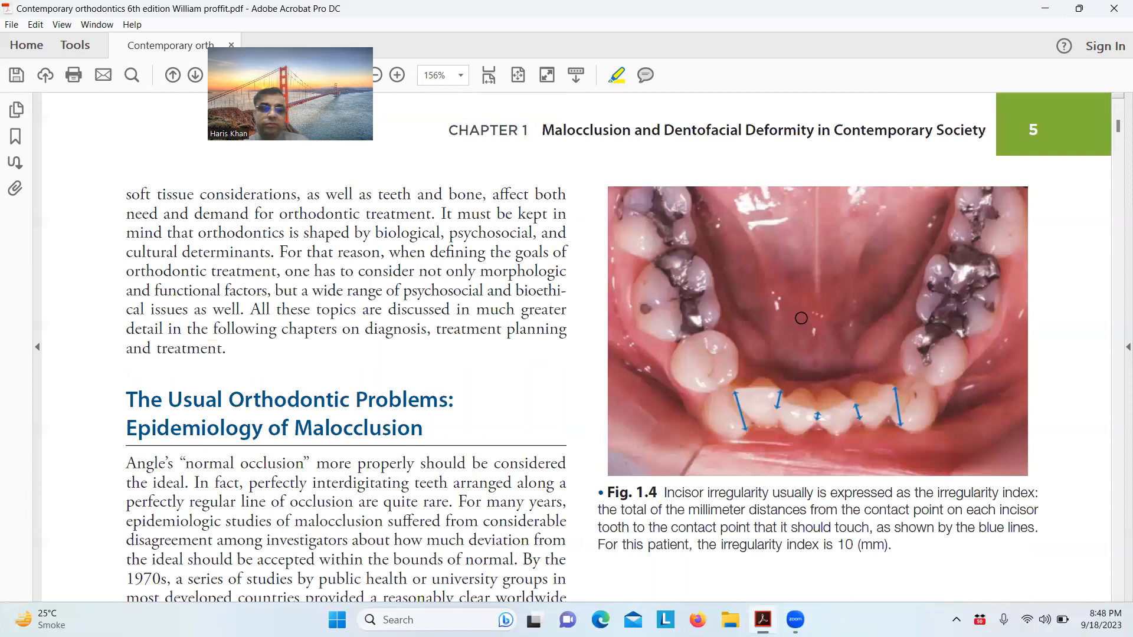
Scroll page 5 down to the NHANES III malocclusion paragraph beside Fig. 1.5
{"action": "scroll", "scroll_direction": "down", "scroll_amount": 3}
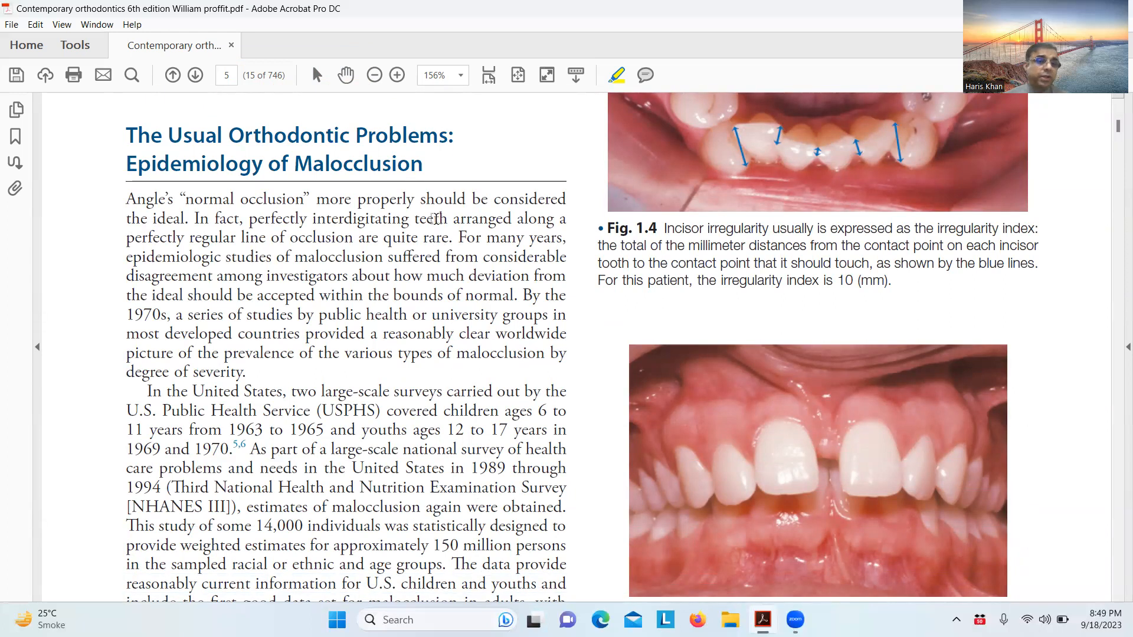
{"action": "mouse_move", "coordinate": [520, 230]}
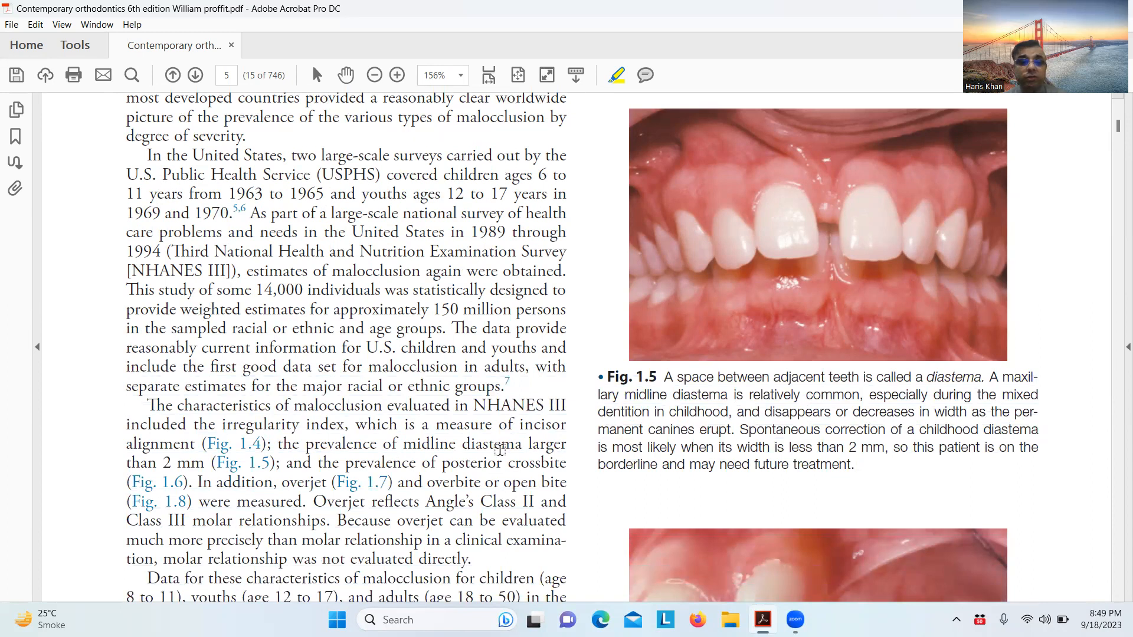
{"action": "scroll", "scroll_direction": "down", "scroll_amount": 3}
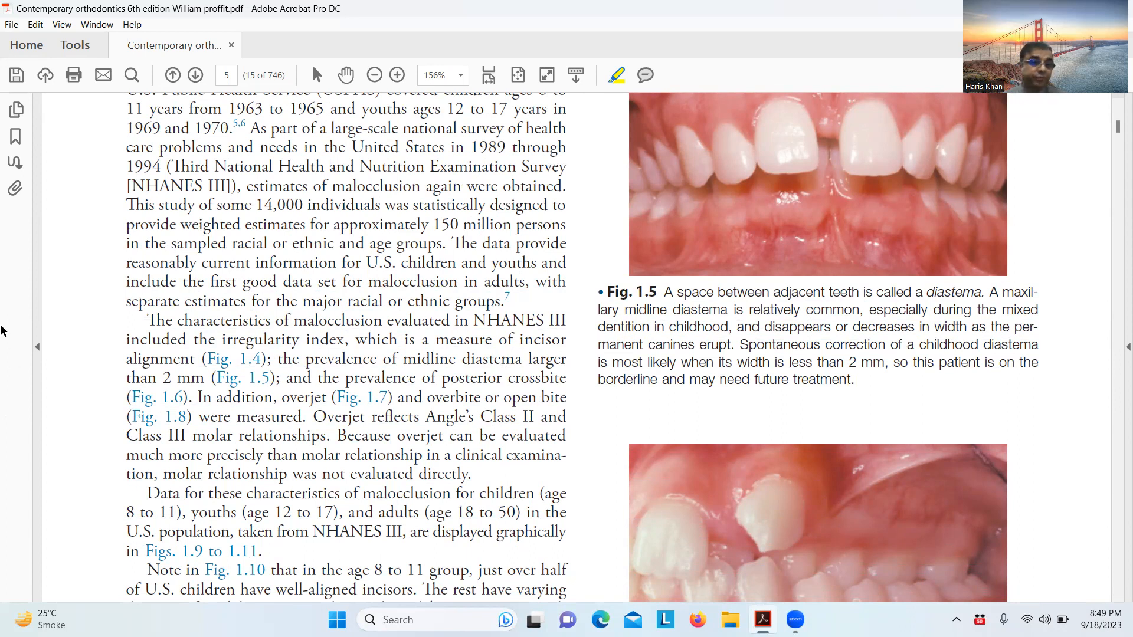
{"action": "mouse_move", "coordinate": [242, 347]}
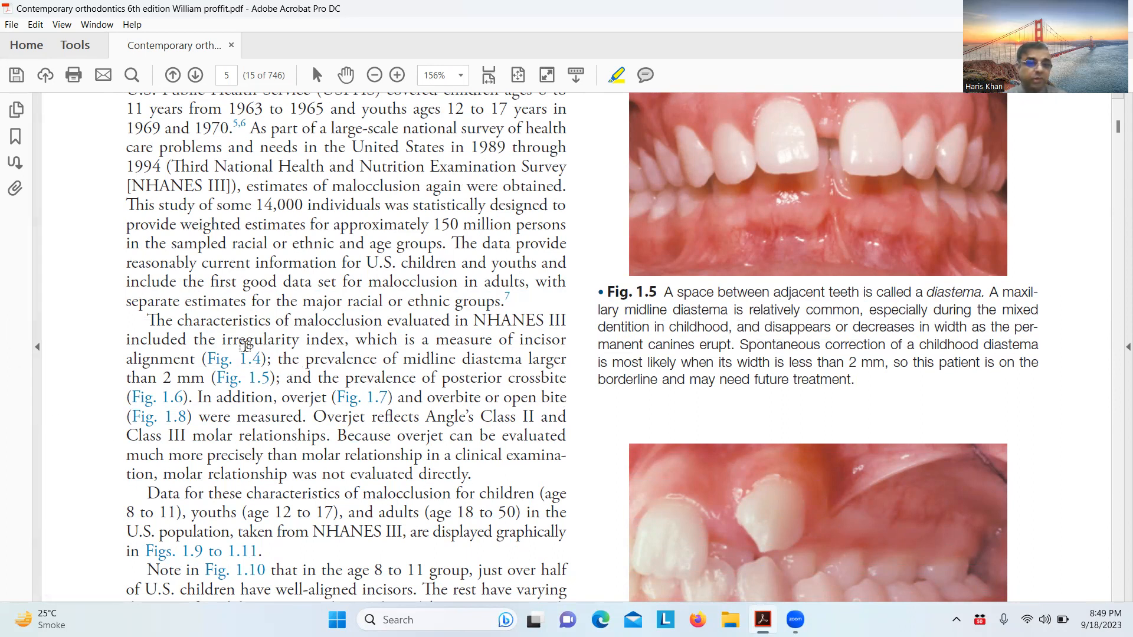
Highlight 'irregularity index, which is a measure of incisor alignment' in yellow
{"action": "double_click", "coordinate": [251, 340]}
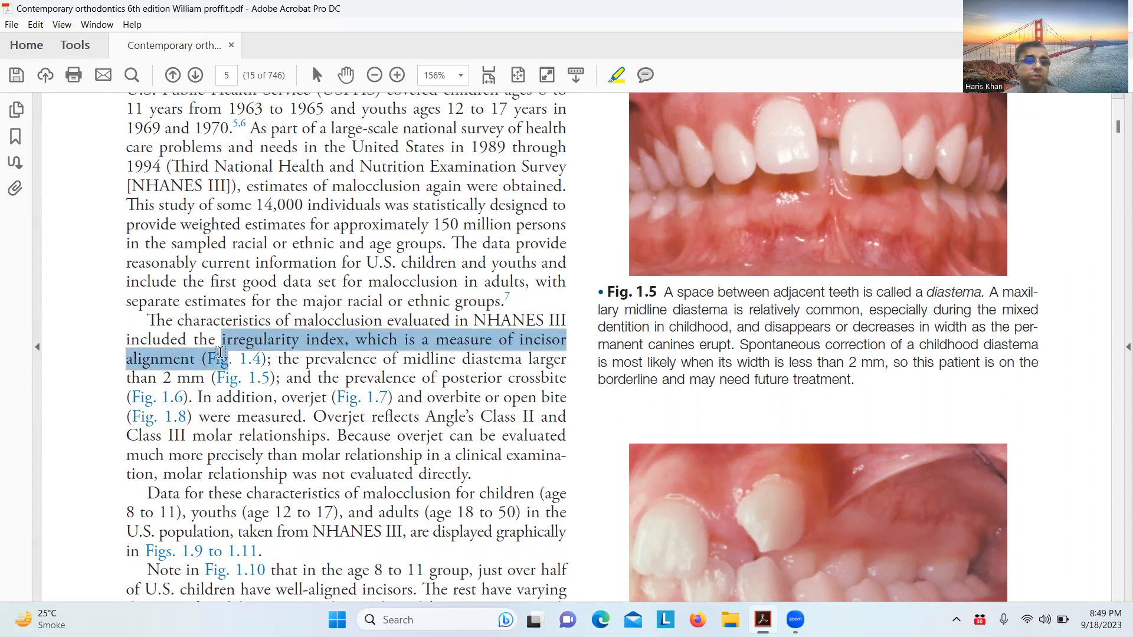
{"action": "left_click", "coordinate": [616, 75]}
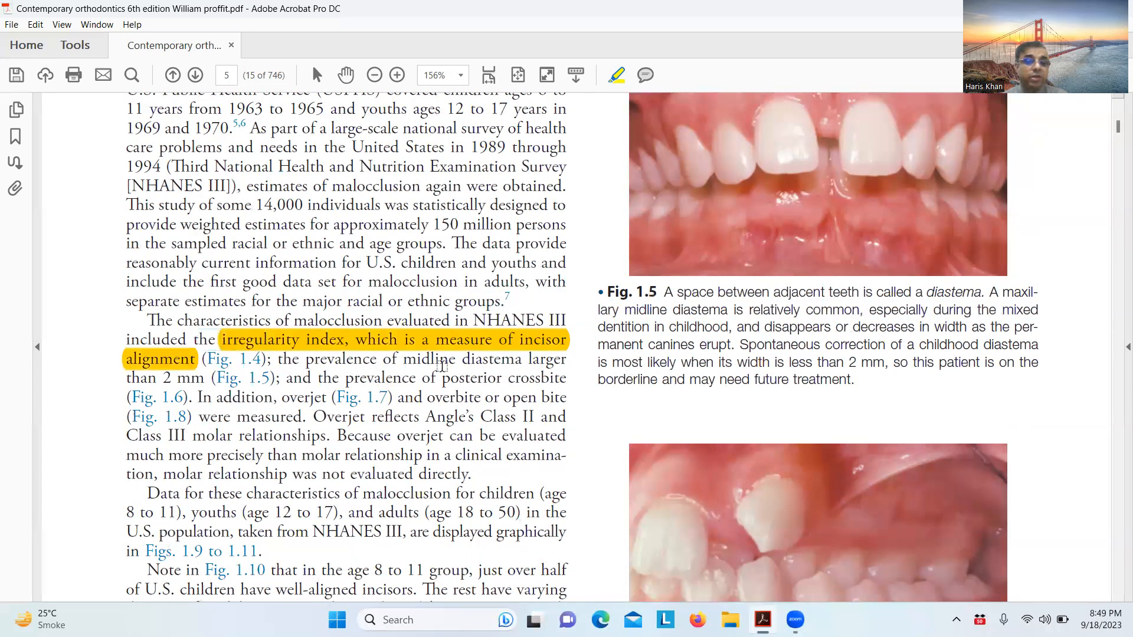
{"action": "mouse_move", "coordinate": [293, 392]}
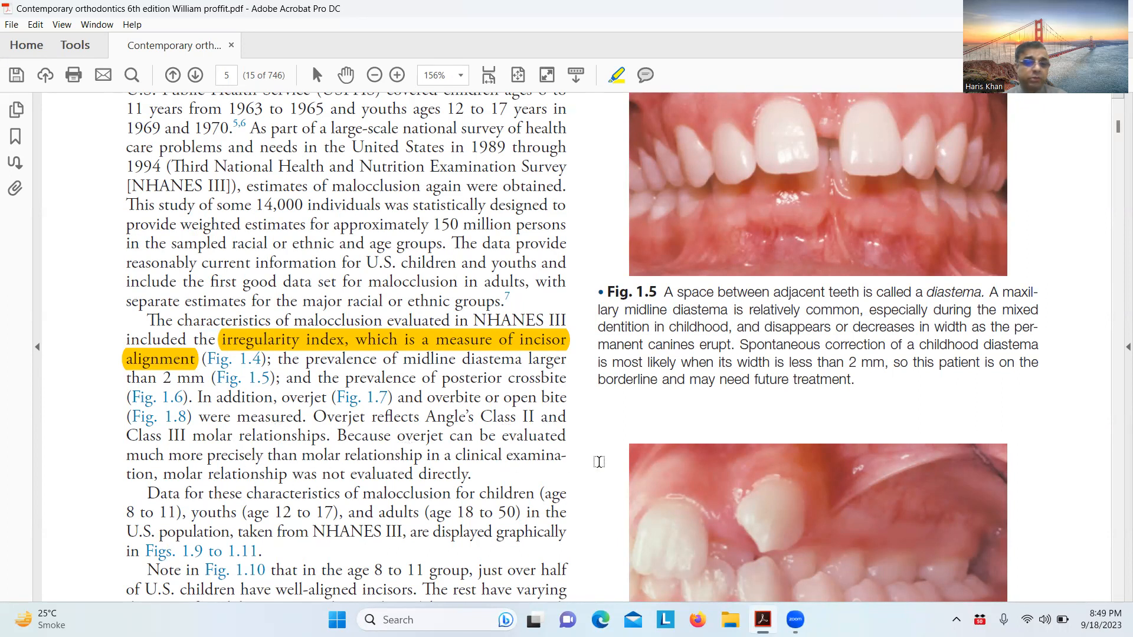
{"action": "scroll", "scroll_direction": "down", "scroll_amount": 3}
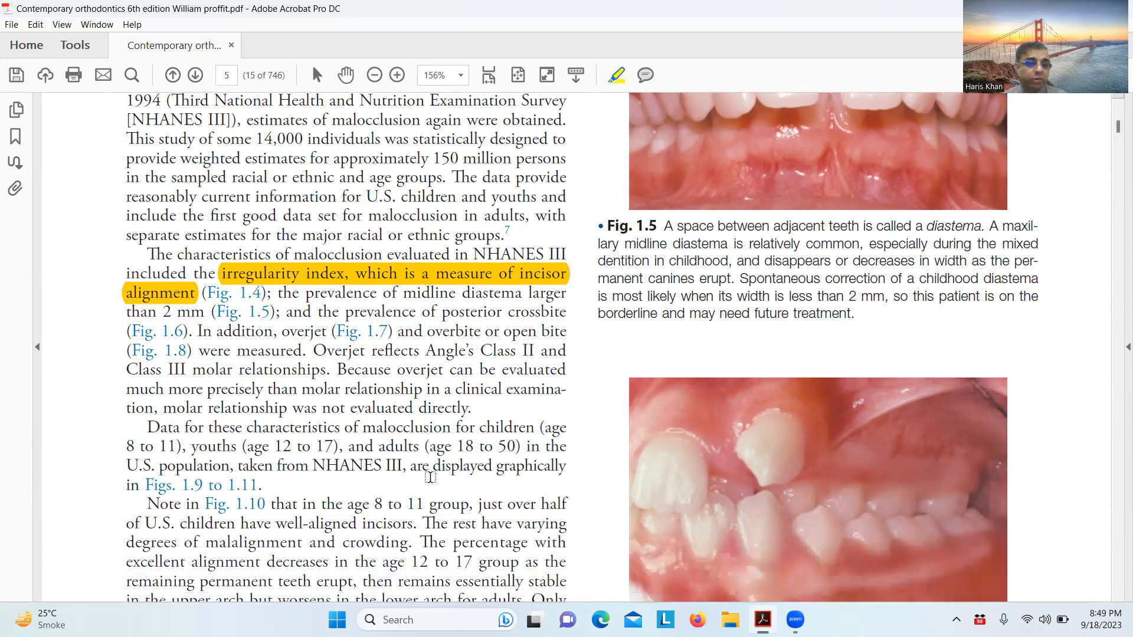
{"action": "scroll", "scroll_direction": "down", "scroll_amount": 3}
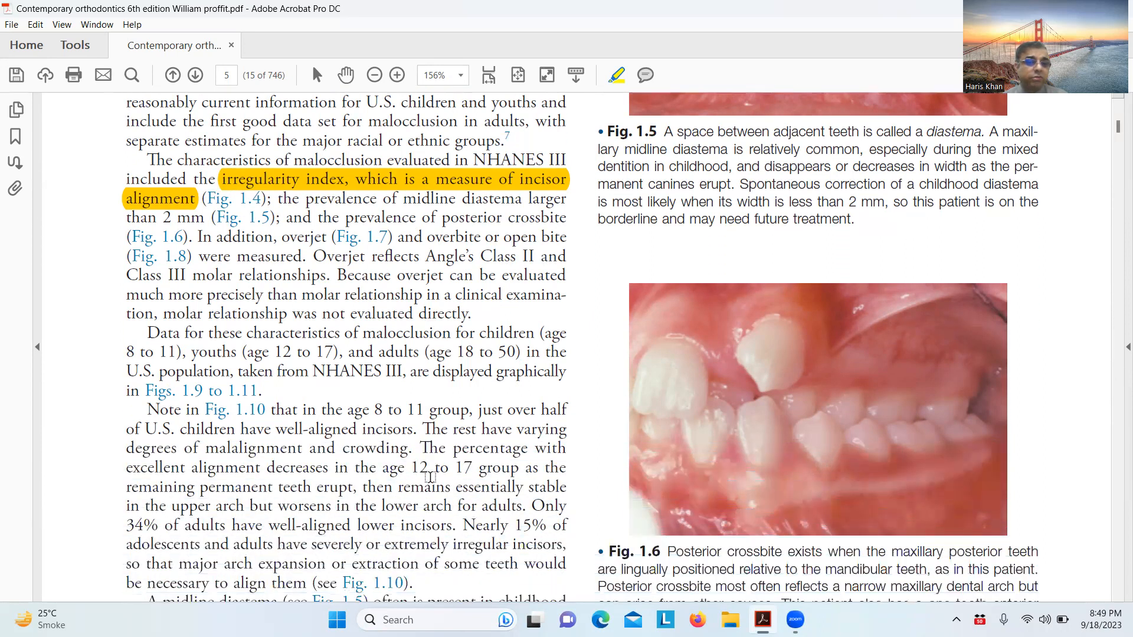
{"action": "scroll", "scroll_direction": "down", "scroll_amount": 3}
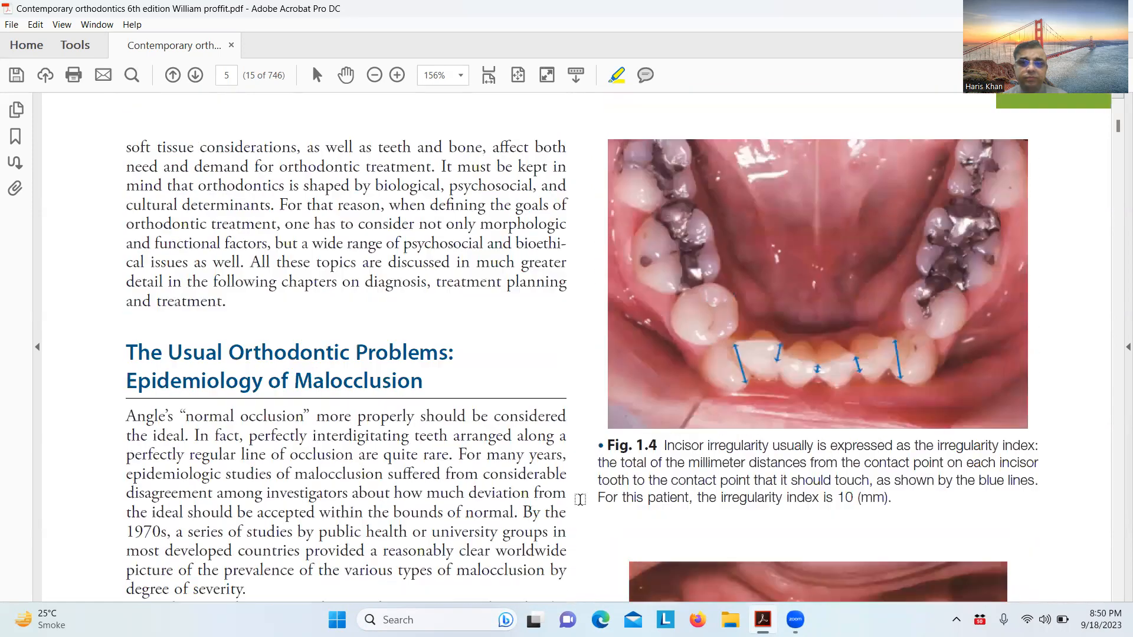
Highlight the Fig. 1.4 caption and the Fig. 1.5 spontaneous diastema correction sentence in yellow
{"action": "scroll", "scroll_direction": "down", "scroll_amount": 3}
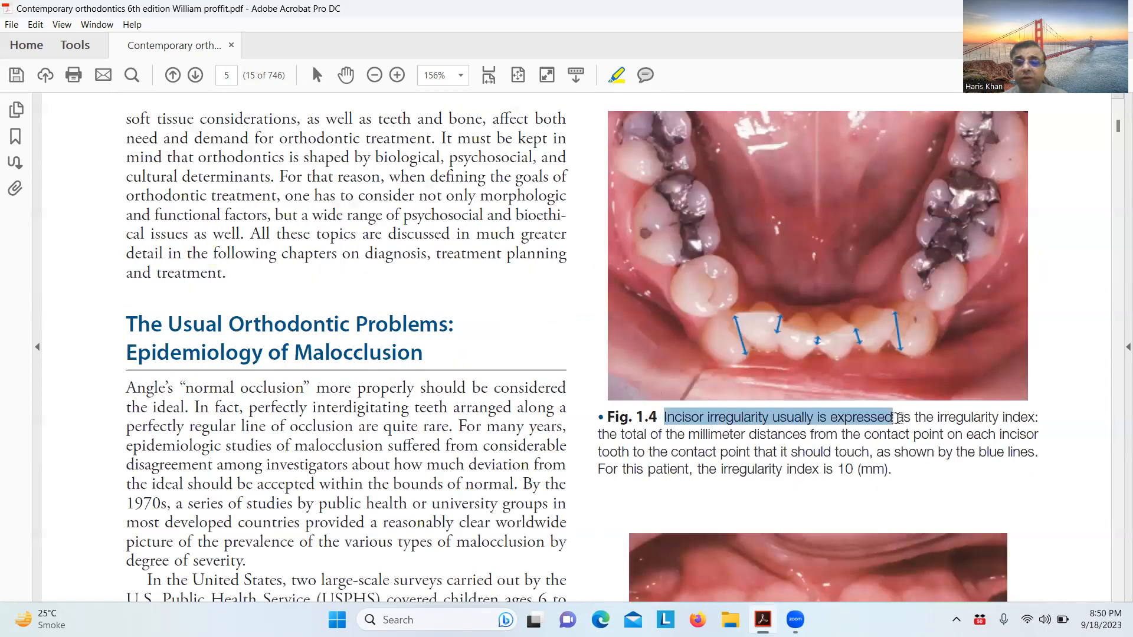
{"action": "left_click_drag", "start_coordinate": [892, 416], "coordinate": [868, 469]}
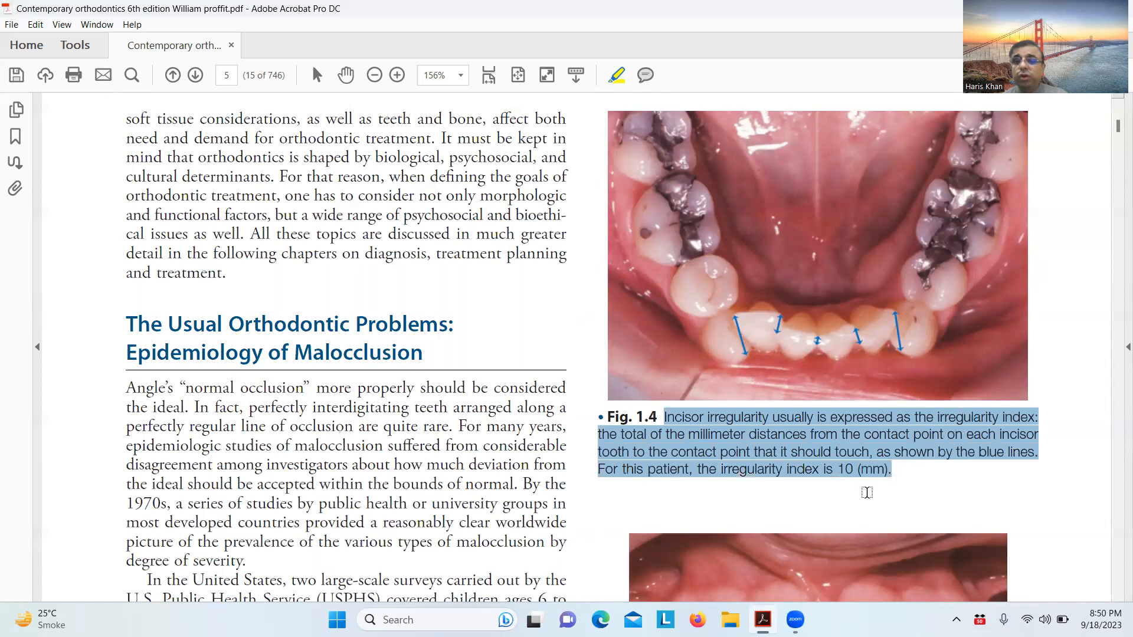
{"action": "left_click", "coordinate": [616, 75]}
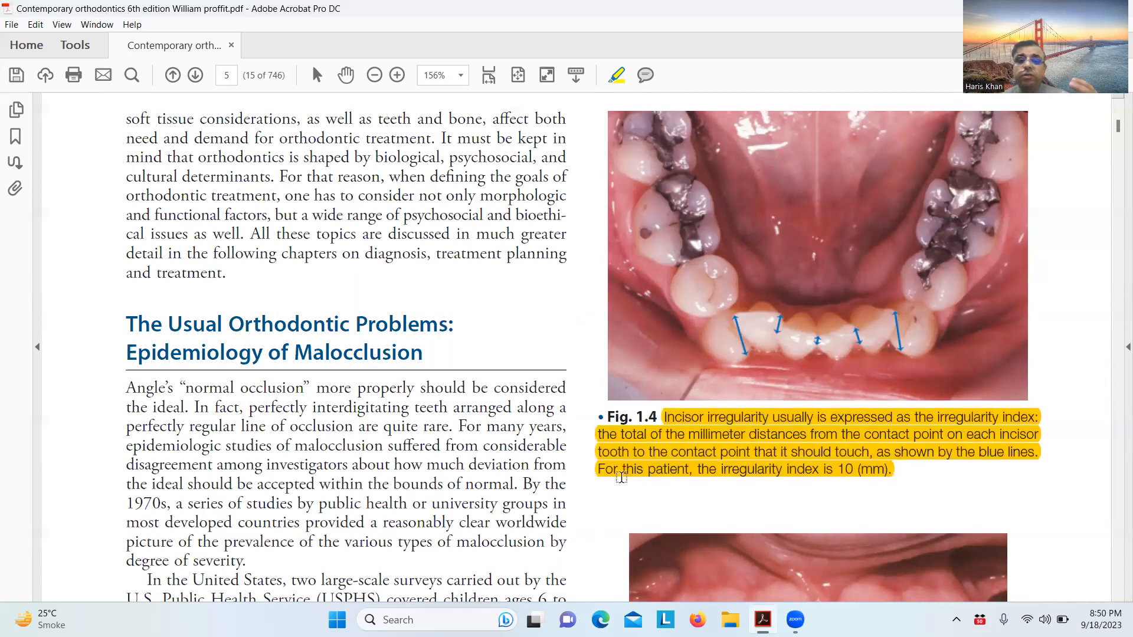
{"action": "scroll", "scroll_direction": "down", "scroll_amount": 3}
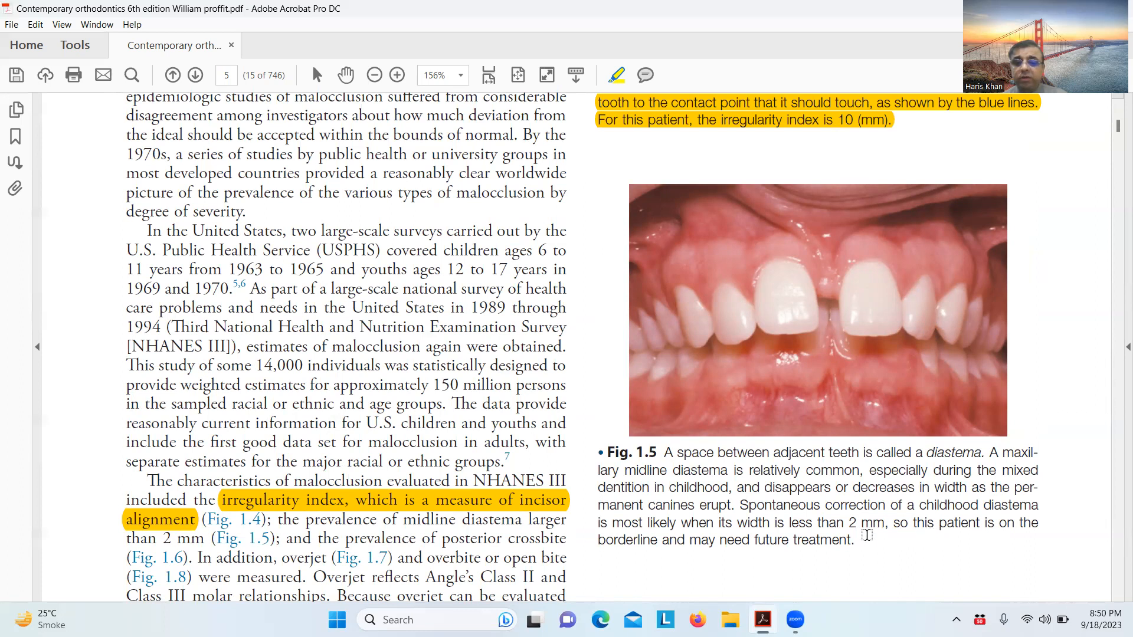
{"action": "left_click_drag", "start_coordinate": [739, 505], "coordinate": [890, 523]}
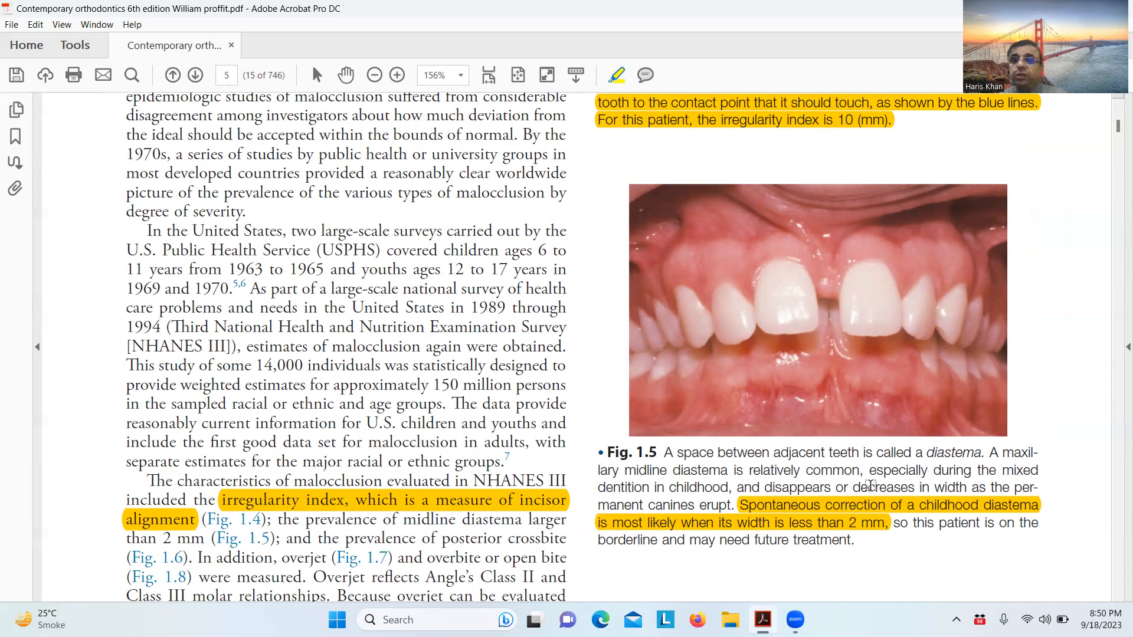
Highlight the whole Fig. 1.6 caption in yellow and reach page 6
{"action": "scroll", "scroll_direction": "down", "scroll_amount": 3}
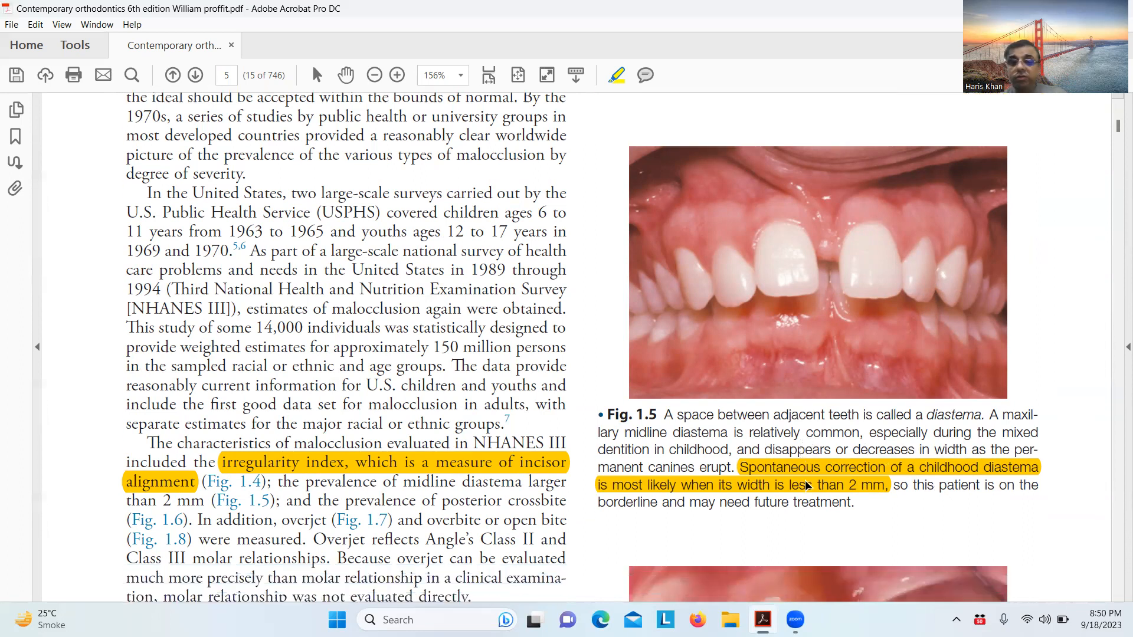
{"action": "scroll", "scroll_direction": "down", "scroll_amount": 3}
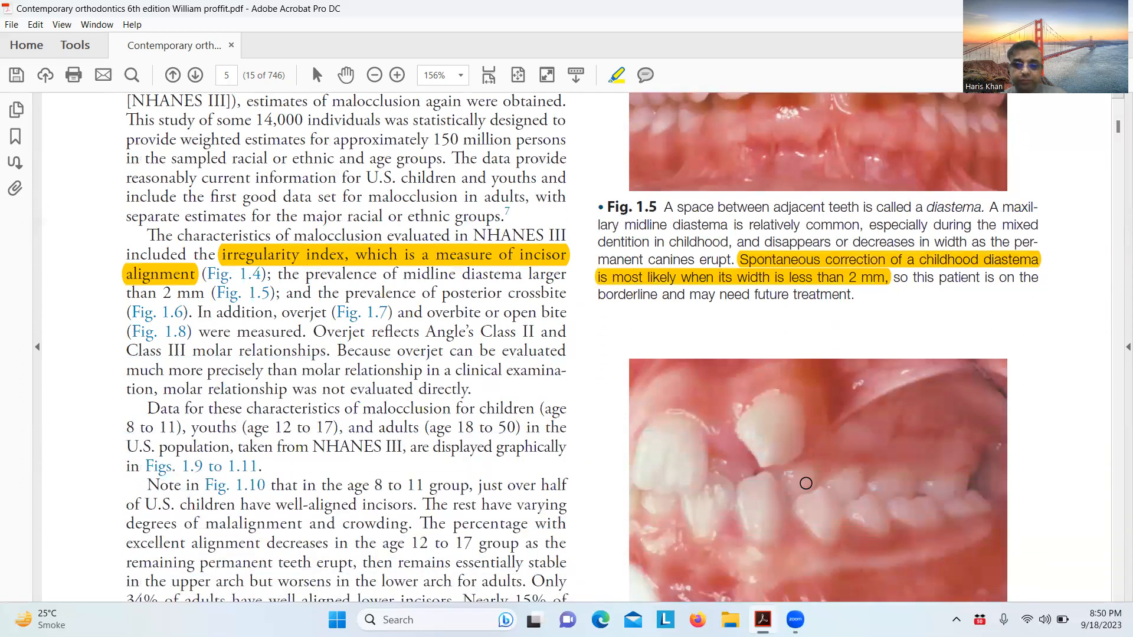
{"action": "scroll", "scroll_direction": "down", "scroll_amount": 3}
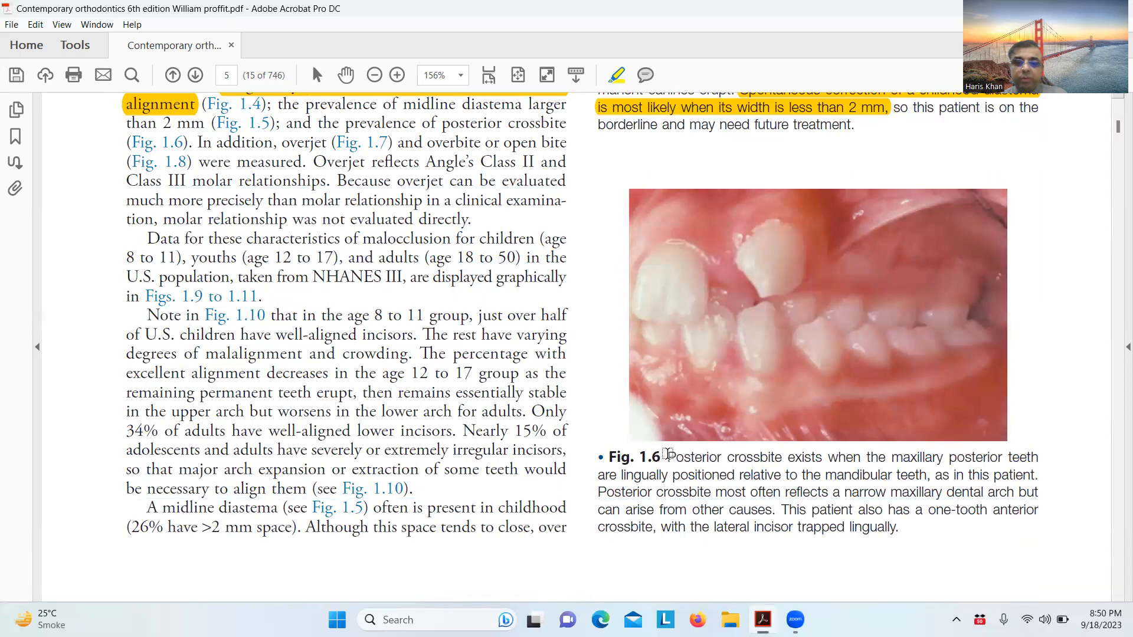
{"action": "left_click_drag", "start_coordinate": [664, 457], "coordinate": [899, 526]}
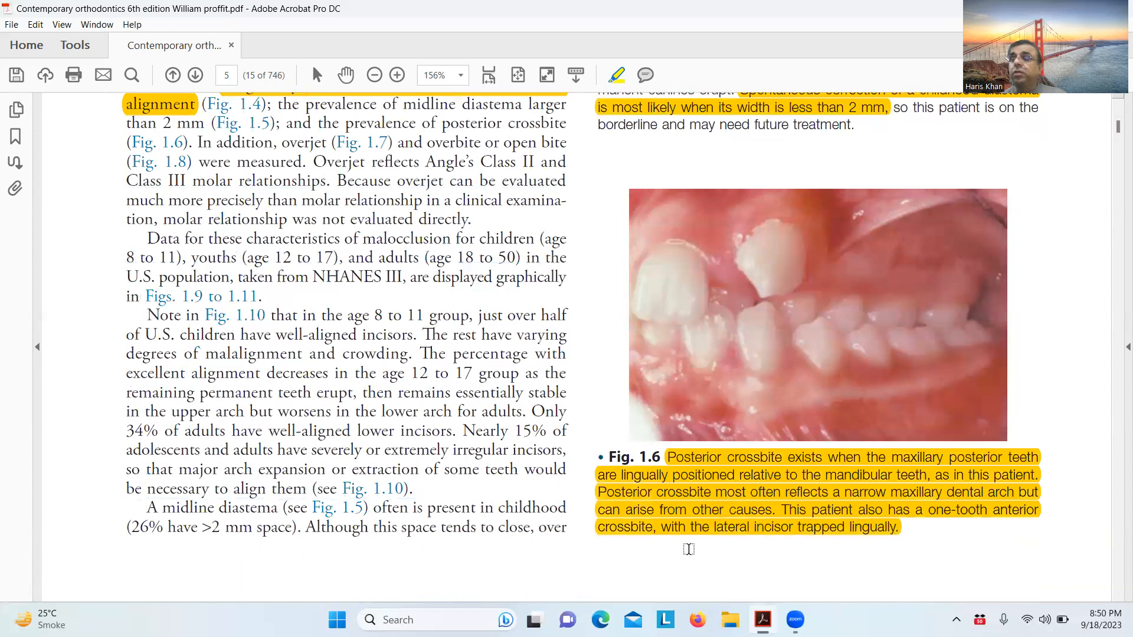
{"action": "left_click", "coordinate": [195, 76]}
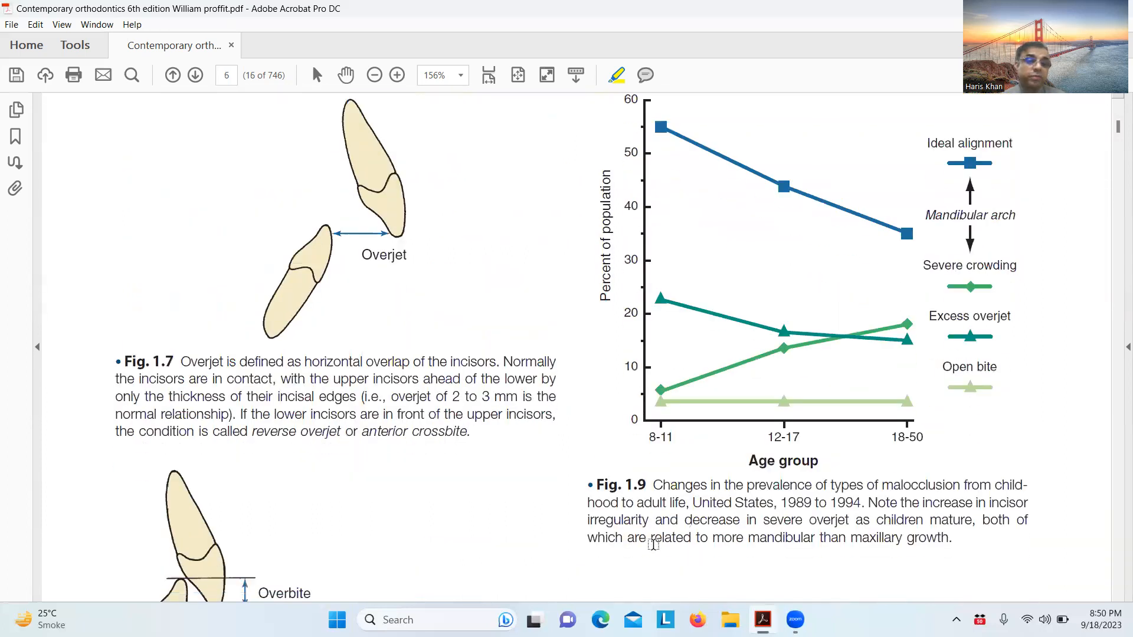
Highlight the Fig. 1.7 caption in yellow and move down past Figs. 1.8 and 1.10
{"action": "left_click_drag", "start_coordinate": [133, 379], "coordinate": [503, 414]}
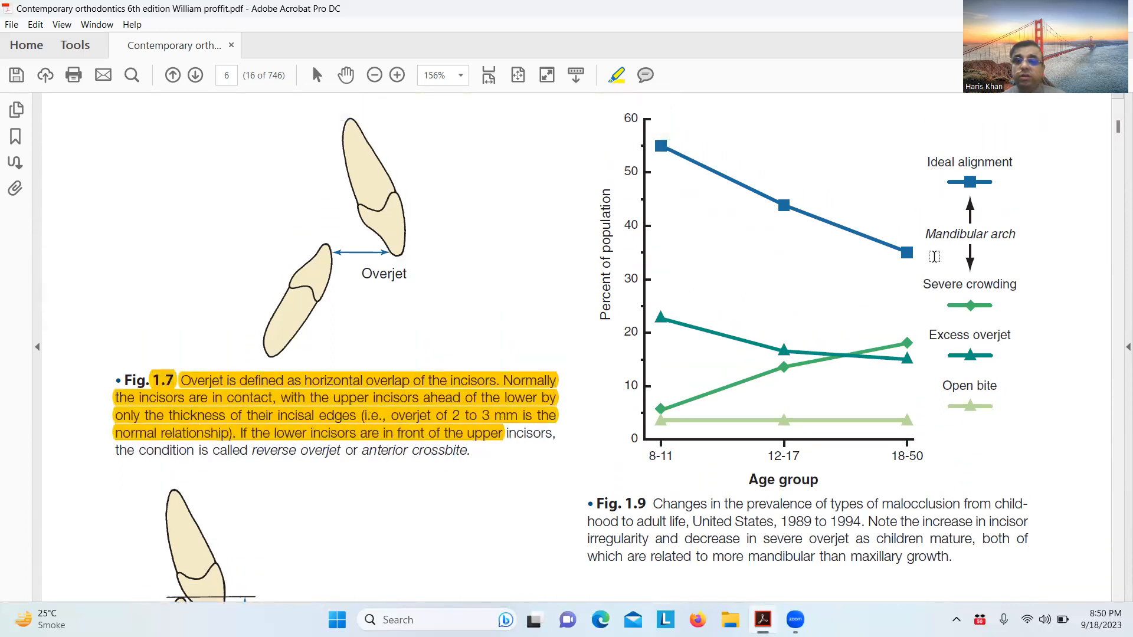
{"action": "scroll", "scroll_direction": "down", "scroll_amount": 3}
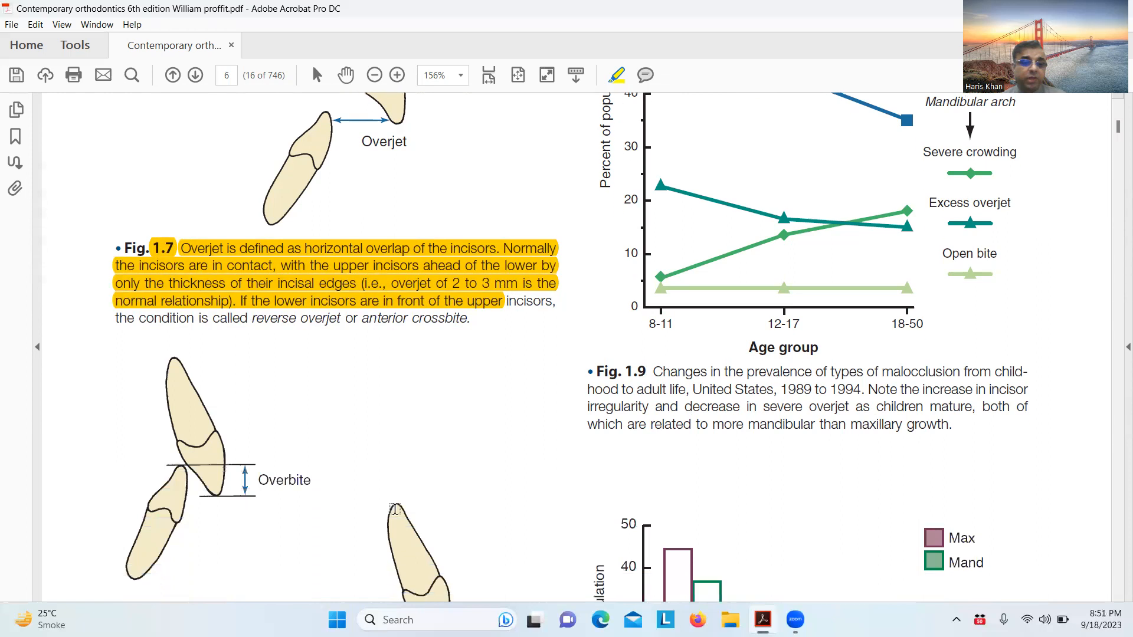
{"action": "scroll", "scroll_direction": "down", "scroll_amount": 3}
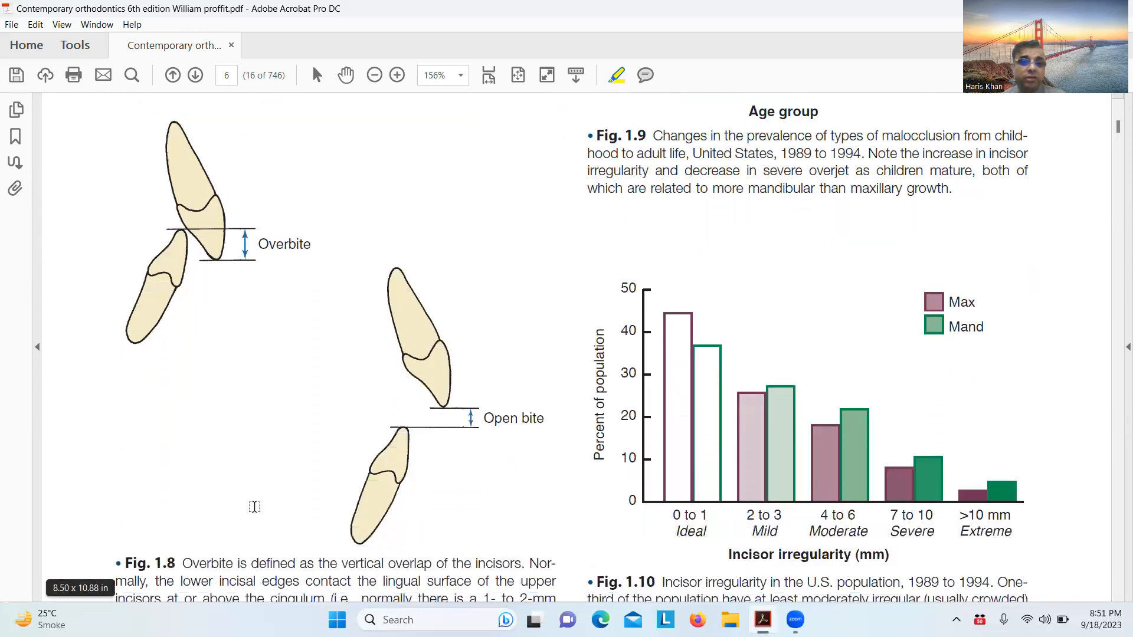
{"action": "scroll", "scroll_direction": "down", "scroll_amount": 3}
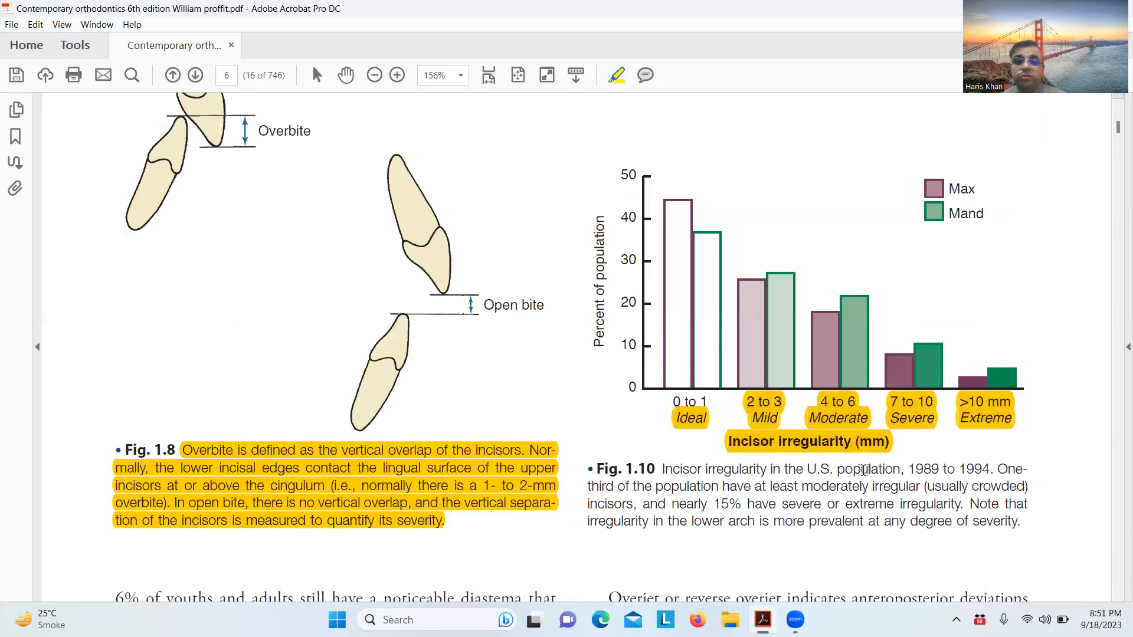
{"action": "mouse_move", "coordinate": [835, 456]}
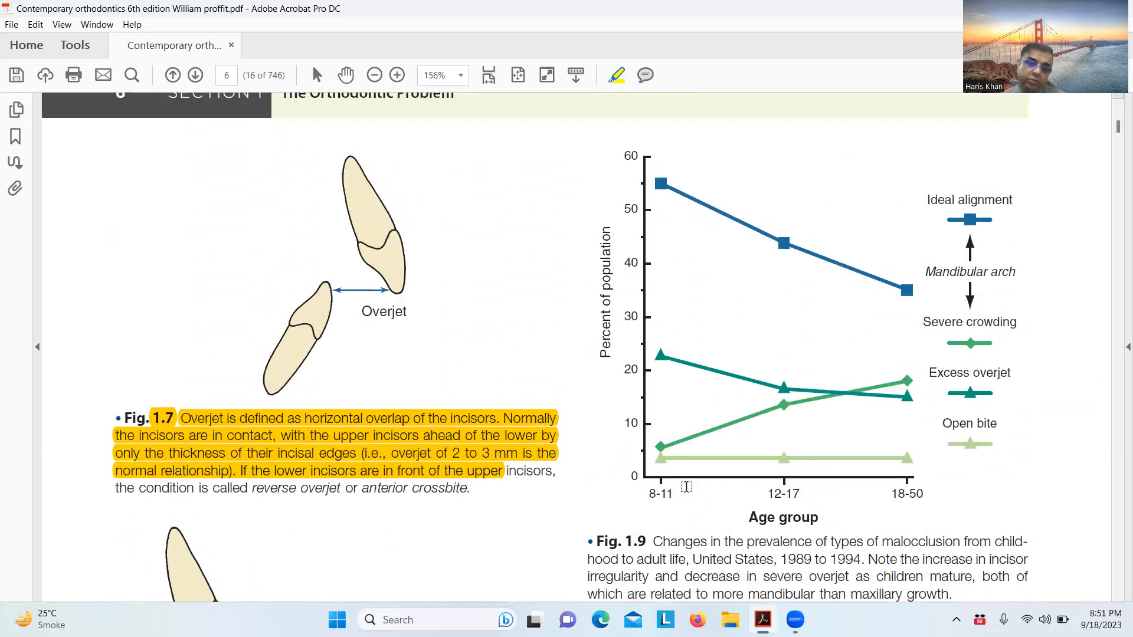
{"action": "scroll", "scroll_direction": "down", "scroll_amount": 3}
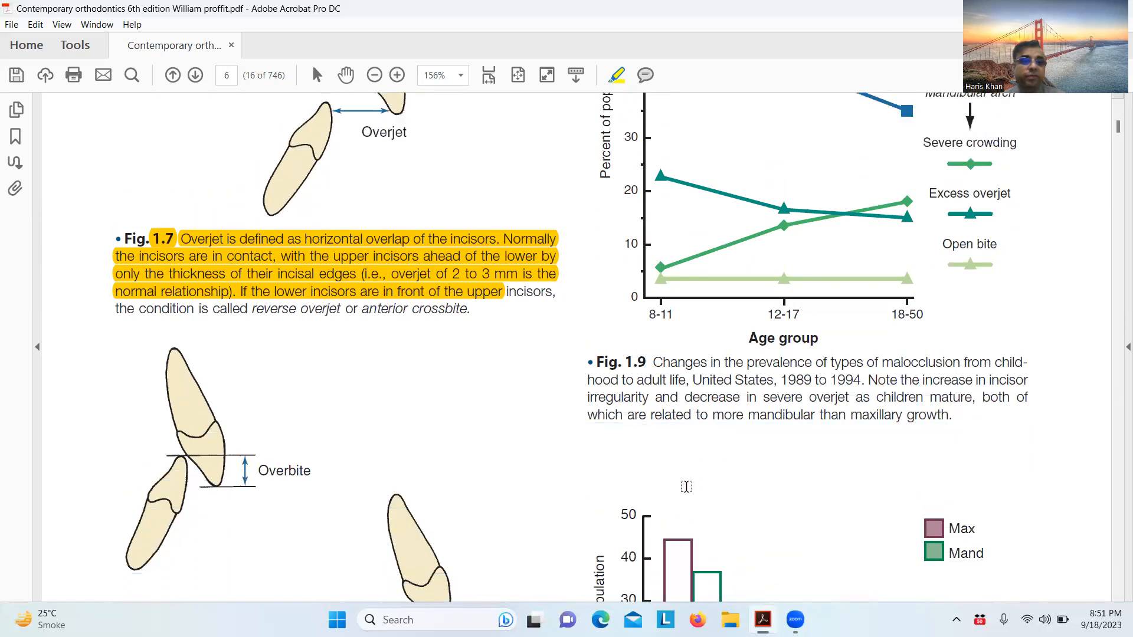
{"action": "scroll", "scroll_direction": "down", "scroll_amount": 3}
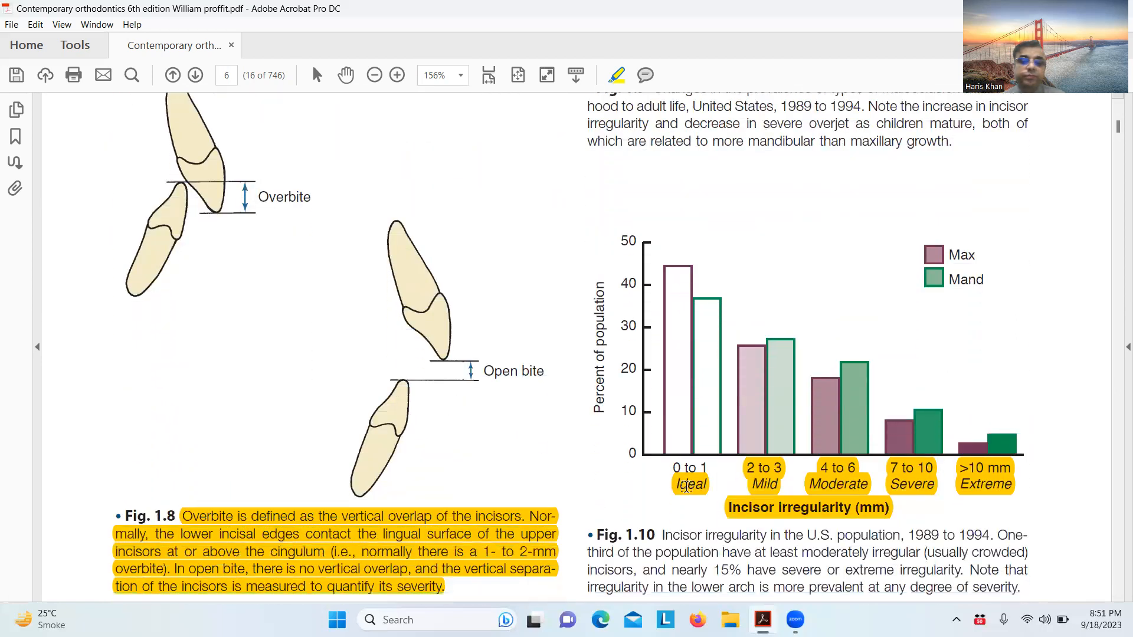
{"action": "scroll", "scroll_direction": "down", "scroll_amount": 3}
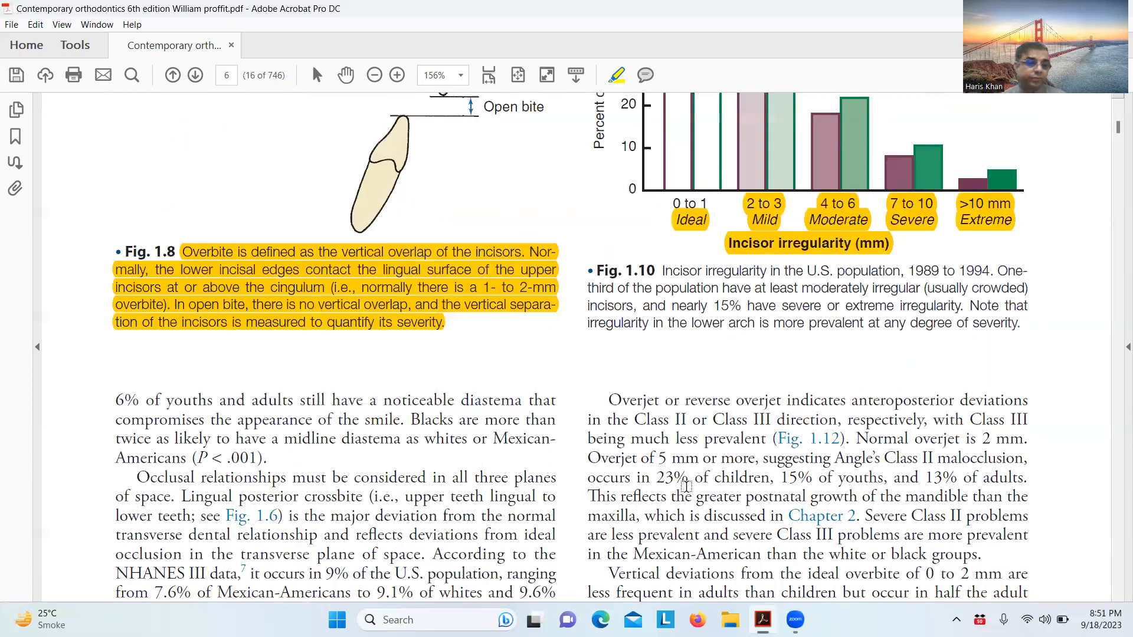
{"action": "left_click", "coordinate": [194, 74]}
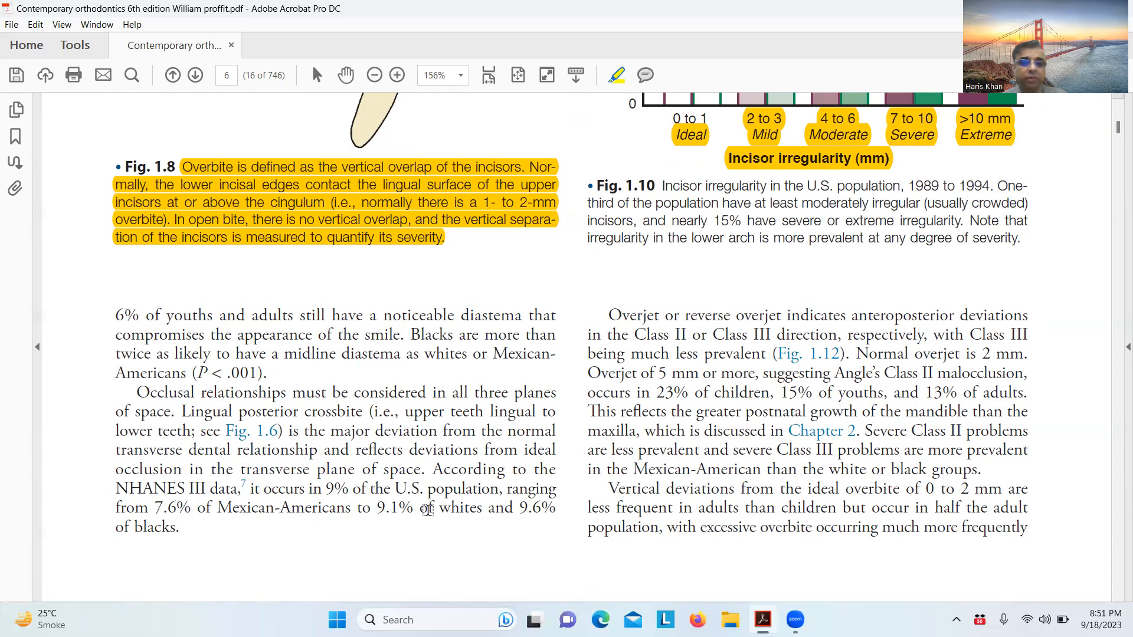
{"action": "mouse_move", "coordinate": [712, 320]}
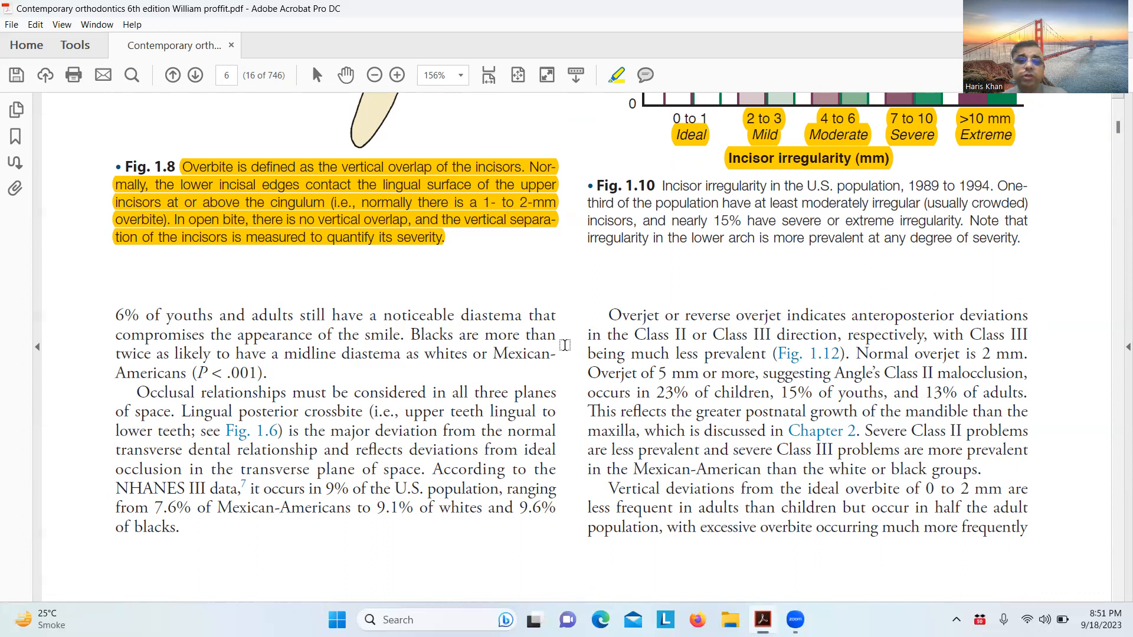
{"action": "mouse_move", "coordinate": [872, 347]}
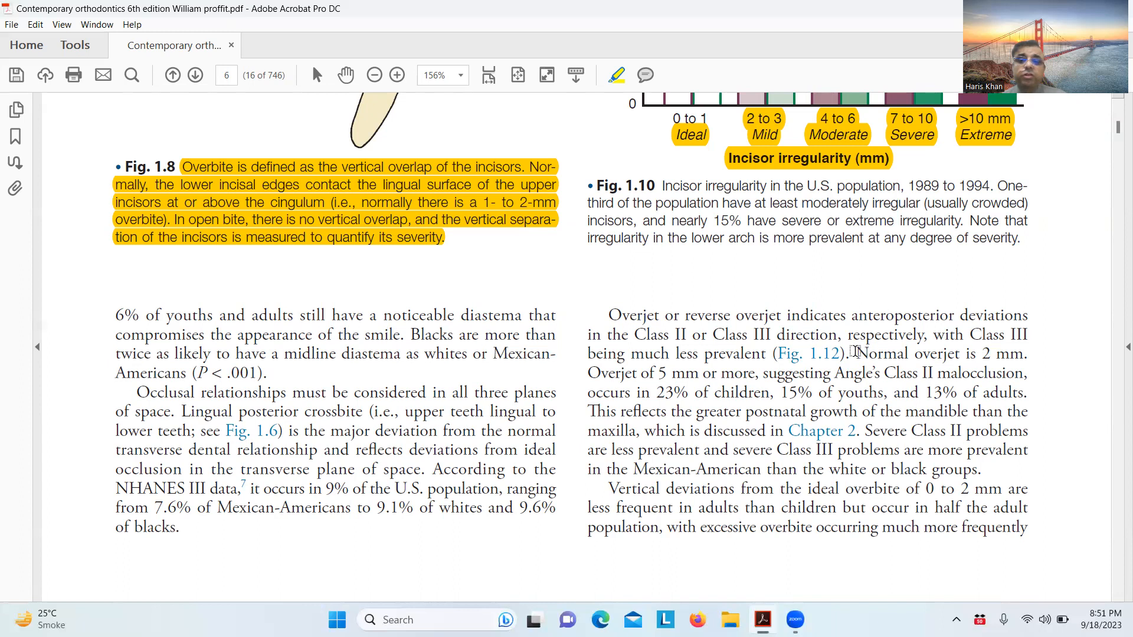
Highlight the normal 2 mm overjet, overjet-by-age prevalence and Class II/III prevalence sentences in yellow
{"action": "left_click_drag", "start_coordinate": [845, 353], "coordinate": [1028, 353]}
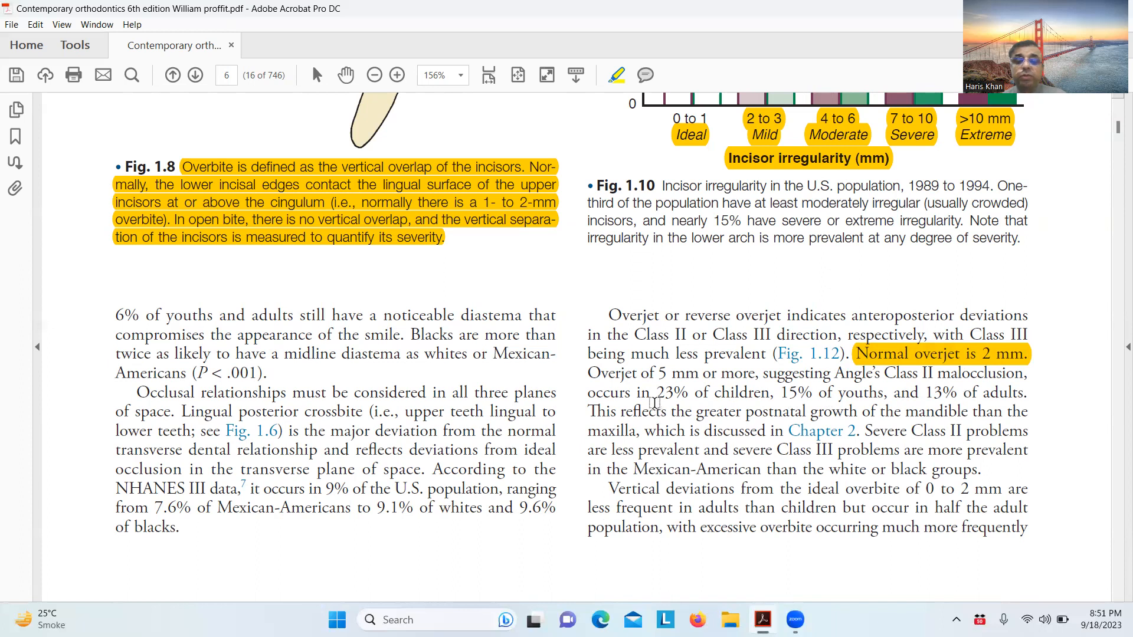
{"action": "left_click_drag", "start_coordinate": [588, 373], "coordinate": [756, 373]}
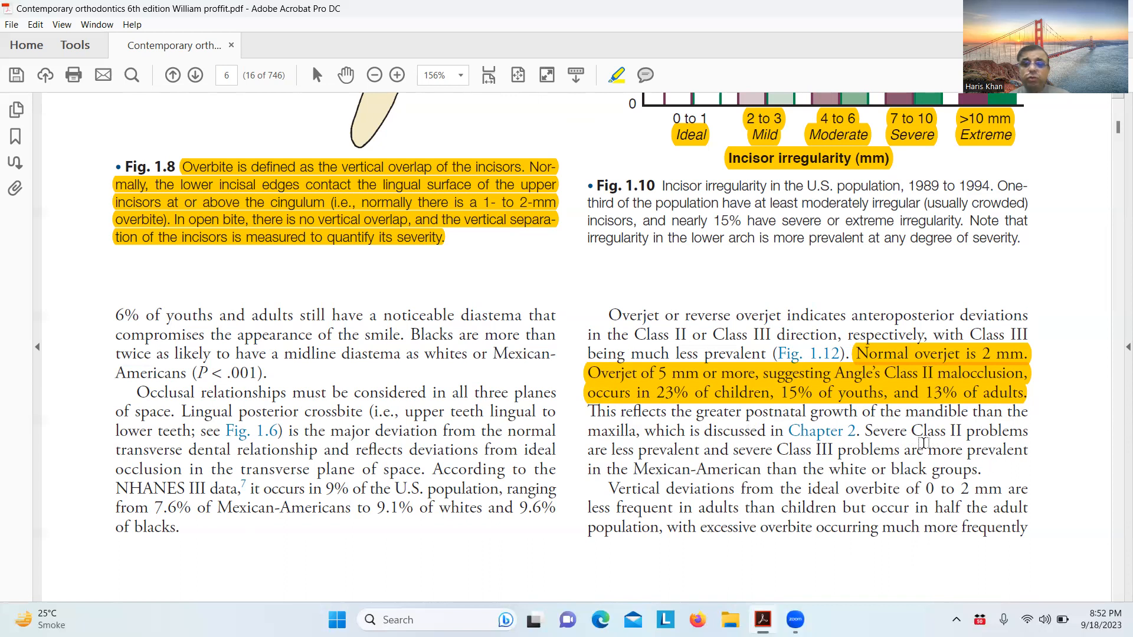
{"action": "left_click_drag", "start_coordinate": [867, 430], "coordinate": [980, 468]}
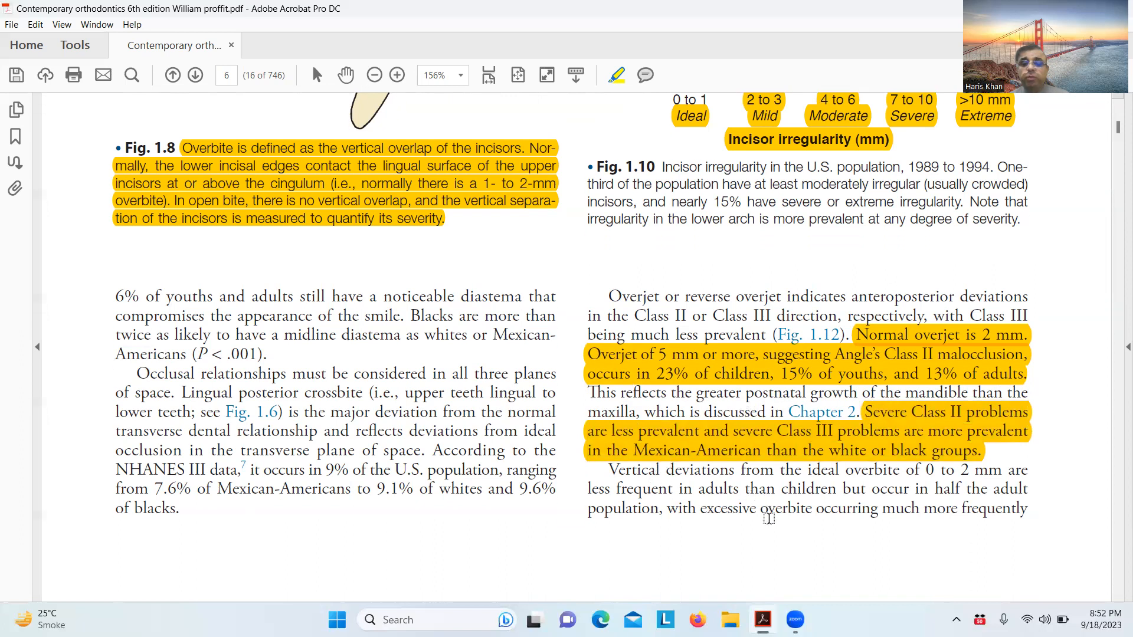
{"action": "left_click_drag", "start_coordinate": [782, 470], "coordinate": [918, 470]}
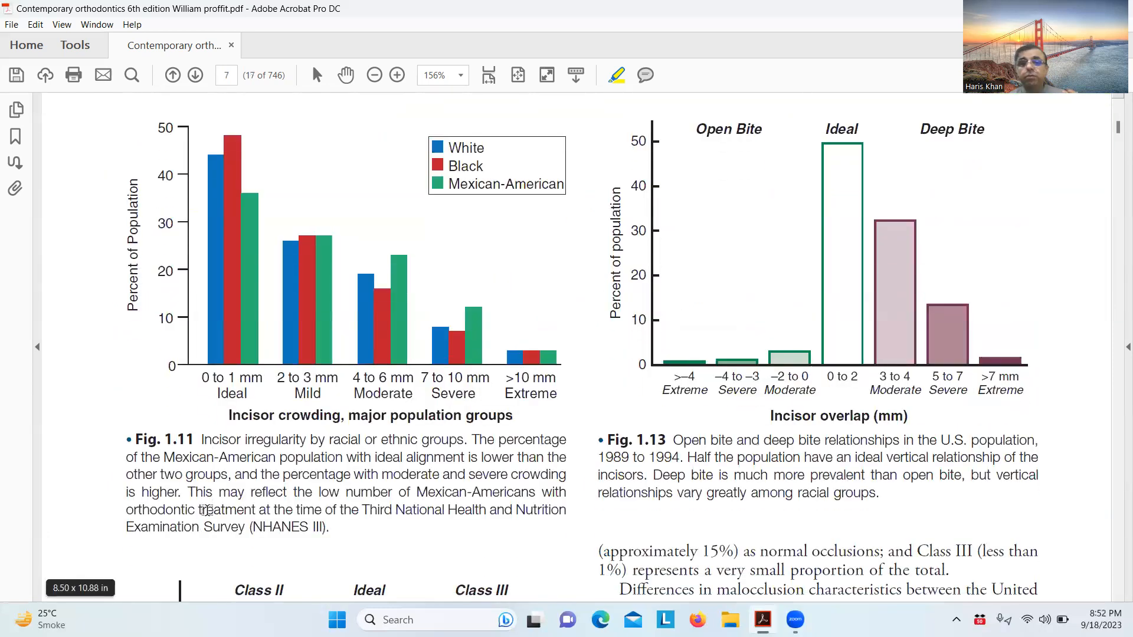
Scroll down page 7 through the Fig. 1.11, 1.12 and 1.13 graphs and their axis labels
{"action": "scroll", "scroll_direction": "down", "scroll_amount": 3}
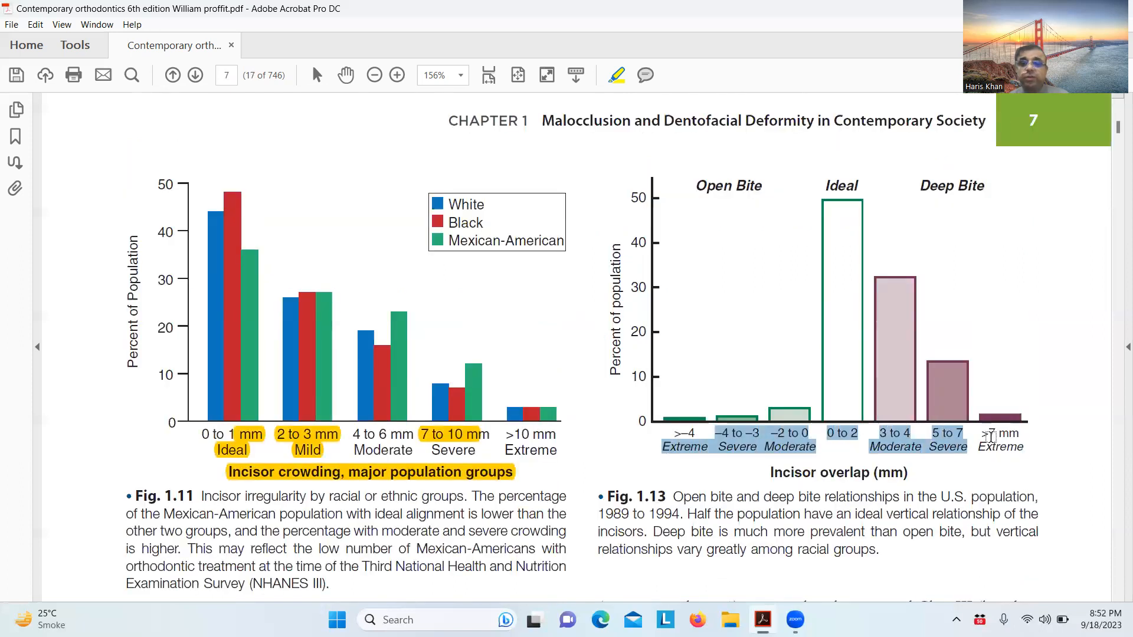
{"action": "scroll", "scroll_direction": "down", "scroll_amount": 3}
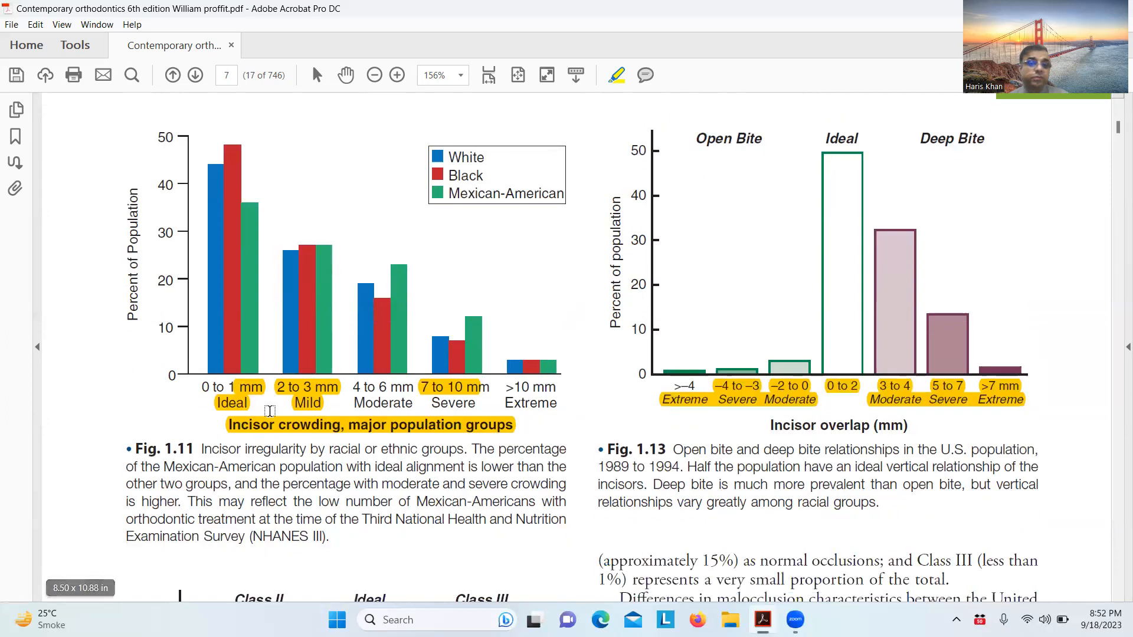
{"action": "scroll", "scroll_direction": "down", "scroll_amount": 3}
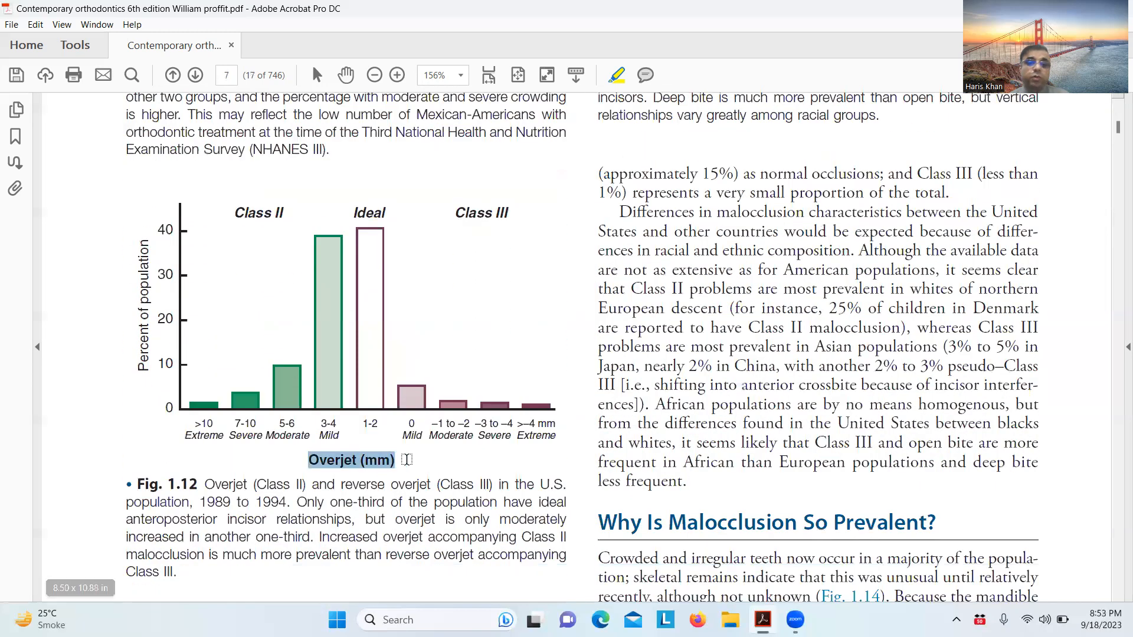
{"action": "scroll", "scroll_direction": "down", "scroll_amount": 3}
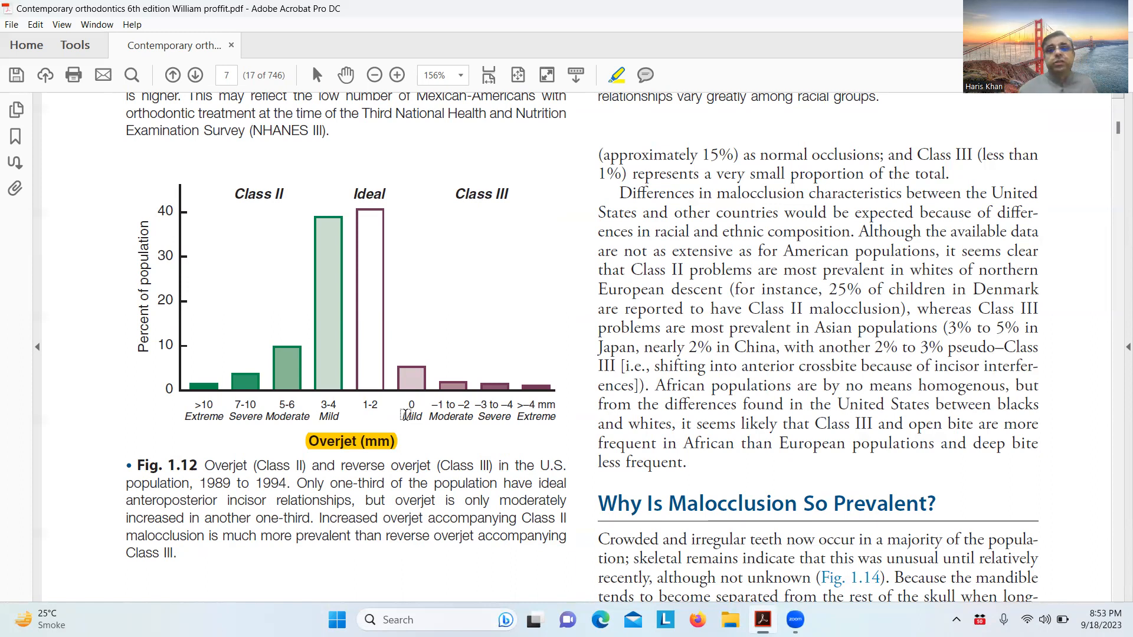
{"action": "scroll", "scroll_direction": "down", "scroll_amount": 3}
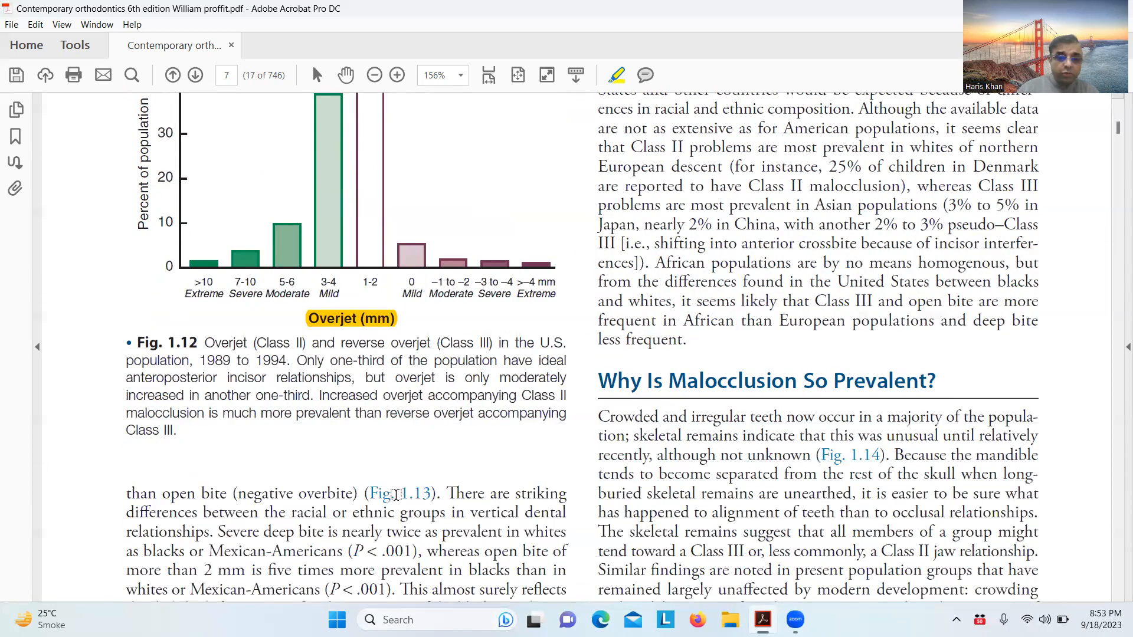
{"action": "scroll", "scroll_direction": "down", "scroll_amount": 3}
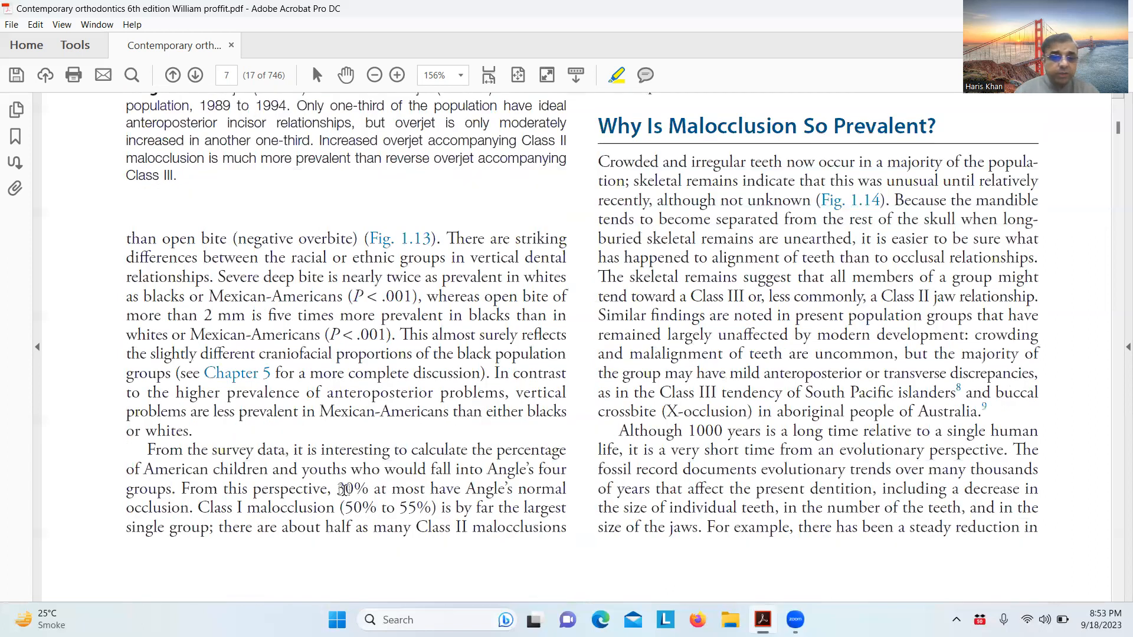
Highlight the Angle's normal occlusion sentence, the Class III Asian prevalence sentence and the open bite/deep bite clause in yellow
{"action": "left_click_drag", "start_coordinate": [336, 489], "coordinate": [197, 508]}
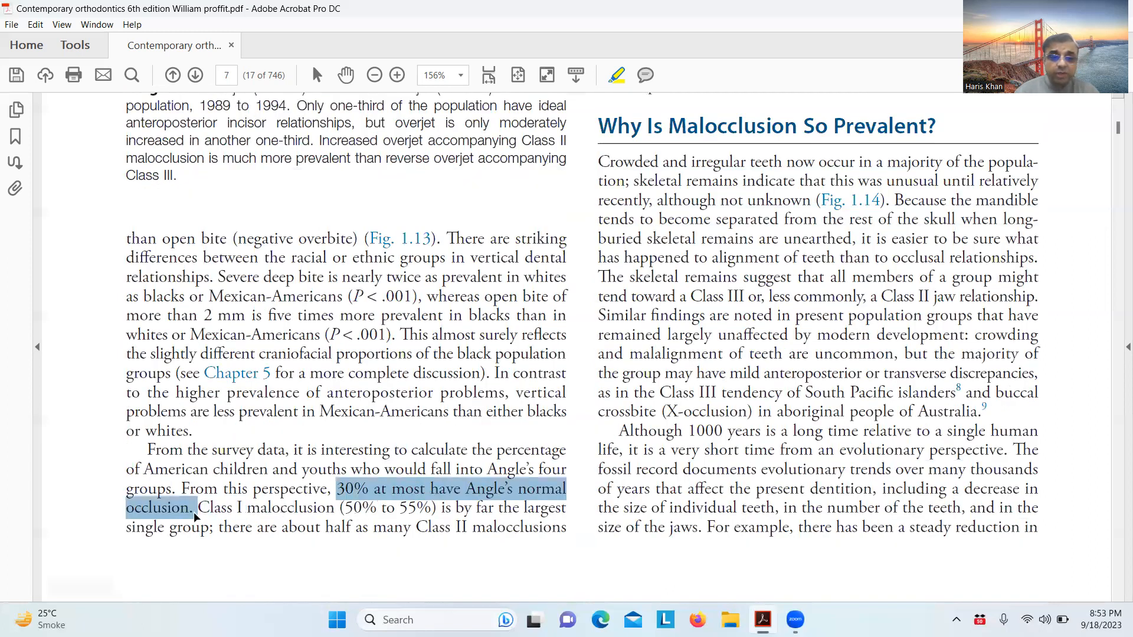
{"action": "left_click", "coordinate": [616, 76]}
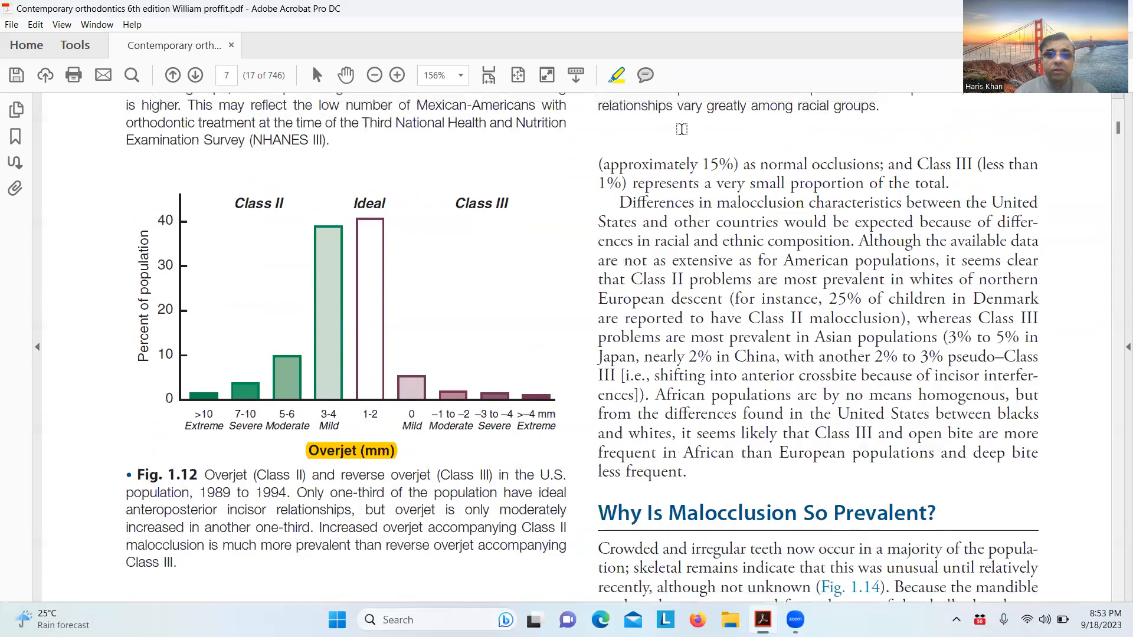
{"action": "left_click_drag", "start_coordinate": [598, 164], "coordinate": [887, 164]}
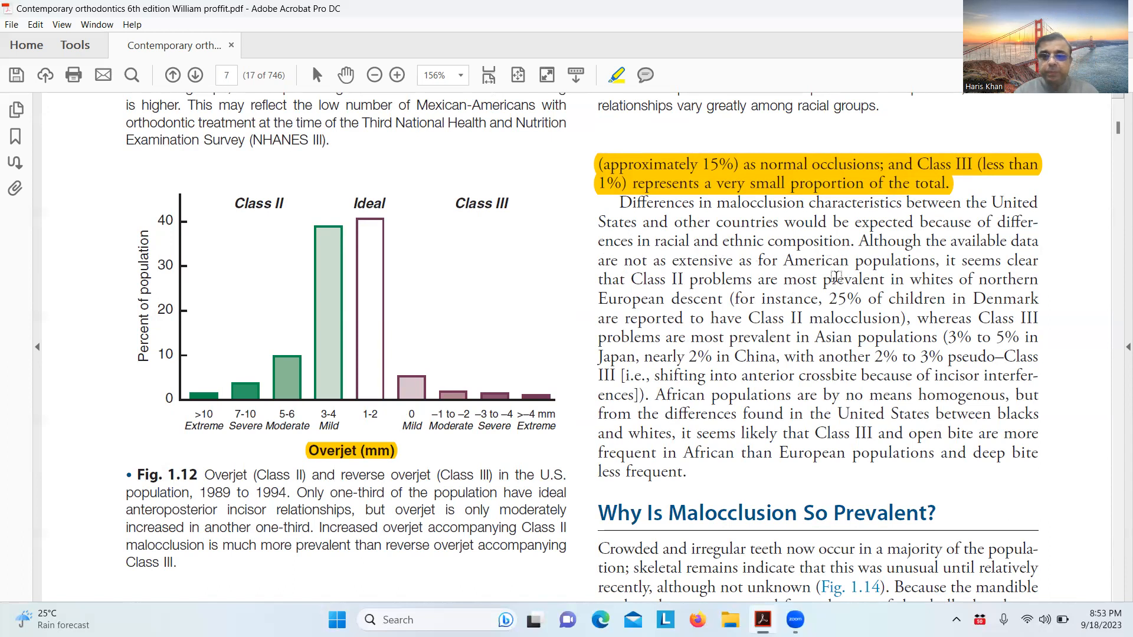
{"action": "mouse_move", "coordinate": [698, 282]}
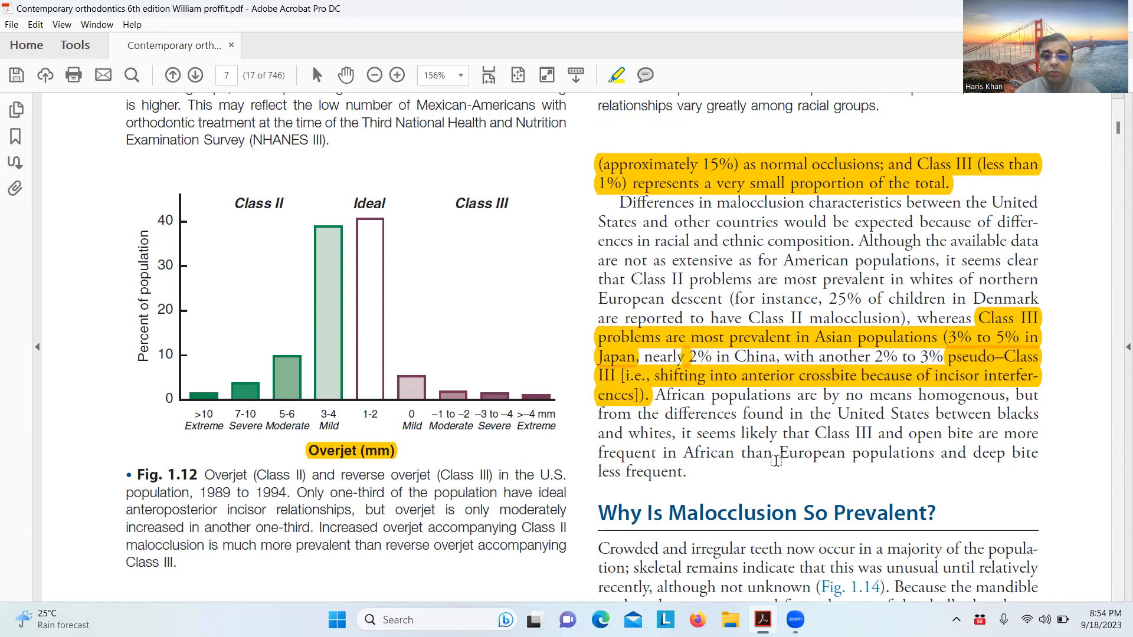
{"action": "mouse_move", "coordinate": [913, 434]}
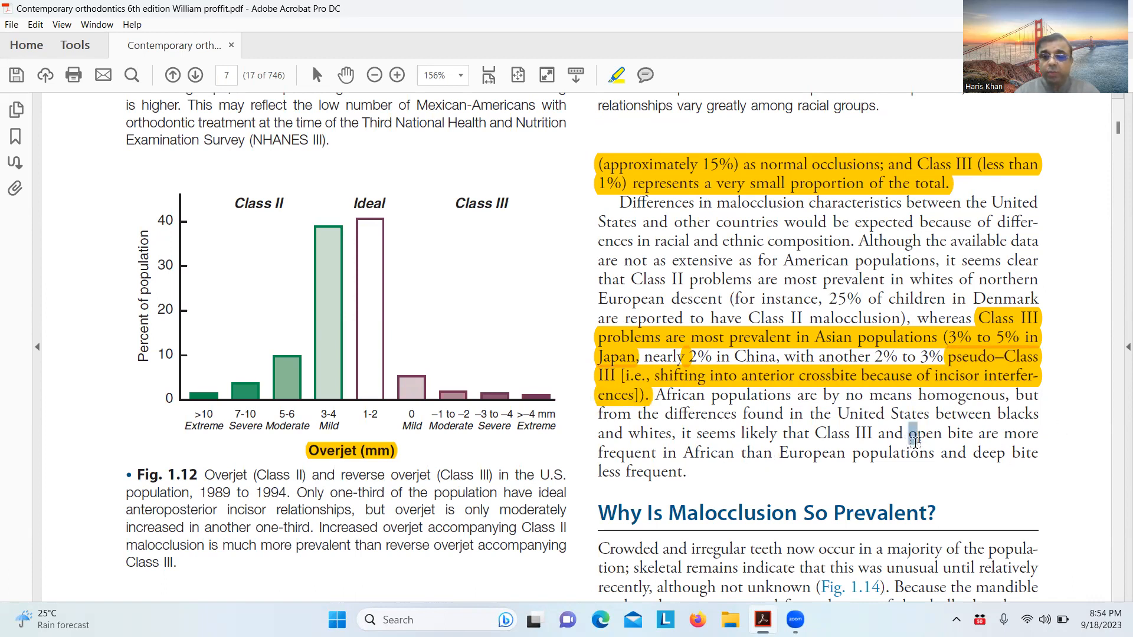
{"action": "left_click_drag", "start_coordinate": [909, 433], "coordinate": [977, 453]}
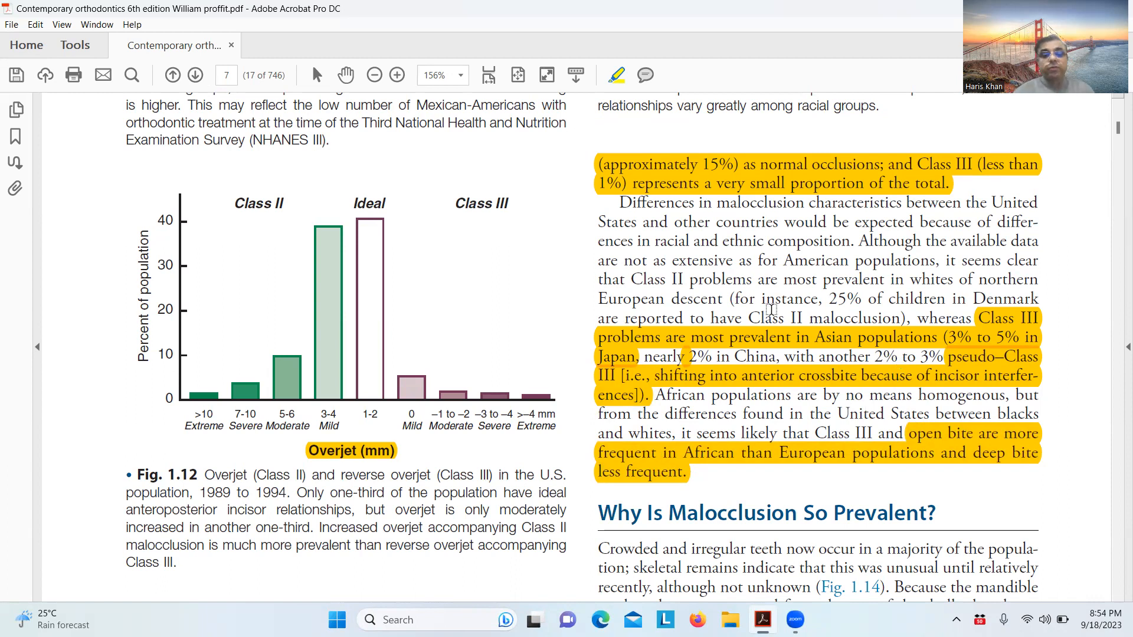
{"action": "scroll", "scroll_direction": "down", "scroll_amount": 3}
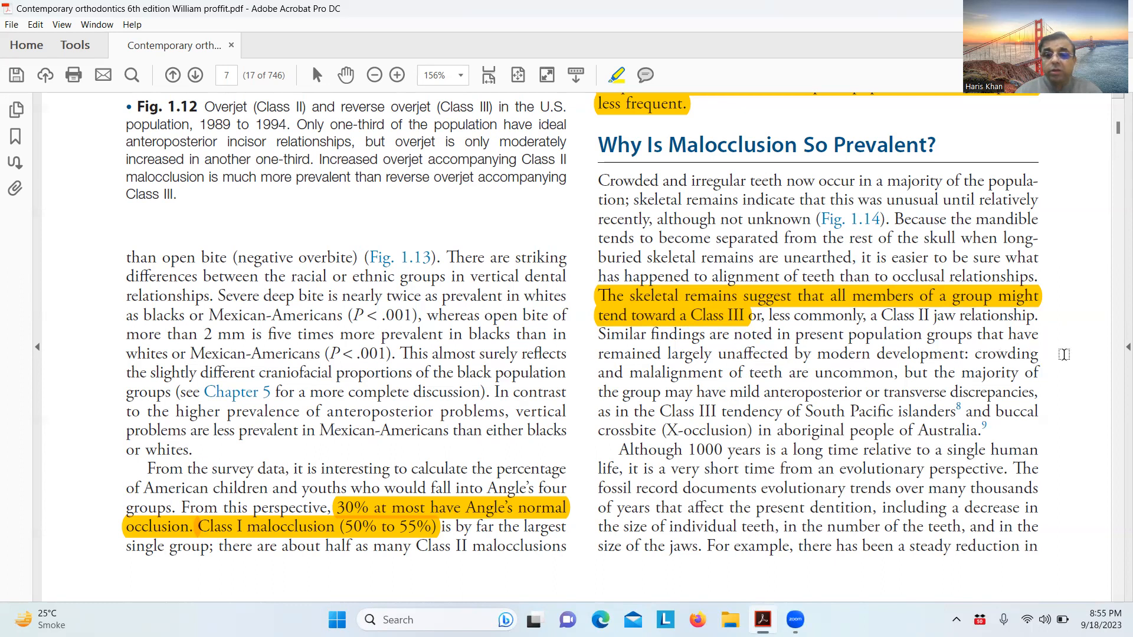
{"action": "mouse_move", "coordinate": [741, 400]}
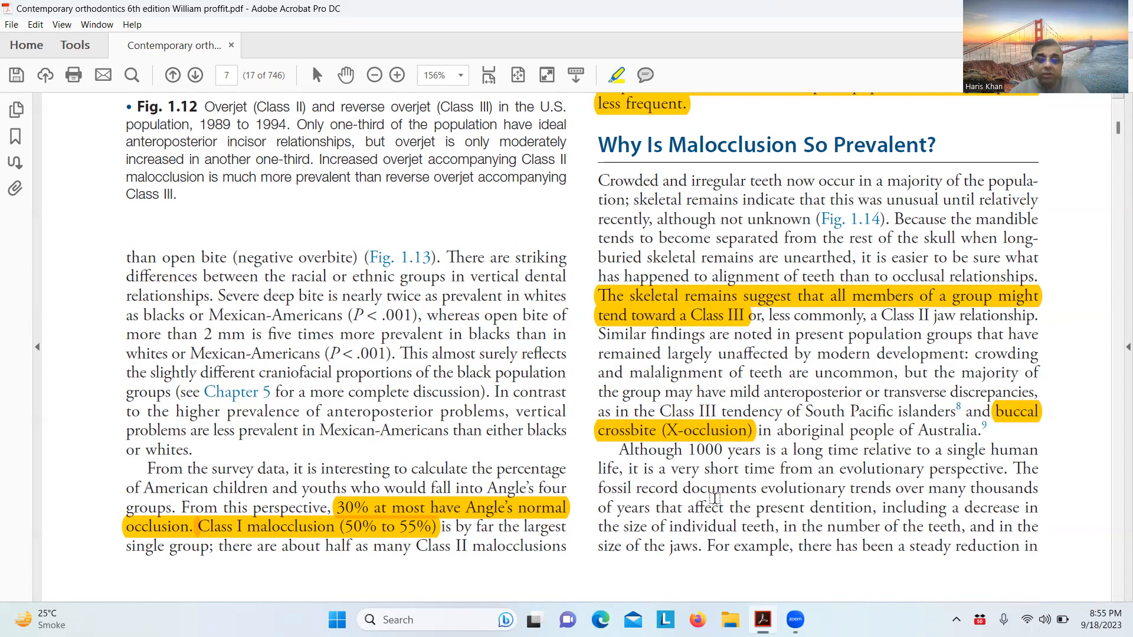
Move down past the buccal crossbite (X-occlusion) text to page 8 with the Fig. 1.14 Krapina arches
{"action": "scroll", "scroll_direction": "down", "scroll_amount": 3}
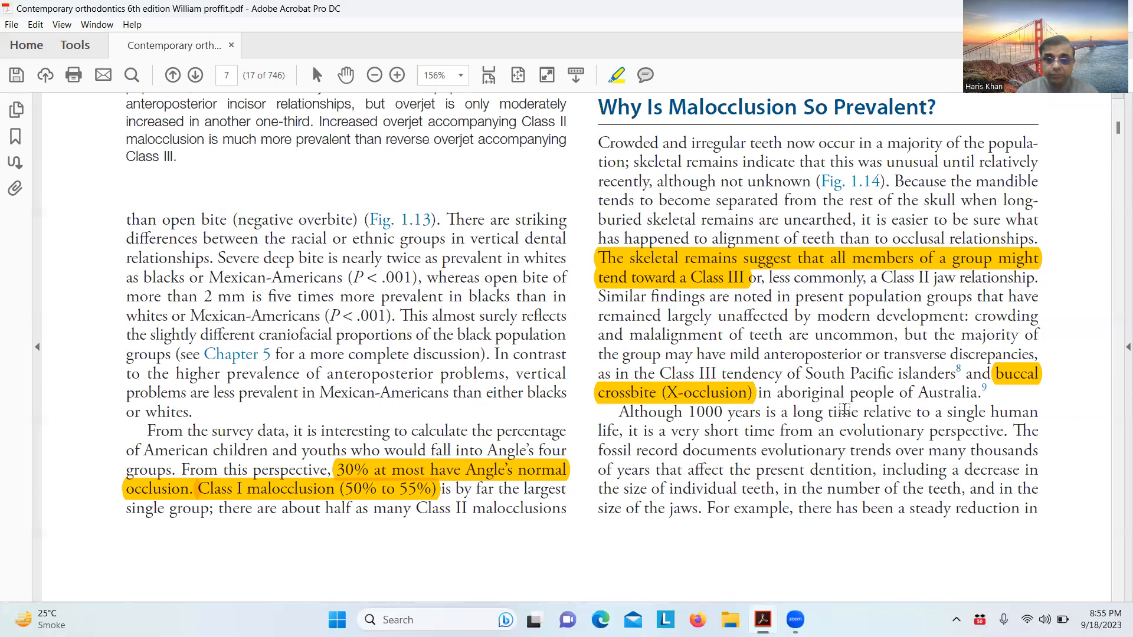
{"action": "left_click", "coordinate": [195, 75]}
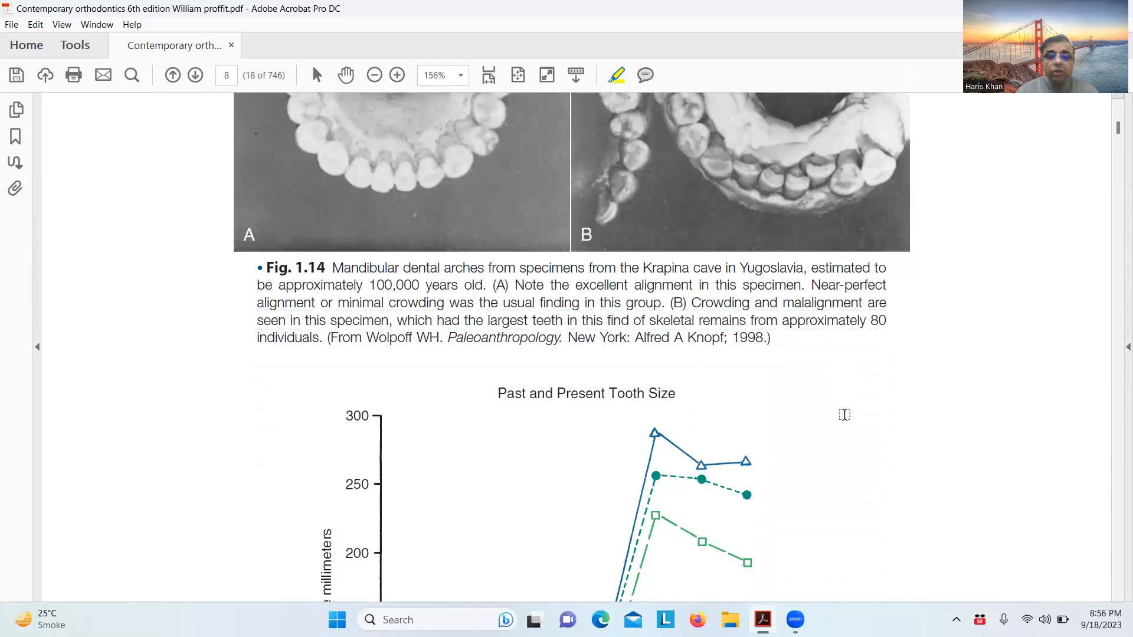
Scroll through pages 8 and 9 until the Who Needs Treatment? heading is in view
{"action": "scroll", "scroll_direction": "down", "scroll_amount": 3}
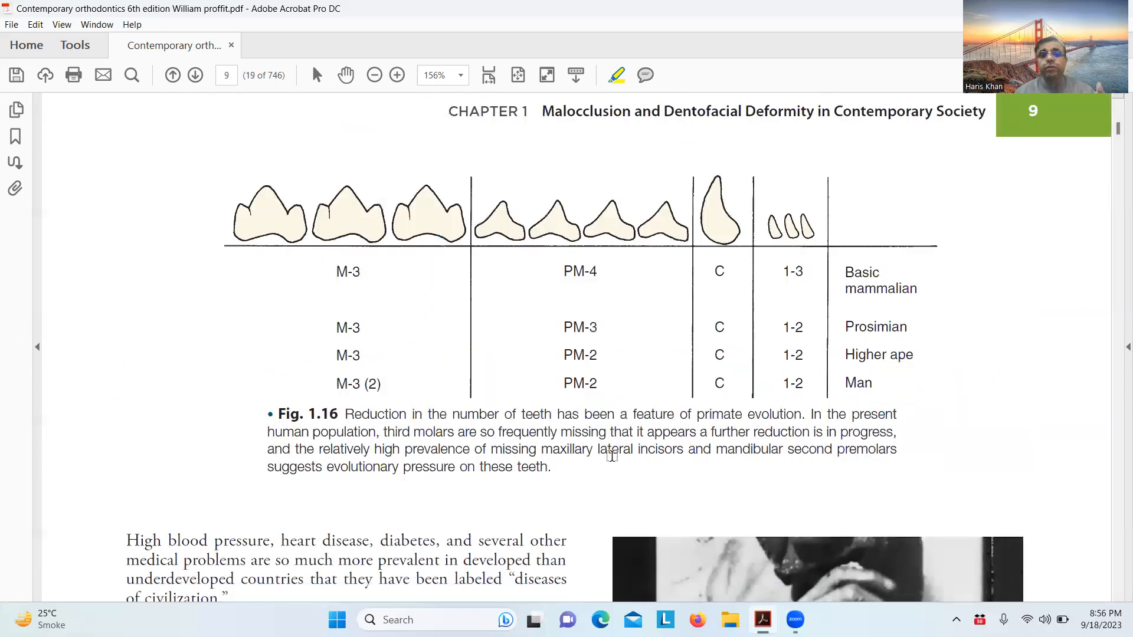
{"action": "scroll", "scroll_direction": "down", "scroll_amount": 3}
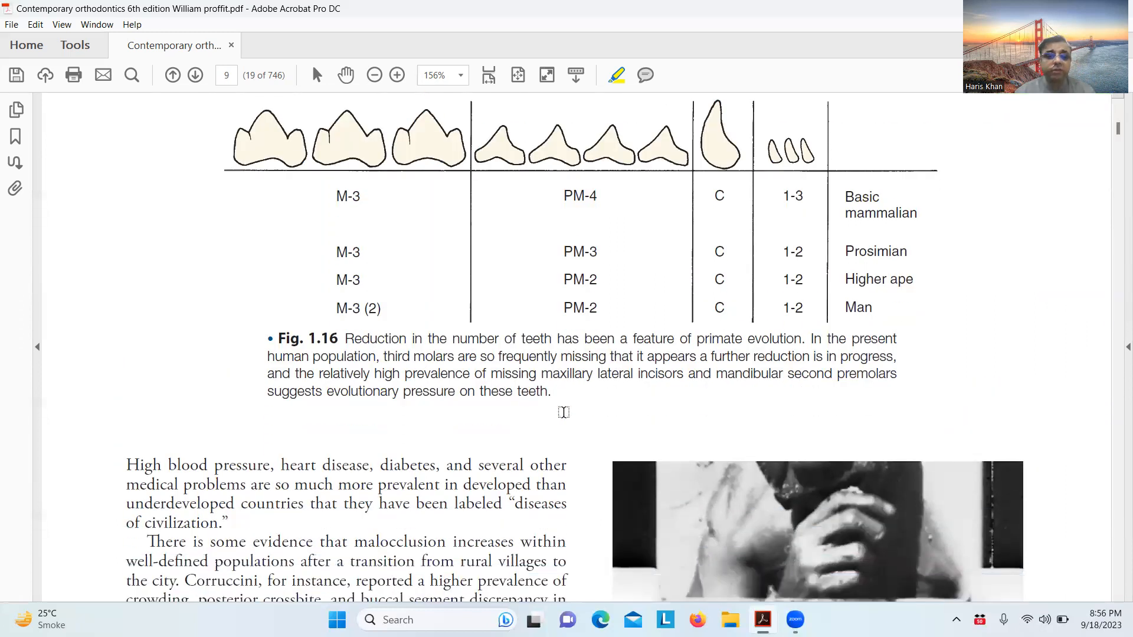
{"action": "scroll", "scroll_direction": "down", "scroll_amount": 3}
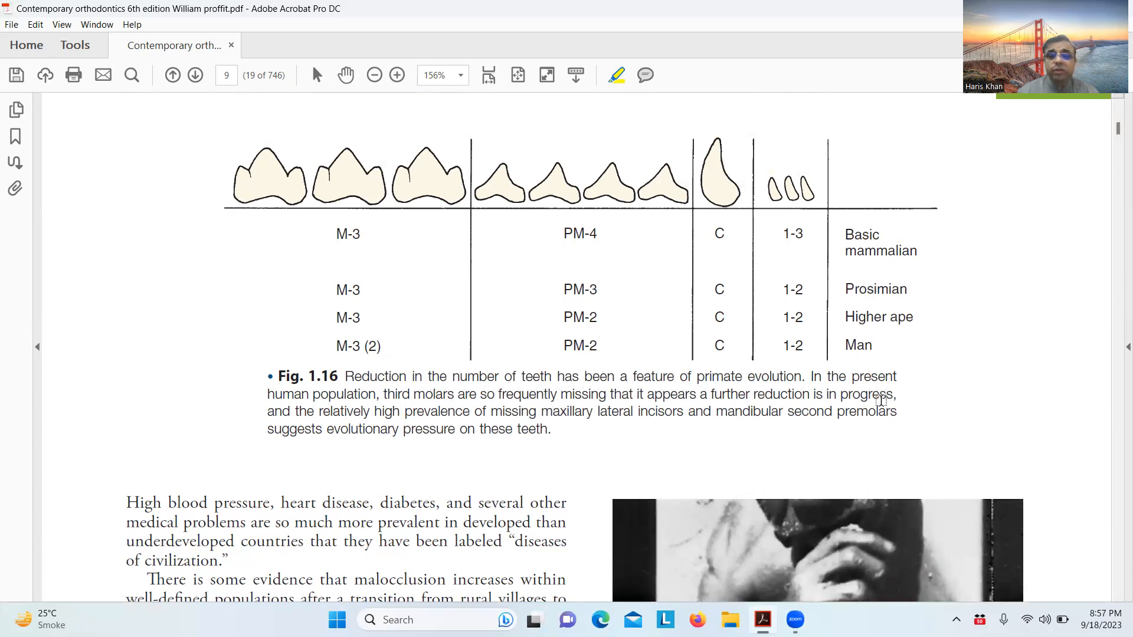
{"action": "scroll", "scroll_direction": "down", "scroll_amount": 3}
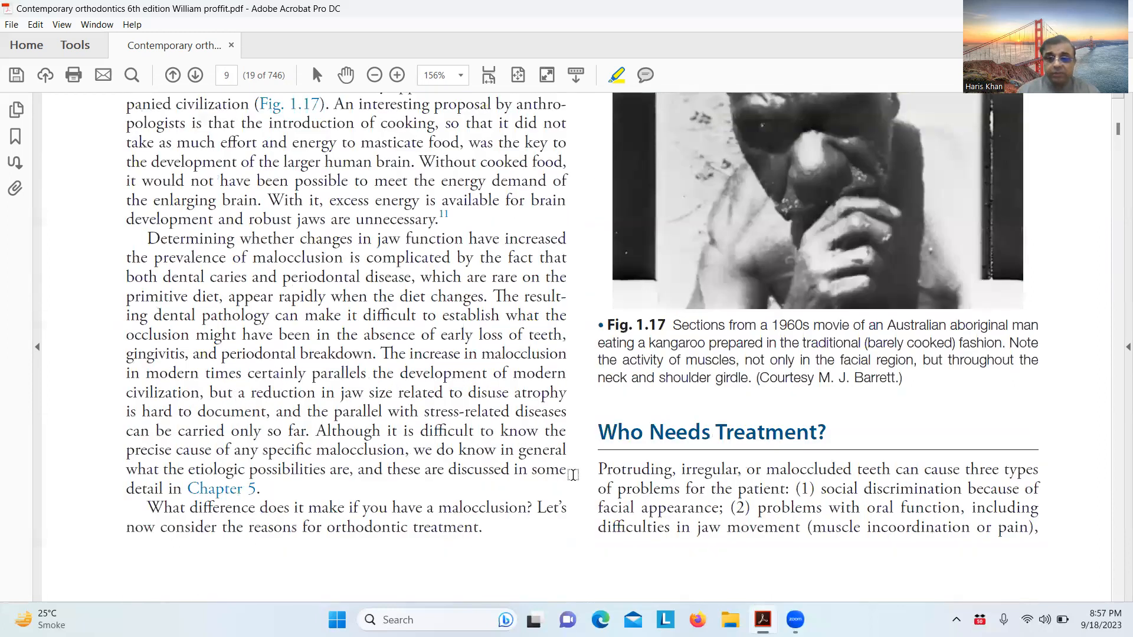
Highlight the social discrimination and oral function problems in yellow and continue to page 10
{"action": "left_click_drag", "start_coordinate": [819, 488], "coordinate": [893, 508]}
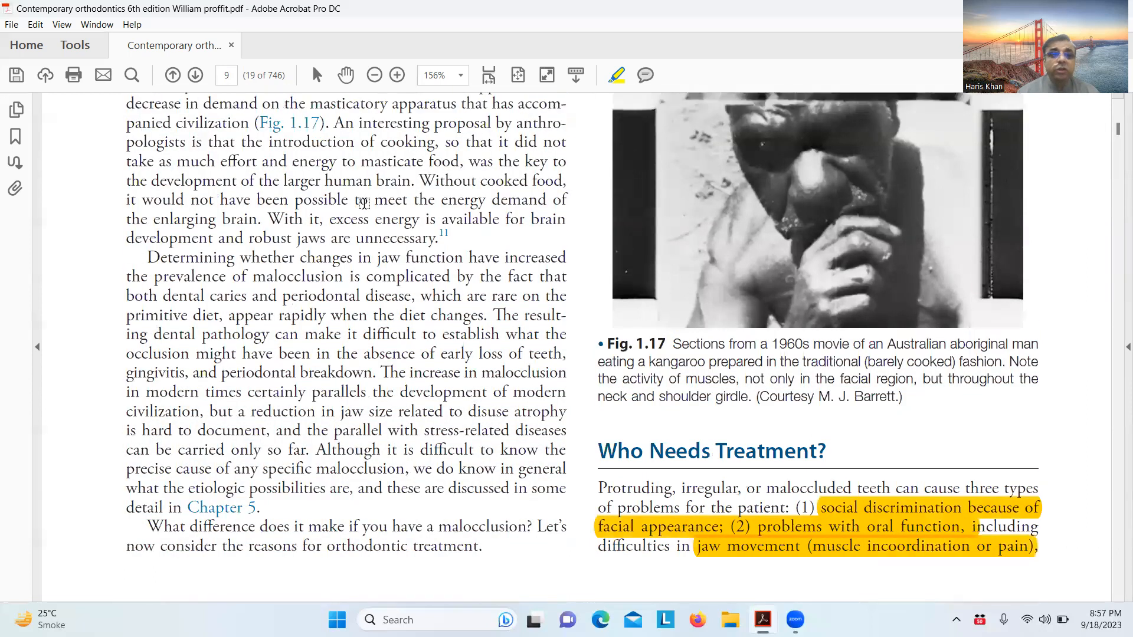
{"action": "scroll", "scroll_direction": "down", "scroll_amount": 3}
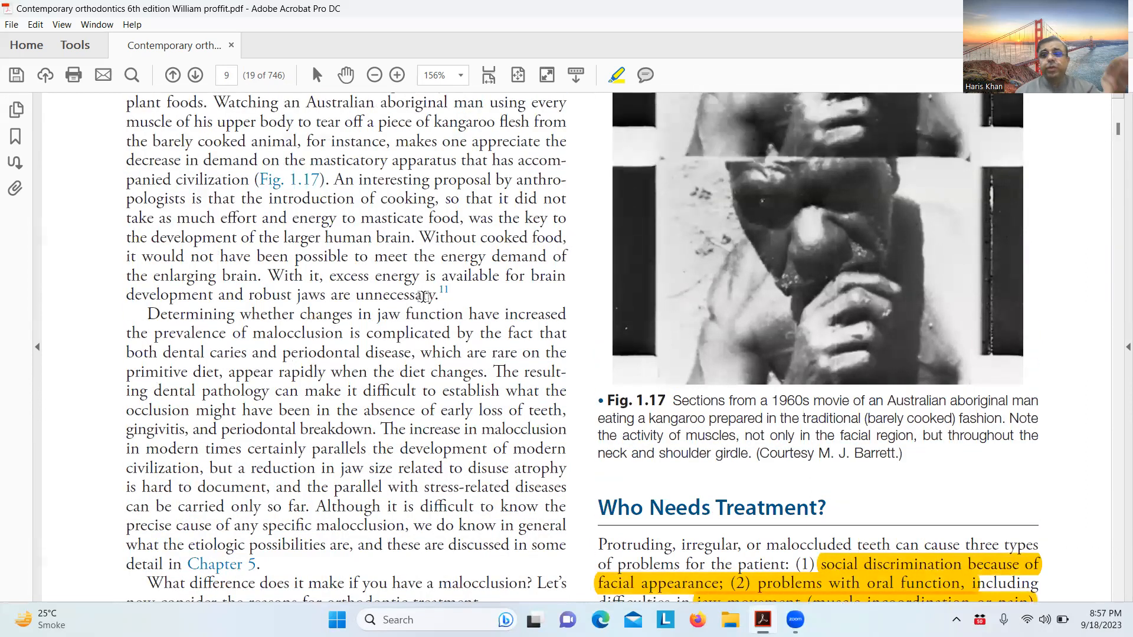
{"action": "scroll", "scroll_direction": "down", "scroll_amount": 3}
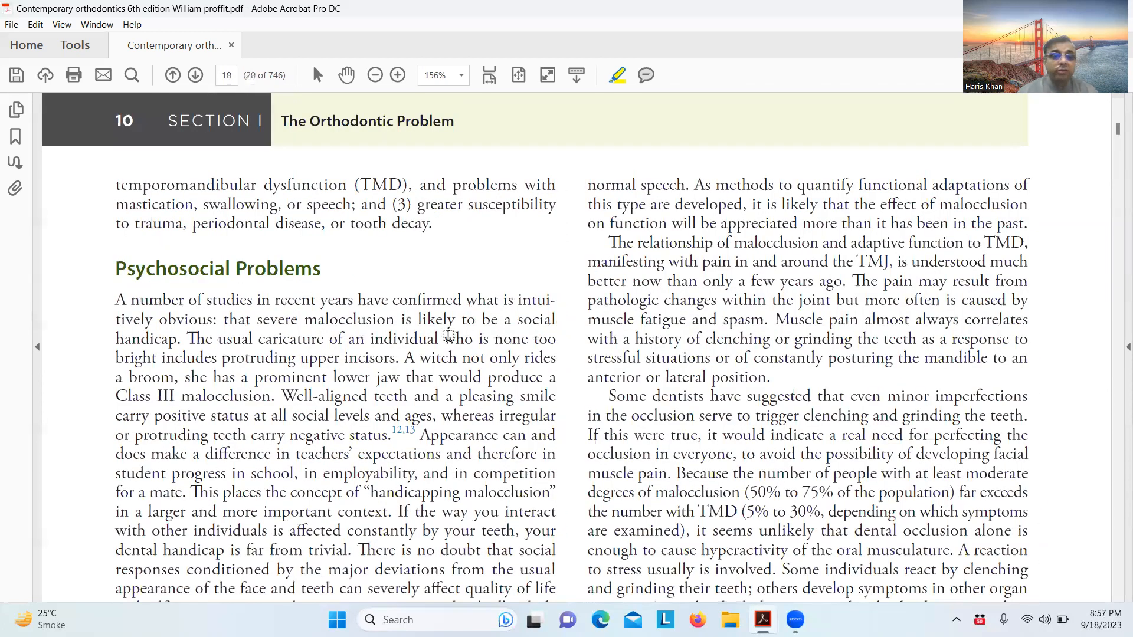
{"action": "scroll", "scroll_direction": "down", "scroll_amount": 3}
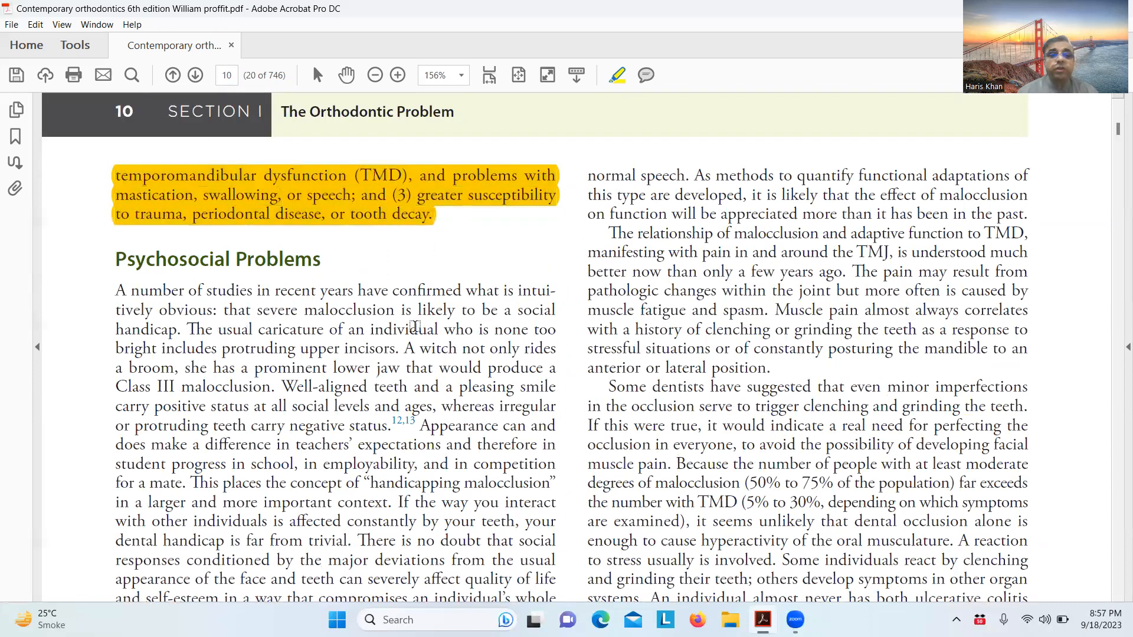
Scroll down page 10 through the Psychosocial Problems text to the Oral Function heading
{"action": "scroll", "scroll_direction": "down", "scroll_amount": 3}
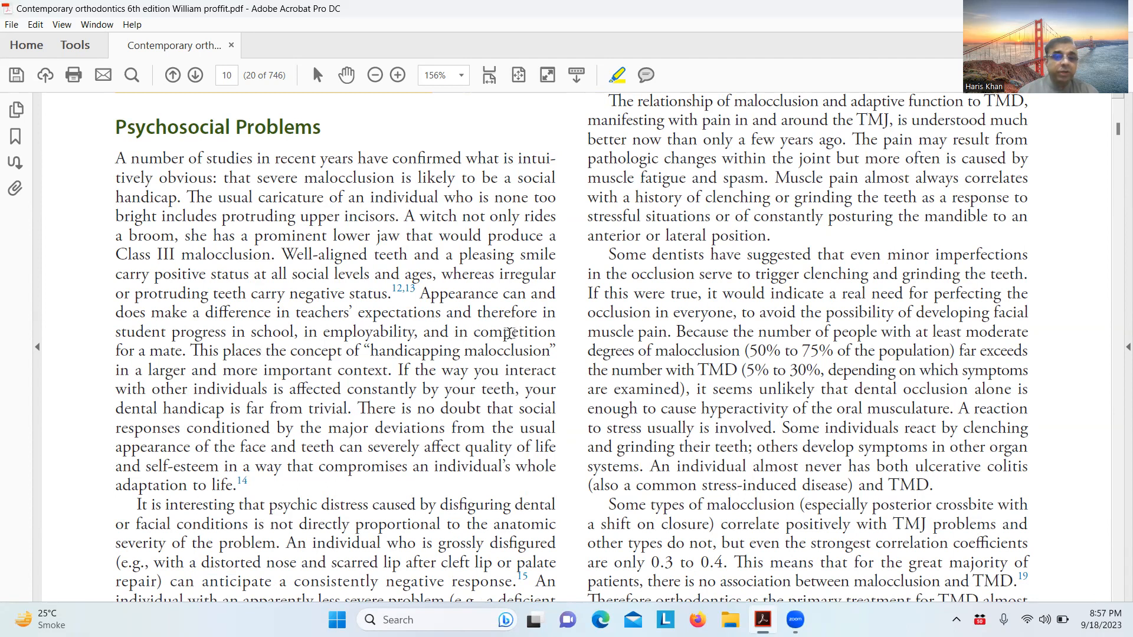
{"action": "scroll", "scroll_direction": "down", "scroll_amount": 3}
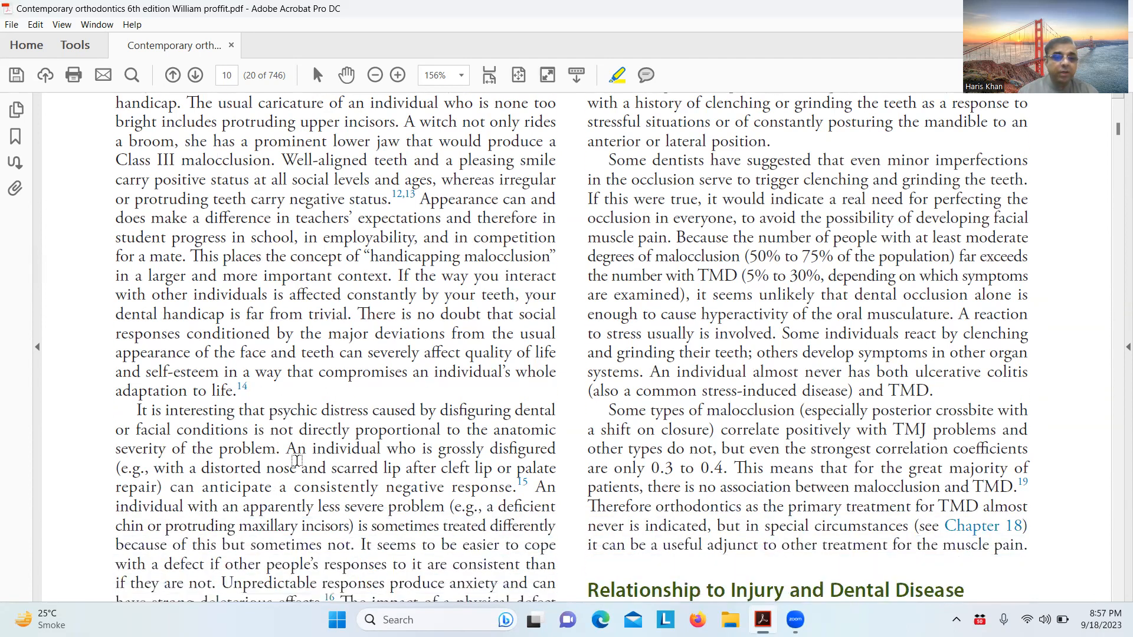
{"action": "scroll", "scroll_direction": "down", "scroll_amount": 3}
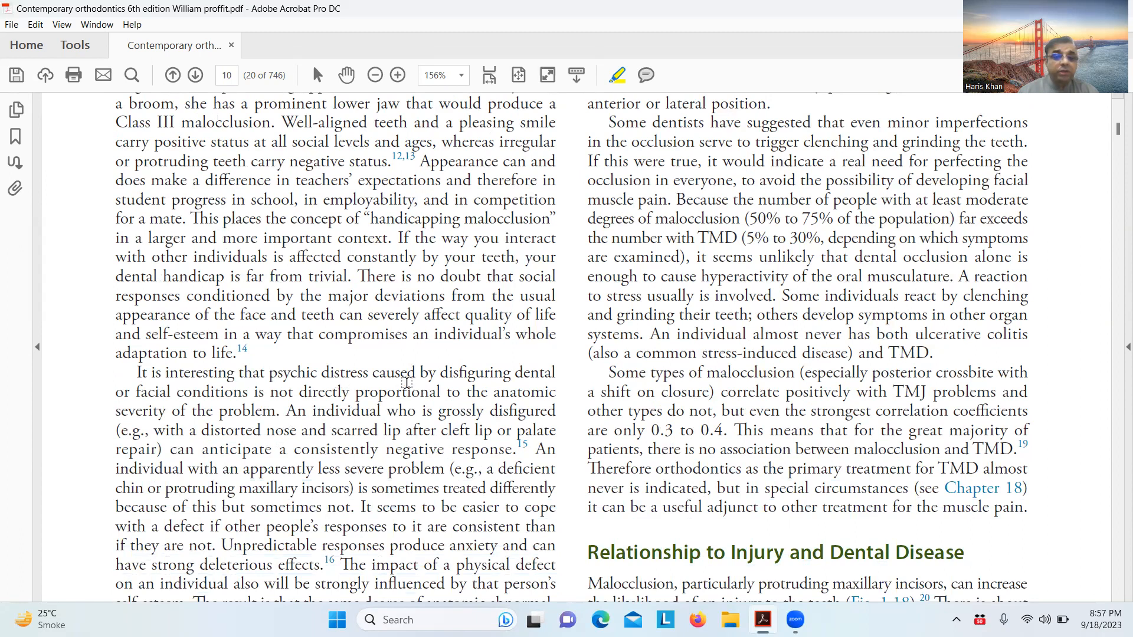
{"action": "mouse_move", "coordinate": [411, 407]}
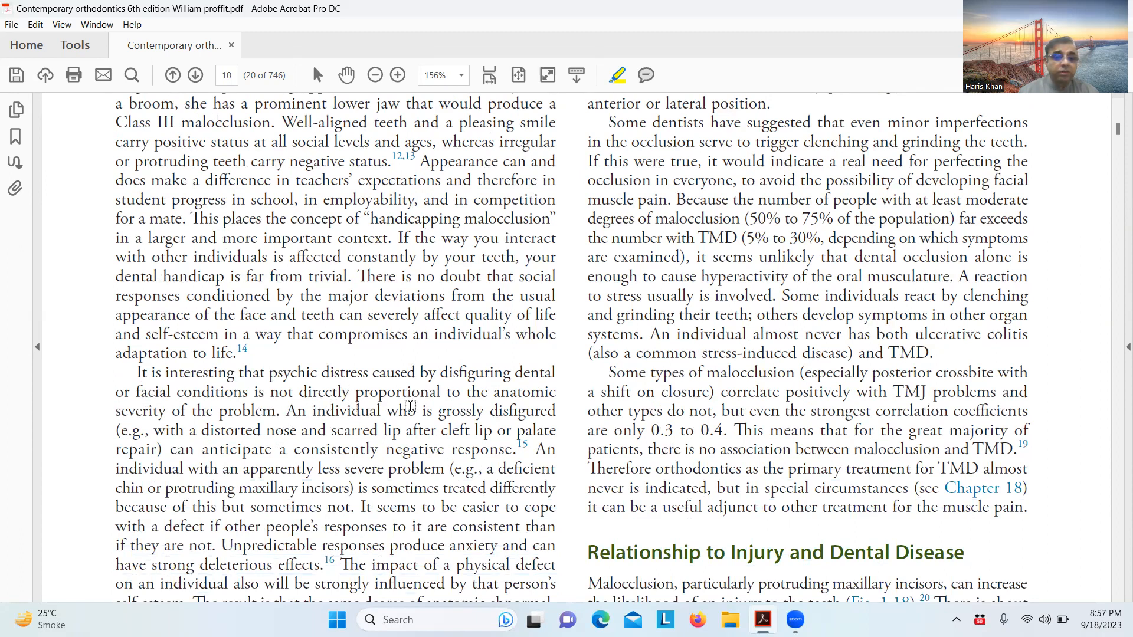
{"action": "scroll", "scroll_direction": "down", "scroll_amount": 3}
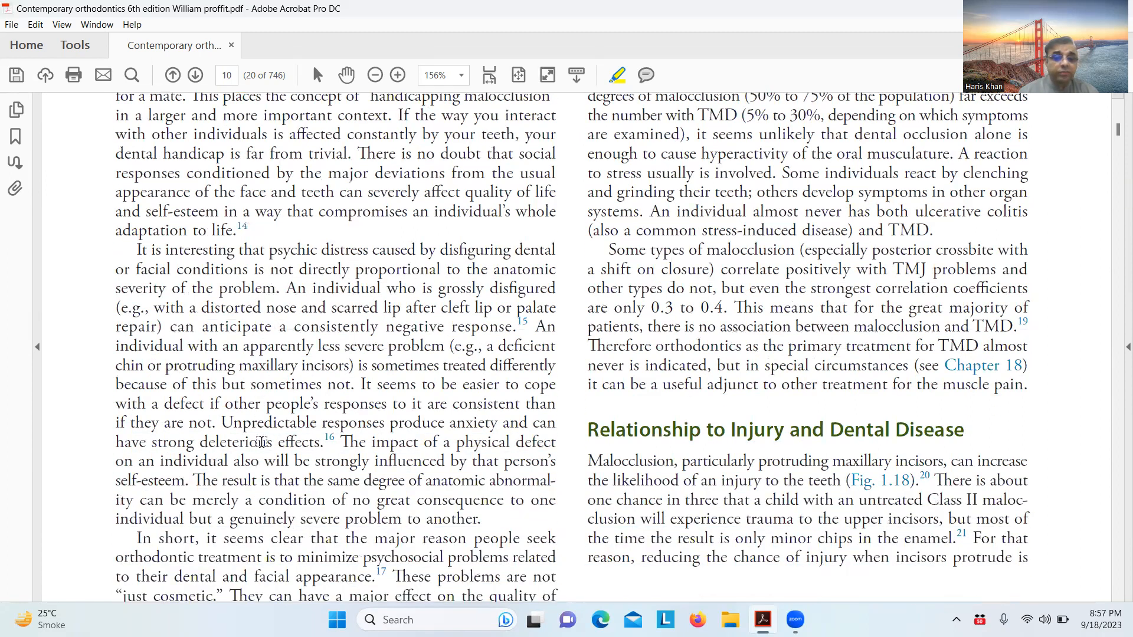
{"action": "scroll", "scroll_direction": "down", "scroll_amount": 3}
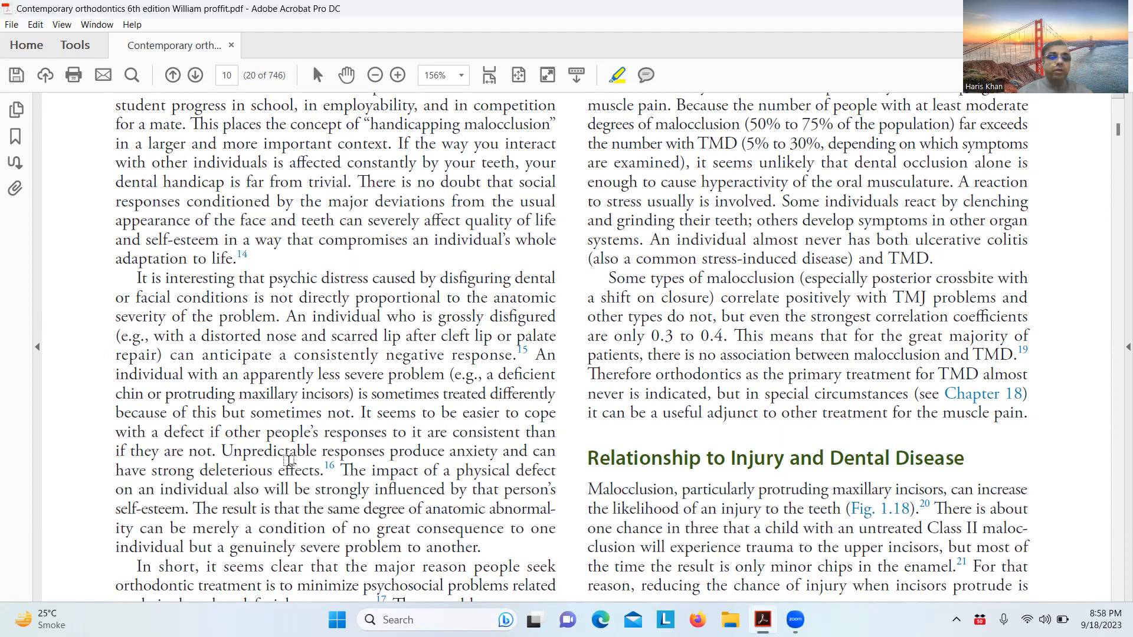
{"action": "scroll", "scroll_direction": "down", "scroll_amount": 3}
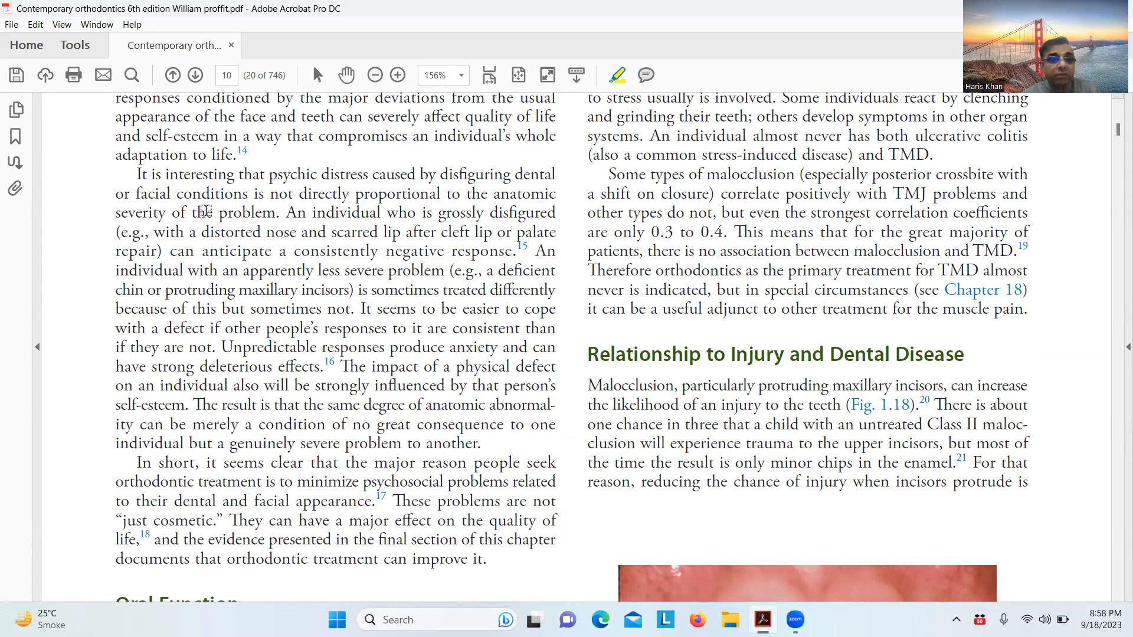
{"action": "scroll", "scroll_direction": "down", "scroll_amount": 3}
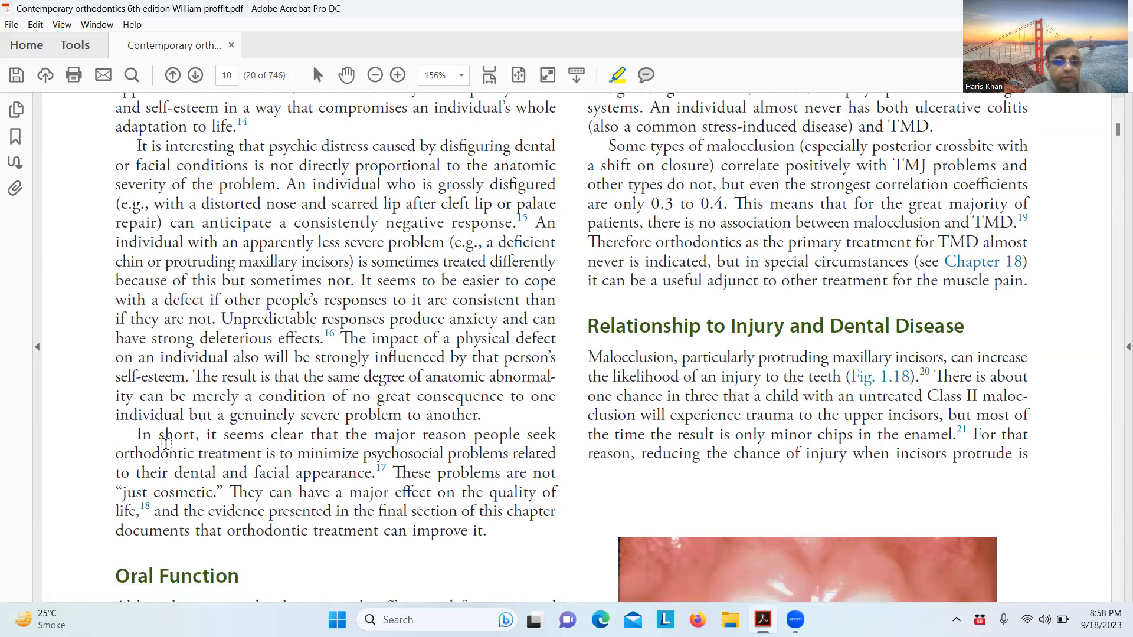
Highlight the 'In short…' reason people seek treatment and the quality-of-life sentences in yellow
{"action": "left_click_drag", "start_coordinate": [137, 434], "coordinate": [262, 453]}
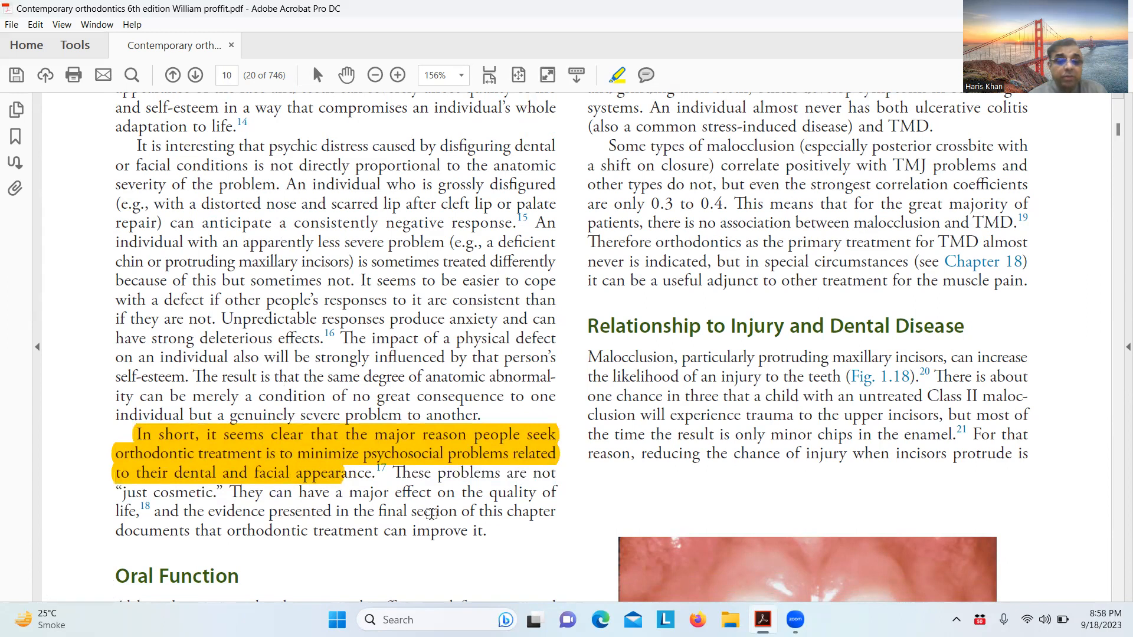
{"action": "left_click_drag", "start_coordinate": [227, 492], "coordinate": [272, 511]}
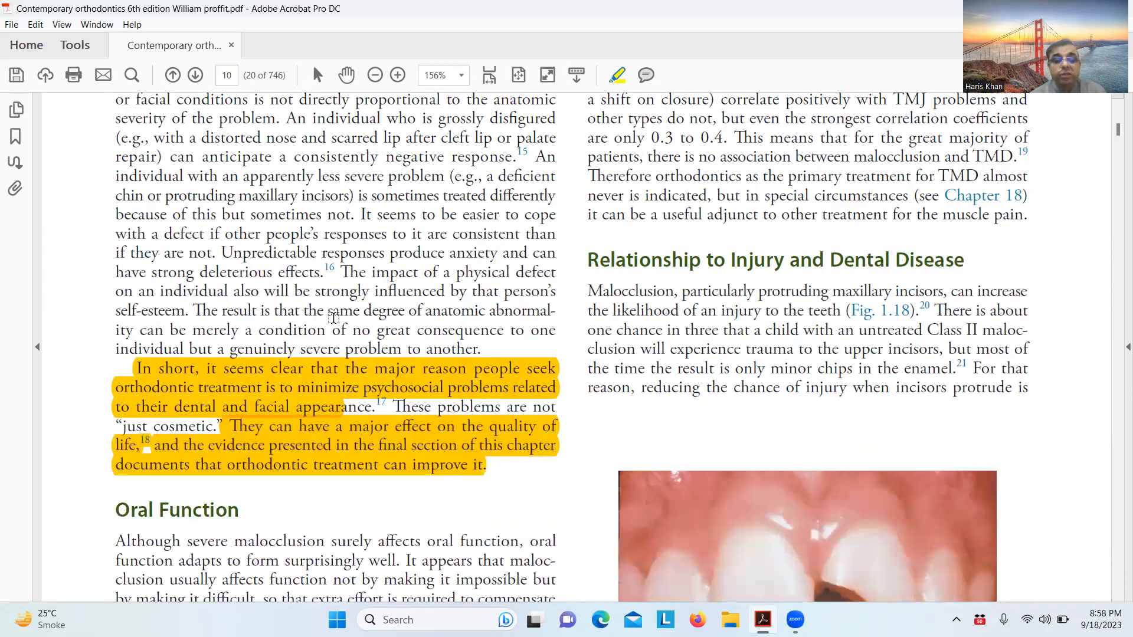
{"action": "scroll", "scroll_direction": "down", "scroll_amount": 3}
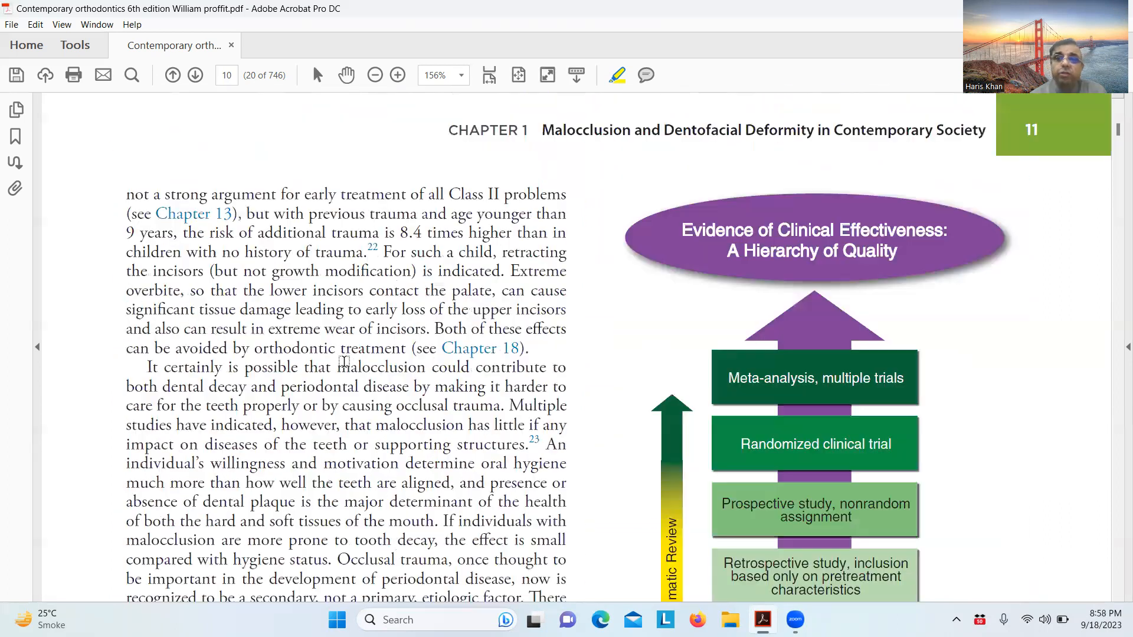
Scroll down page 11 past the Fig. 1.19 evidence hierarchy to the Evidence-Based Selection heading
{"action": "scroll", "scroll_direction": "down", "scroll_amount": 3}
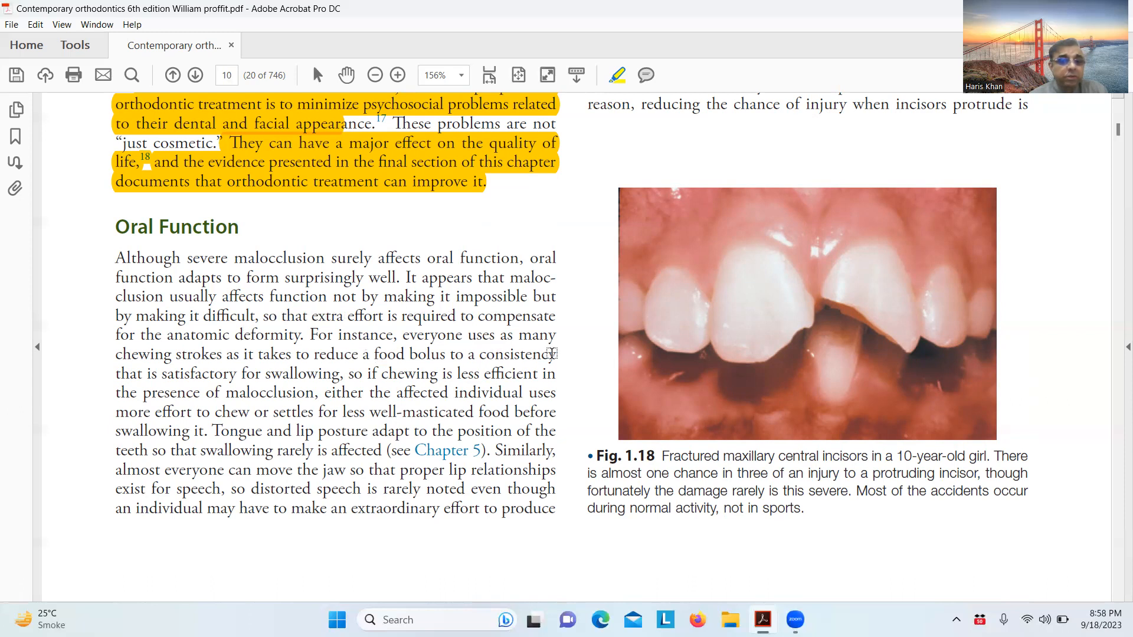
{"action": "scroll", "scroll_direction": "down", "scroll_amount": 3}
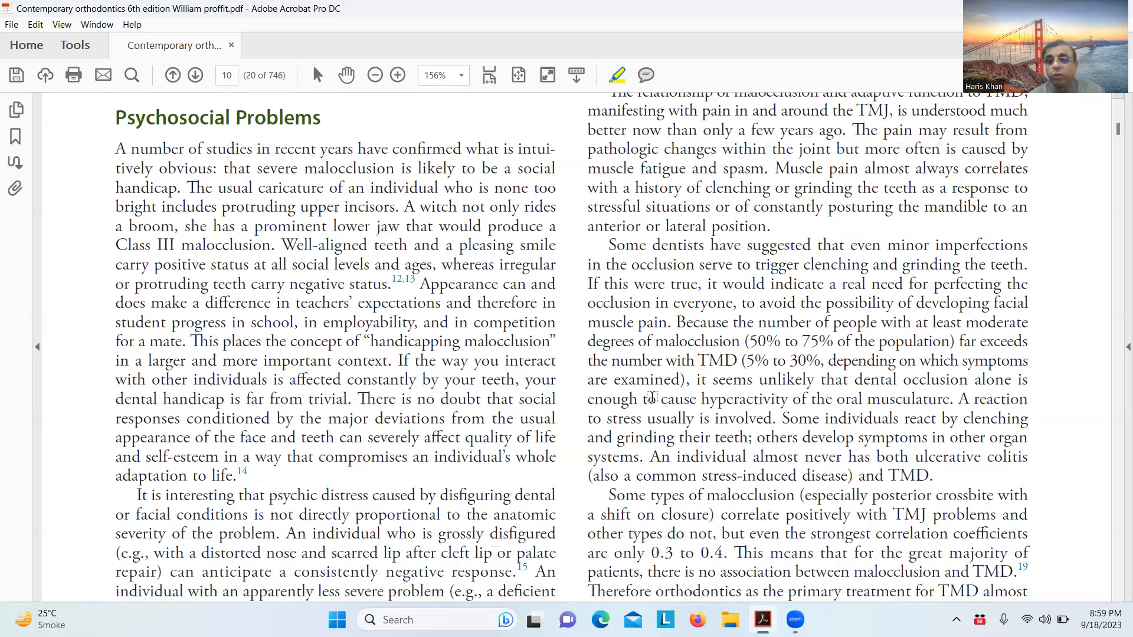
{"action": "scroll", "scroll_direction": "down", "scroll_amount": 3}
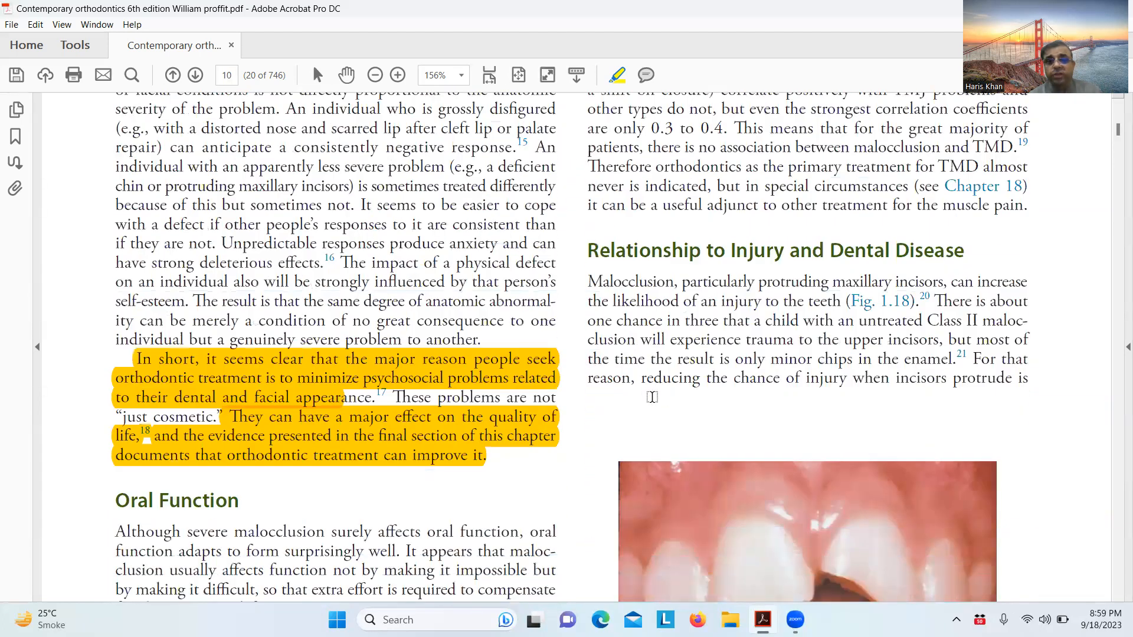
{"action": "scroll", "scroll_direction": "down", "scroll_amount": 3}
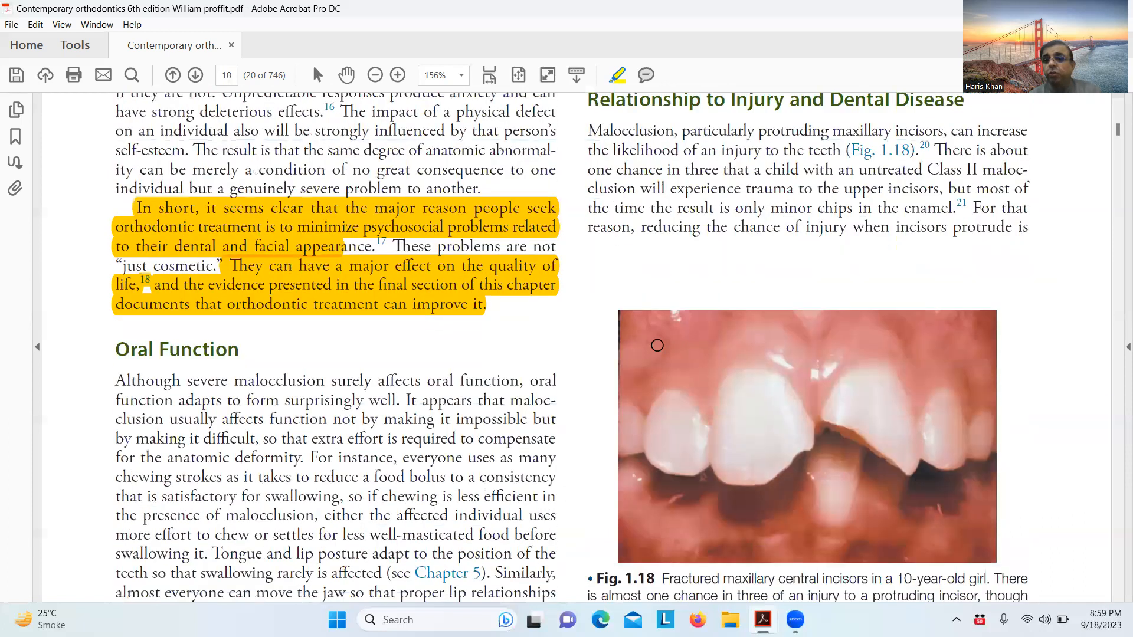
{"action": "mouse_move", "coordinate": [658, 346]}
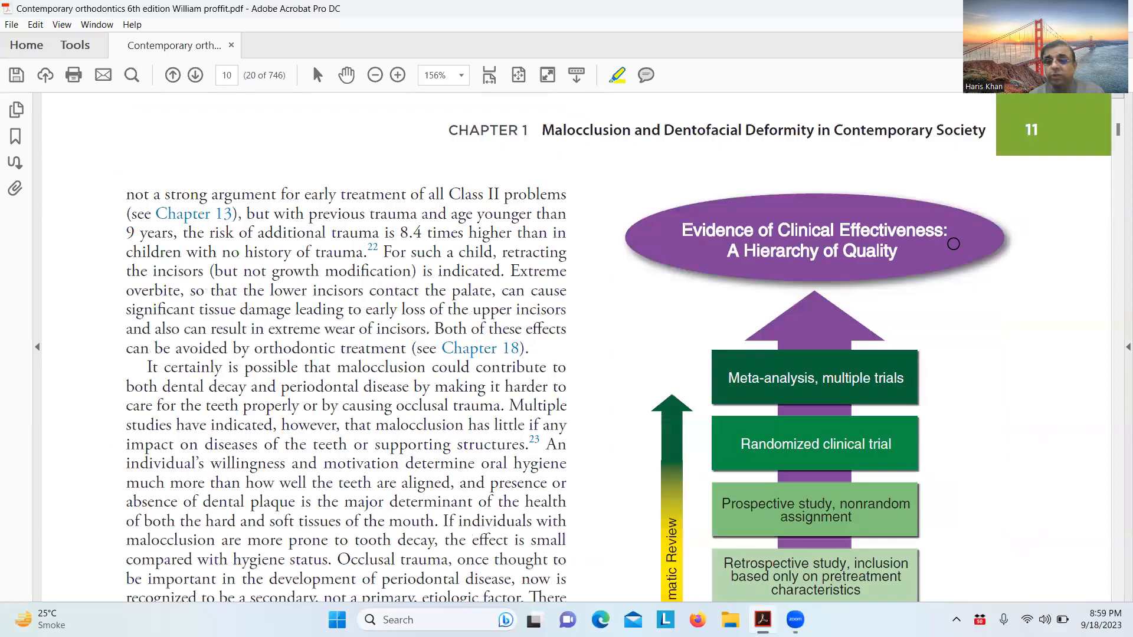
{"action": "scroll", "scroll_direction": "down", "scroll_amount": 3}
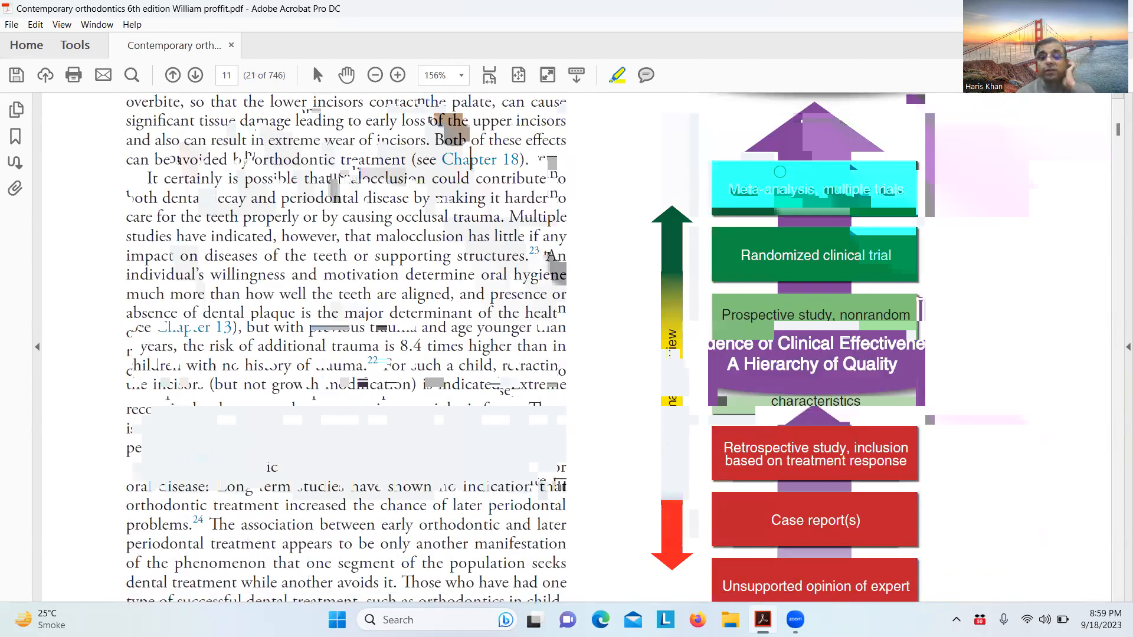
{"action": "scroll", "scroll_direction": "down", "scroll_amount": 3}
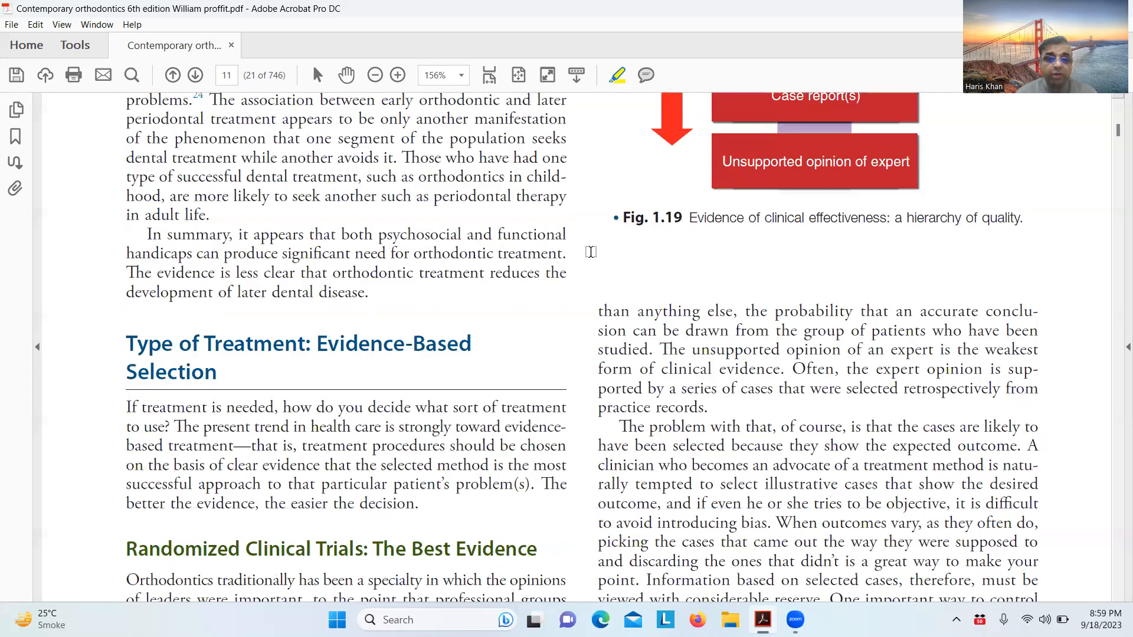
Scroll down page 12 and highlight 'Systematic reviews of the' in yellow
{"action": "left_click", "coordinate": [194, 75]}
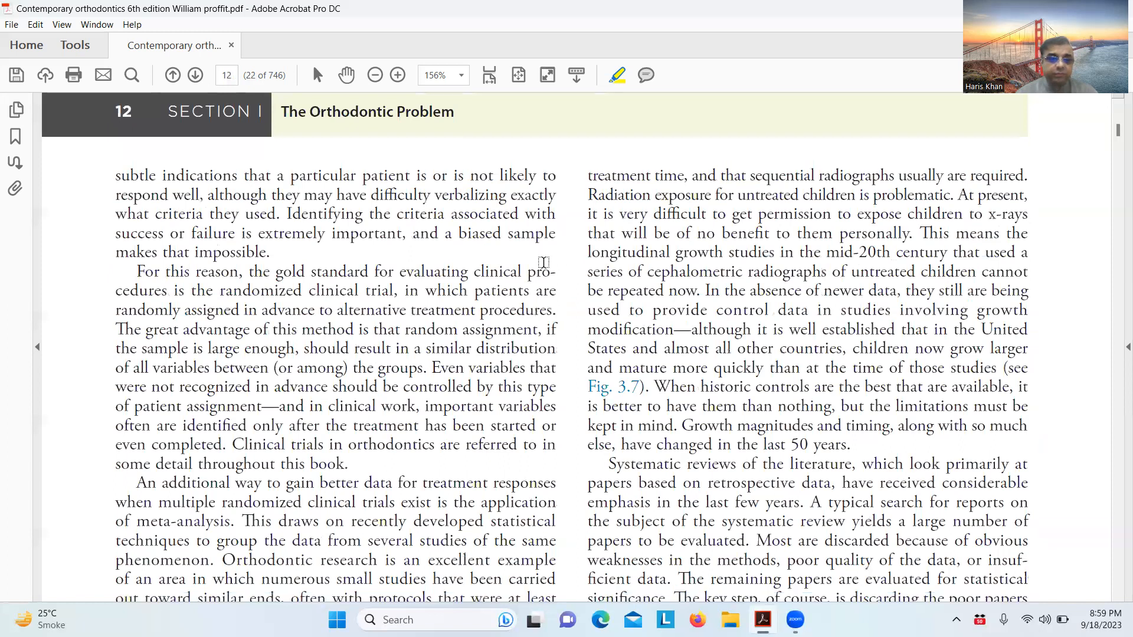
{"action": "left_click", "coordinate": [172, 76]}
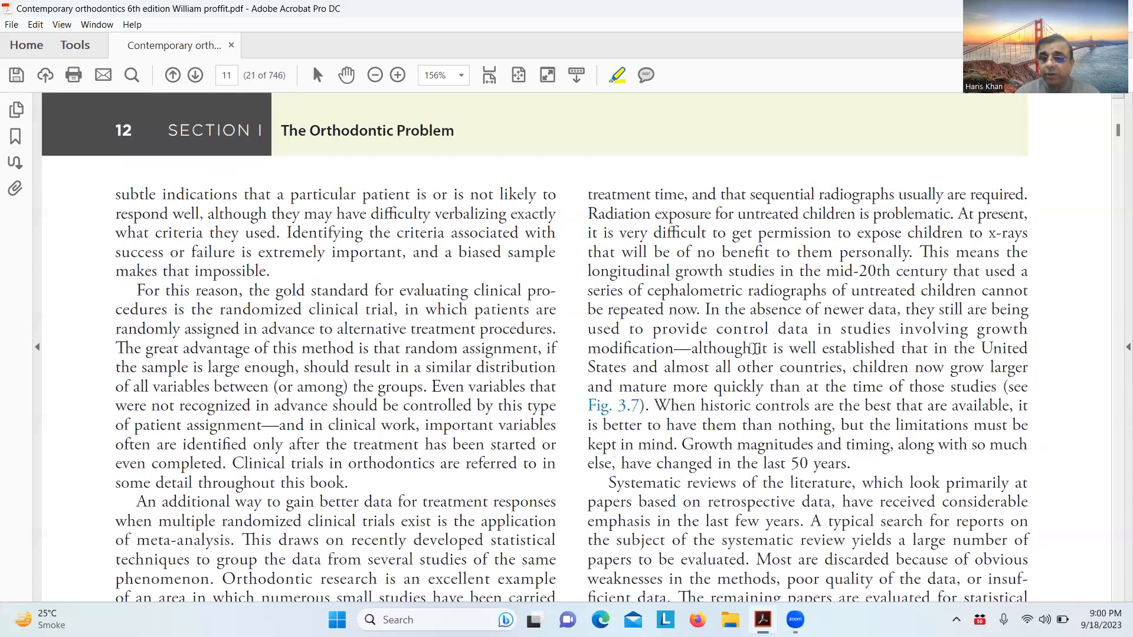
{"action": "scroll", "scroll_direction": "down", "scroll_amount": 3}
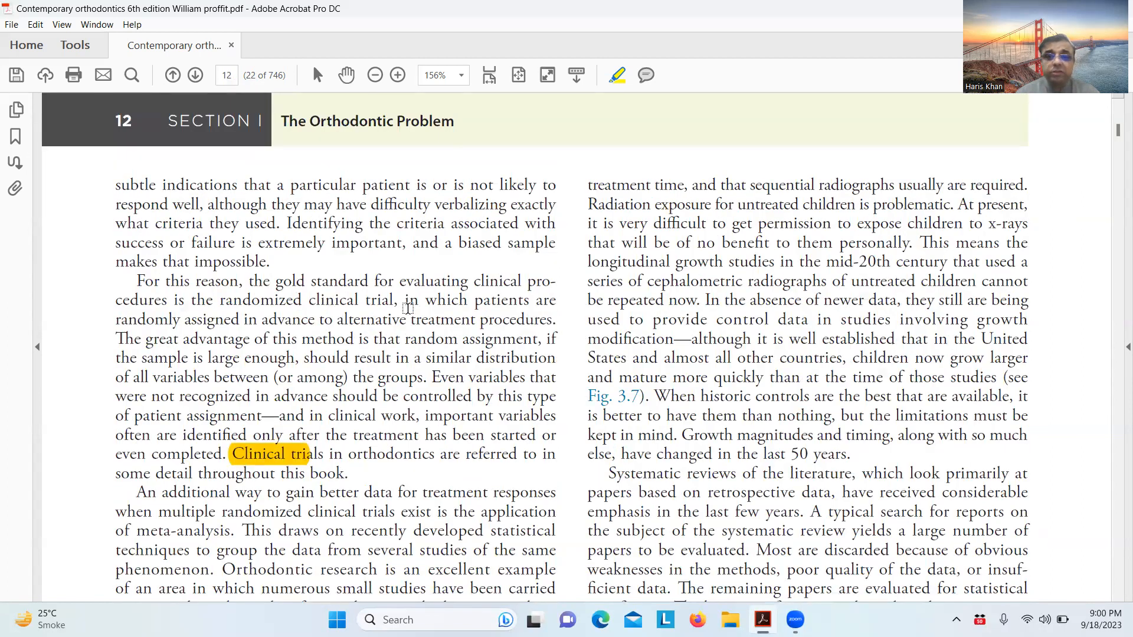
{"action": "scroll", "scroll_direction": "down", "scroll_amount": 3}
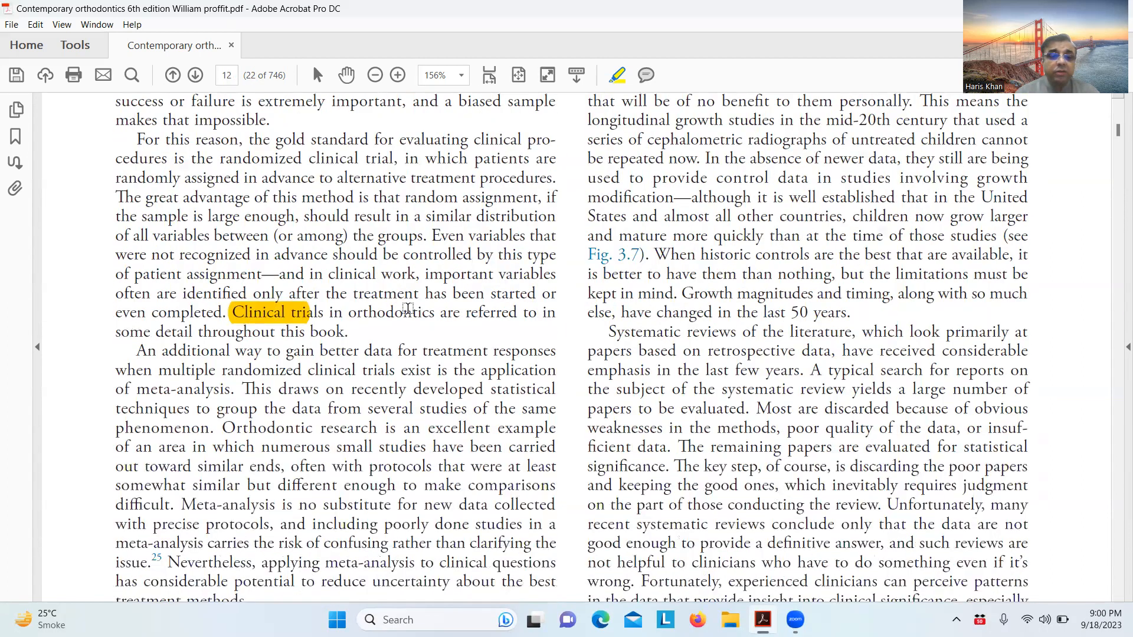
{"action": "scroll", "scroll_direction": "down", "scroll_amount": 3}
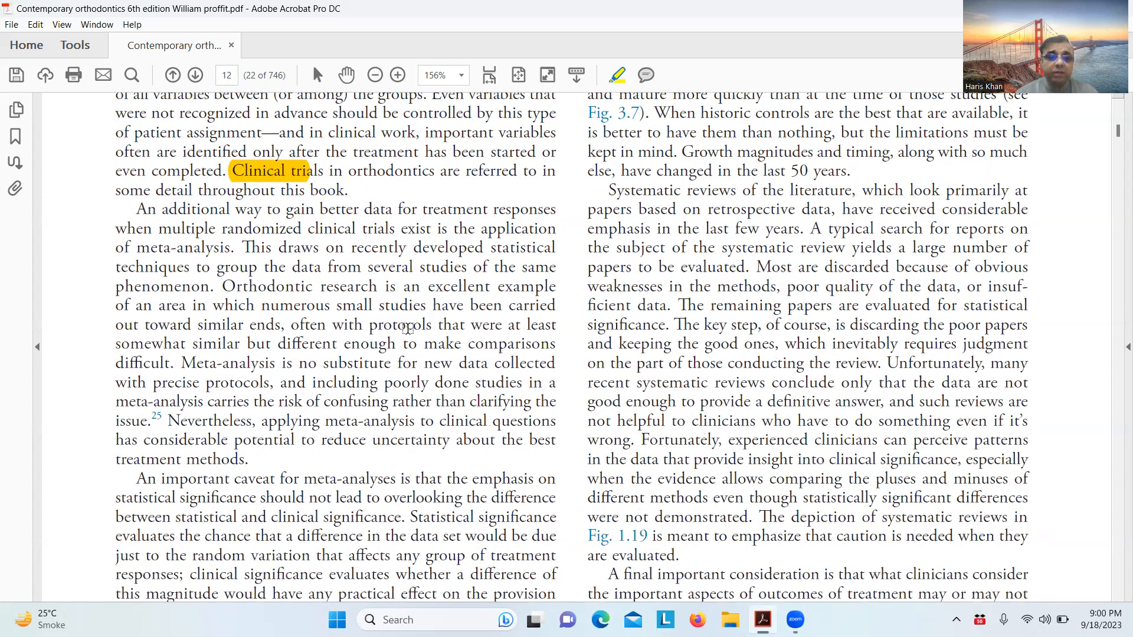
{"action": "scroll", "scroll_direction": "down", "scroll_amount": 3}
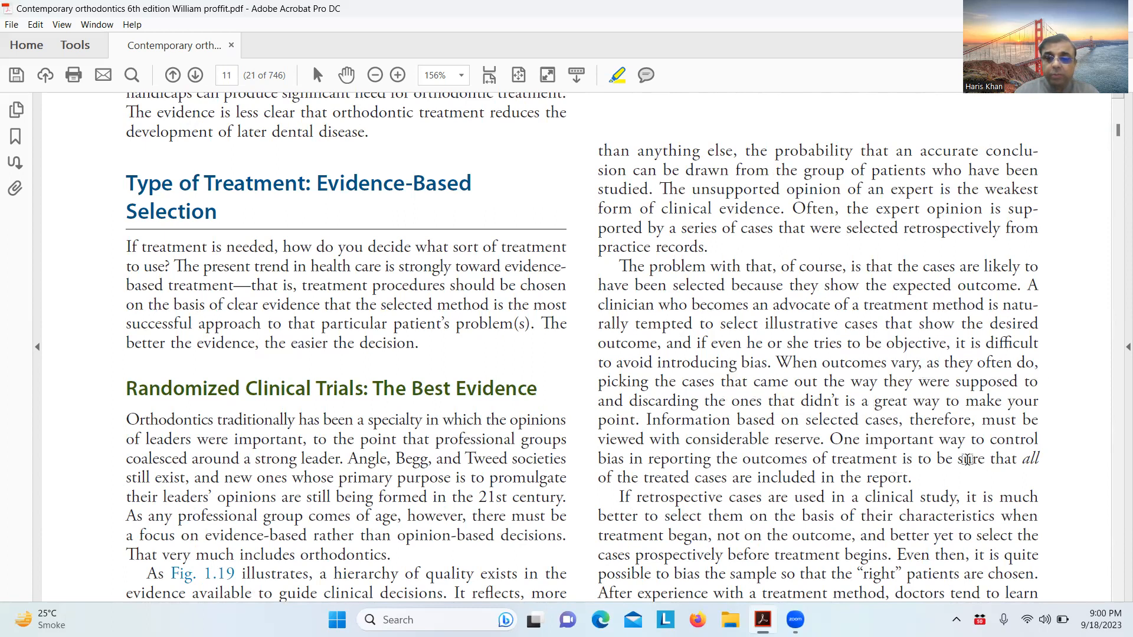
{"action": "scroll", "scroll_direction": "down", "scroll_amount": 3}
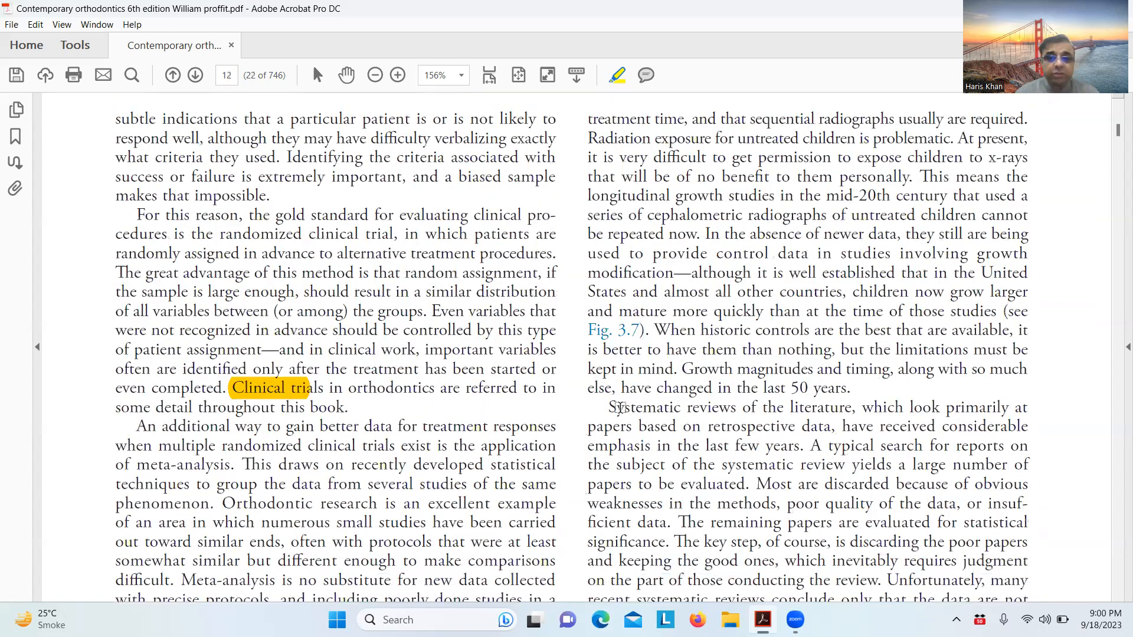
{"action": "left_click_drag", "start_coordinate": [607, 407], "coordinate": [782, 407]}
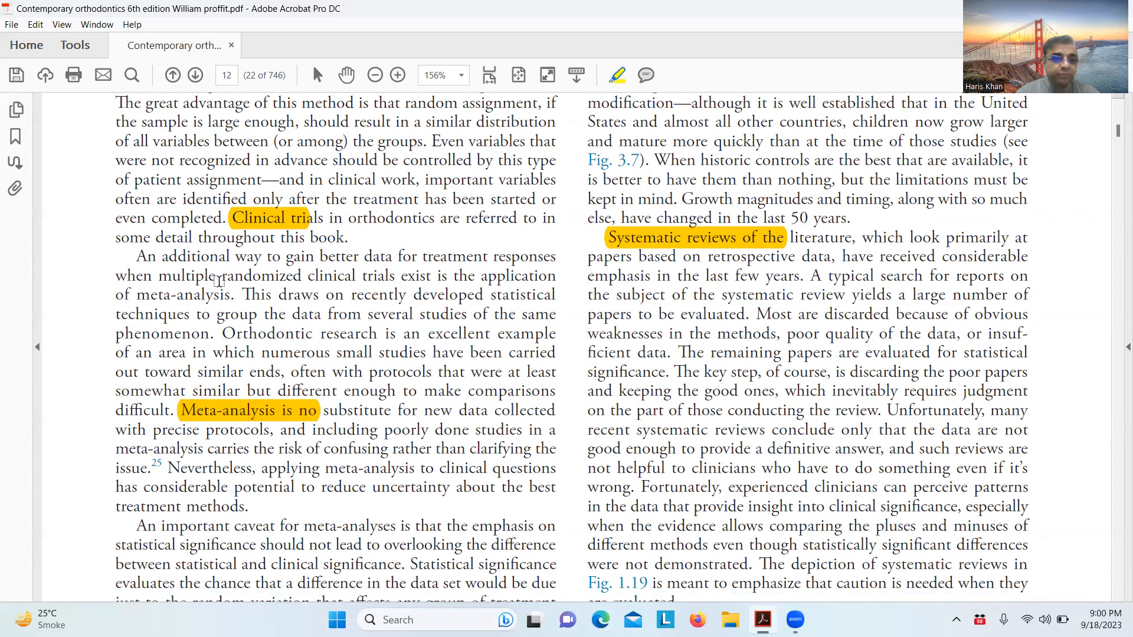
Toggle the Highlight Text tool and scroll to page 13's Demand for Treatment heading
{"action": "scroll", "scroll_direction": "down", "scroll_amount": 3}
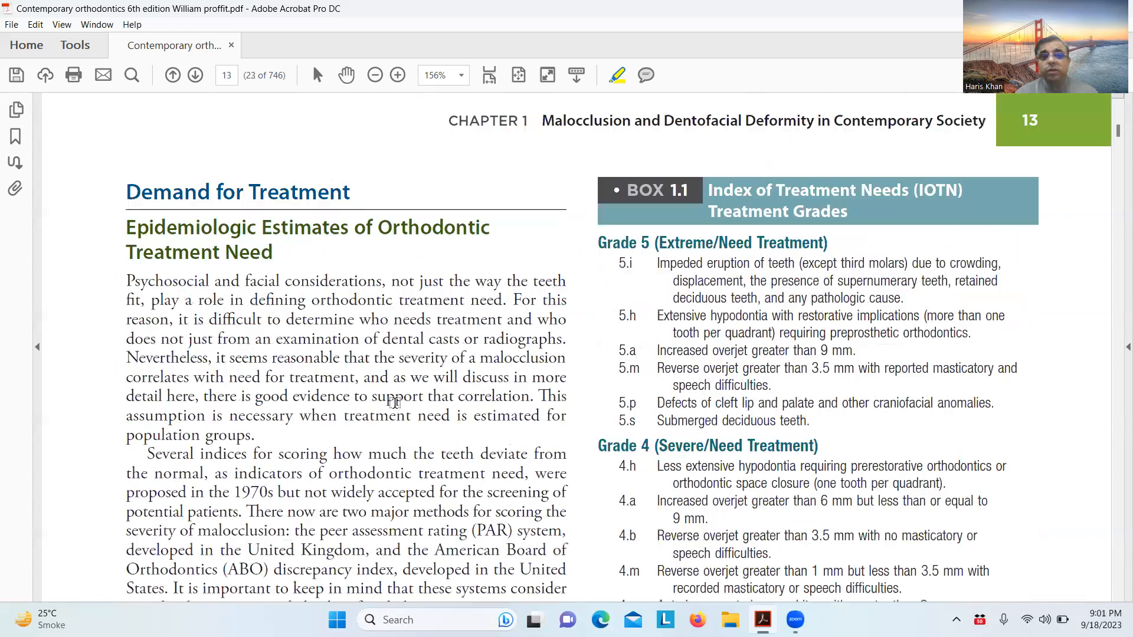
{"action": "left_click", "coordinate": [173, 75]}
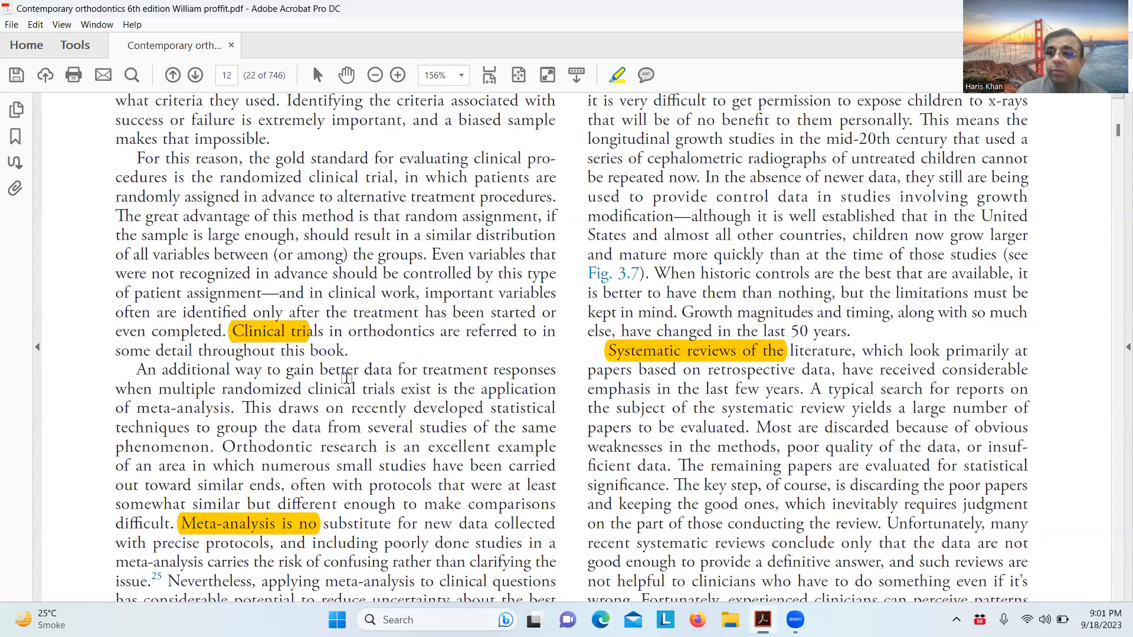
{"action": "left_click", "coordinate": [172, 76]}
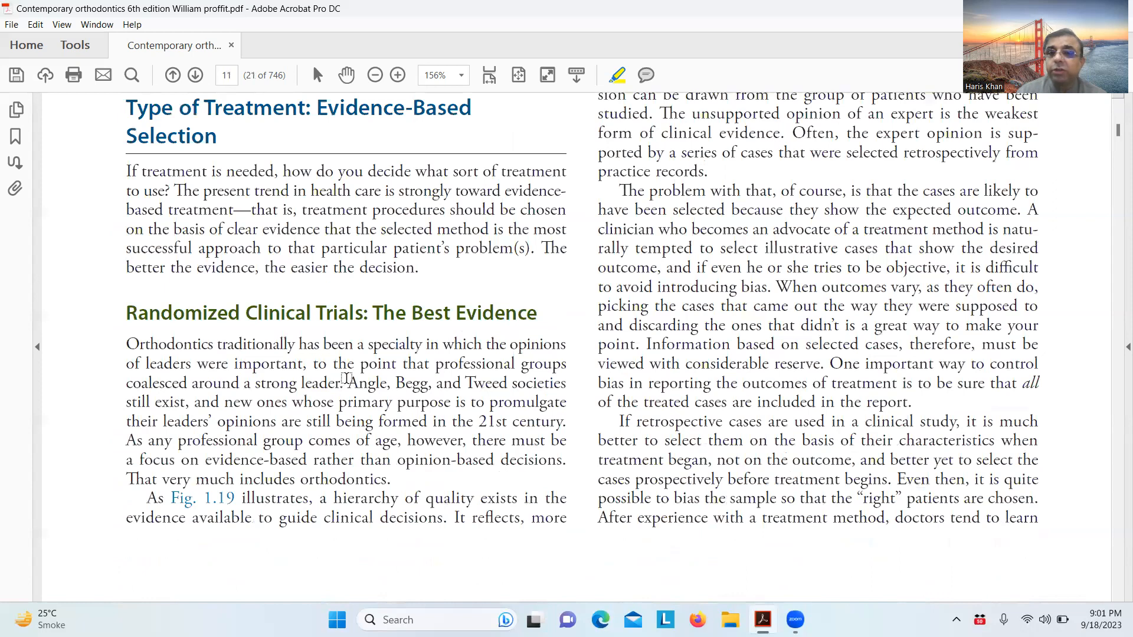
{"action": "scroll", "scroll_direction": "down", "scroll_amount": 3}
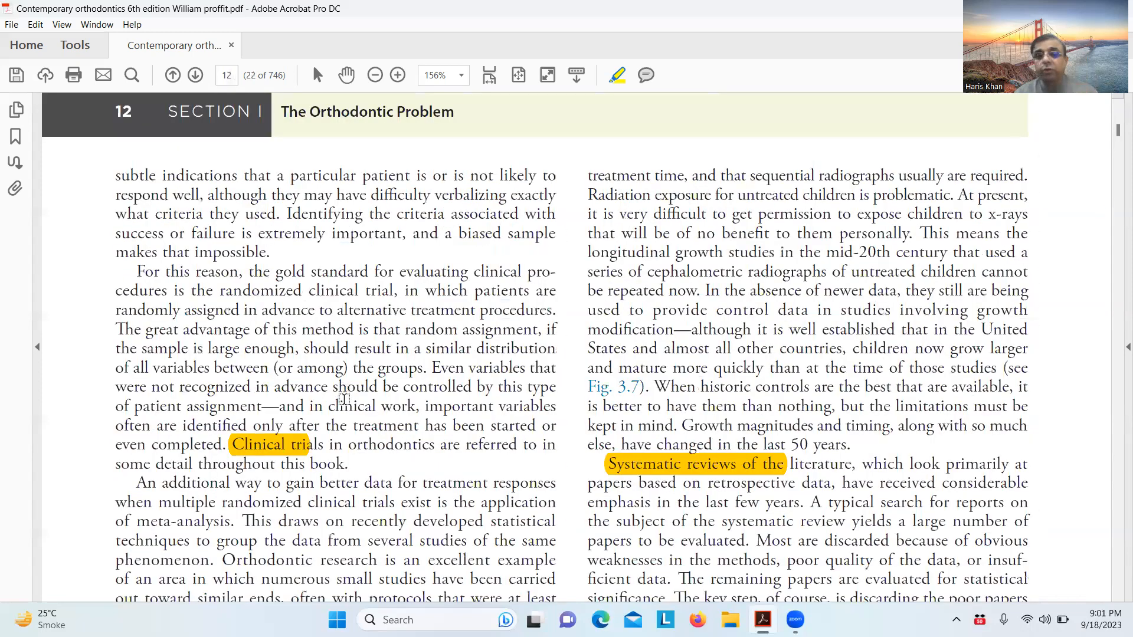
{"action": "scroll", "scroll_direction": "down", "scroll_amount": 3}
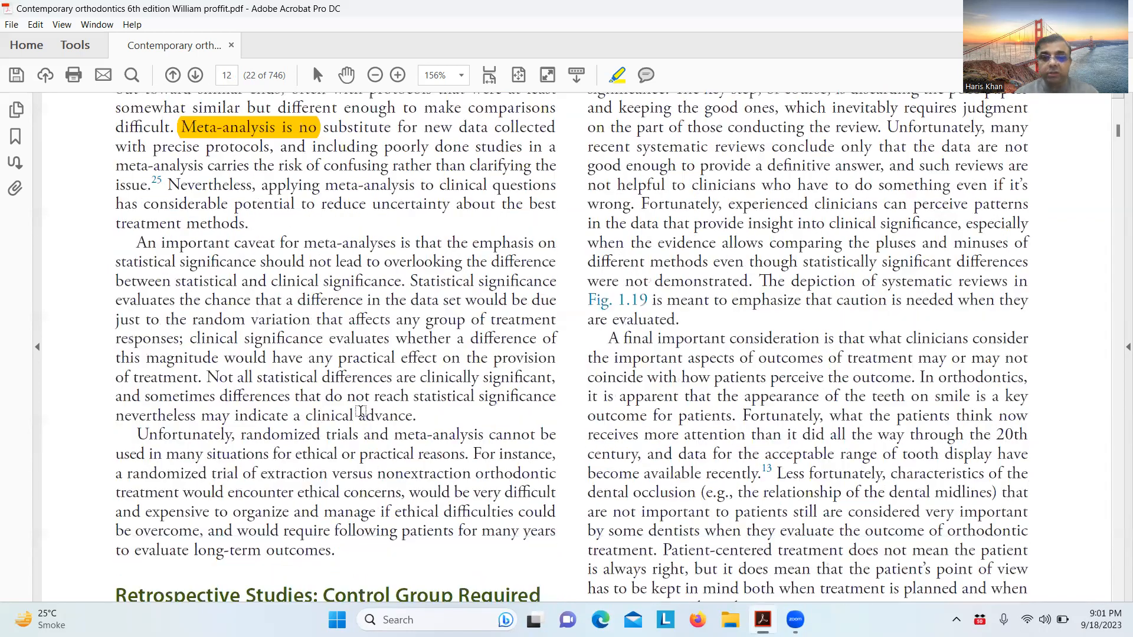
{"action": "left_click", "coordinate": [194, 75]}
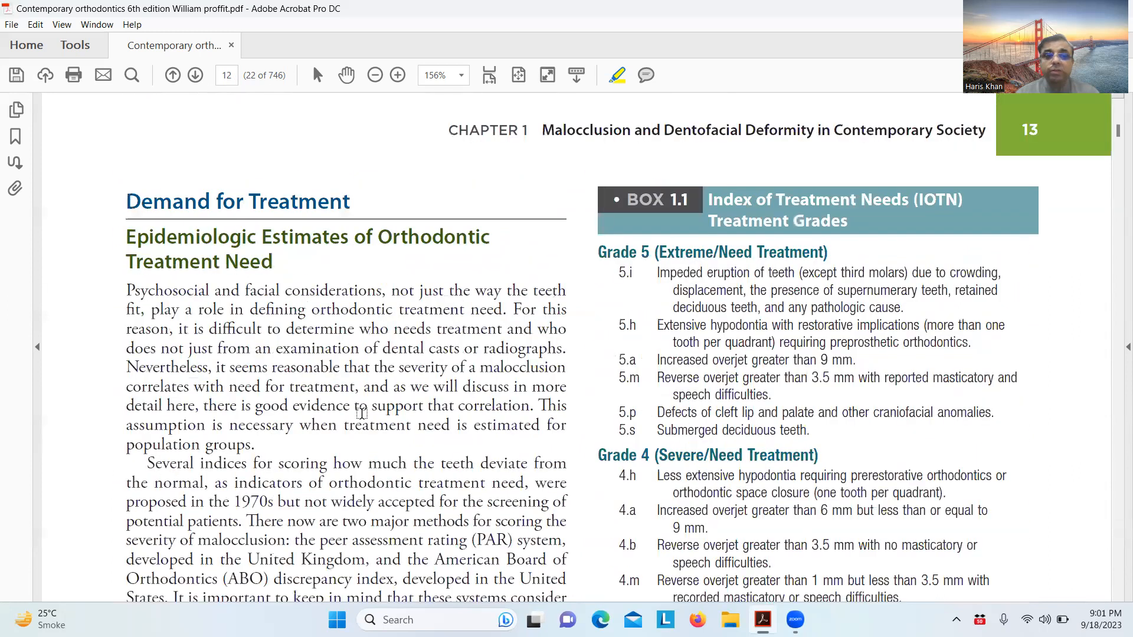
{"action": "scroll", "scroll_direction": "down", "scroll_amount": 3}
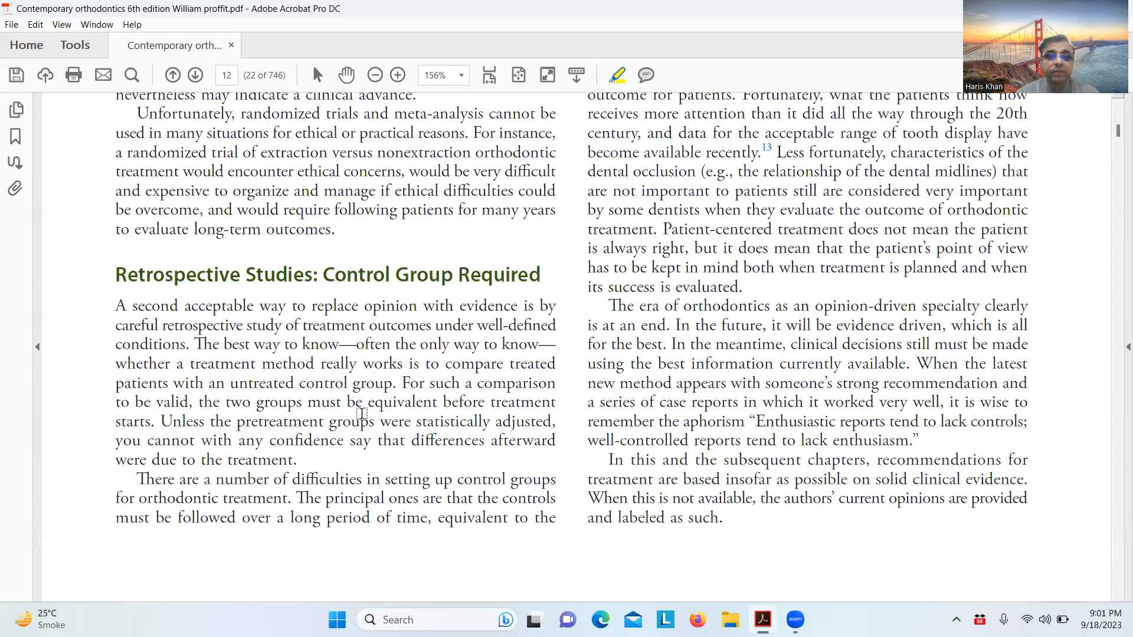
{"action": "scroll", "scroll_direction": "down", "scroll_amount": 3}
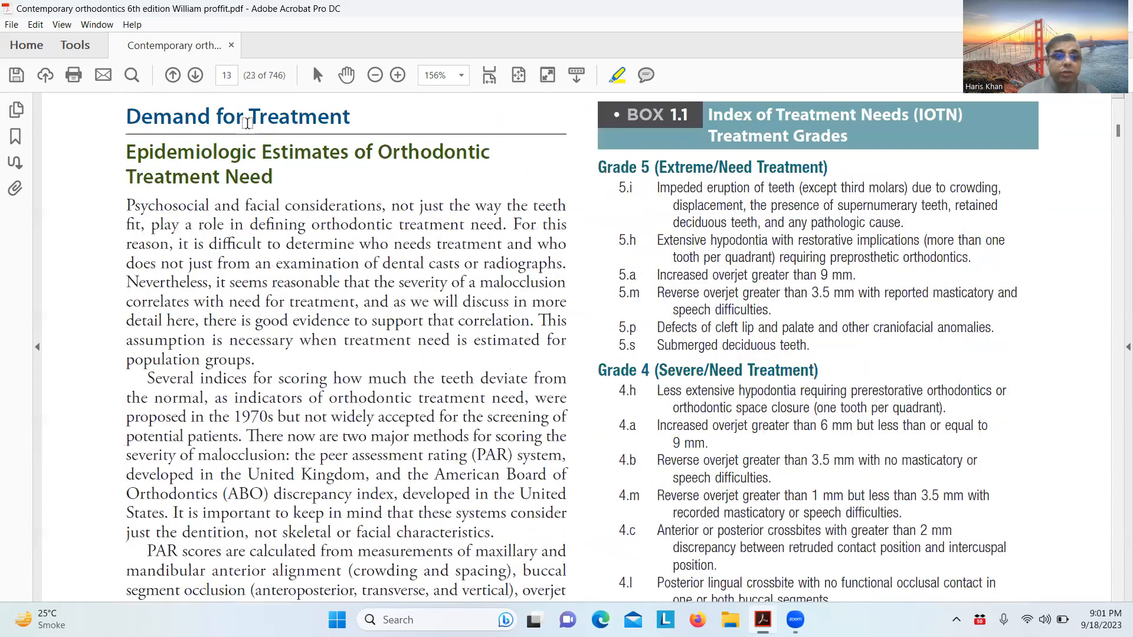
Highlight the PAR/ABO scoring methods sentence and the PAR scores paragraph in yellow
{"action": "scroll", "scroll_direction": "down", "scroll_amount": 3}
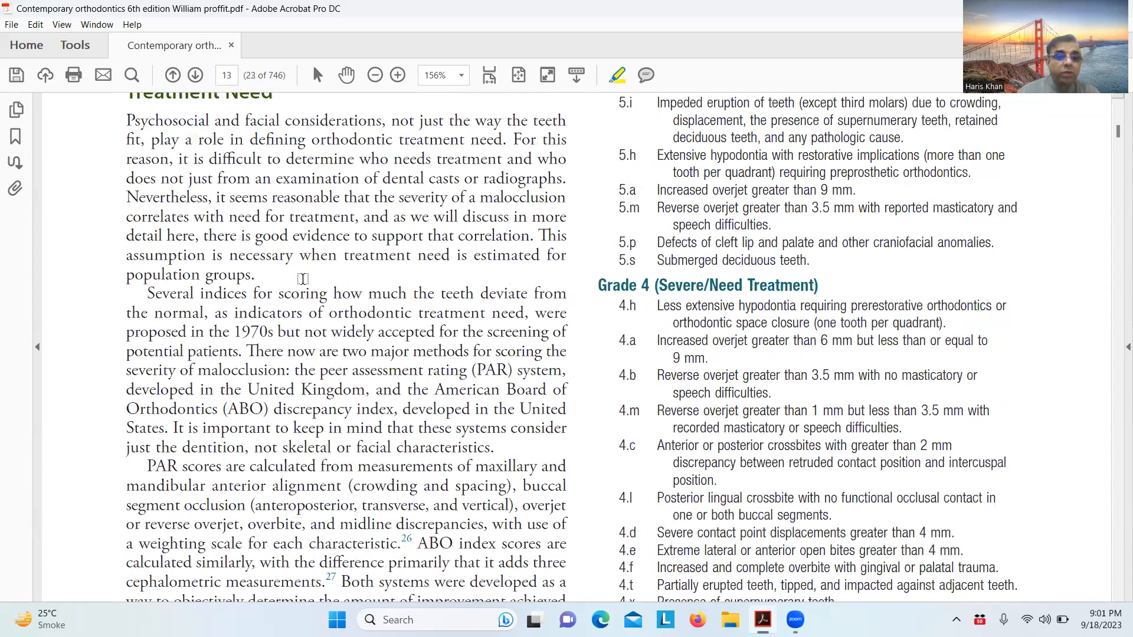
{"action": "scroll", "scroll_direction": "down", "scroll_amount": 3}
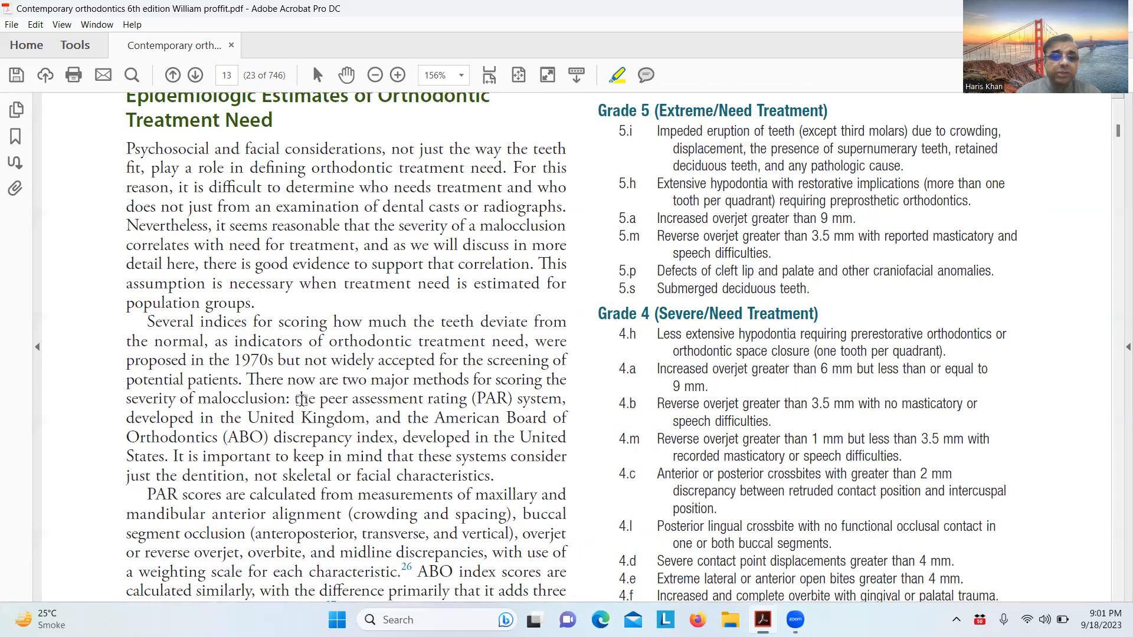
{"action": "left_click_drag", "start_coordinate": [246, 378], "coordinate": [367, 418]}
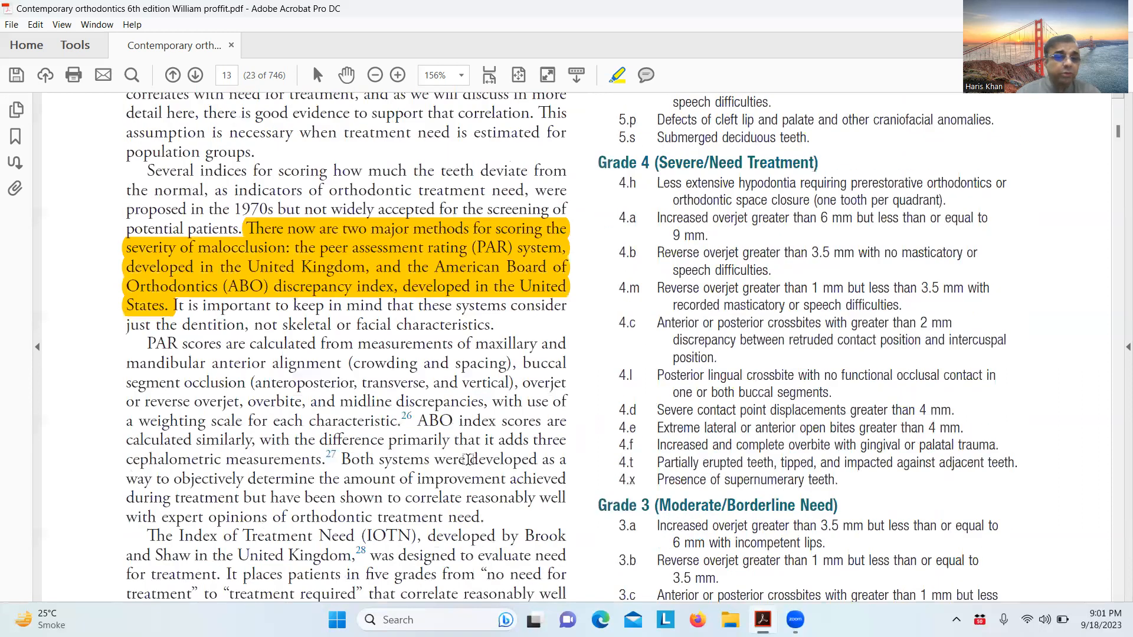
{"action": "scroll", "scroll_direction": "down", "scroll_amount": 3}
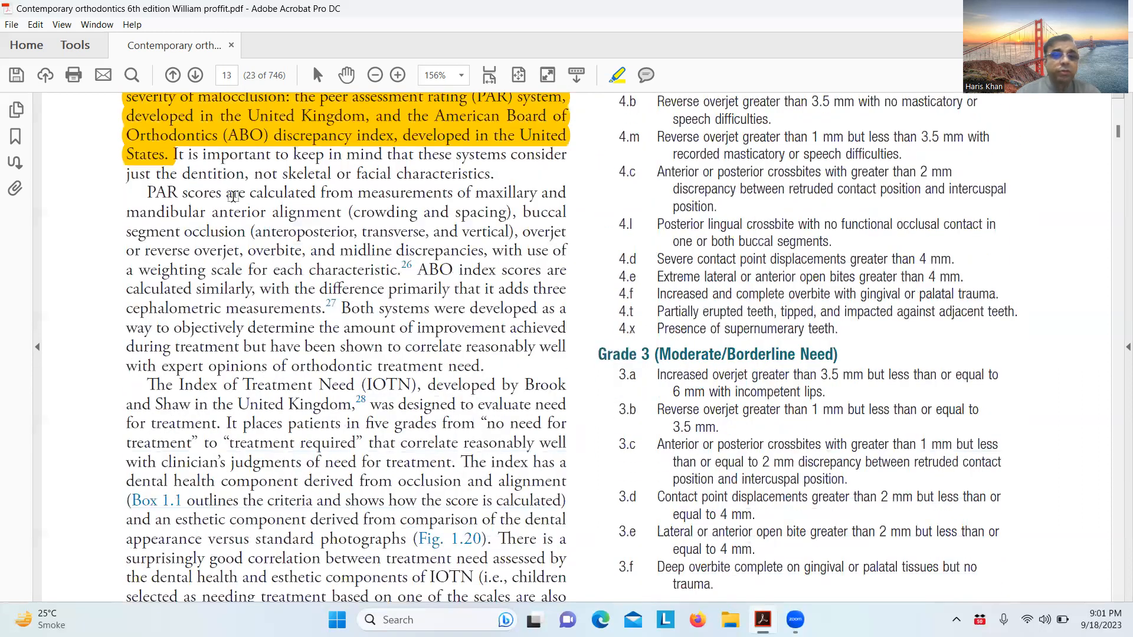
{"action": "left_click_drag", "start_coordinate": [146, 193], "coordinate": [329, 211]}
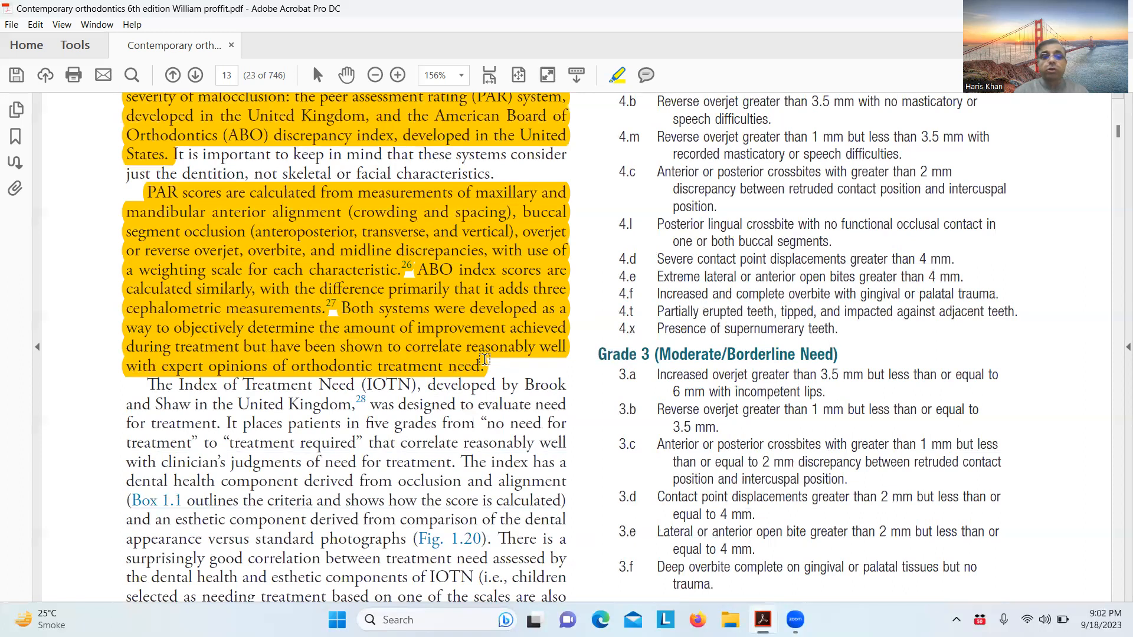
Highlight the full IOTN paragraph with its five grades and components in yellow
{"action": "scroll", "scroll_direction": "down", "scroll_amount": 3}
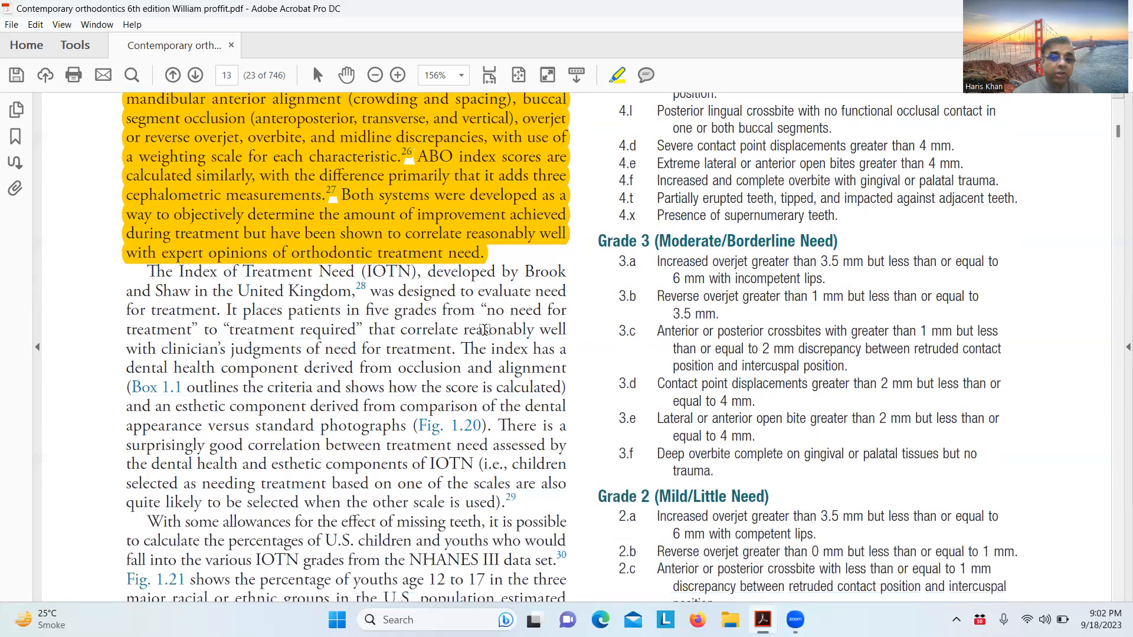
{"action": "scroll", "scroll_direction": "down", "scroll_amount": 3}
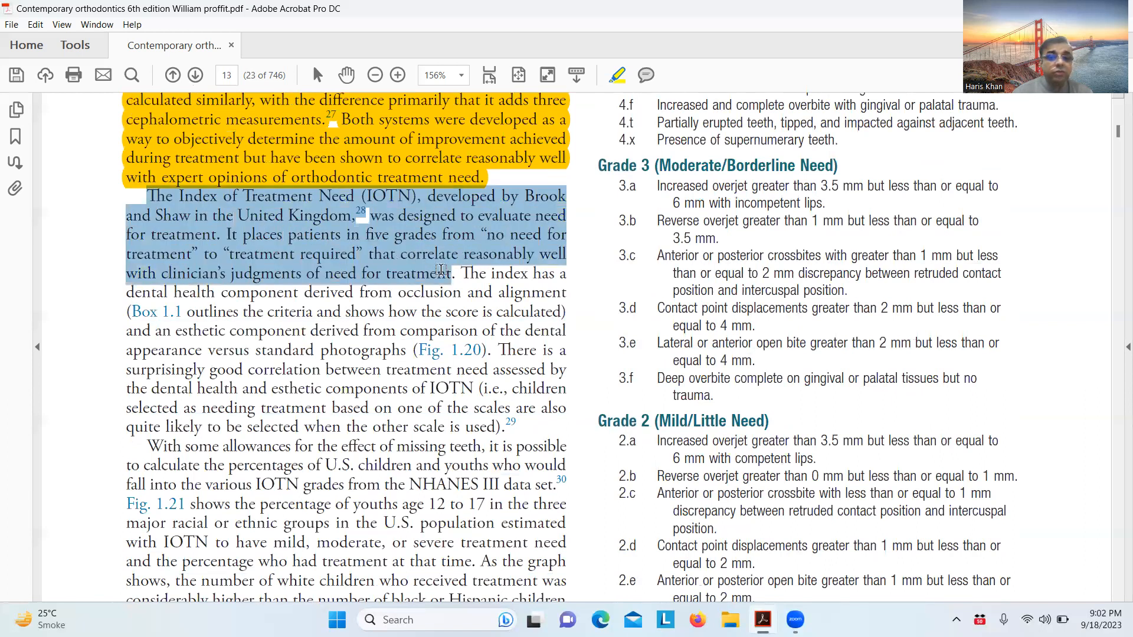
{"action": "left_click_drag", "start_coordinate": [440, 273], "coordinate": [372, 293]}
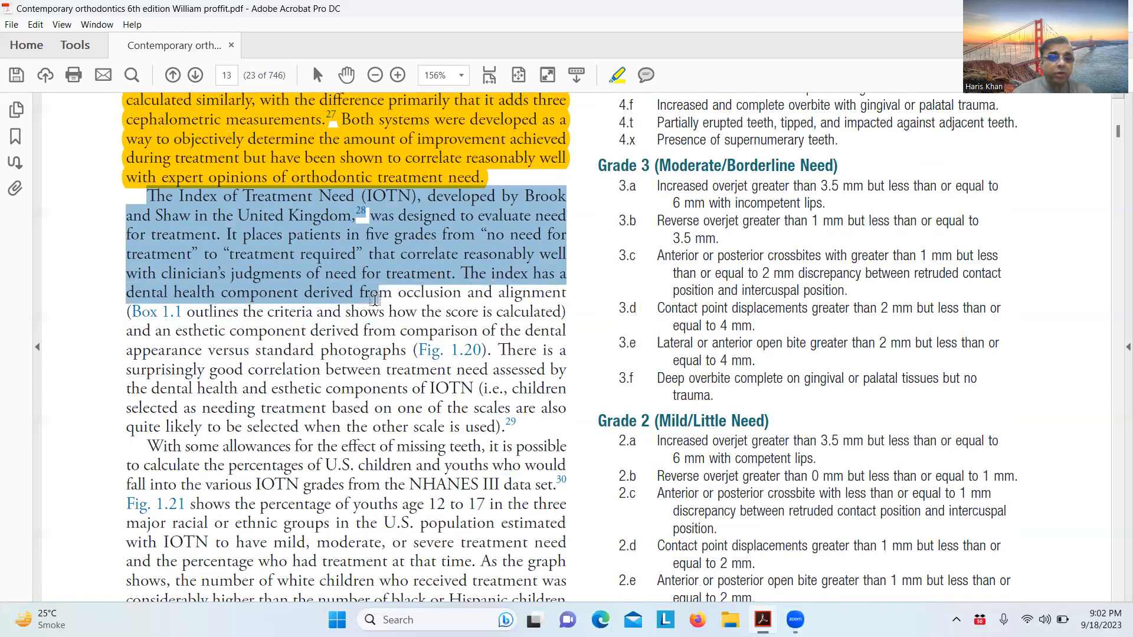
{"action": "left_click_drag", "start_coordinate": [374, 302], "coordinate": [405, 359]}
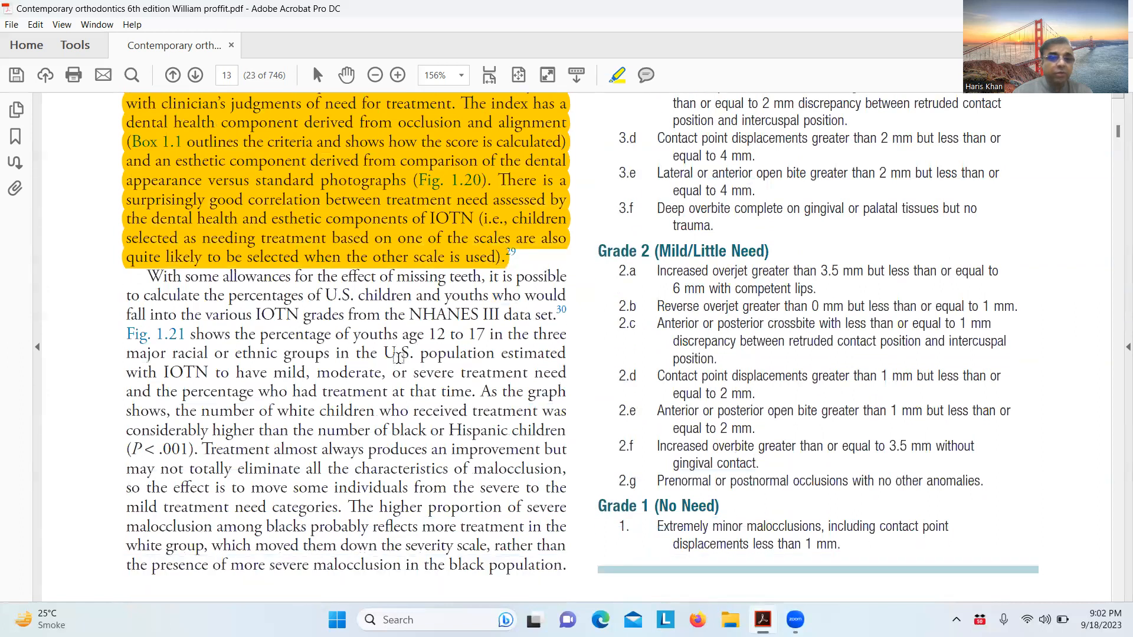
{"action": "scroll", "scroll_direction": "down", "scroll_amount": 3}
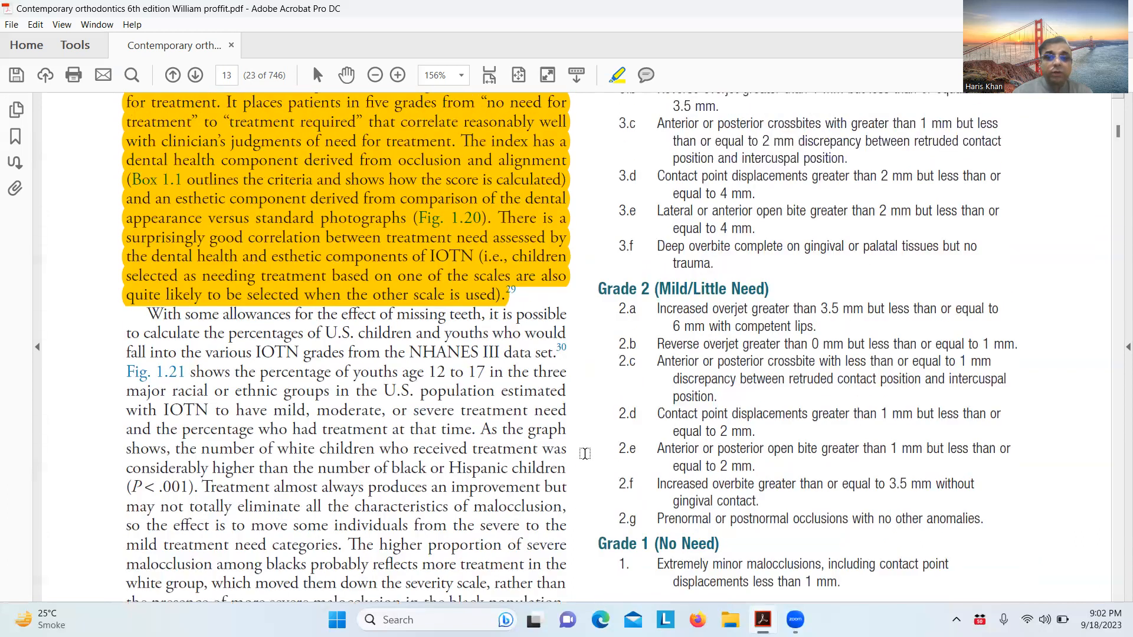
{"action": "scroll", "scroll_direction": "down", "scroll_amount": 3}
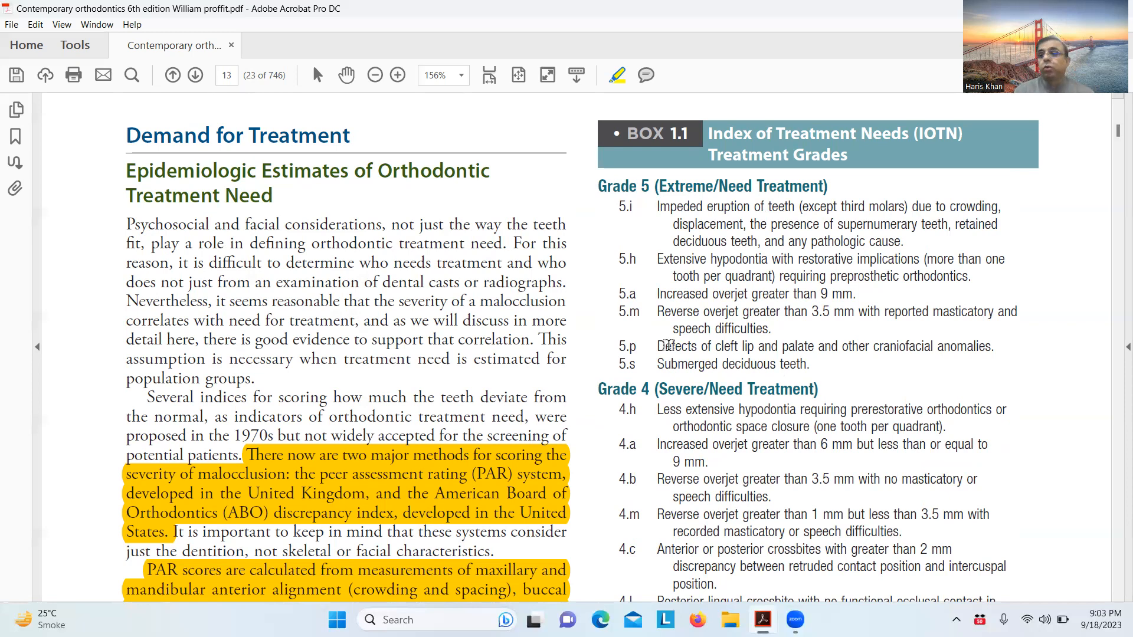
Scroll past Fig. 1.20, select the IOTN grades sentence, and continue to page 15's charts
{"action": "scroll", "scroll_direction": "down", "scroll_amount": 3}
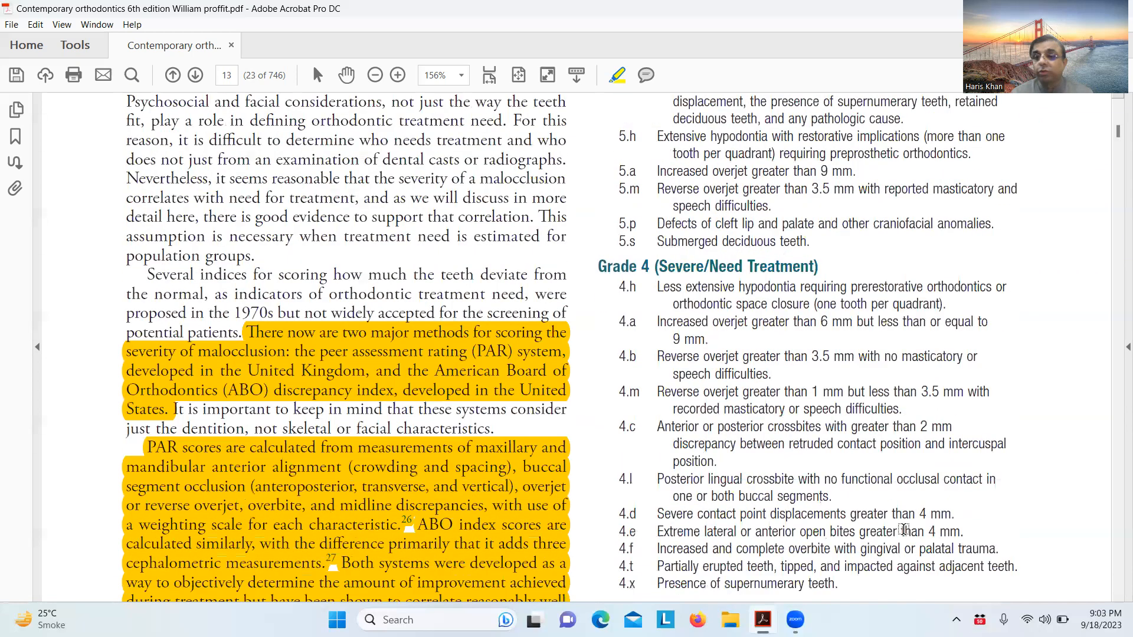
{"action": "scroll", "scroll_direction": "down", "scroll_amount": 3}
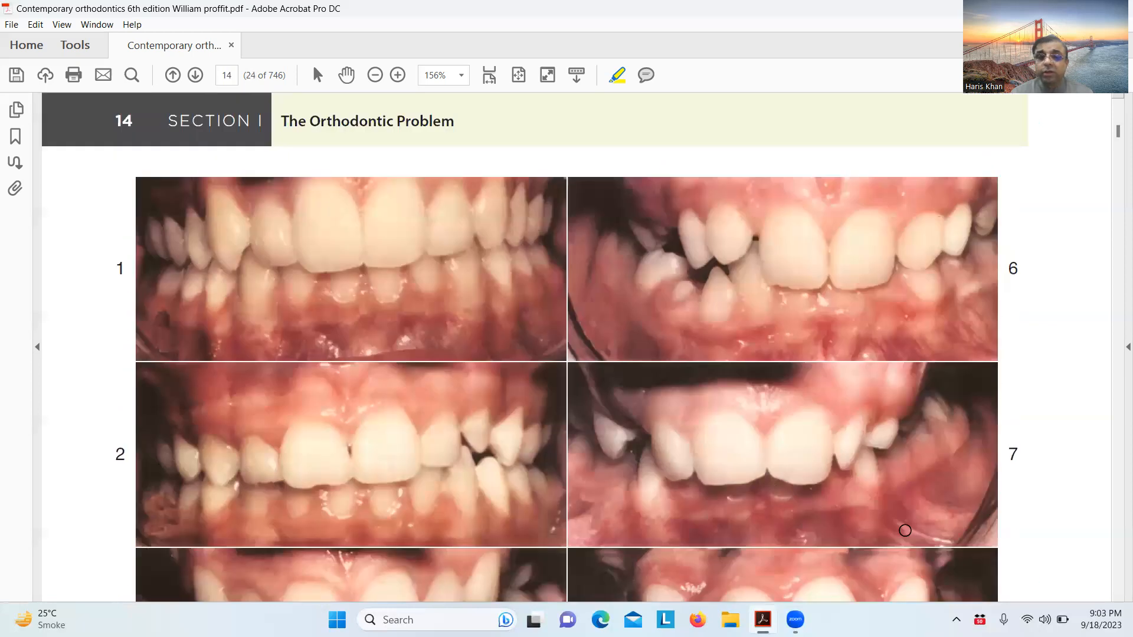
{"action": "scroll", "scroll_direction": "down", "scroll_amount": 3}
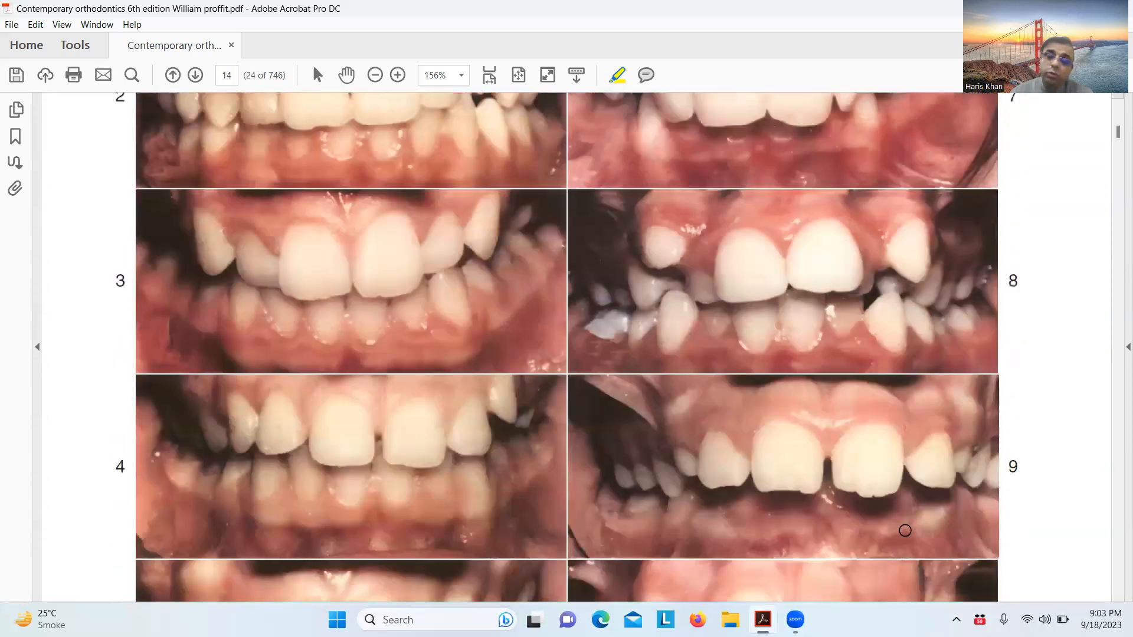
{"action": "scroll", "scroll_direction": "down", "scroll_amount": 3}
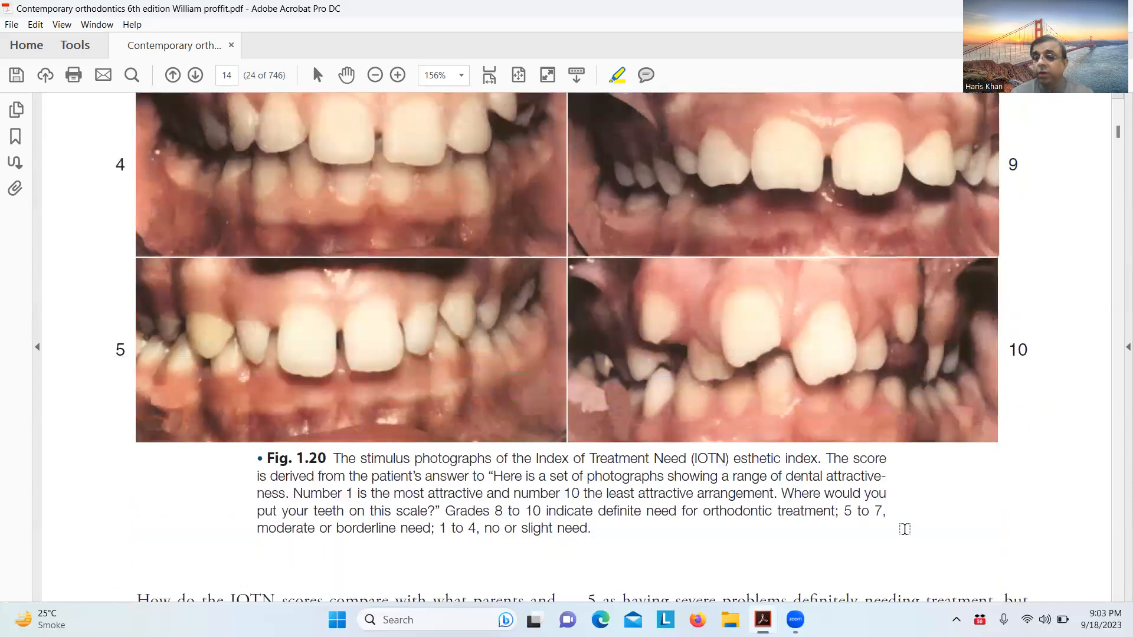
{"action": "scroll", "scroll_direction": "down", "scroll_amount": 3}
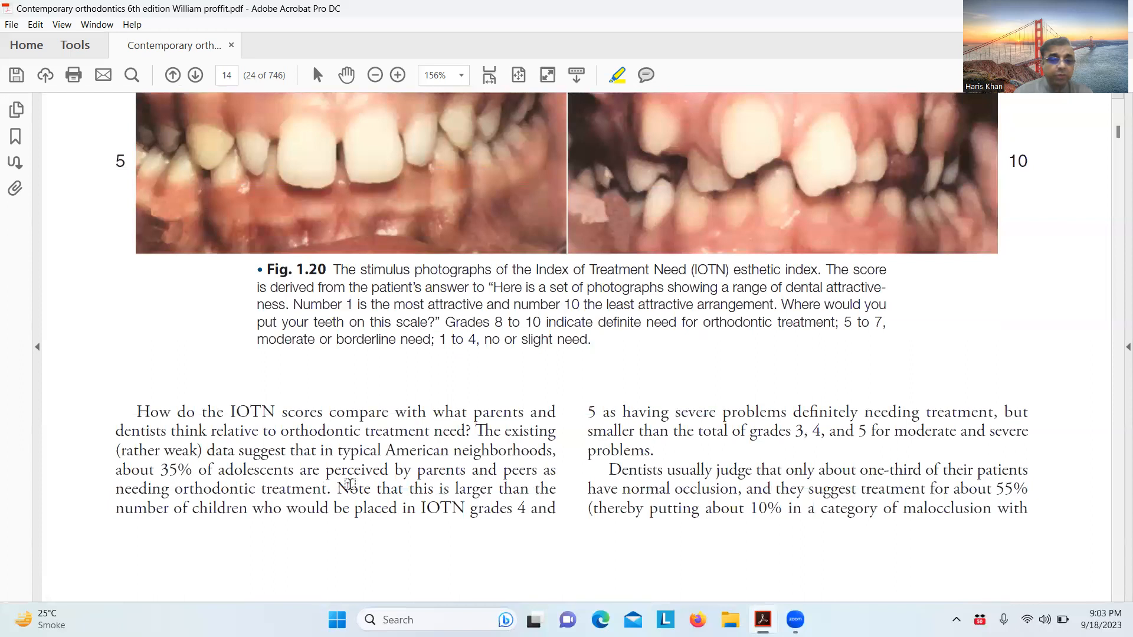
{"action": "left_click_drag", "start_coordinate": [336, 489], "coordinate": [514, 507]}
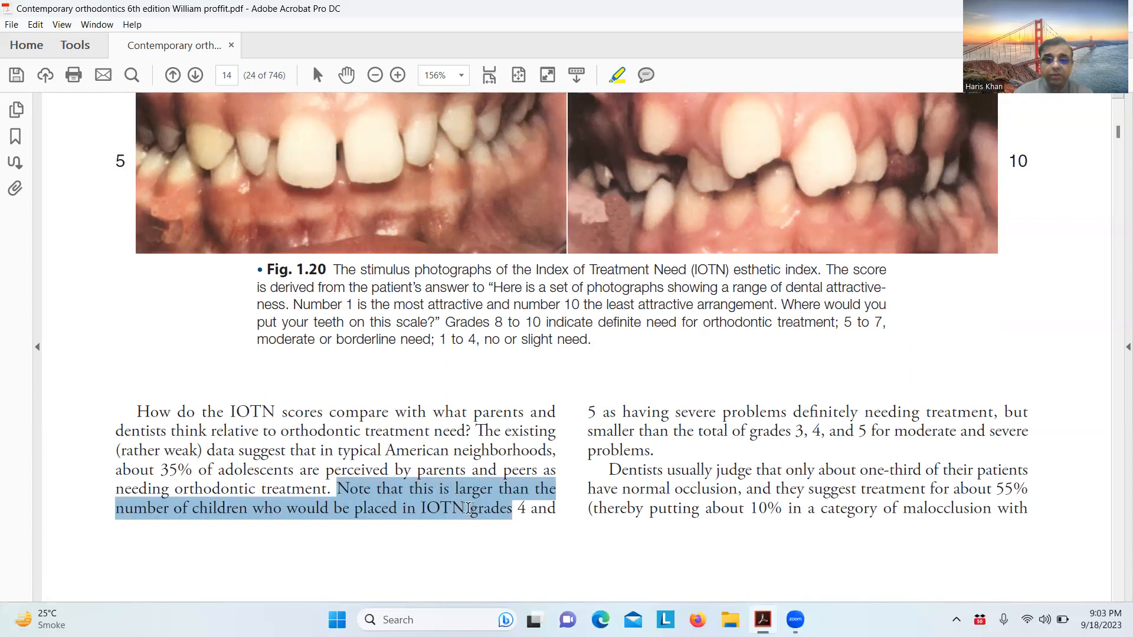
{"action": "left_click", "coordinate": [350, 489]}
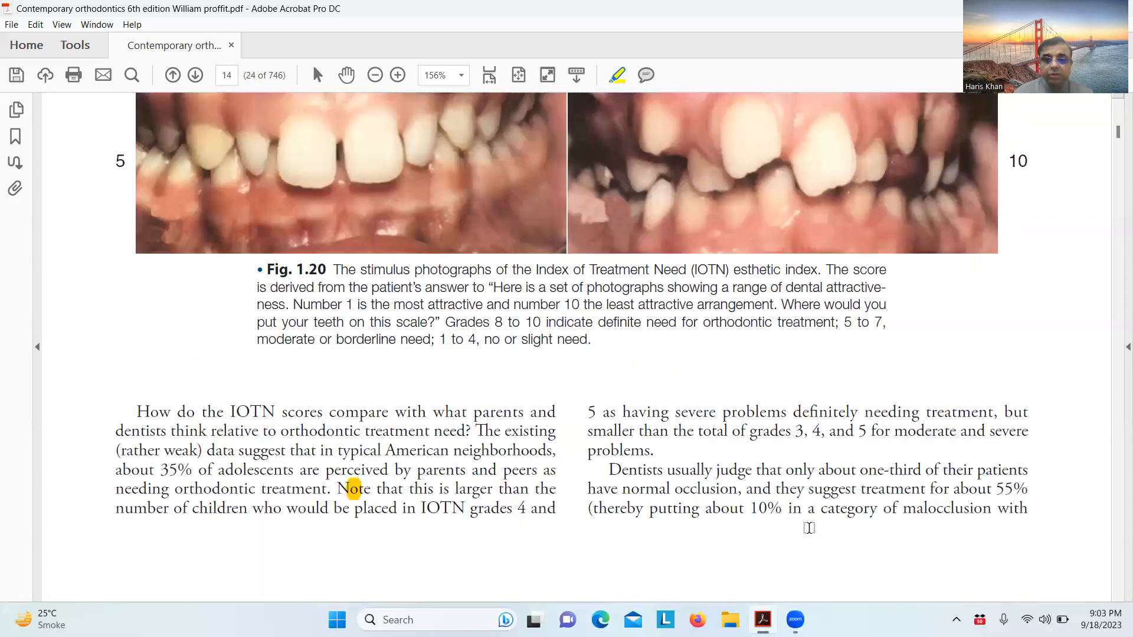
{"action": "left_click", "coordinate": [194, 75]}
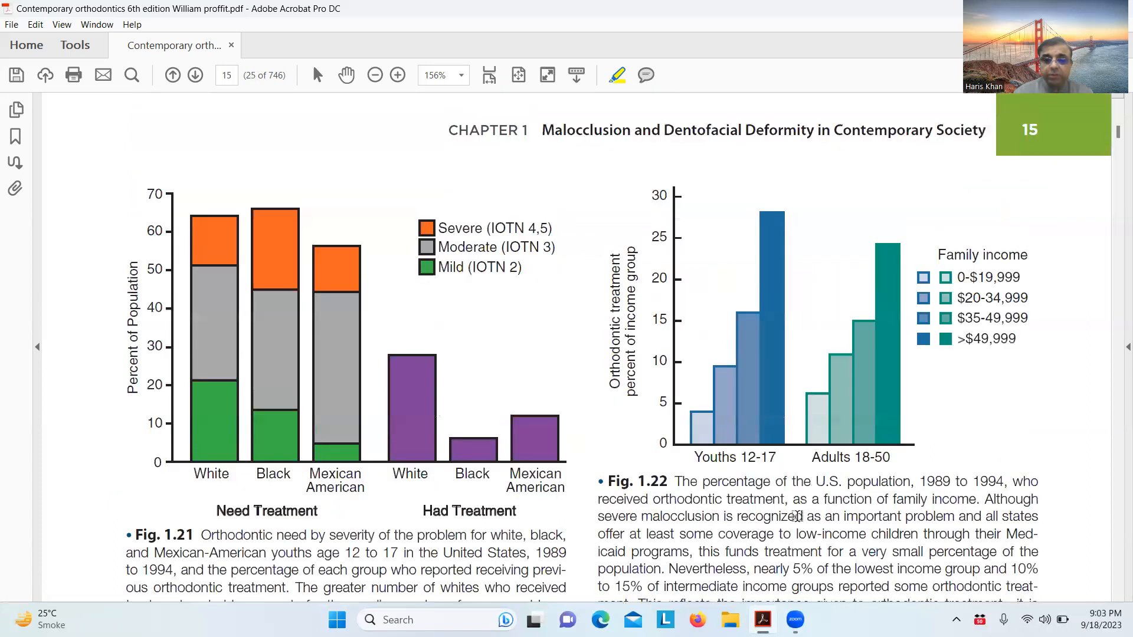
Scroll through page 15's Who Seeks Treatment section to page 16's enhancements paragraph
{"action": "scroll", "scroll_direction": "down", "scroll_amount": 3}
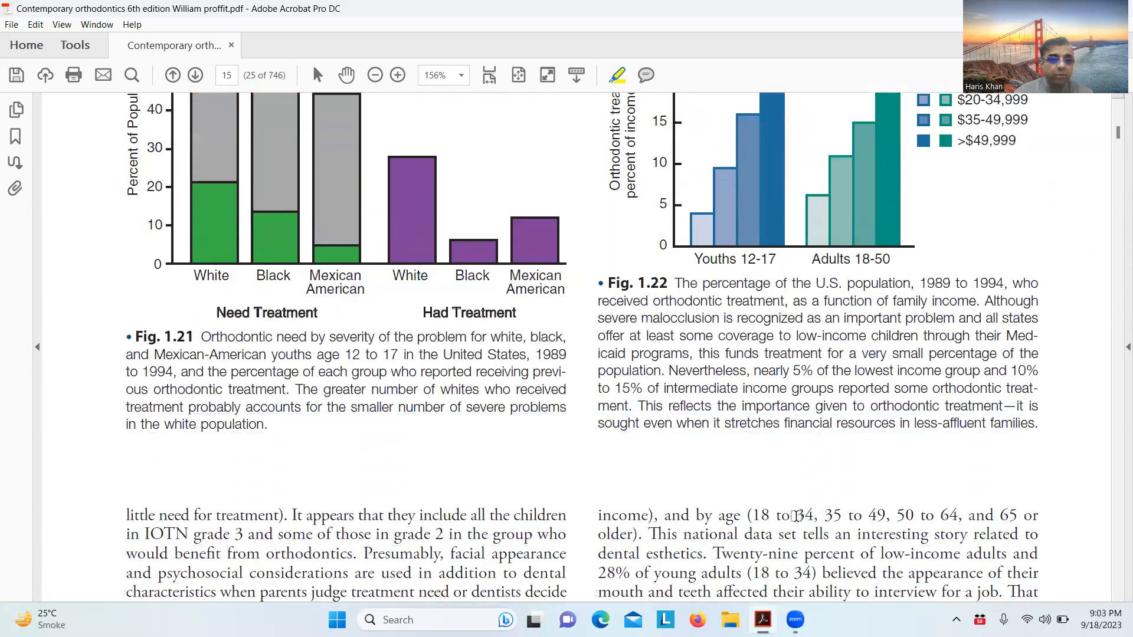
{"action": "scroll", "scroll_direction": "down", "scroll_amount": 3}
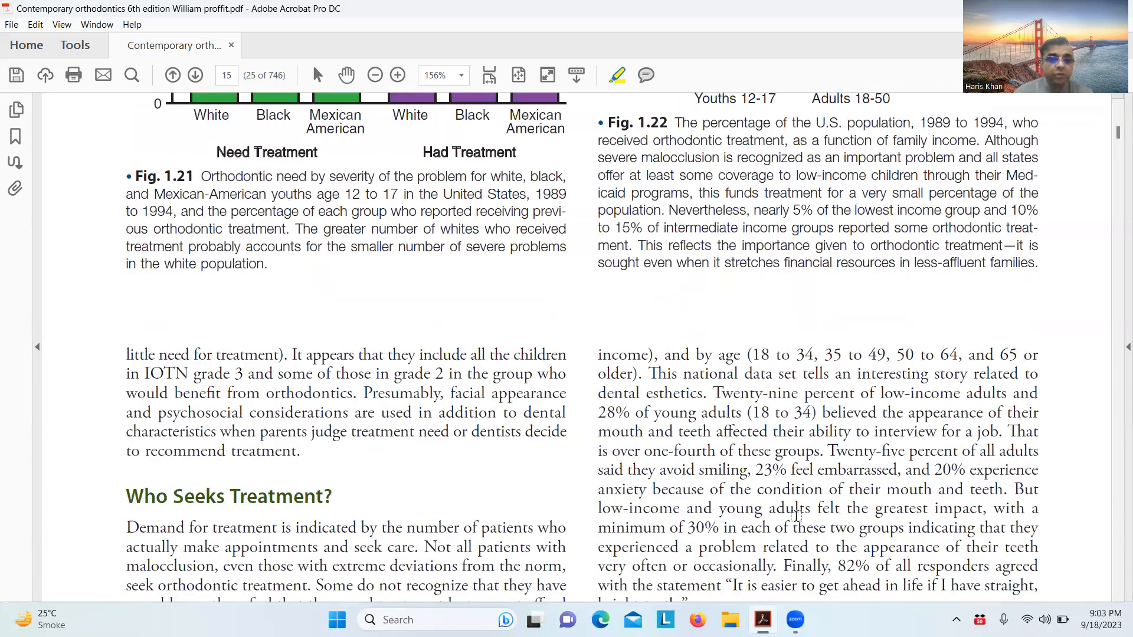
{"action": "scroll", "scroll_direction": "down", "scroll_amount": 3}
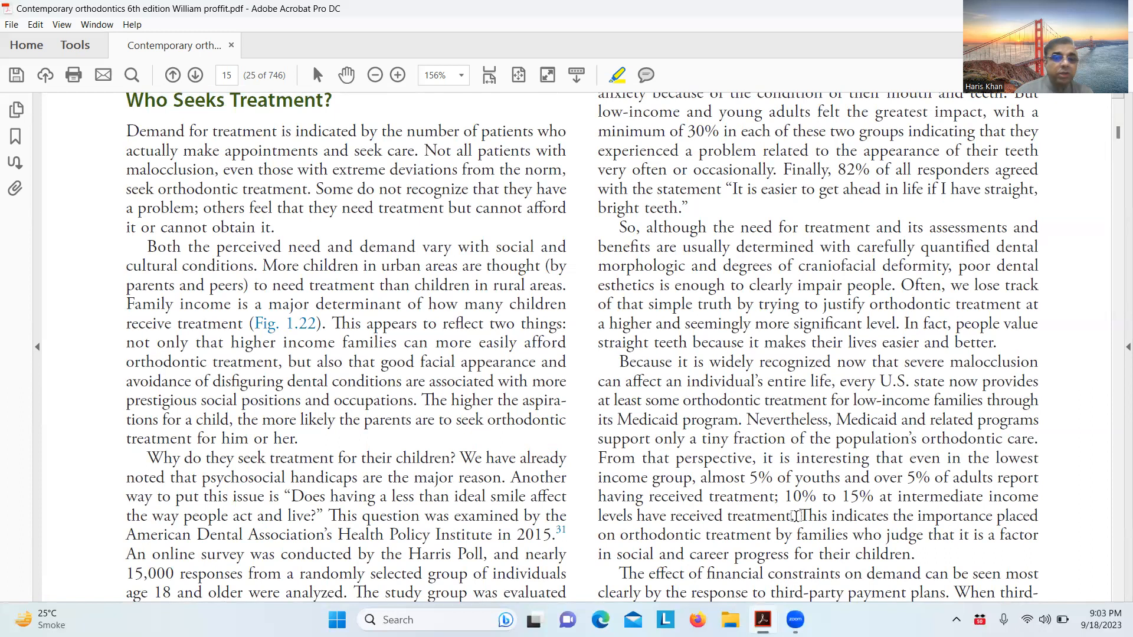
{"action": "scroll", "scroll_direction": "down", "scroll_amount": 3}
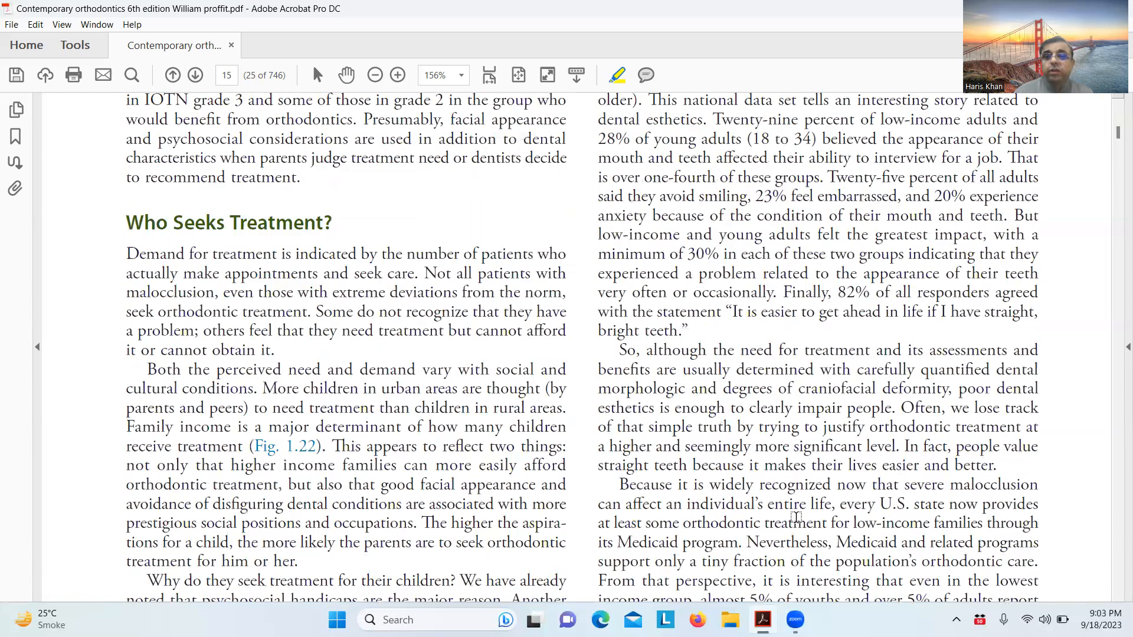
{"action": "scroll", "scroll_direction": "down", "scroll_amount": 3}
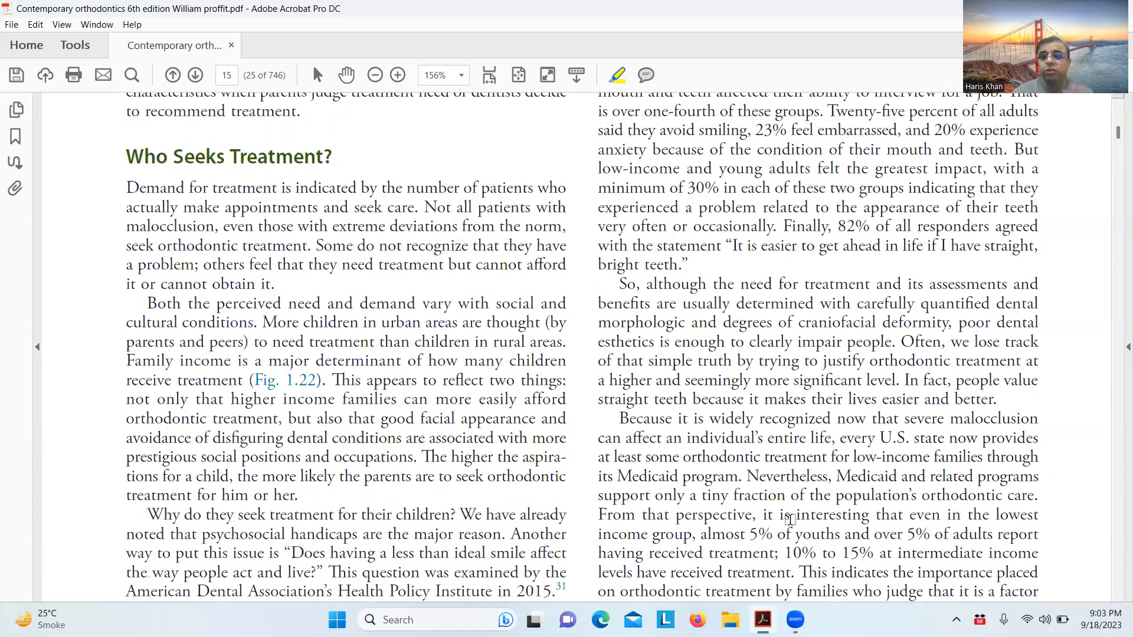
{"action": "scroll", "scroll_direction": "down", "scroll_amount": 3}
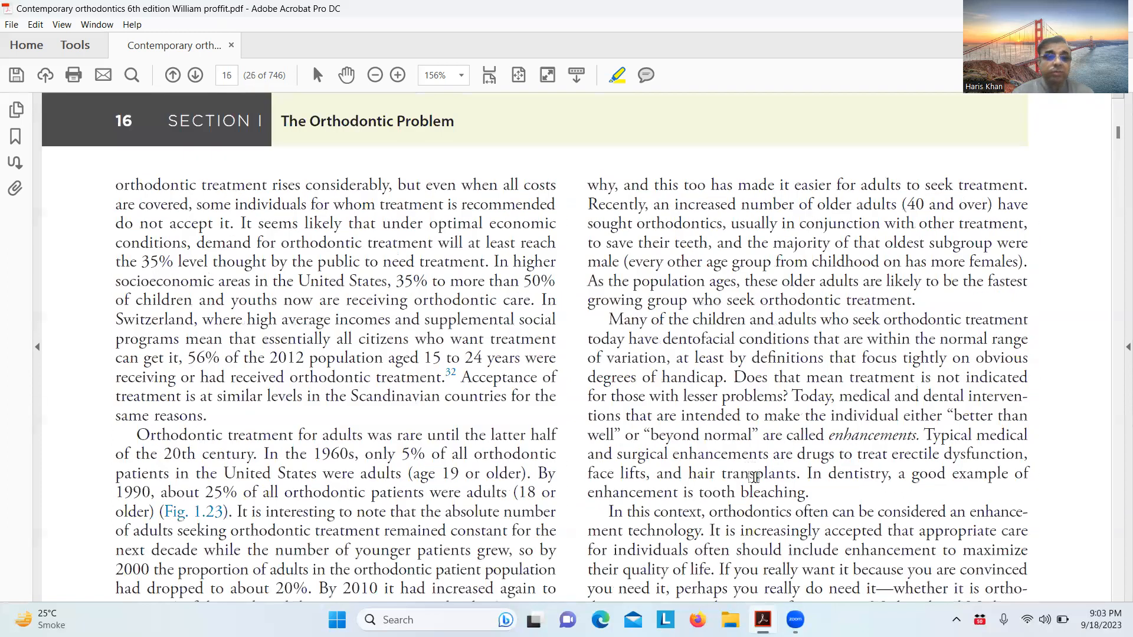
{"action": "scroll", "scroll_direction": "down", "scroll_amount": 3}
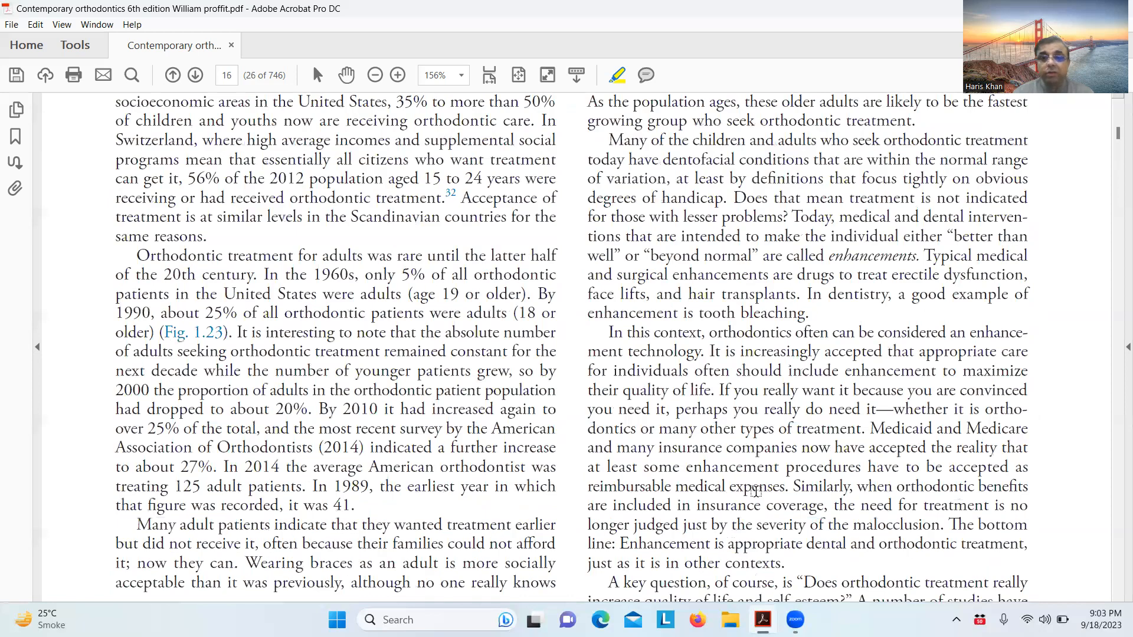
{"action": "scroll", "scroll_direction": "down", "scroll_amount": 3}
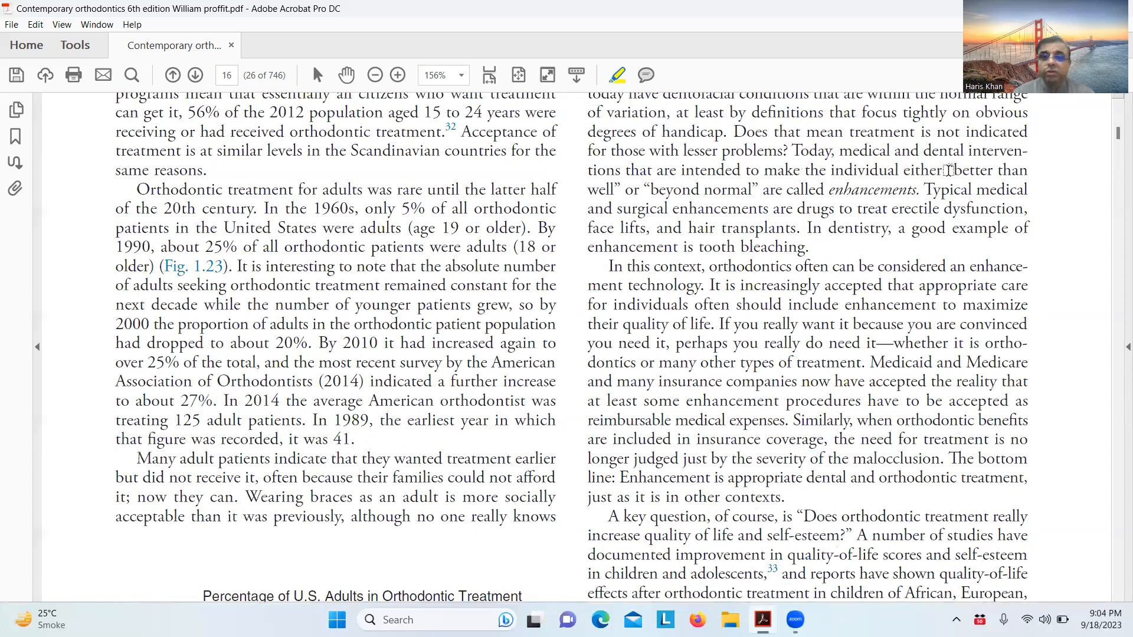
Highlight 'are called enhancements' in yellow, then scroll to the quality-of-life passage
{"action": "left_click_drag", "start_coordinate": [782, 189], "coordinate": [916, 188]}
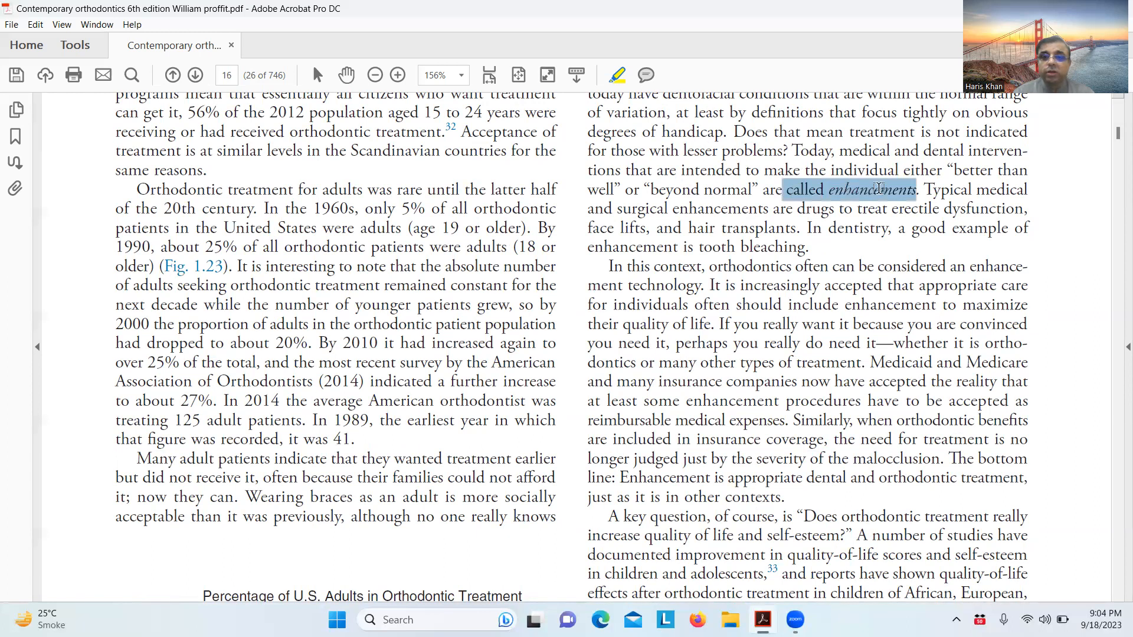
{"action": "left_click", "coordinate": [616, 74]}
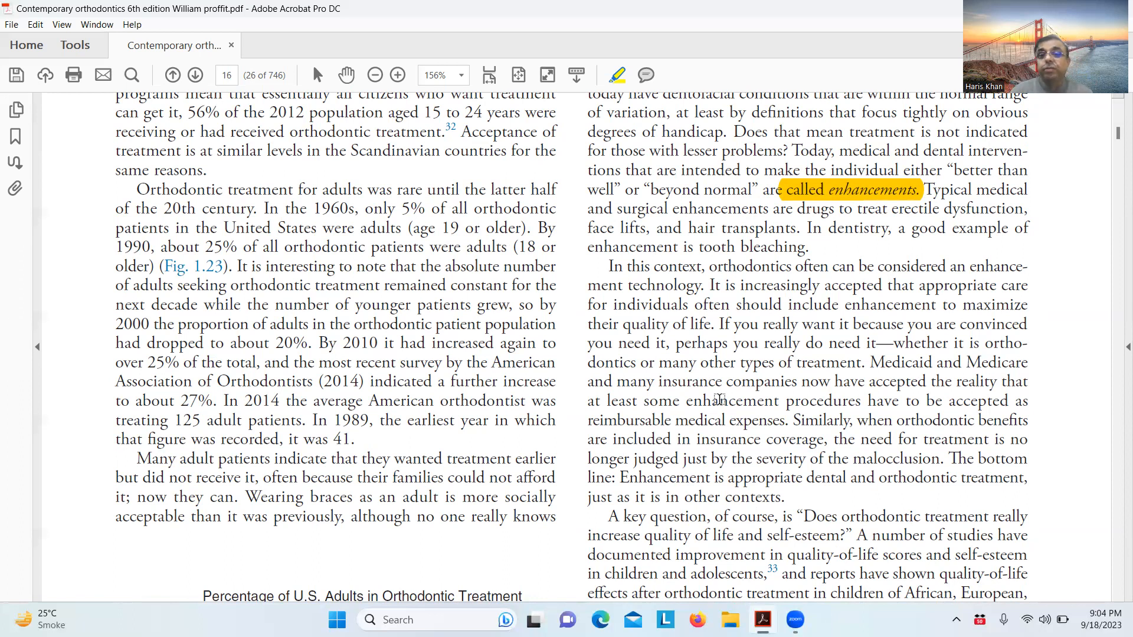
{"action": "scroll", "scroll_direction": "down", "scroll_amount": 3}
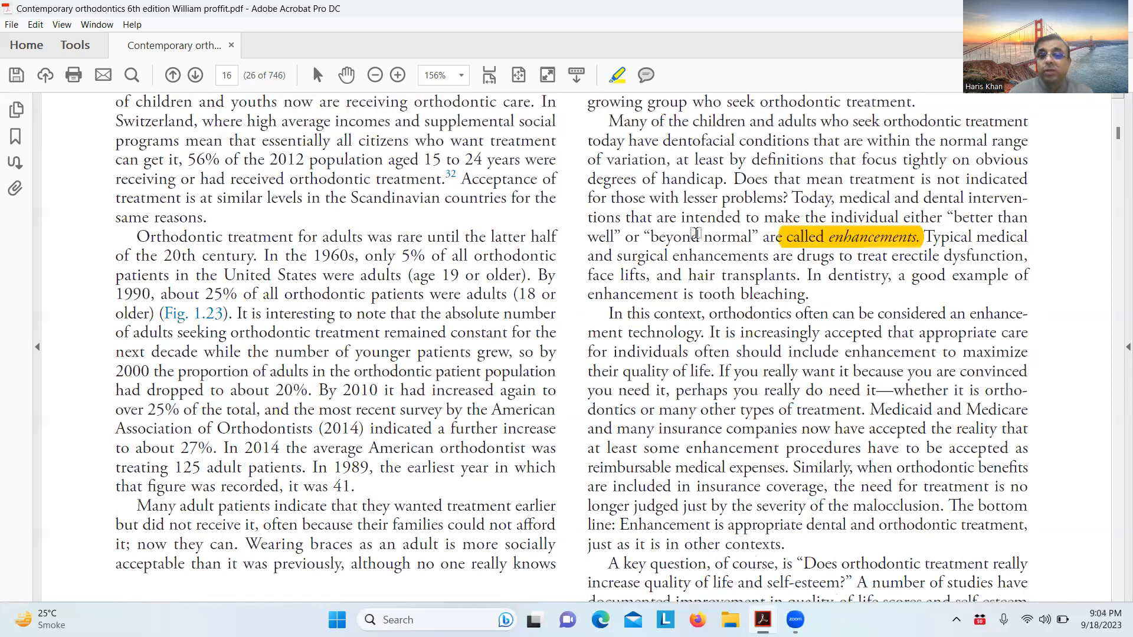
{"action": "scroll", "scroll_direction": "down", "scroll_amount": 3}
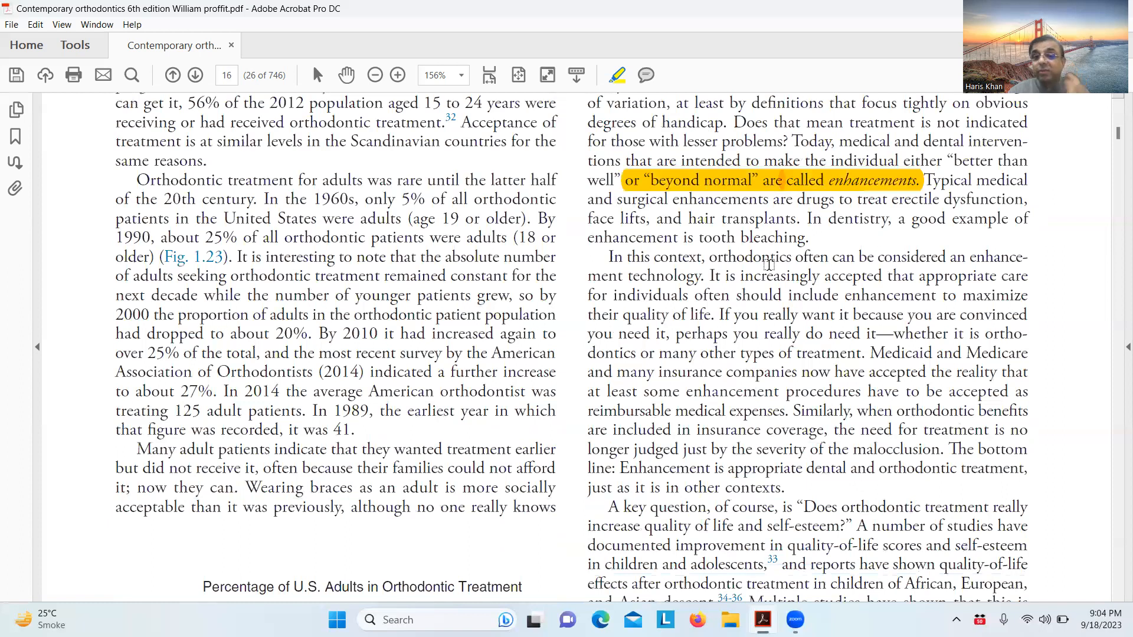
{"action": "scroll", "scroll_direction": "down", "scroll_amount": 3}
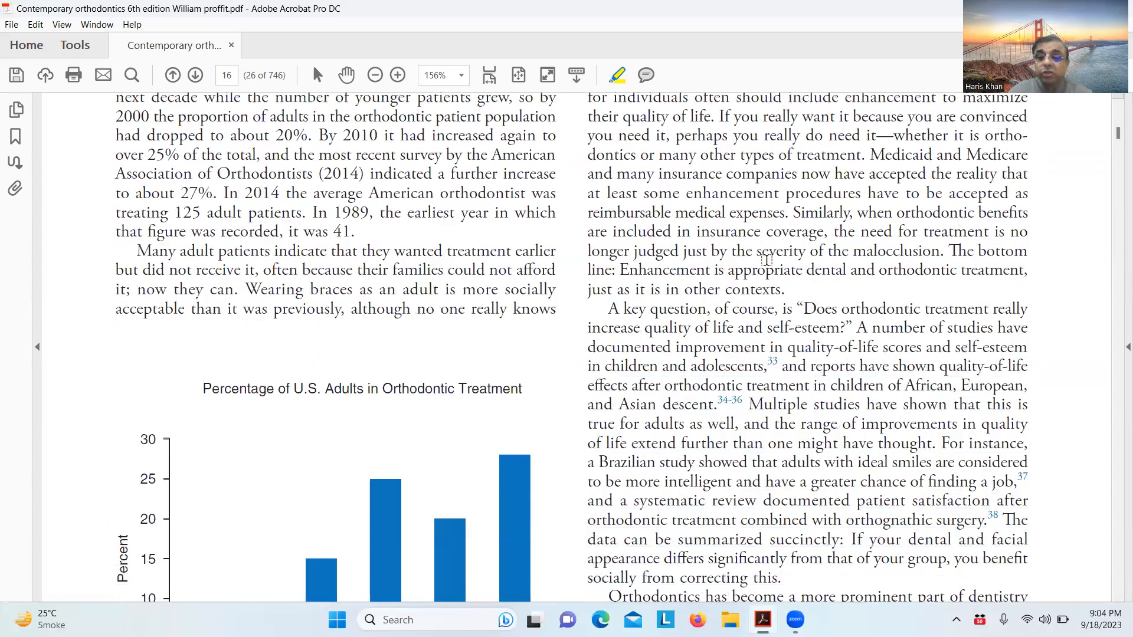
{"action": "scroll", "scroll_direction": "down", "scroll_amount": 3}
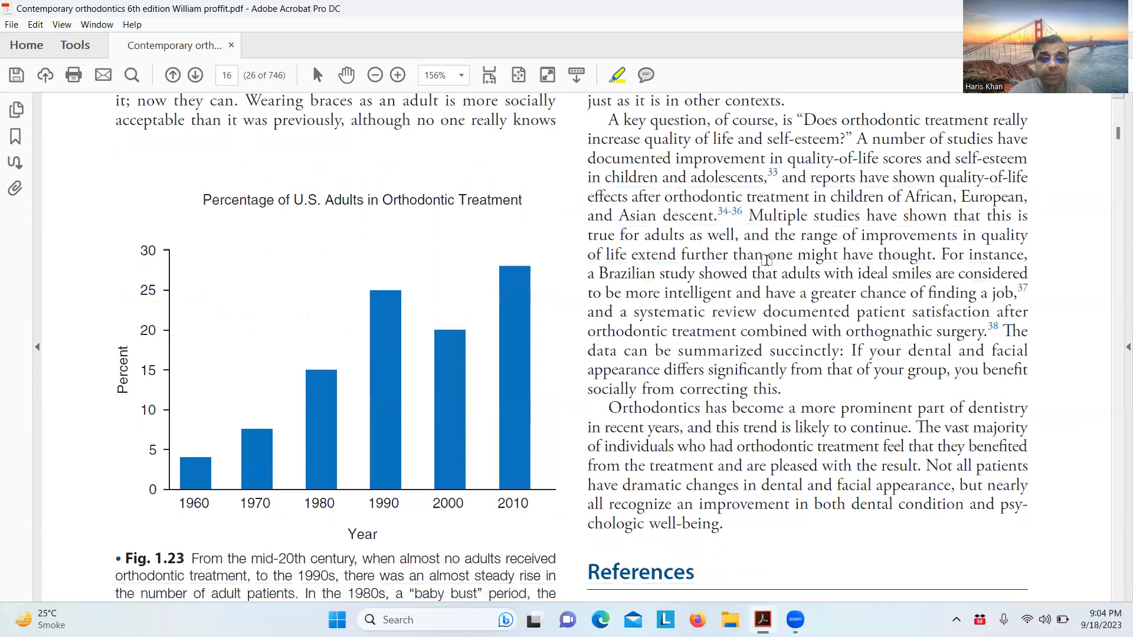
{"action": "scroll", "scroll_direction": "down", "scroll_amount": 3}
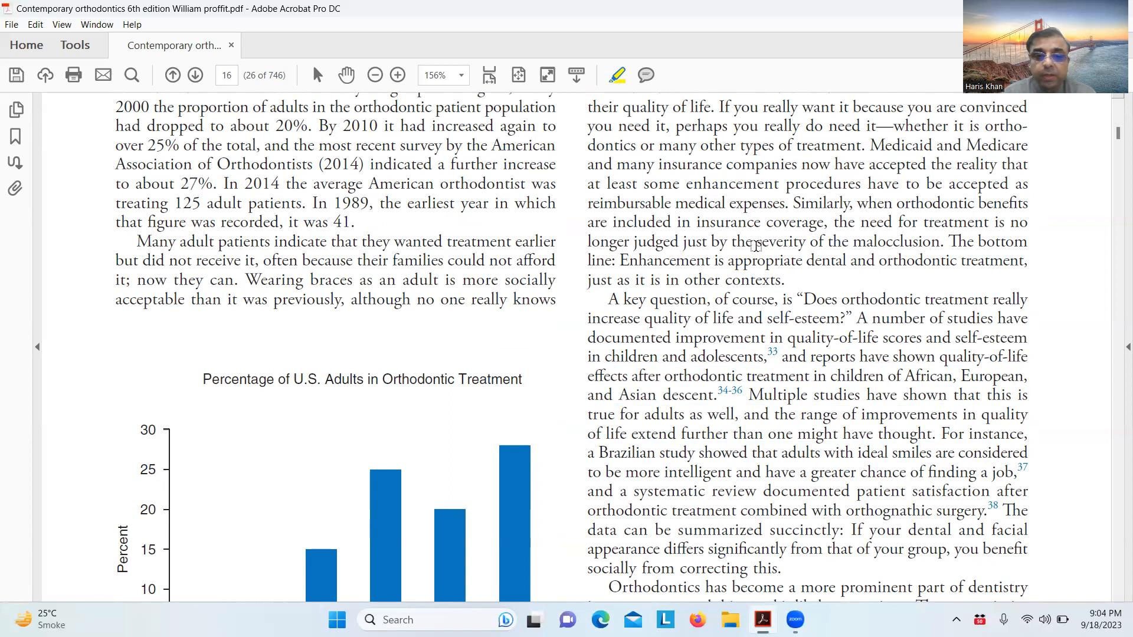
{"action": "mouse_move", "coordinate": [262, 52]}
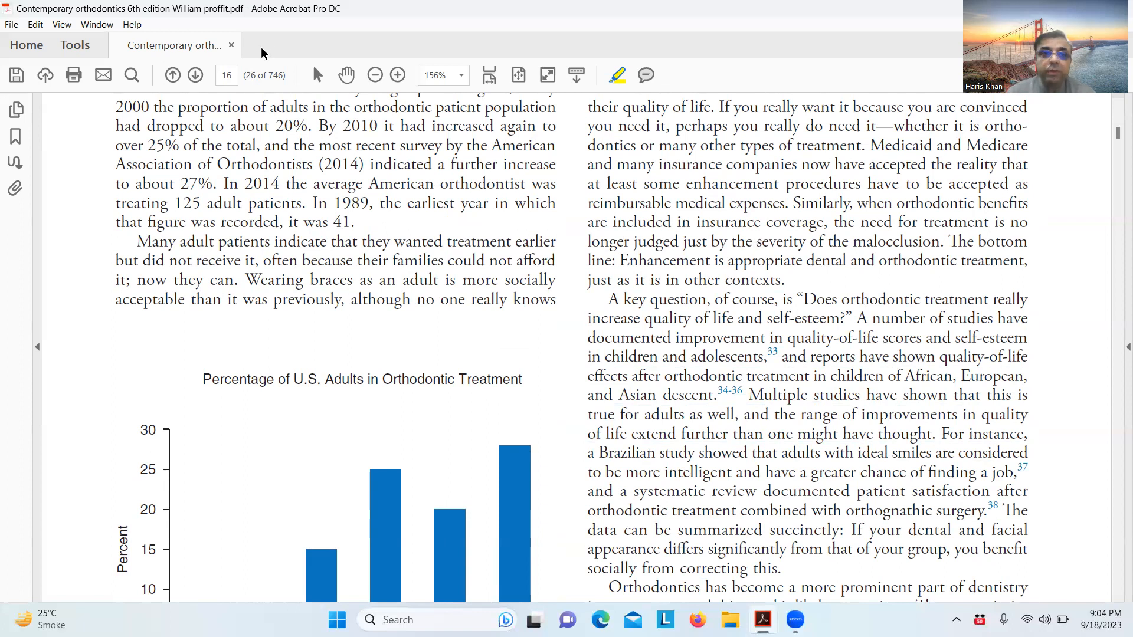
Zoom out to about 66.7%, then back in to 75% so whole pages fit on screen
{"action": "left_click", "coordinate": [374, 76]}
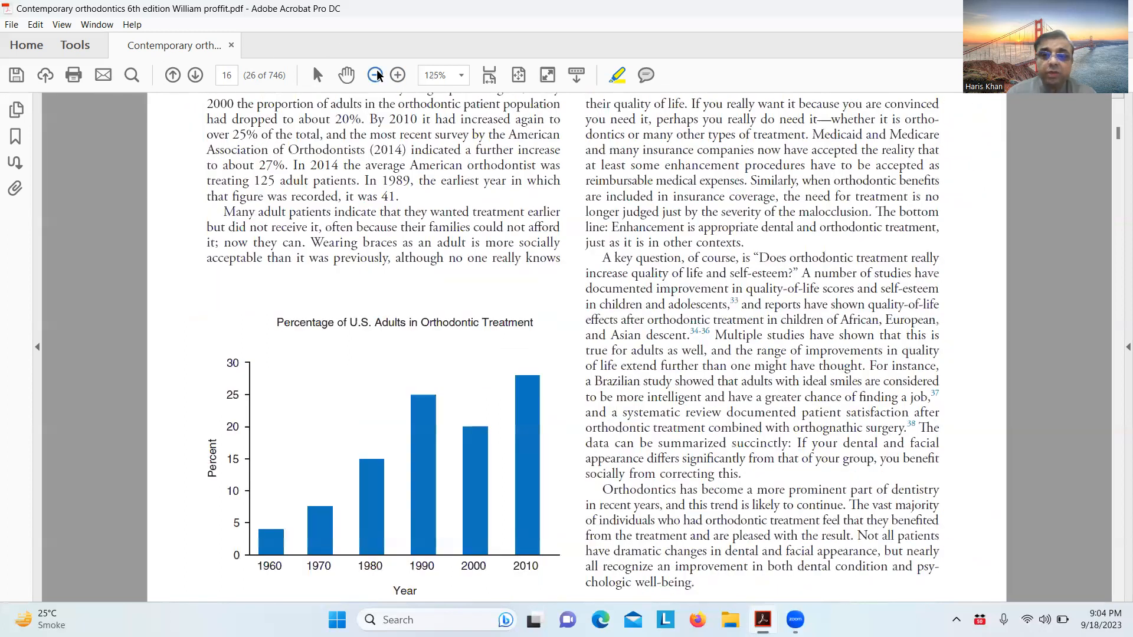
{"action": "left_click", "coordinate": [376, 76]}
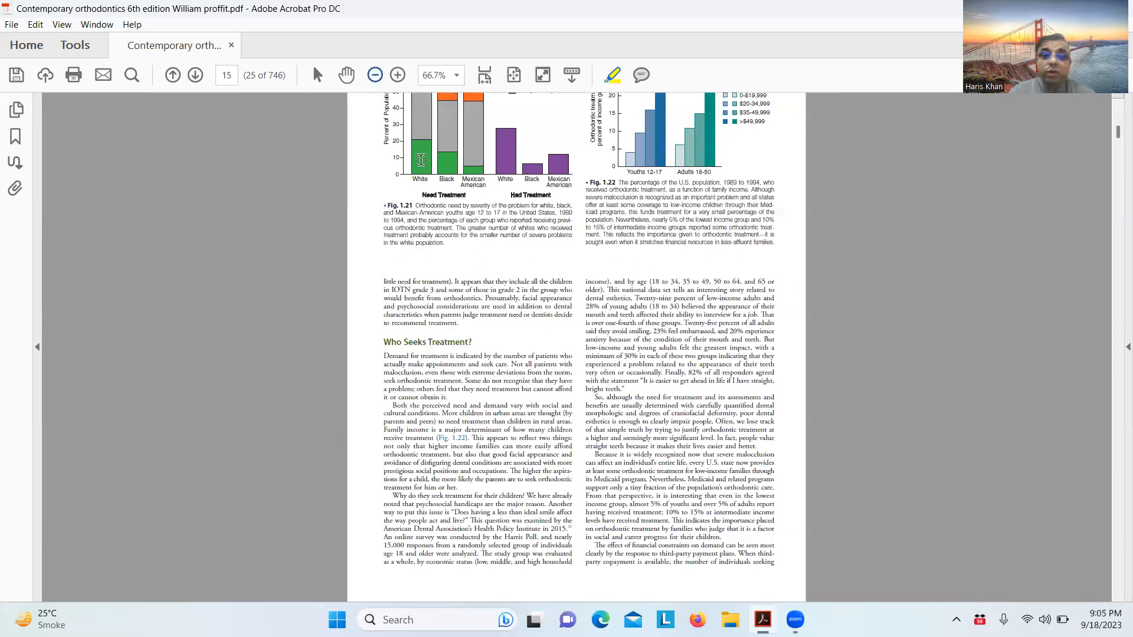
{"action": "left_click", "coordinate": [398, 76]}
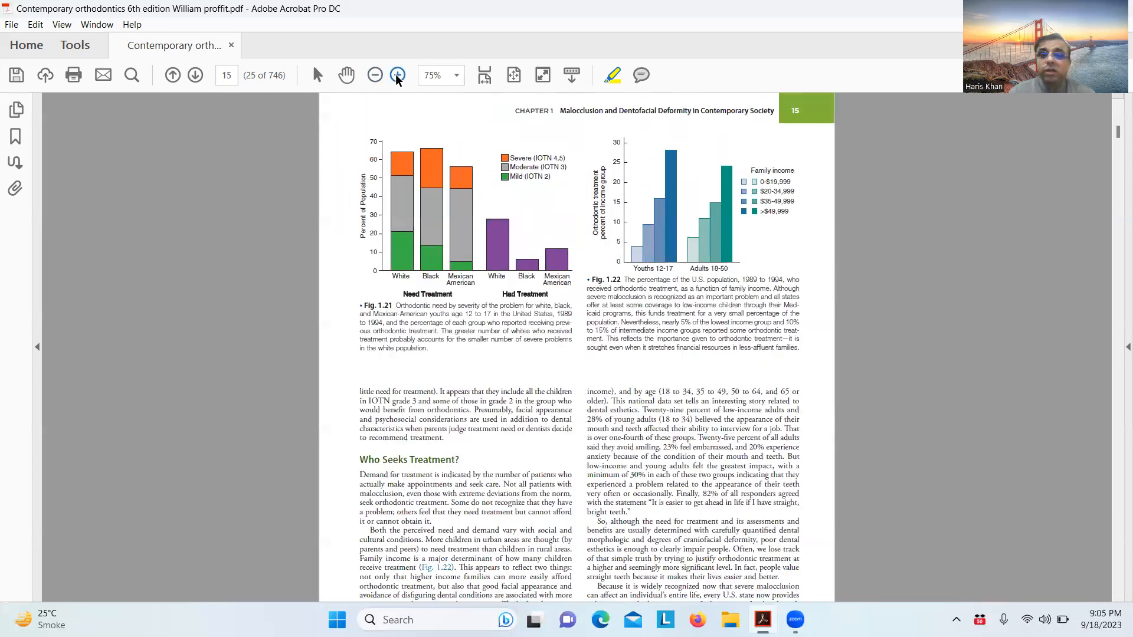